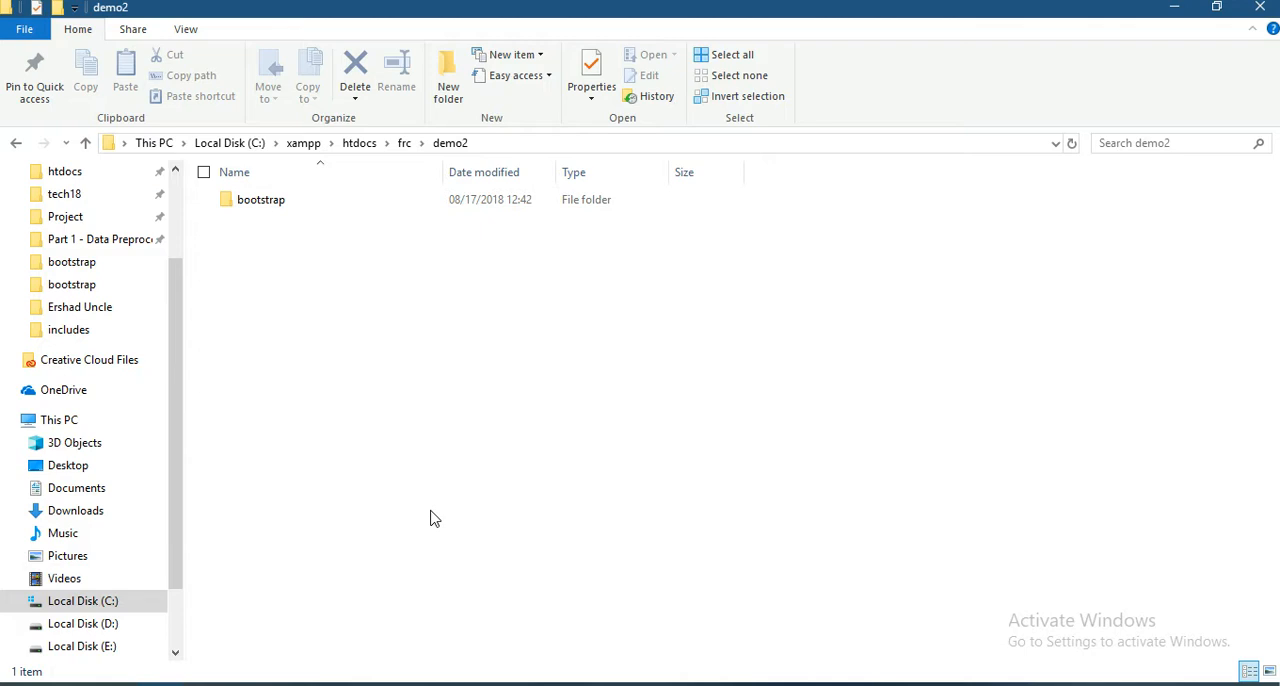
{"action": "mouse_move", "coordinate": [320, 371]}
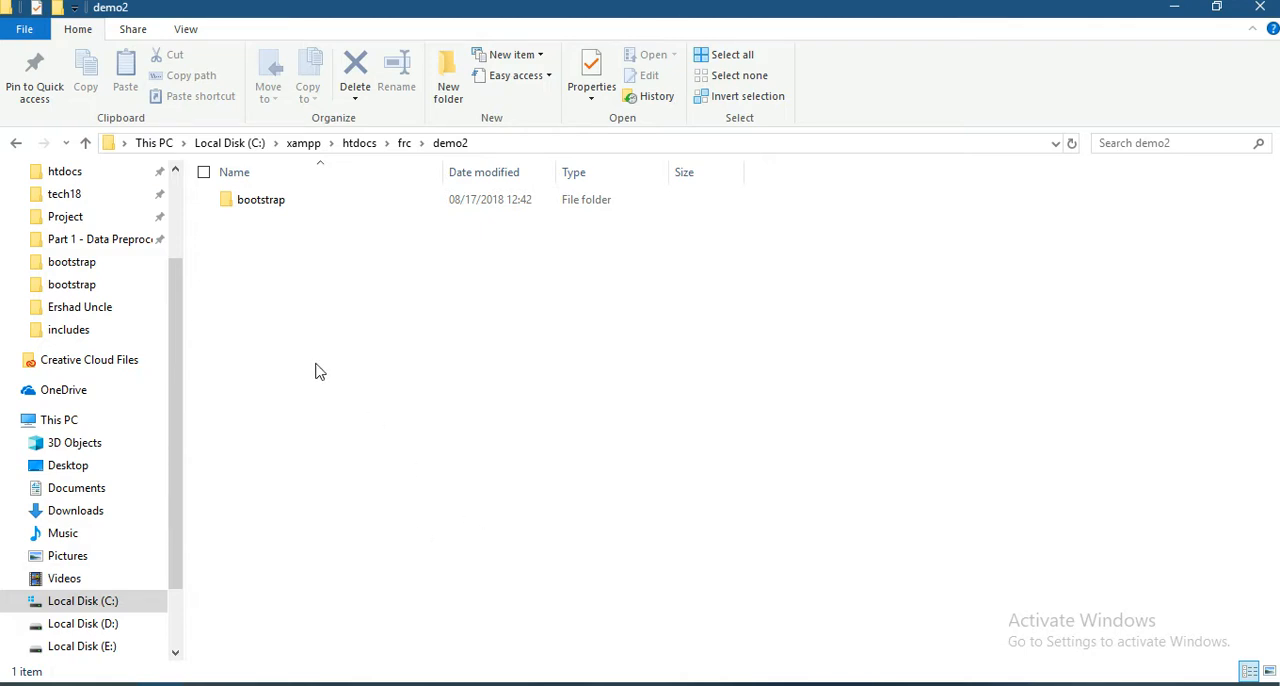
{"action": "mouse_move", "coordinate": [300, 199]}
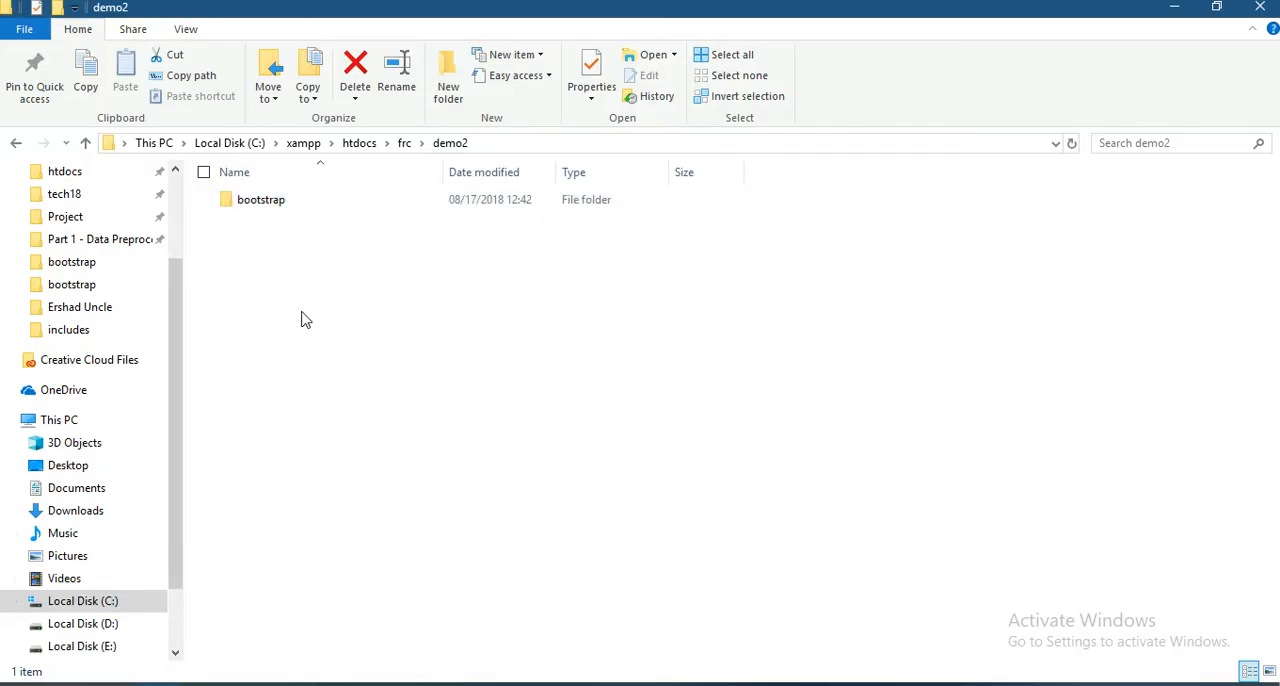
Step: Open the bootstrap folder as the project and right-click it in the FOLDERS sidebar
{"action": "left_click", "coordinate": [260, 199]}
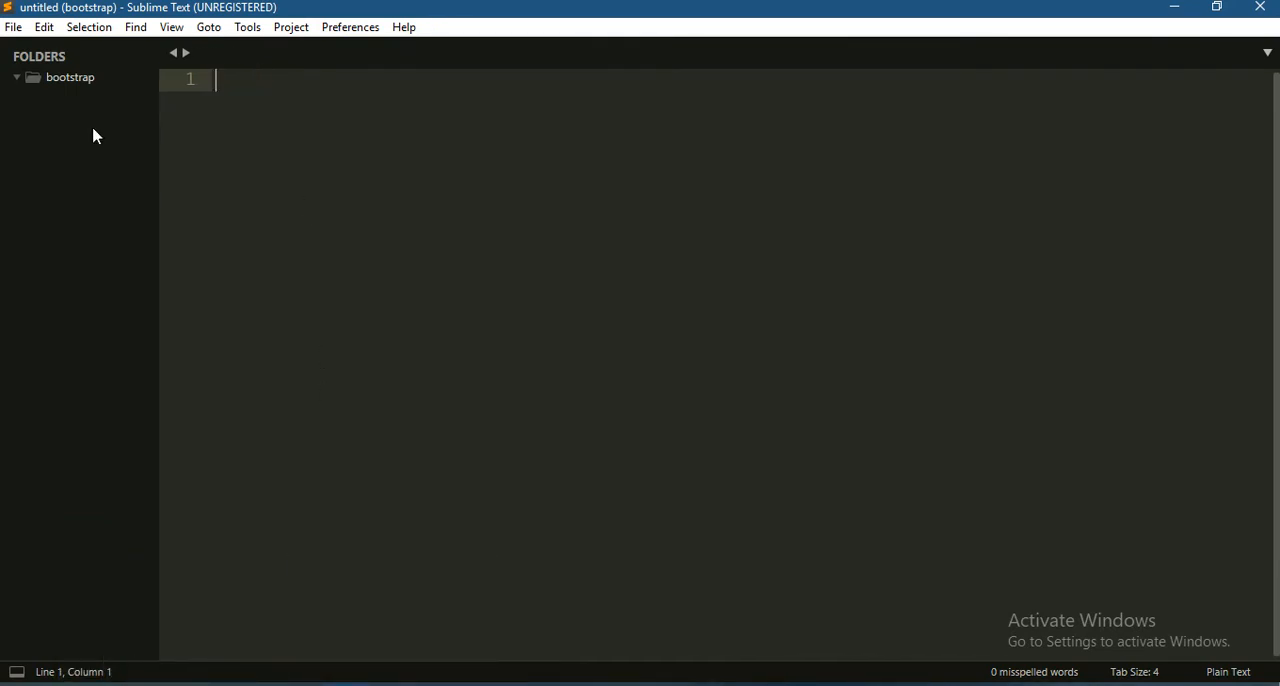
{"action": "right_click", "coordinate": [70, 77]}
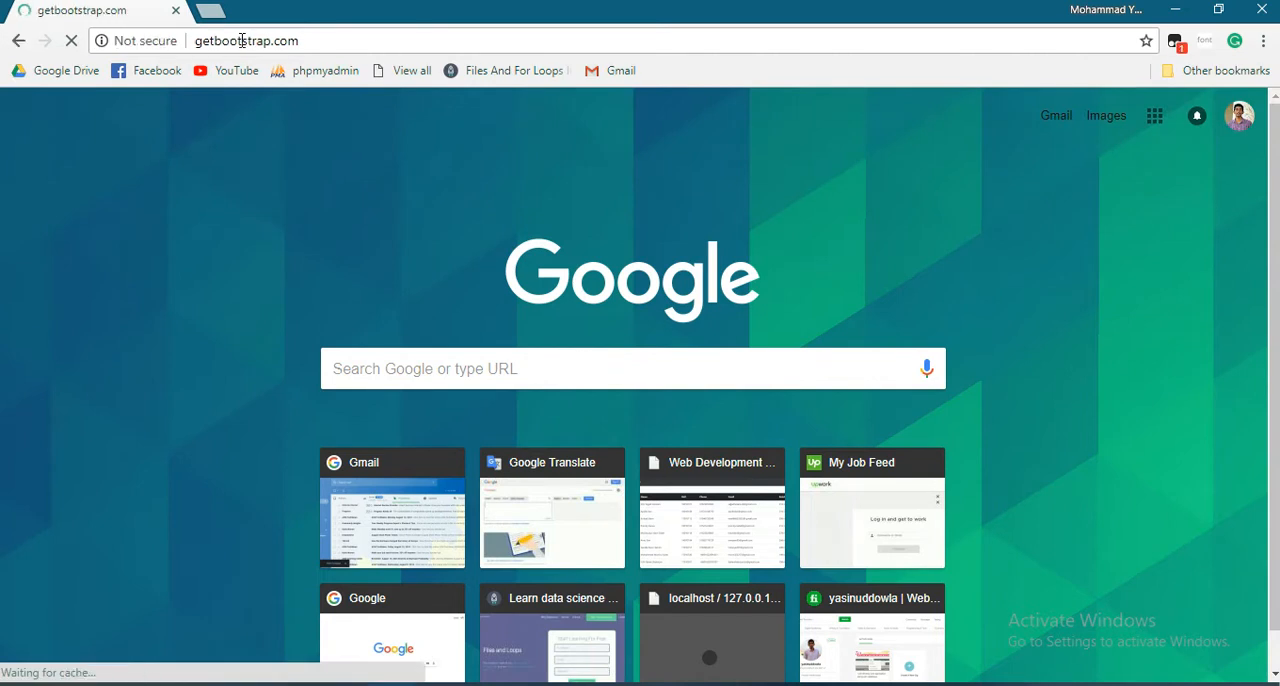
Step: Load getbootstrap.com and go to its Documentation download section
{"action": "key", "text": "Return"}
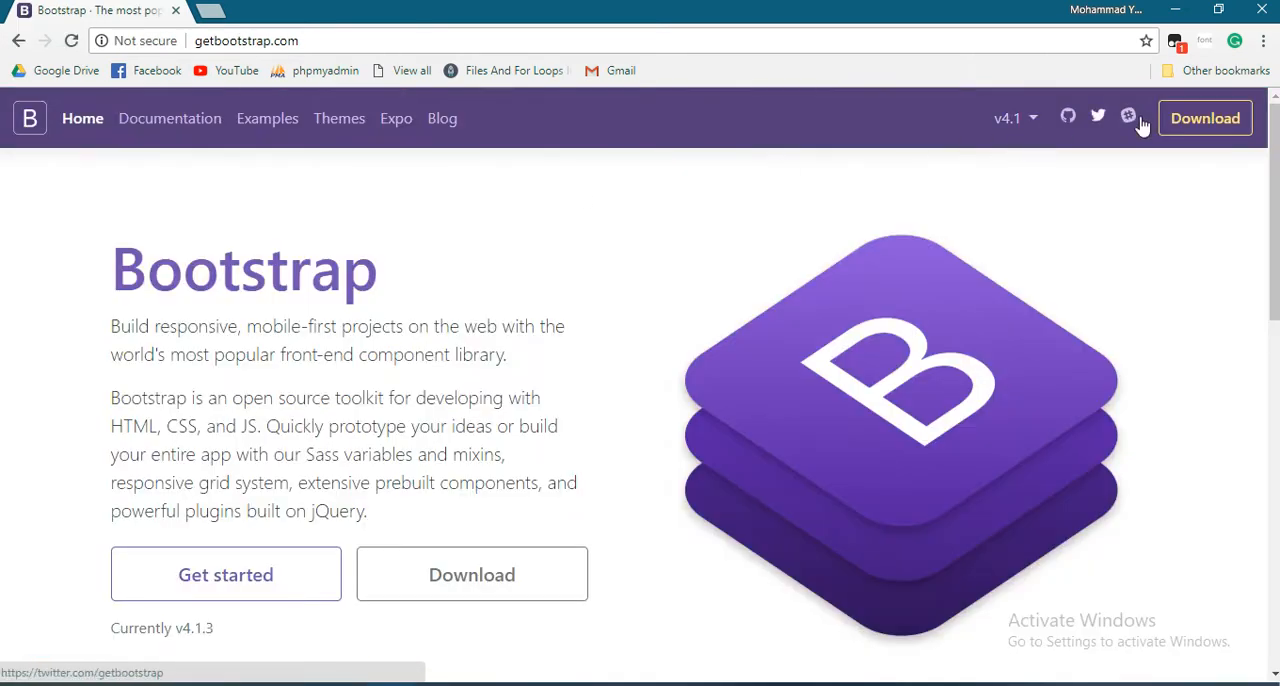
{"action": "mouse_move", "coordinate": [1077, 138]}
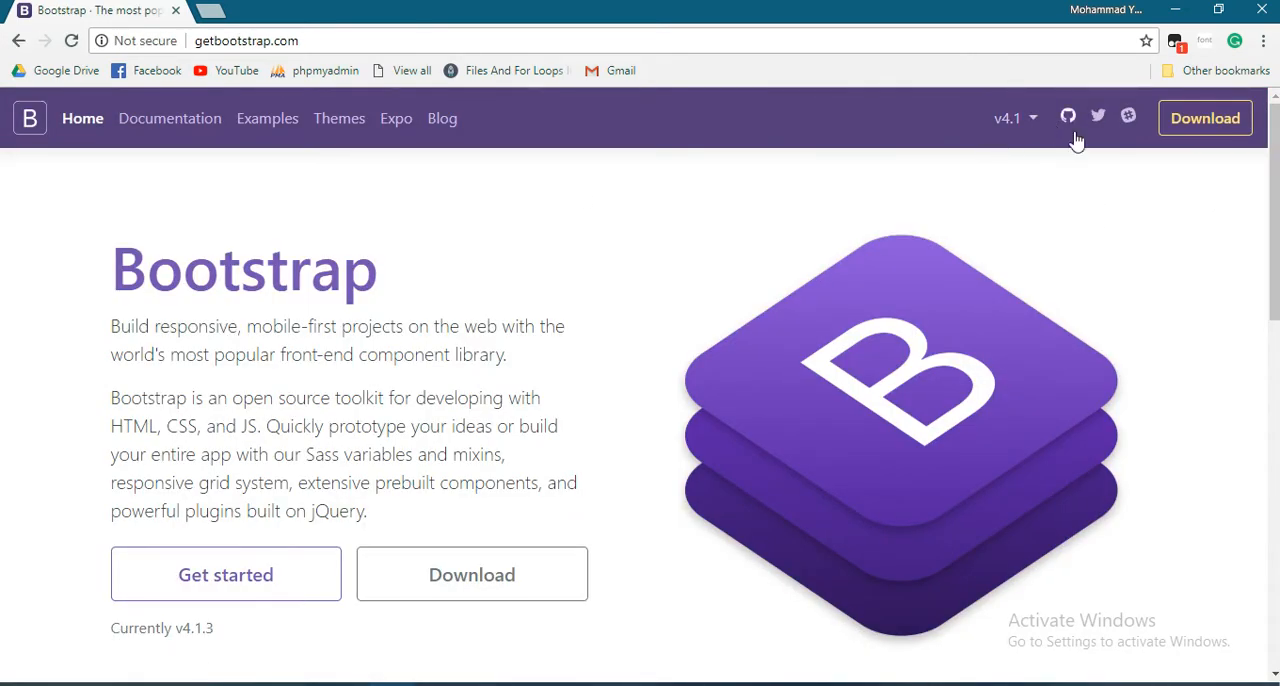
{"action": "left_click", "coordinate": [1205, 118]}
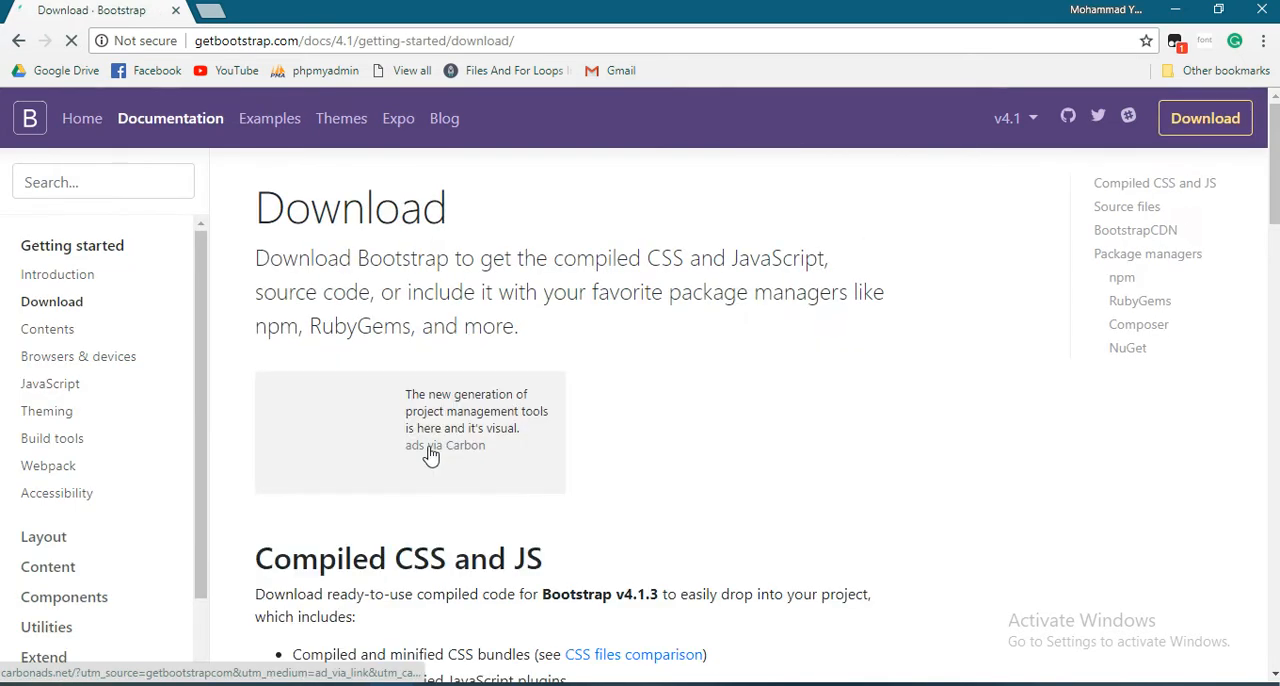
{"action": "scroll", "scroll_direction": "down", "scroll_amount": 3}
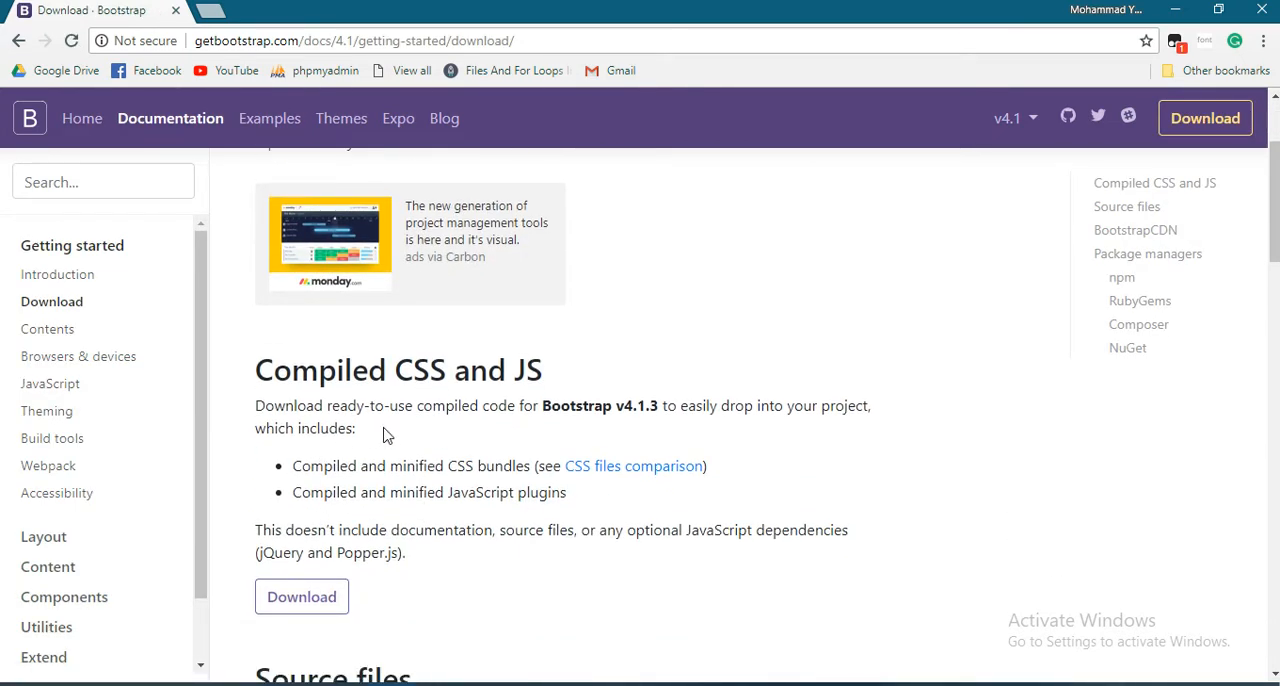
{"action": "mouse_move", "coordinate": [378, 523]}
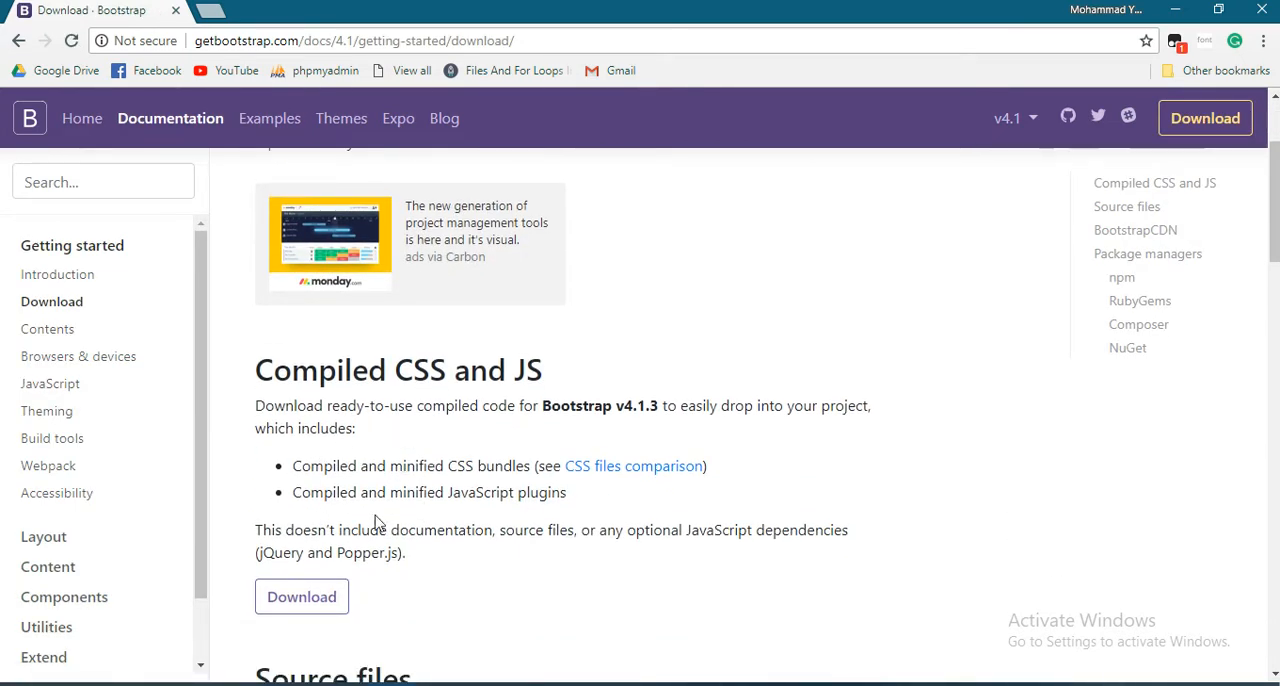
Step: Download bootstrap-4.1.3-dist.zip into demo2\bootstrap and open a new browser tab
{"action": "left_click", "coordinate": [301, 596]}
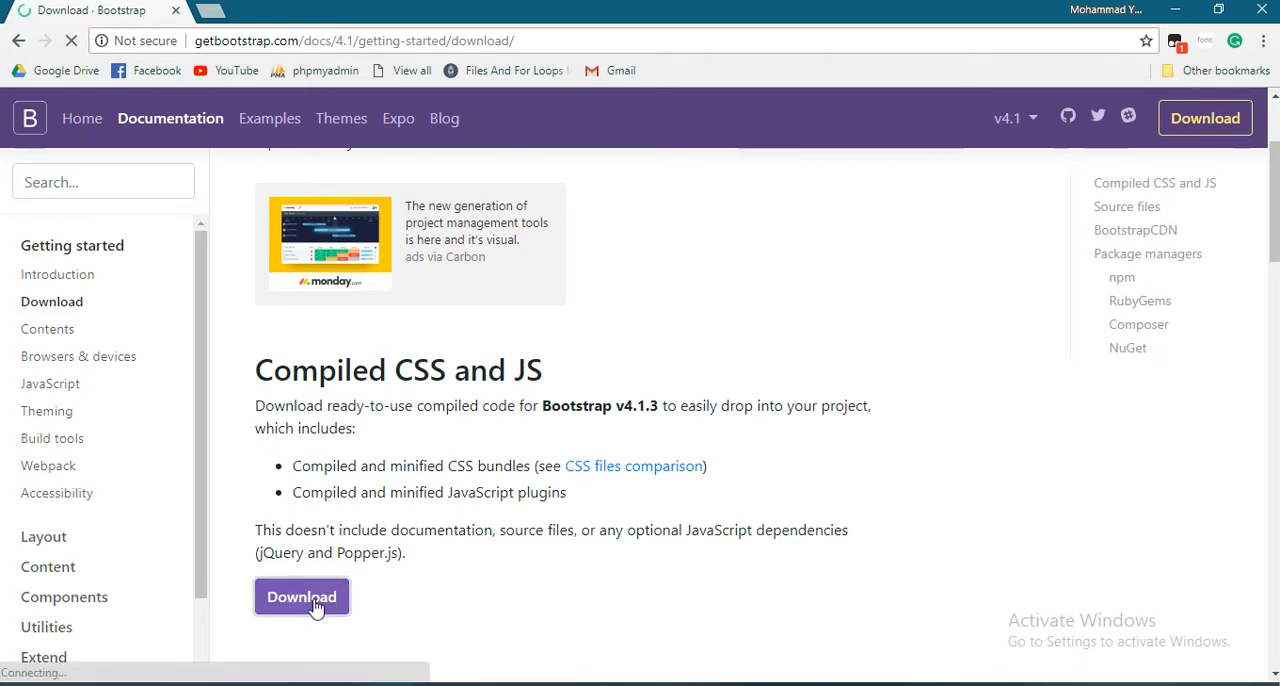
{"action": "left_click", "coordinate": [301, 596]}
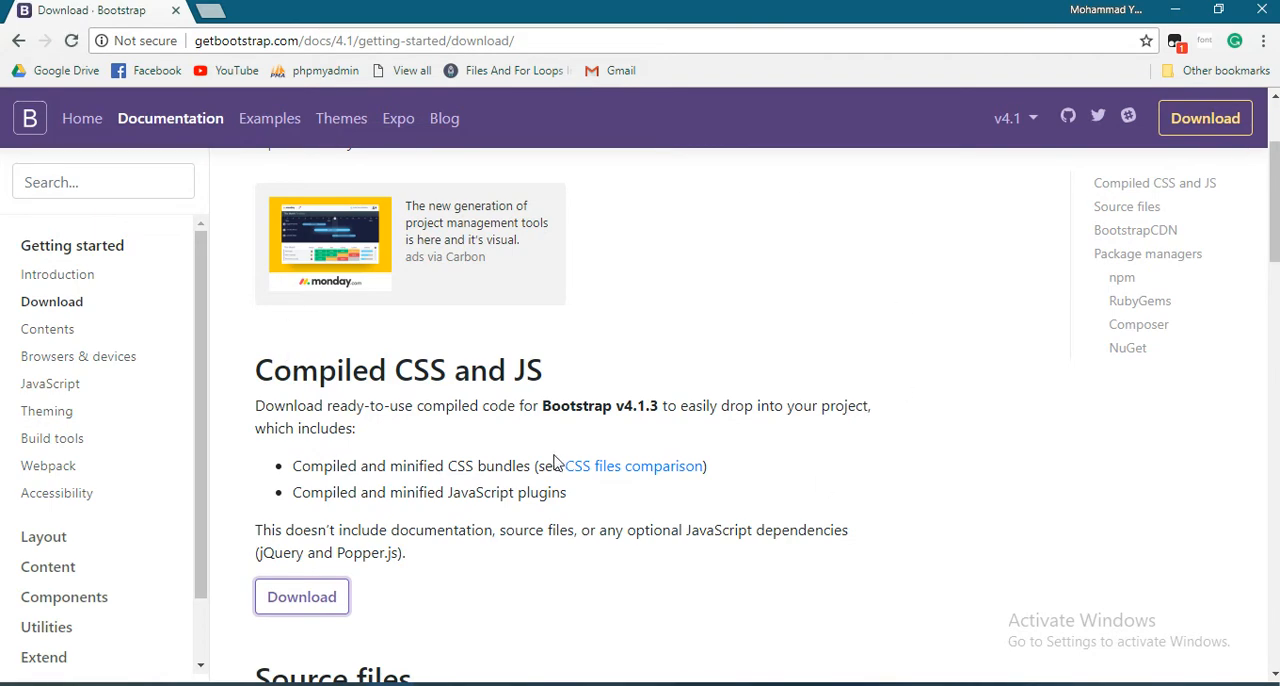
{"action": "left_click", "coordinate": [301, 596]}
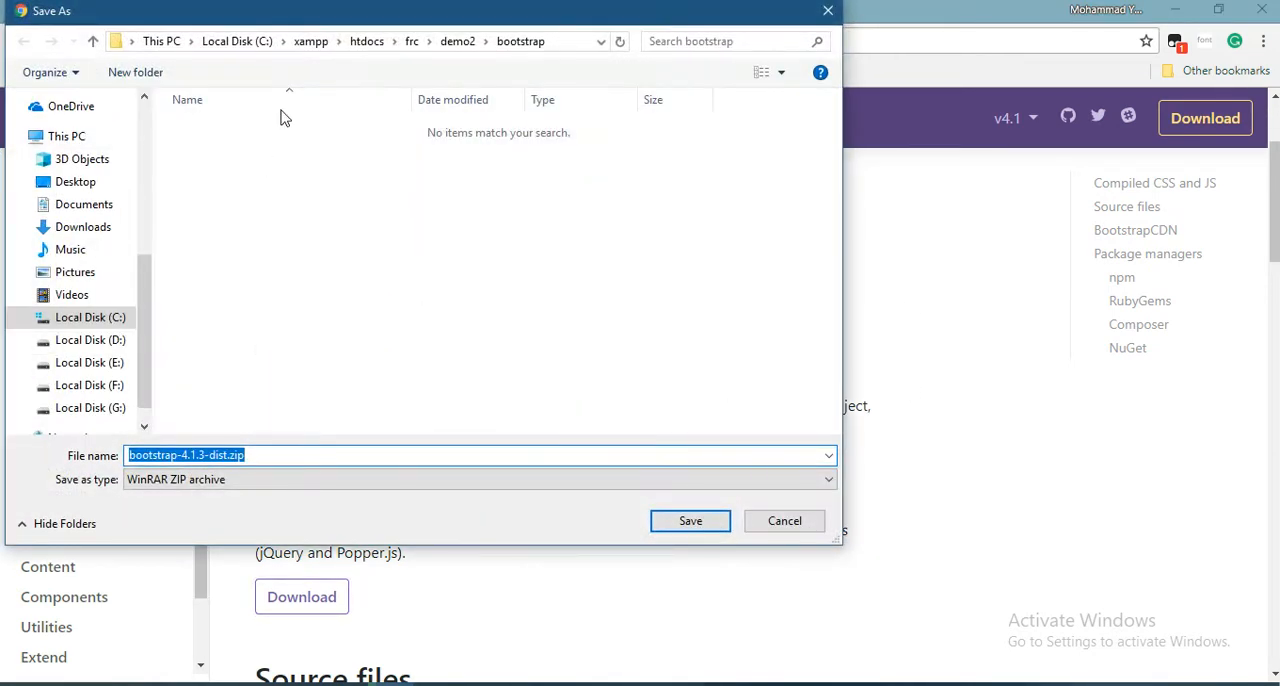
{"action": "left_click", "coordinate": [92, 41]}
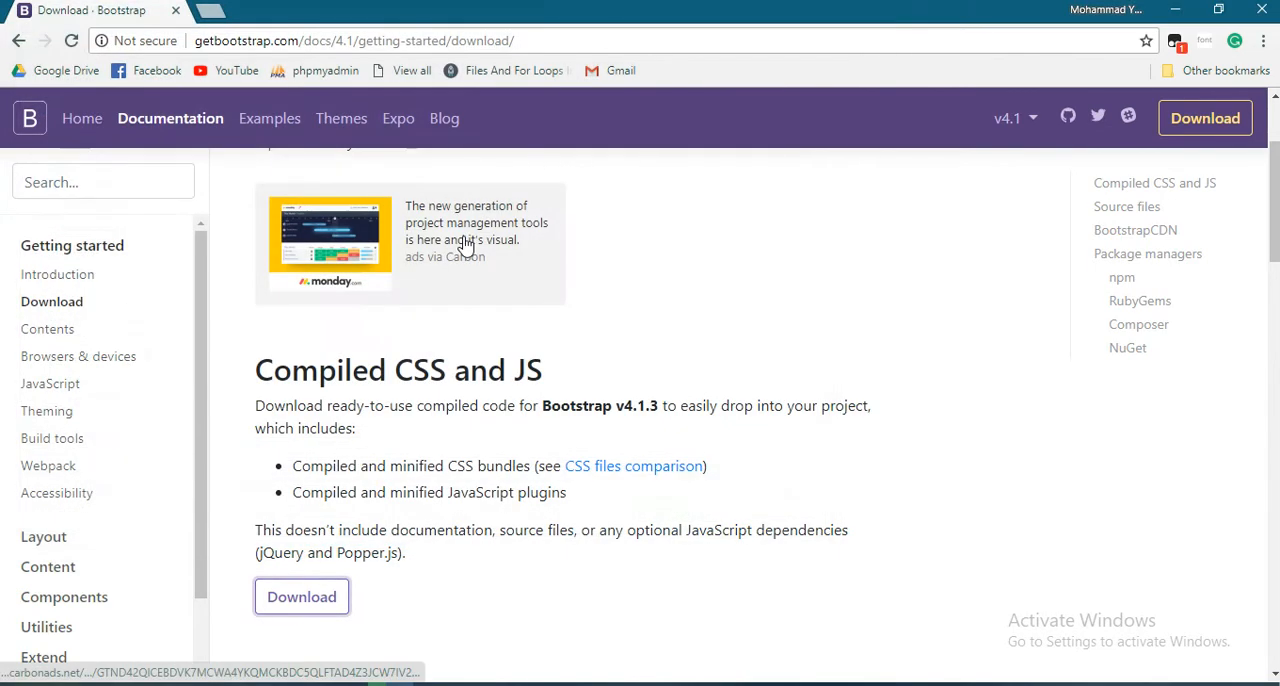
{"action": "left_click", "coordinate": [301, 596]}
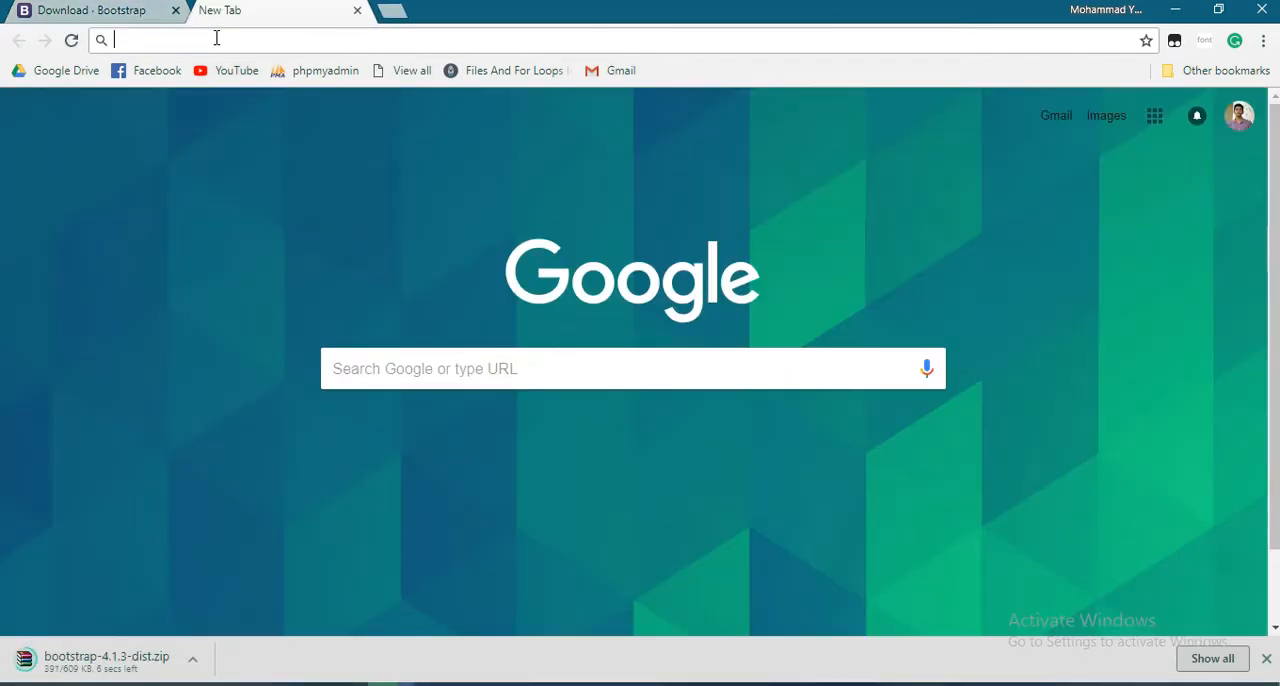
Step: Search Google for 'jquery' and open jquery.com's Download page for 3.3.1
{"action": "type", "text": "jquery"}
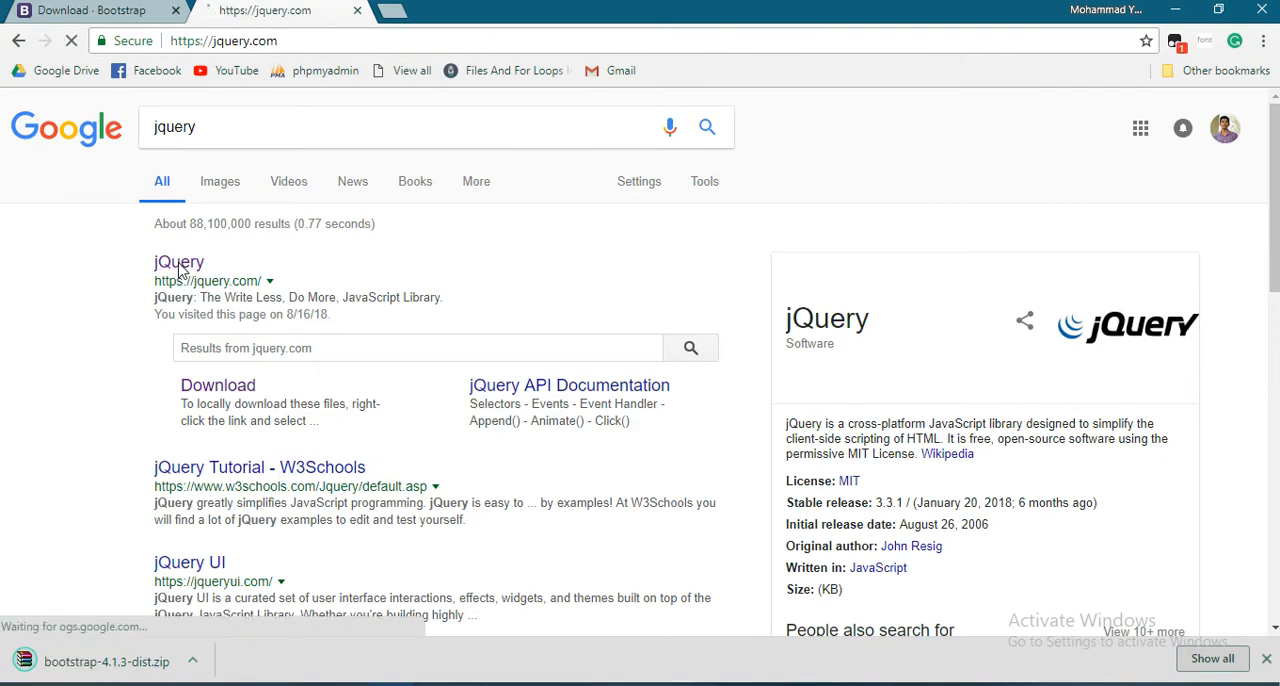
{"action": "left_click", "coordinate": [178, 262]}
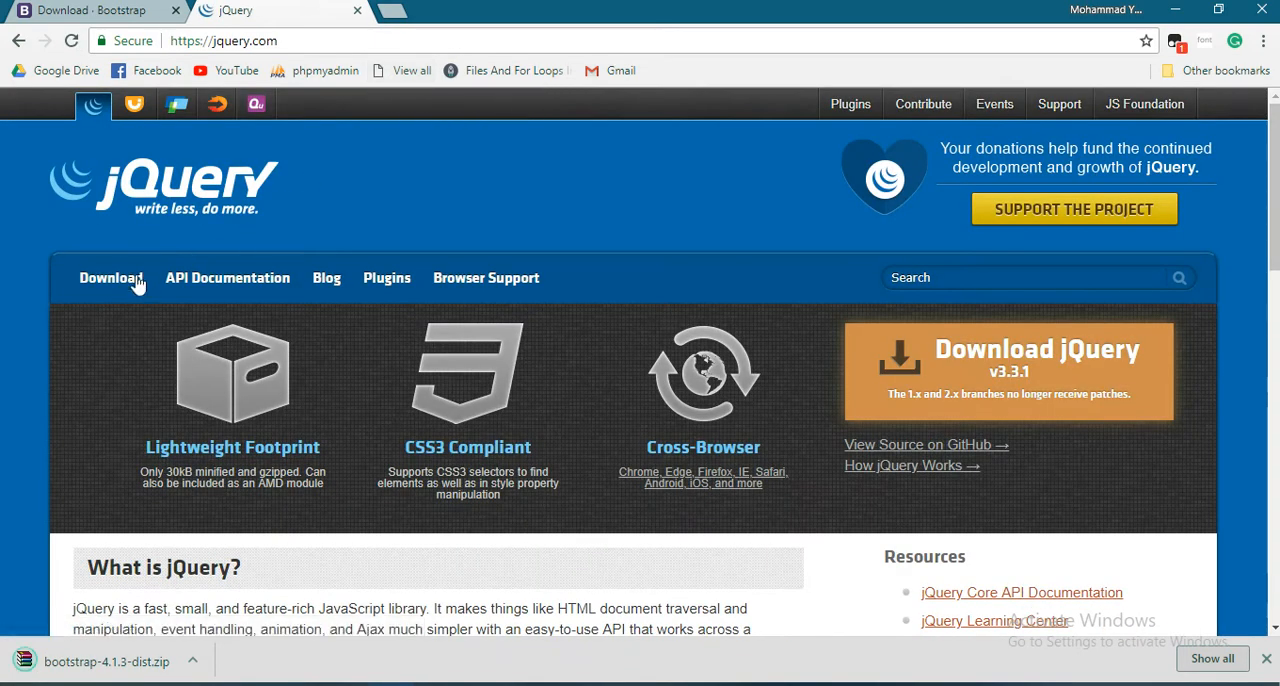
{"action": "left_click", "coordinate": [110, 278]}
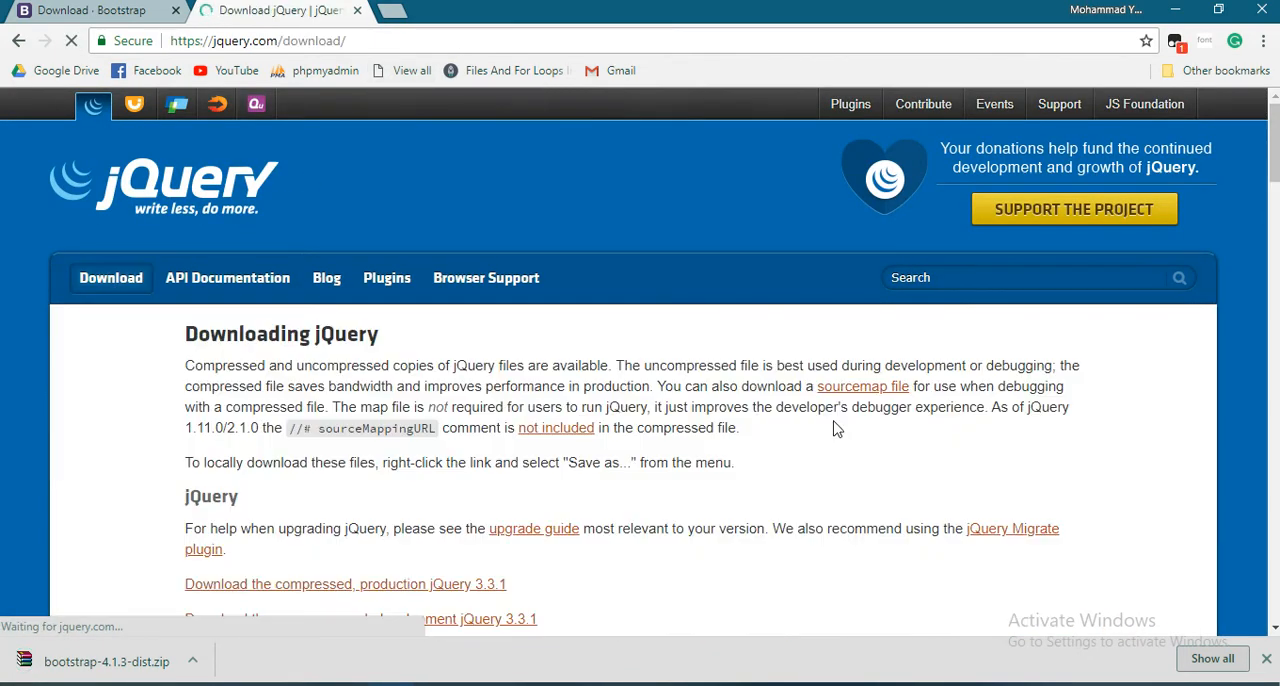
{"action": "scroll", "scroll_direction": "down", "scroll_amount": 3}
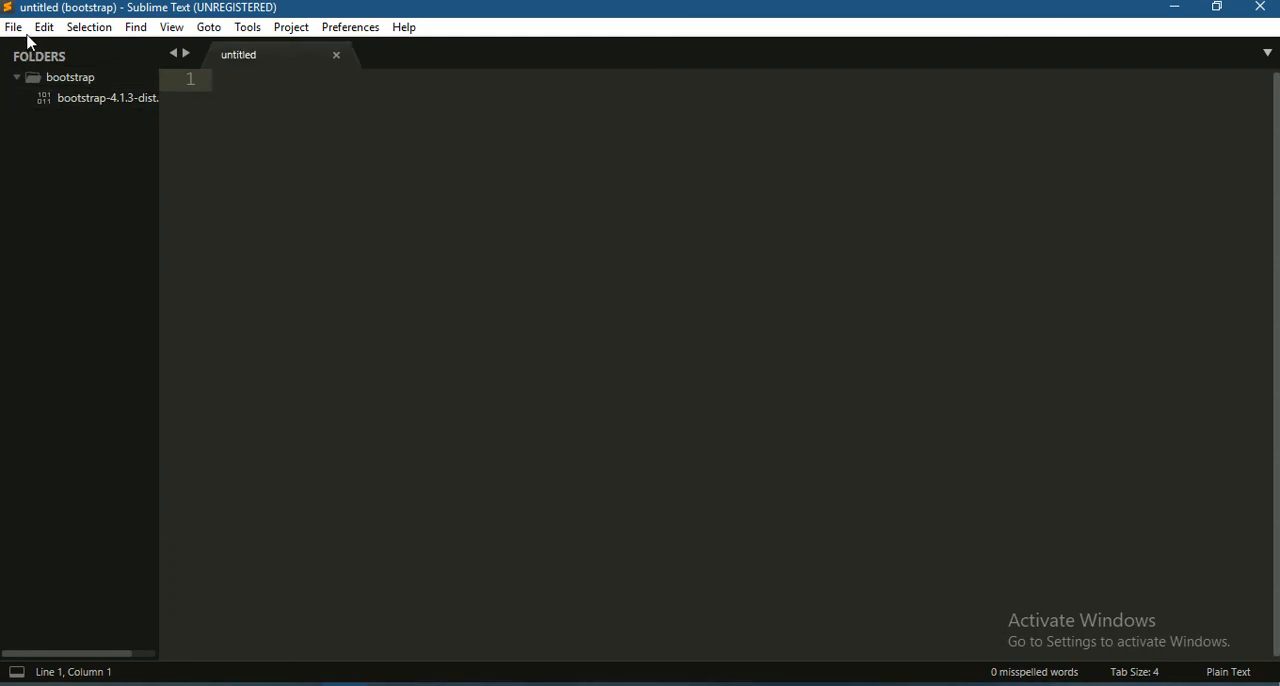
Step: Save the empty untitled file as jquery.js in demo2\bootstrap
{"action": "left_click", "coordinate": [13, 27]}
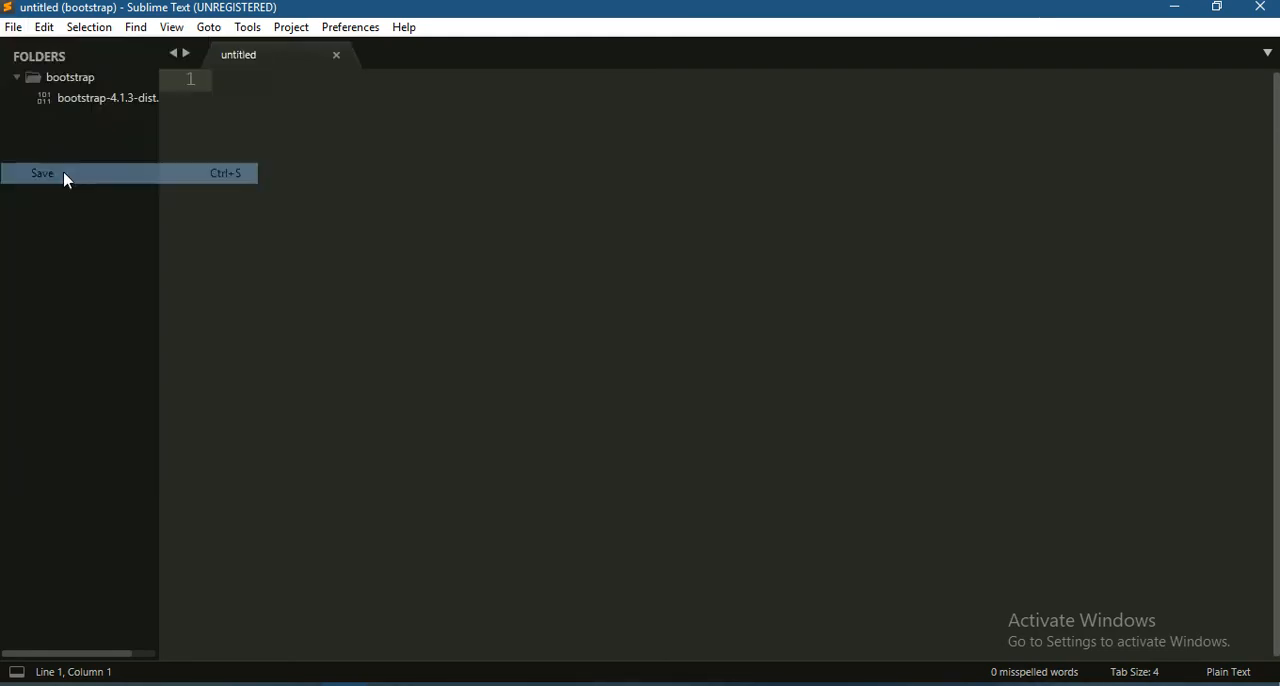
{"action": "left_click", "coordinate": [42, 173]}
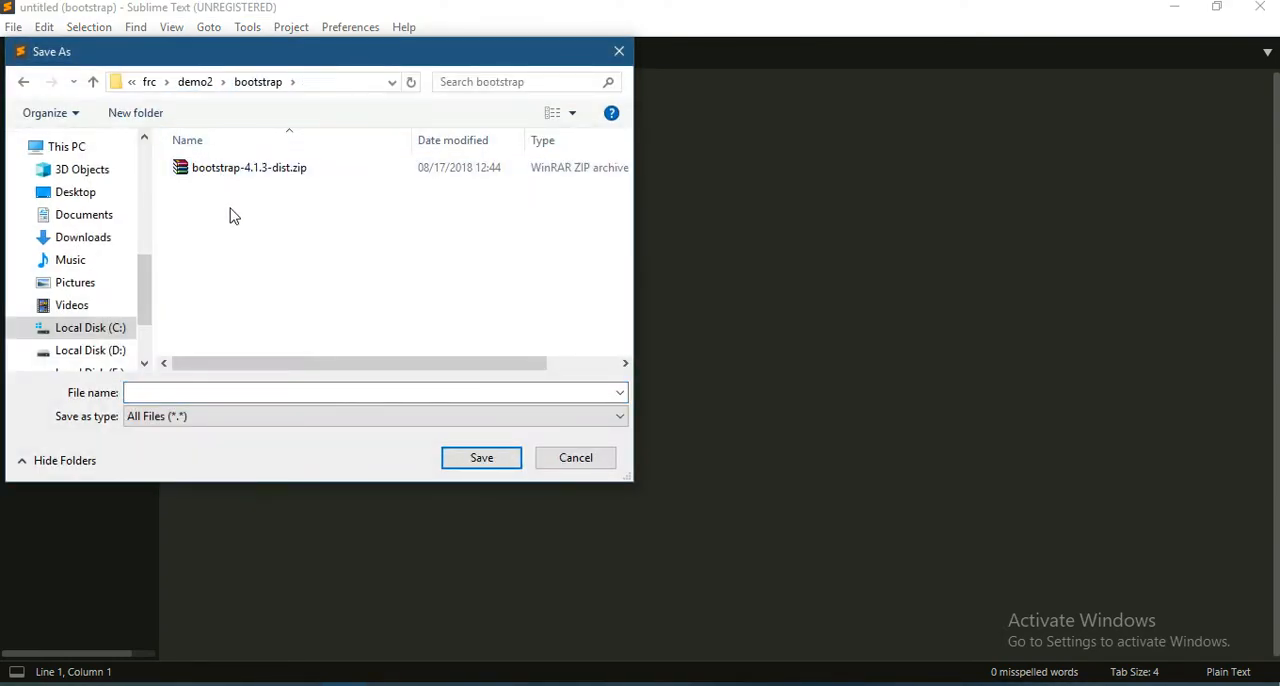
{"action": "left_click", "coordinate": [375, 392]}
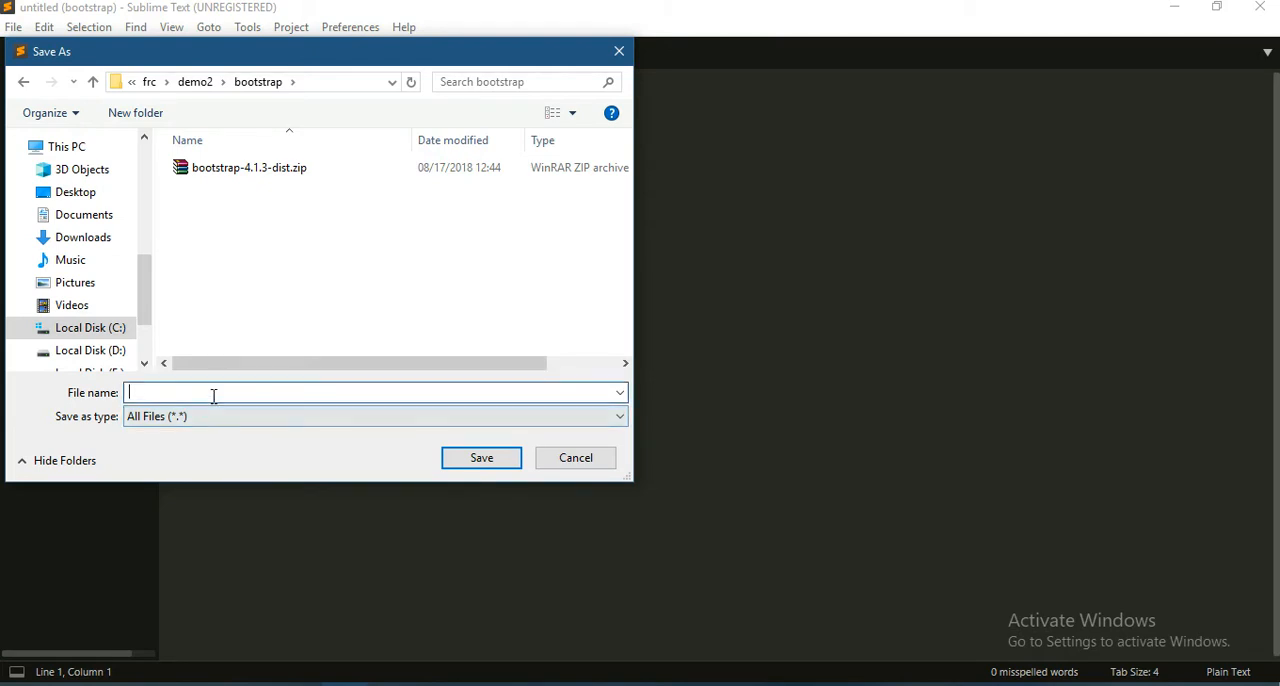
{"action": "type", "text": "jqu"}
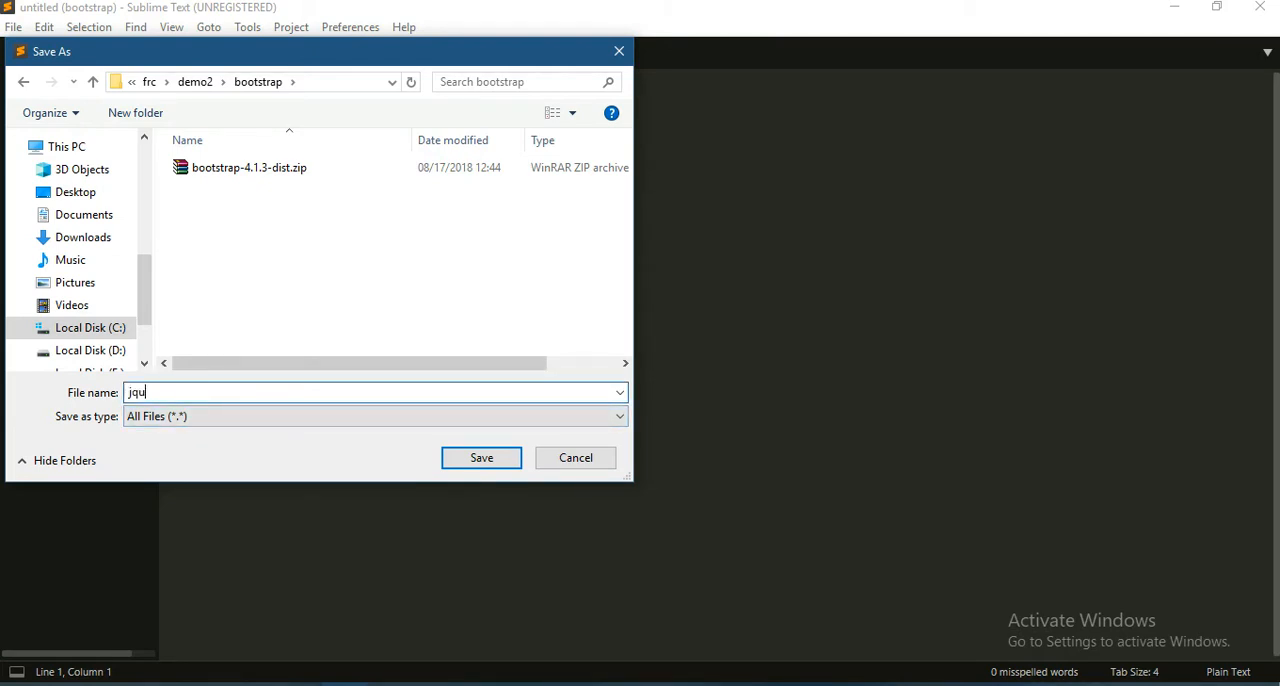
{"action": "type", "text": "ery.js"}
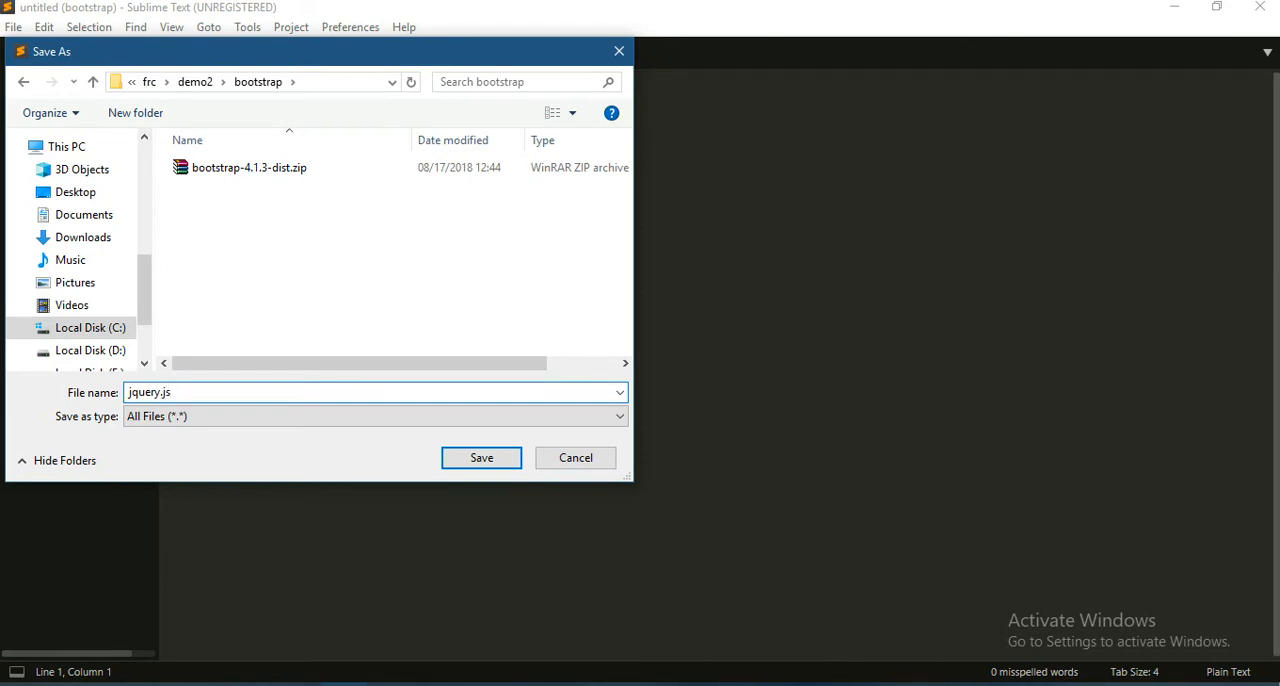
{"action": "left_click", "coordinate": [481, 457]}
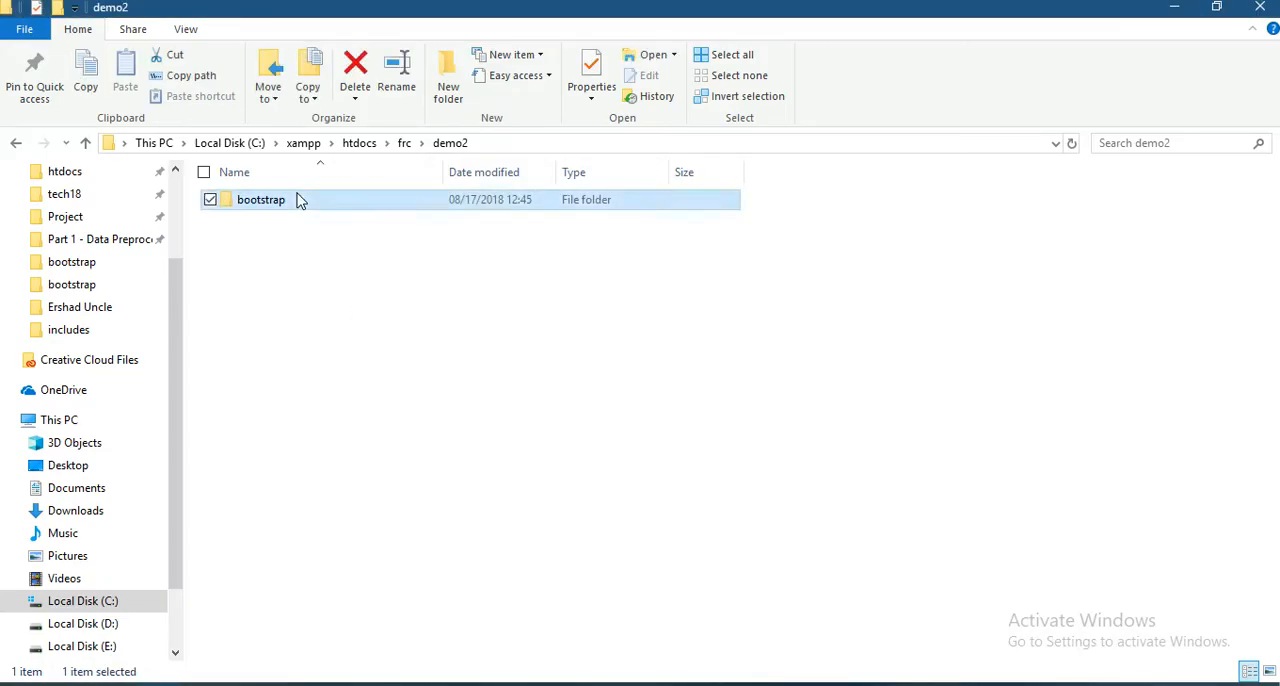
Step: Inspect the Bootstrap zip and browse its extracted css and js folders
{"action": "right_click", "coordinate": [294, 199]}
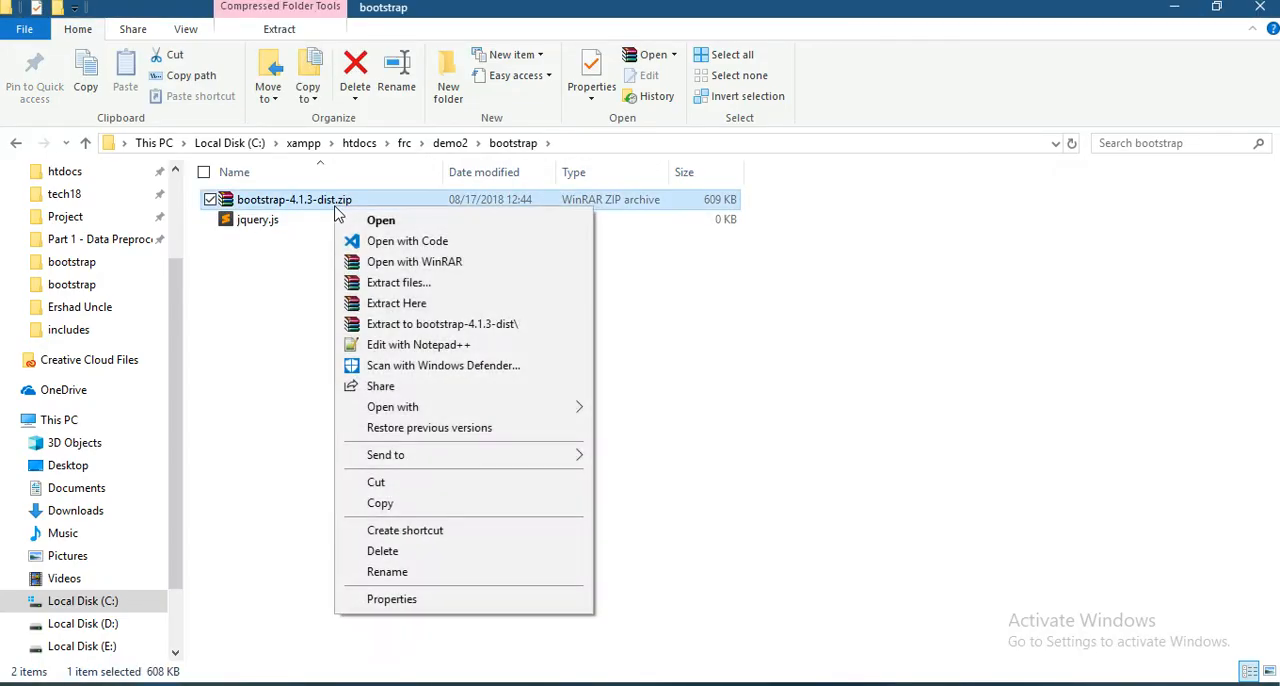
{"action": "mouse_move", "coordinate": [398, 282]}
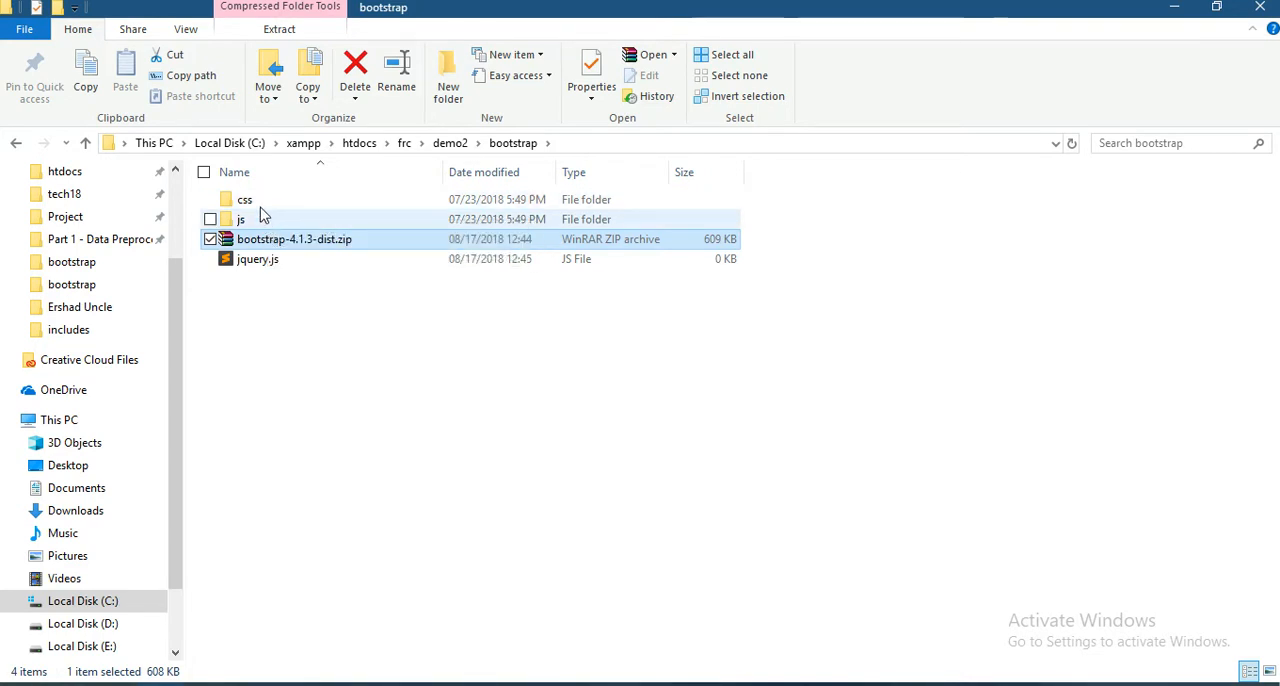
{"action": "double_click", "coordinate": [245, 199]}
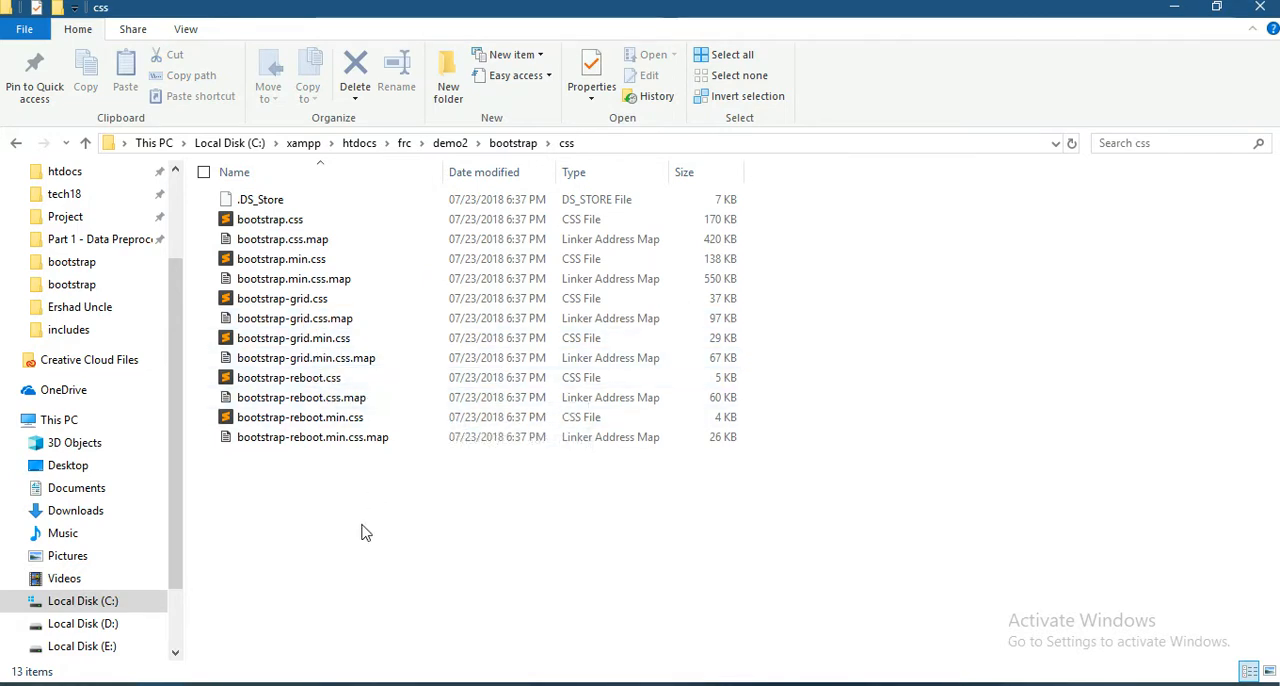
{"action": "mouse_move", "coordinate": [465, 397]}
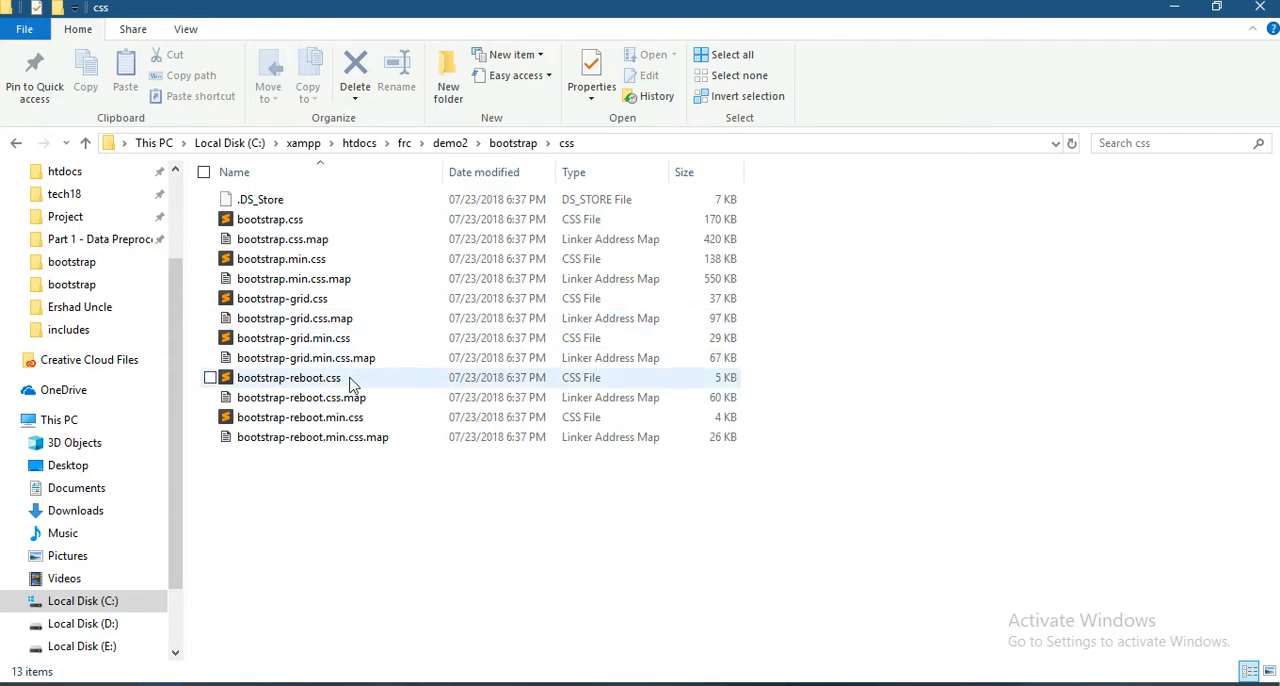
{"action": "left_click", "coordinate": [282, 259]}
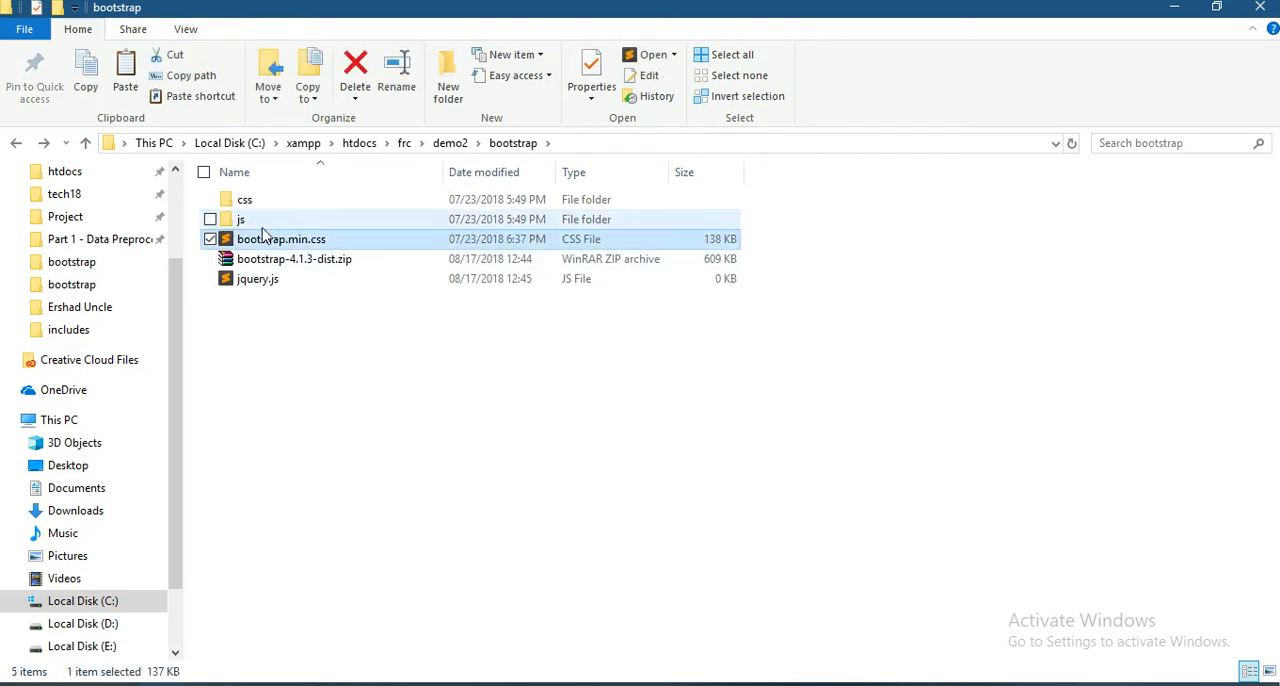
{"action": "double_click", "coordinate": [240, 219]}
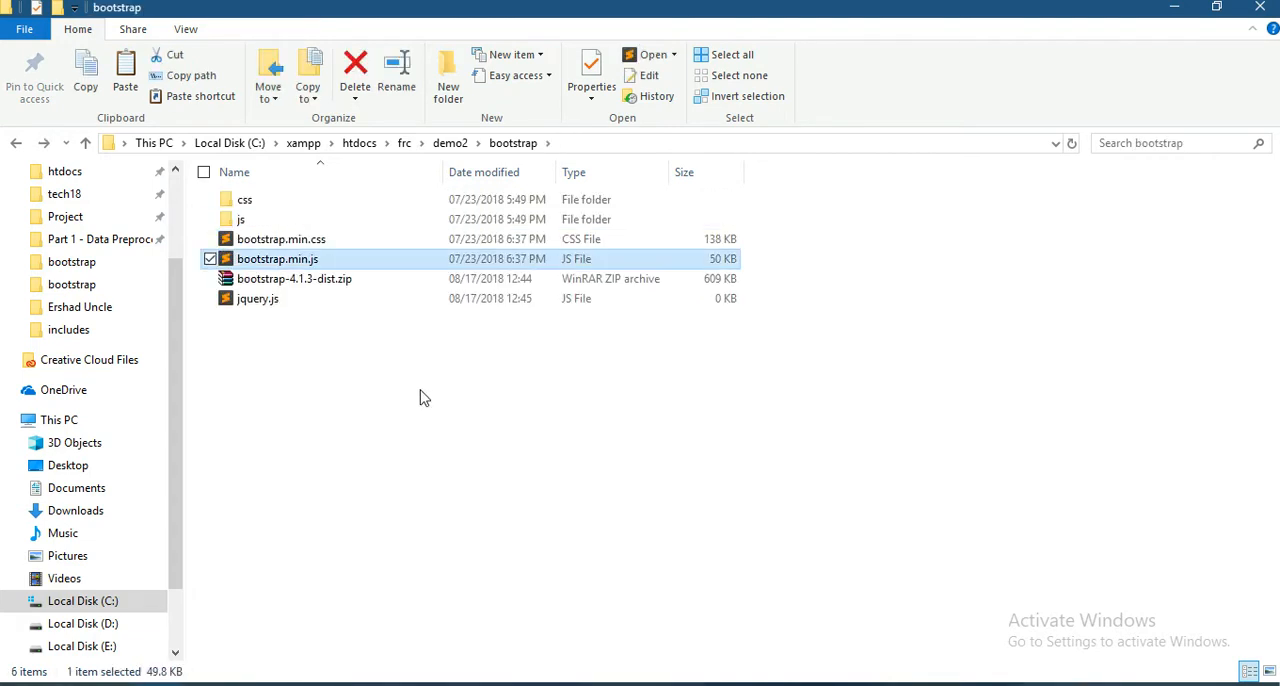
{"action": "left_click", "coordinate": [447, 75]}
{"action": "type", "text": "includes"}
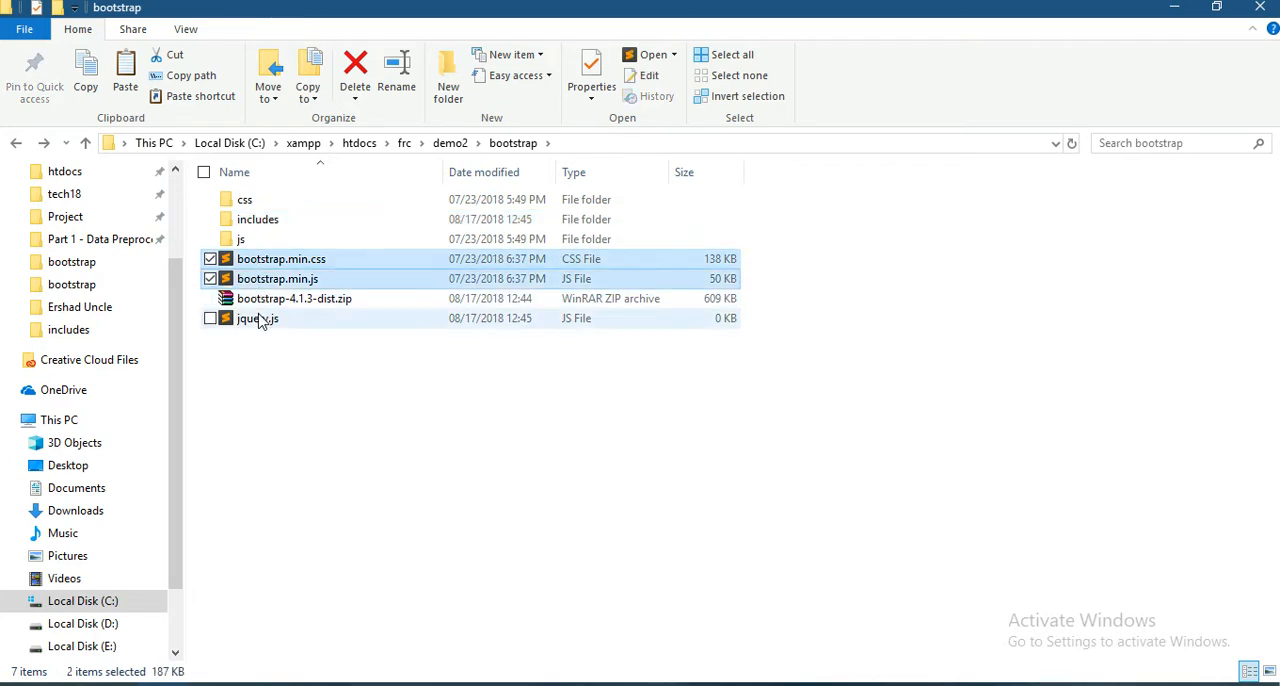
Step: Move css, js, the min files, the zip and jquery.js into includes
{"action": "left_click", "coordinate": [210, 318]}
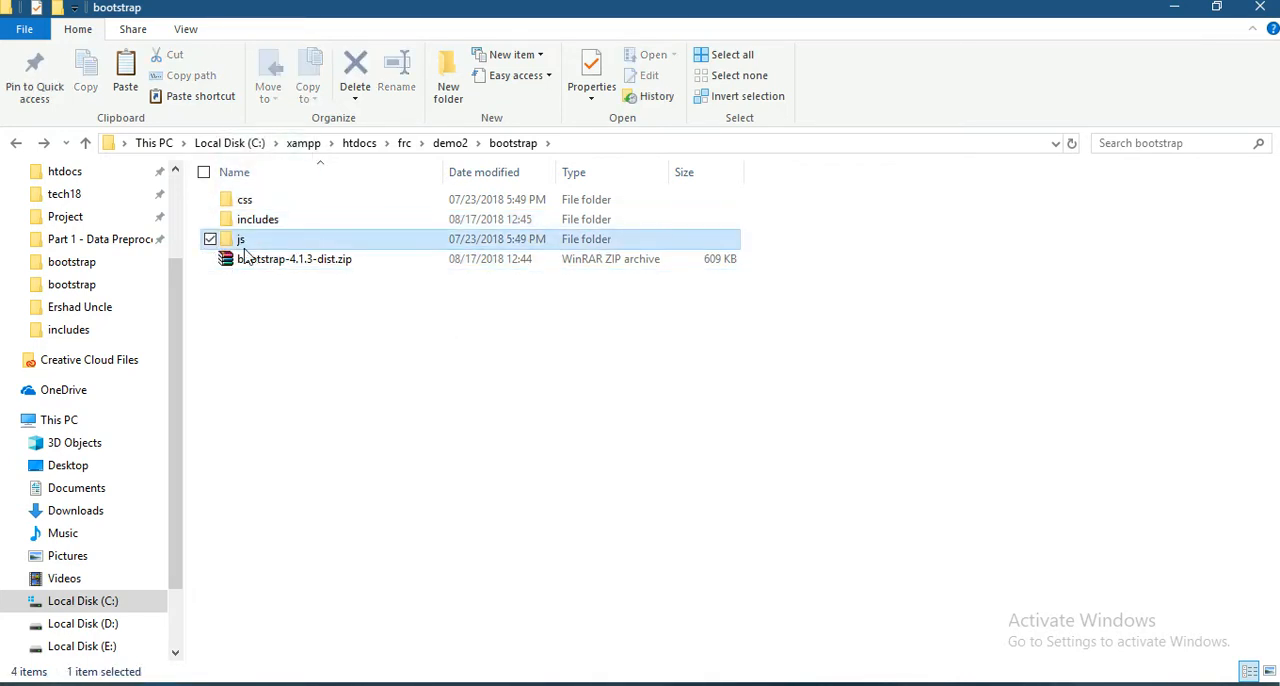
{"action": "left_click", "coordinate": [245, 199]}
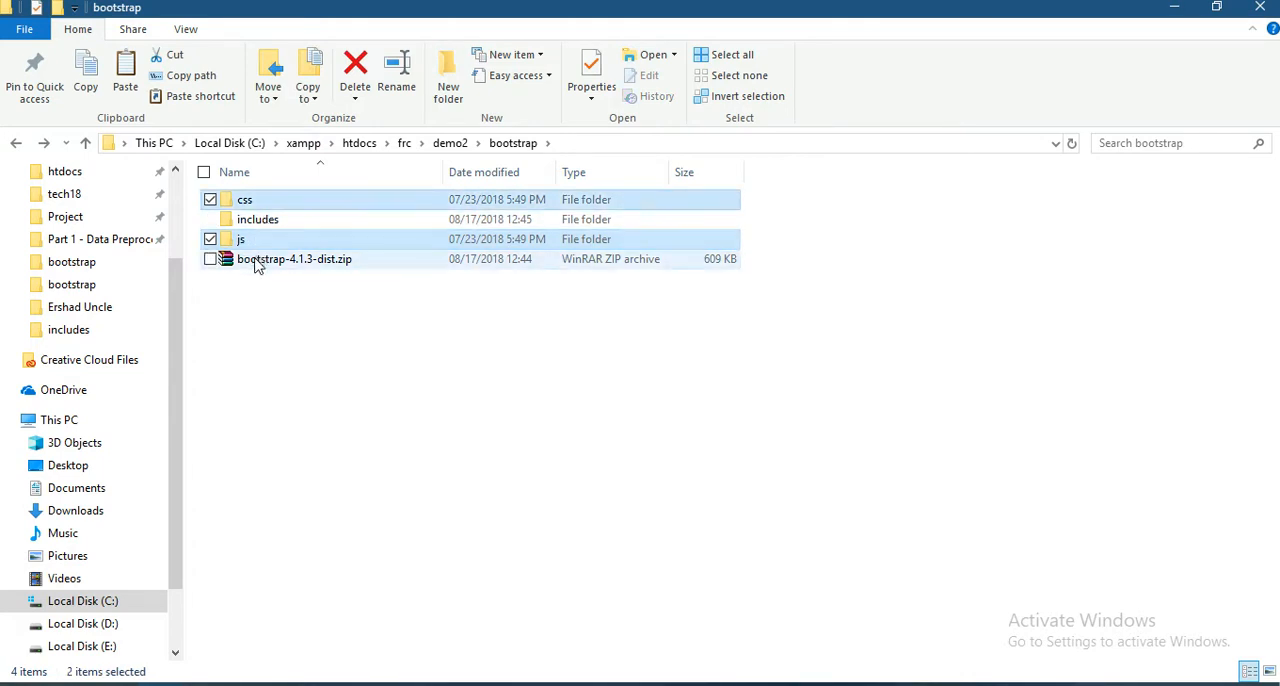
{"action": "left_click", "coordinate": [355, 70]}
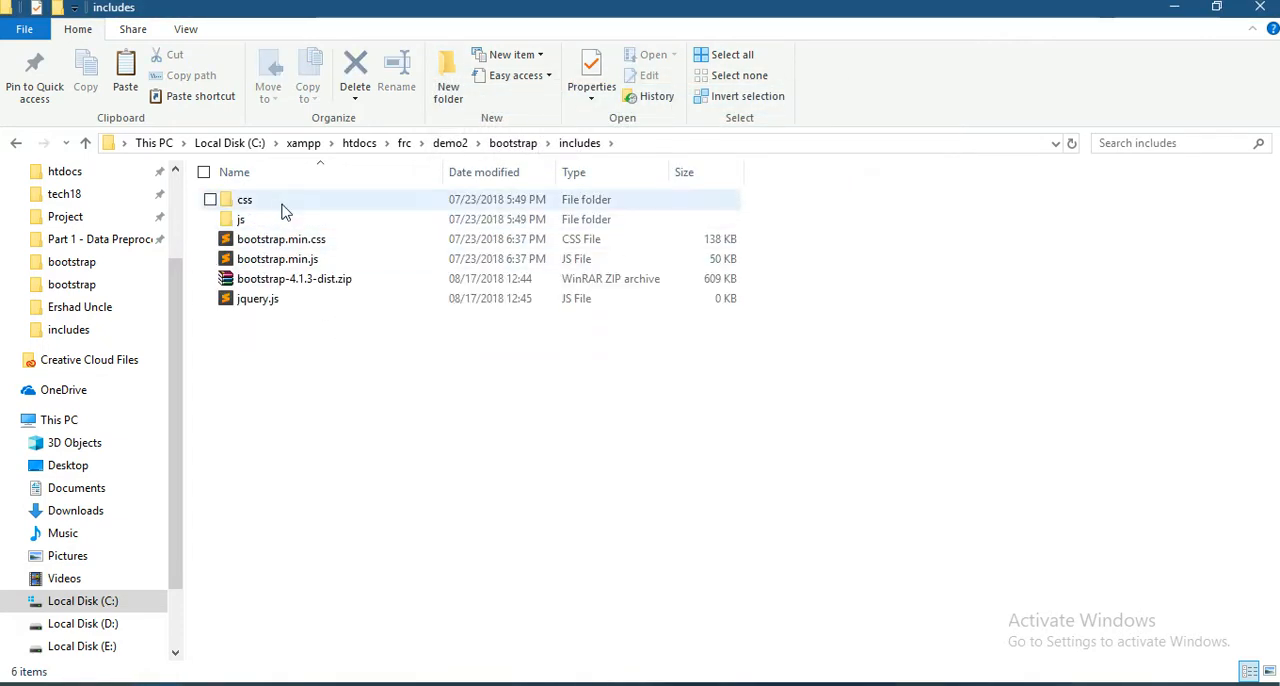
{"action": "left_click", "coordinate": [294, 279]}
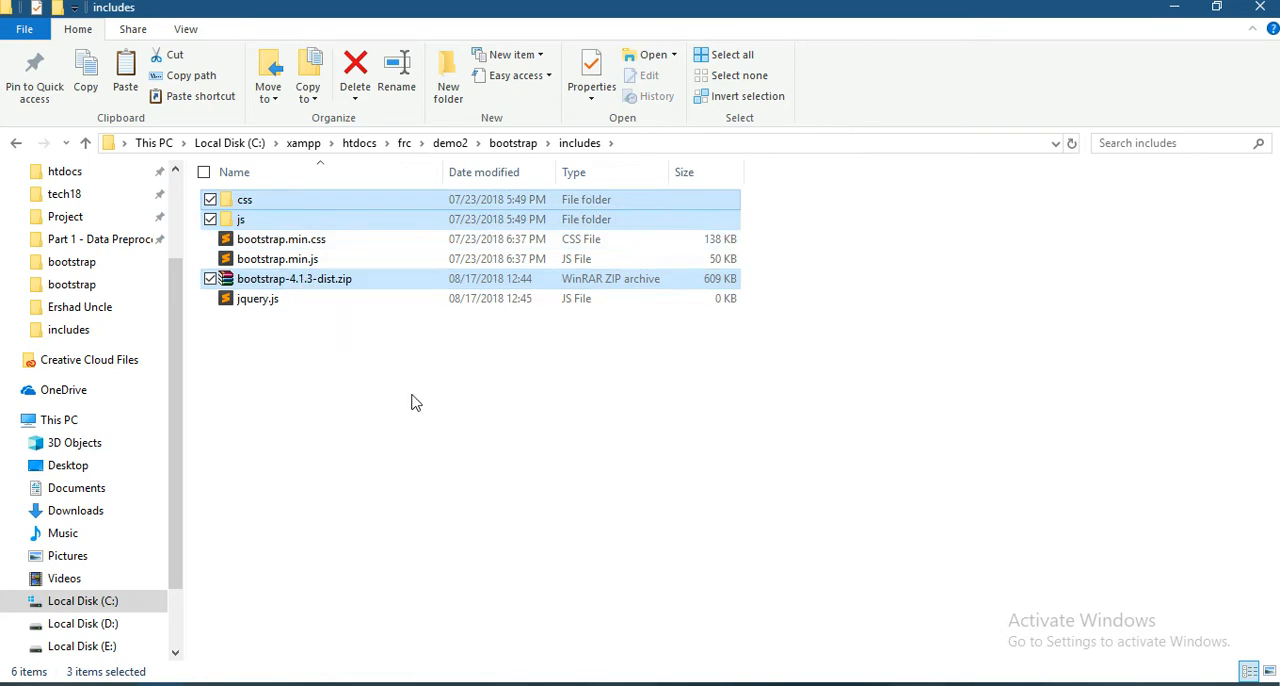
{"action": "left_click", "coordinate": [473, 452]}
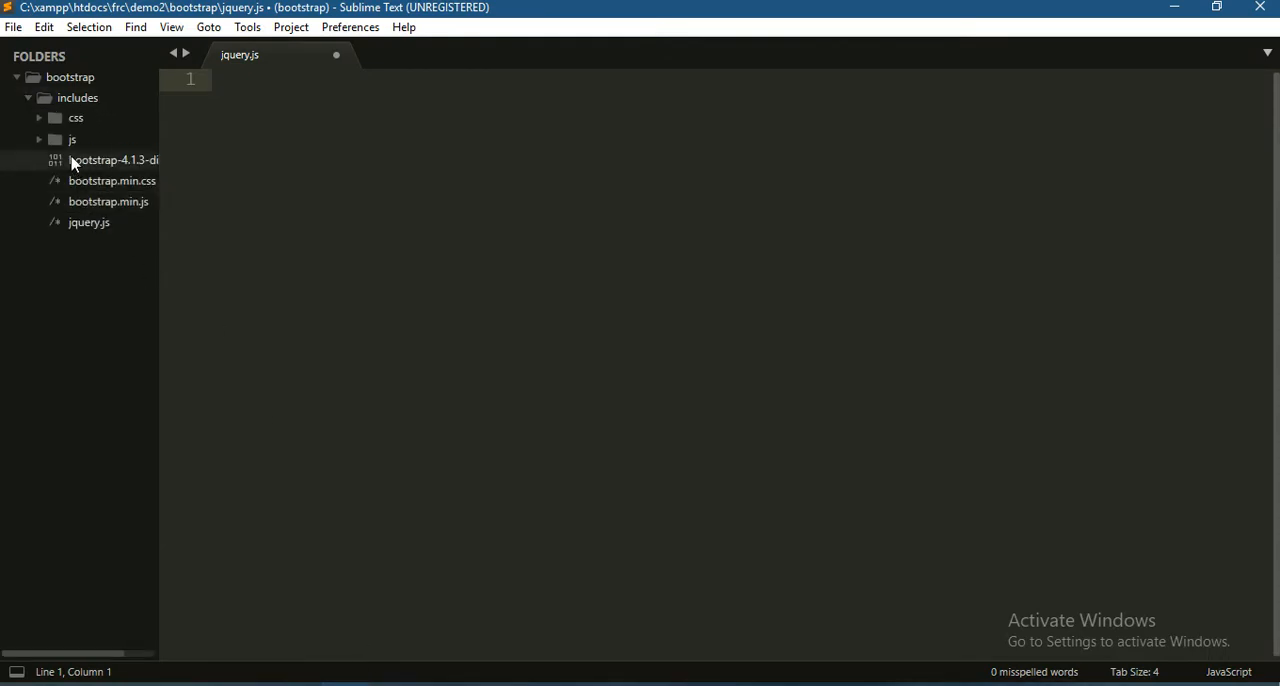
{"action": "mouse_move", "coordinate": [140, 183]}
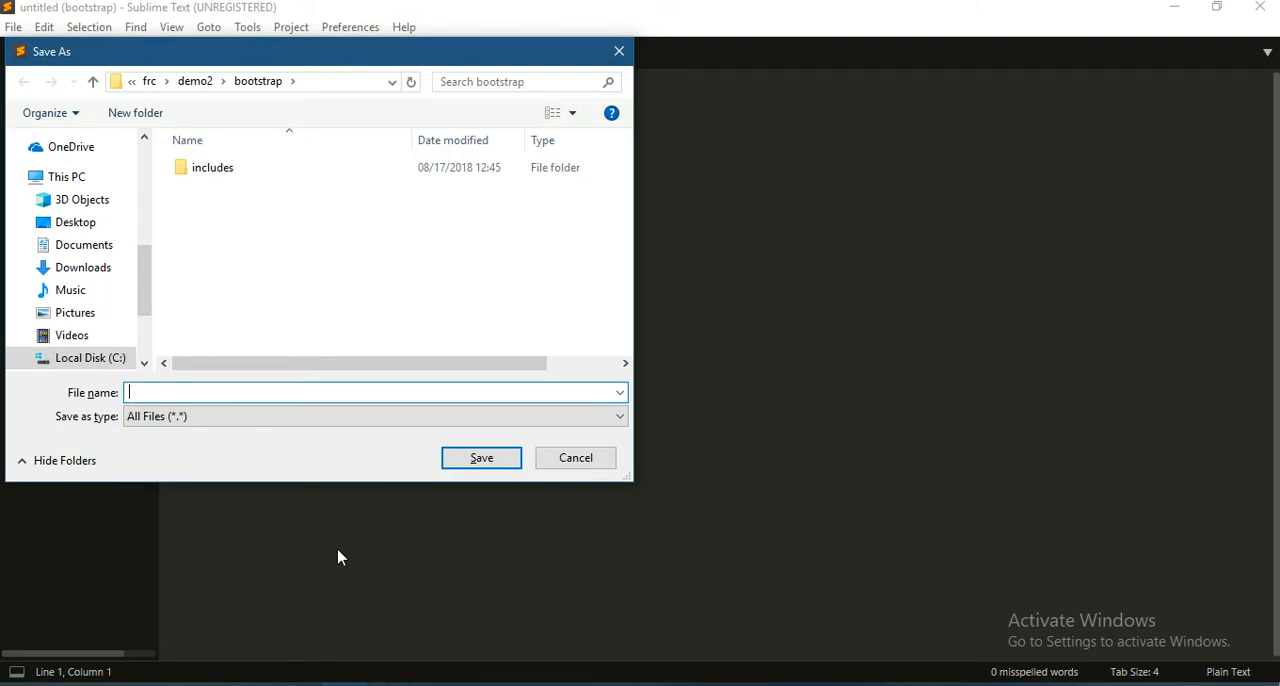
Step: Save a new empty file as index.html in the bootstrap folder and dismiss the license prompt
{"action": "type", "text": "index.ht"}
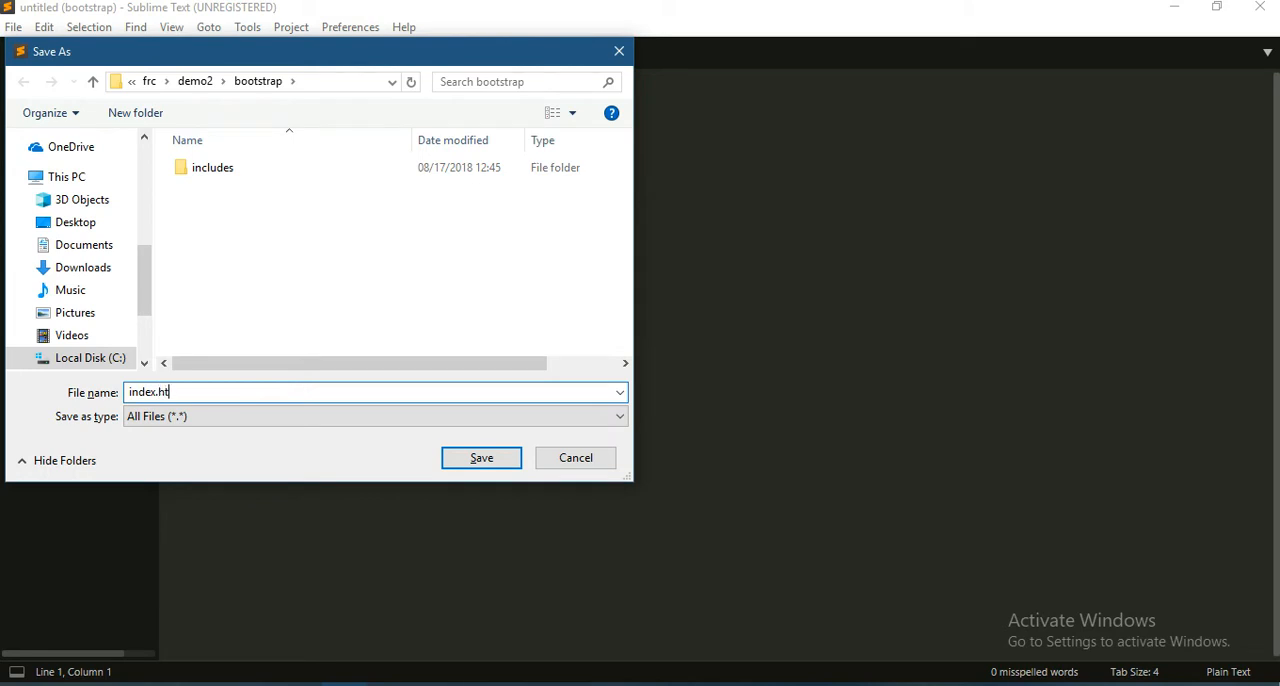
{"action": "left_click", "coordinate": [481, 457]}
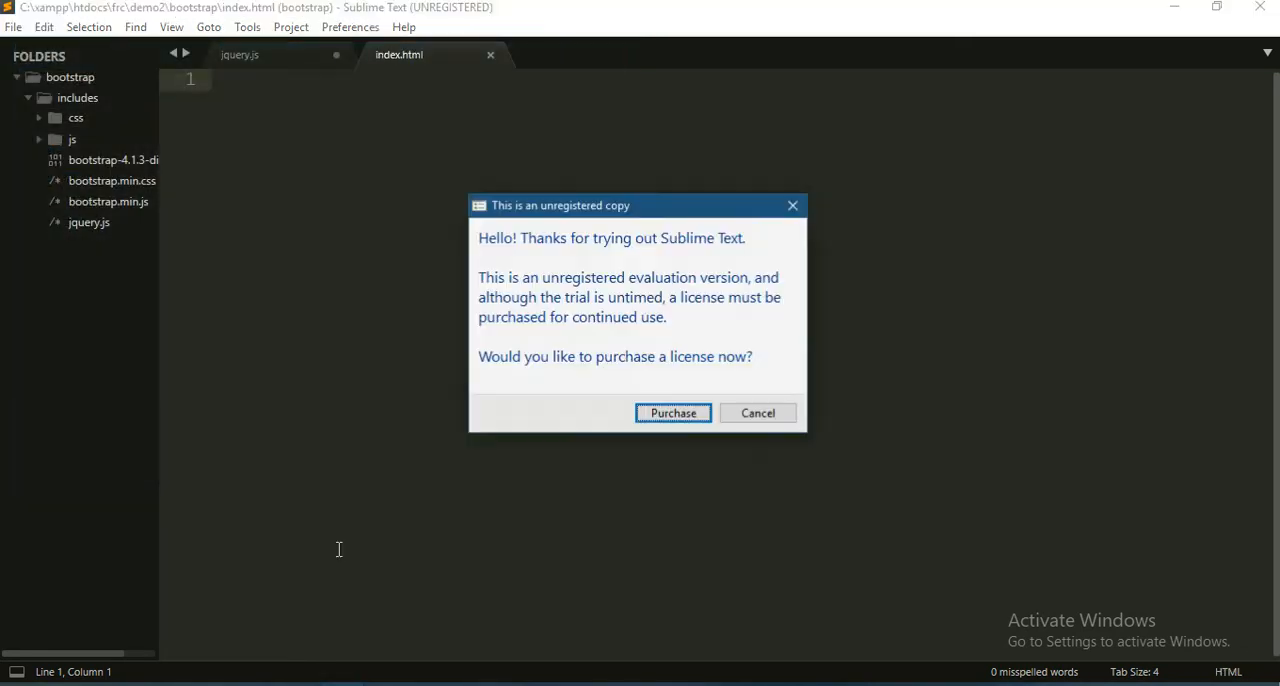
{"action": "left_click", "coordinate": [757, 413]}
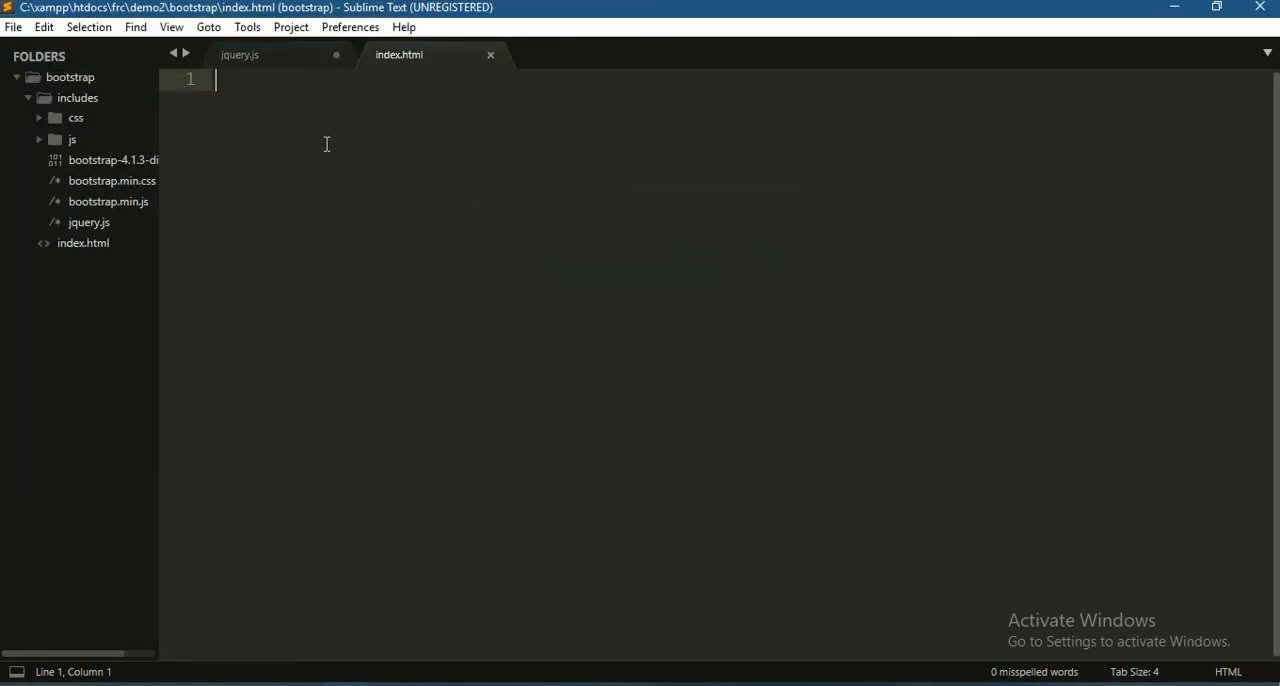
{"action": "left_click", "coordinate": [240, 55]}
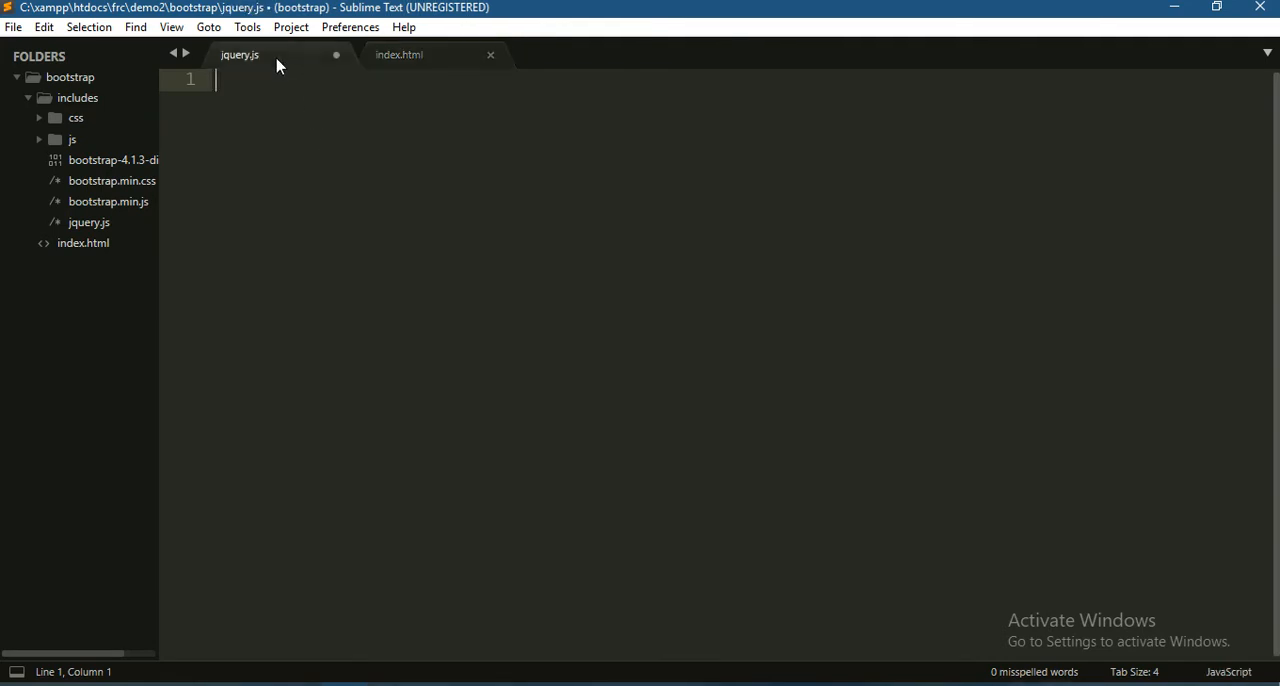
{"action": "mouse_move", "coordinate": [194, 143]}
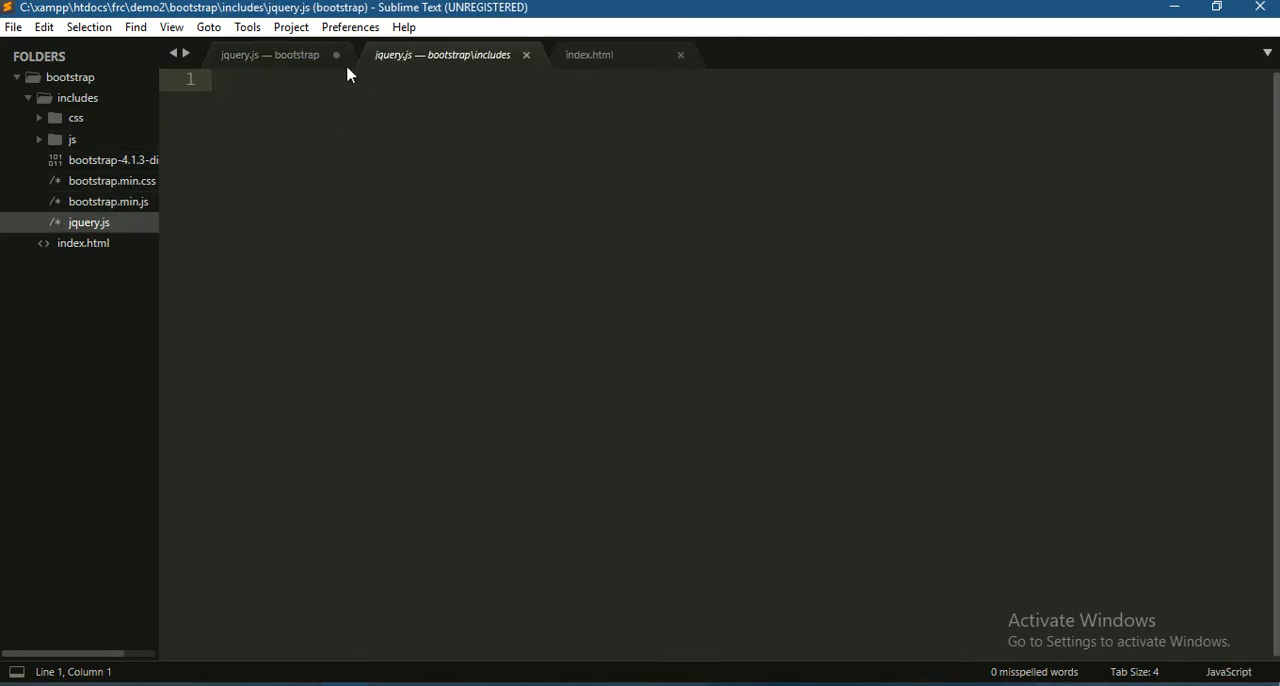
Step: Discard the root jquery.js, paste jquery-3.3.1.min.js into includes/jquery.js, and save
{"action": "left_click", "coordinate": [336, 55]}
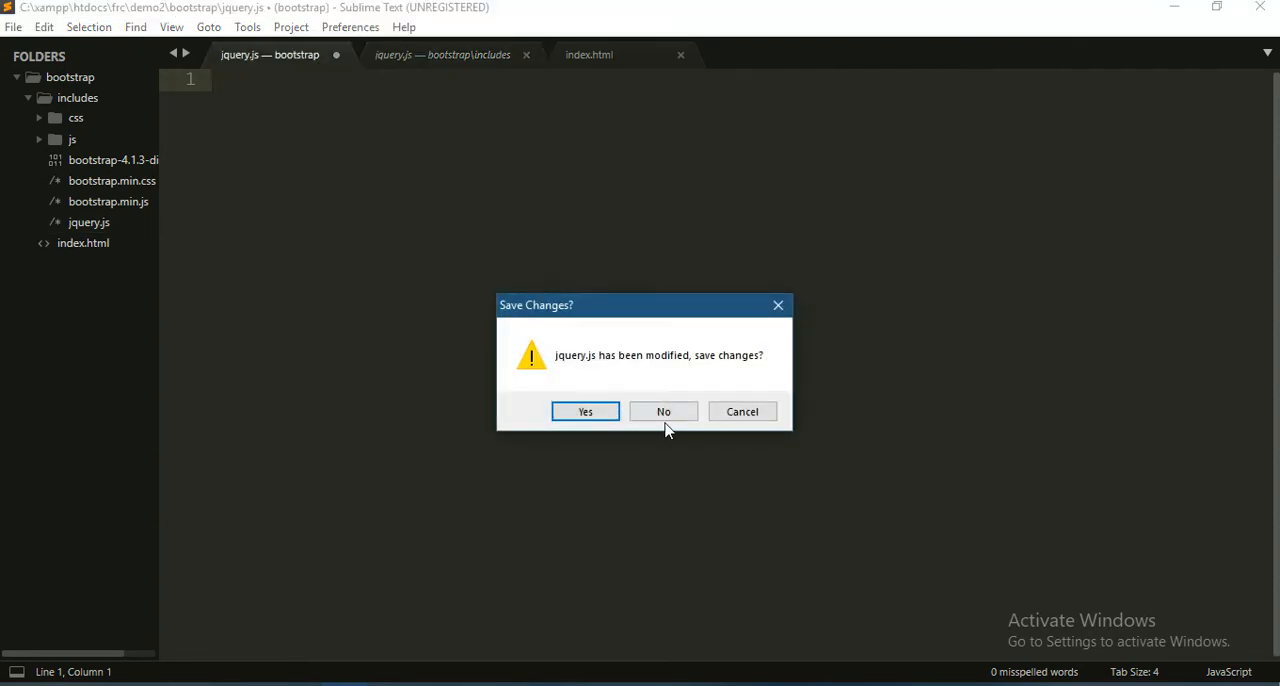
{"action": "left_click", "coordinate": [663, 411]}
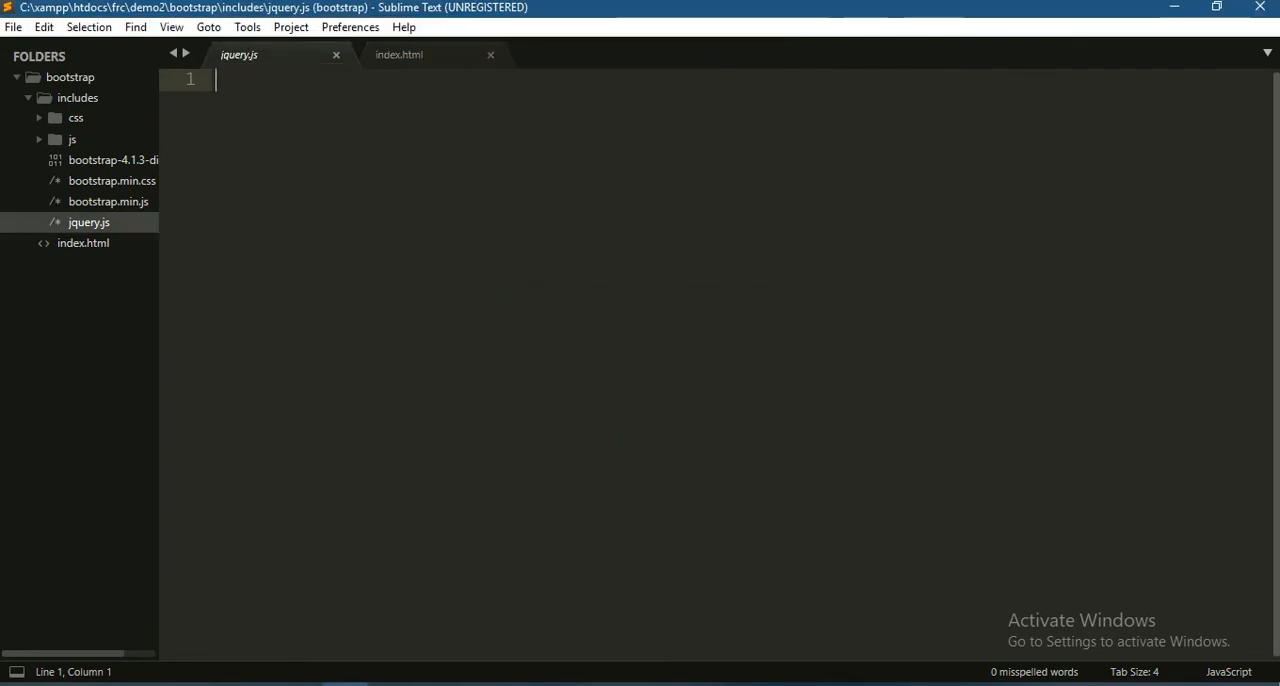
{"action": "mouse_move", "coordinate": [290, 318]}
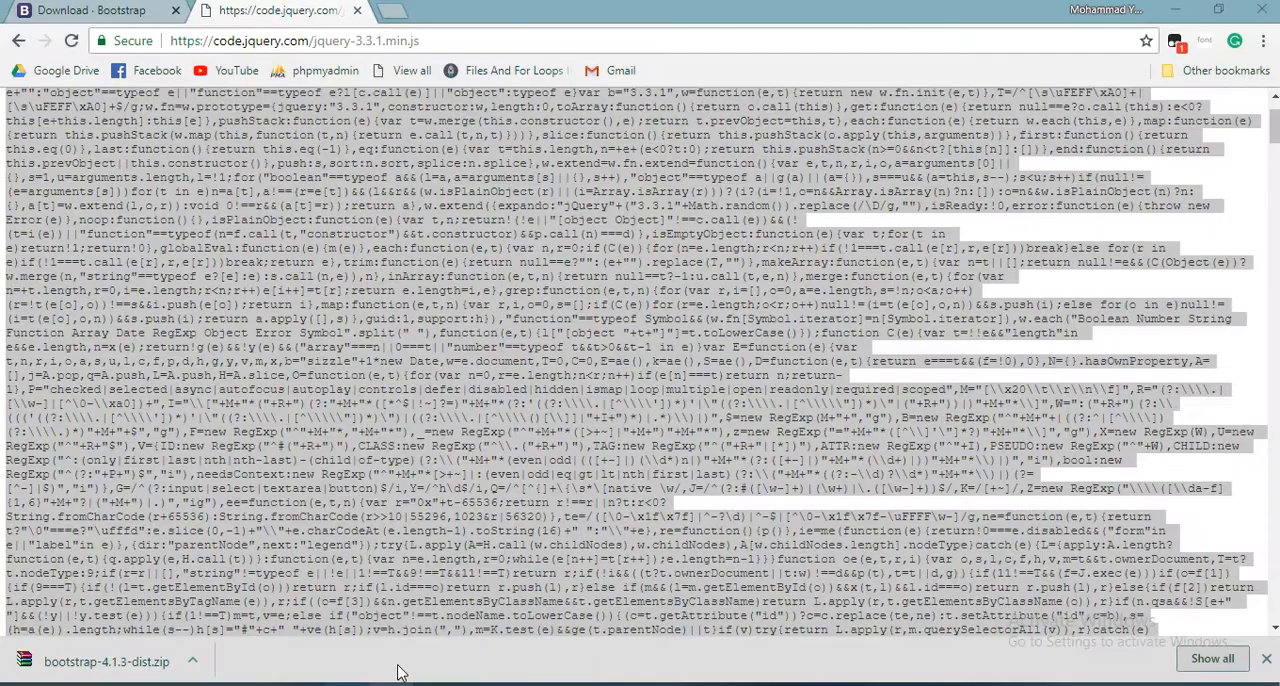
{"action": "key", "text": "ctrl+a"}
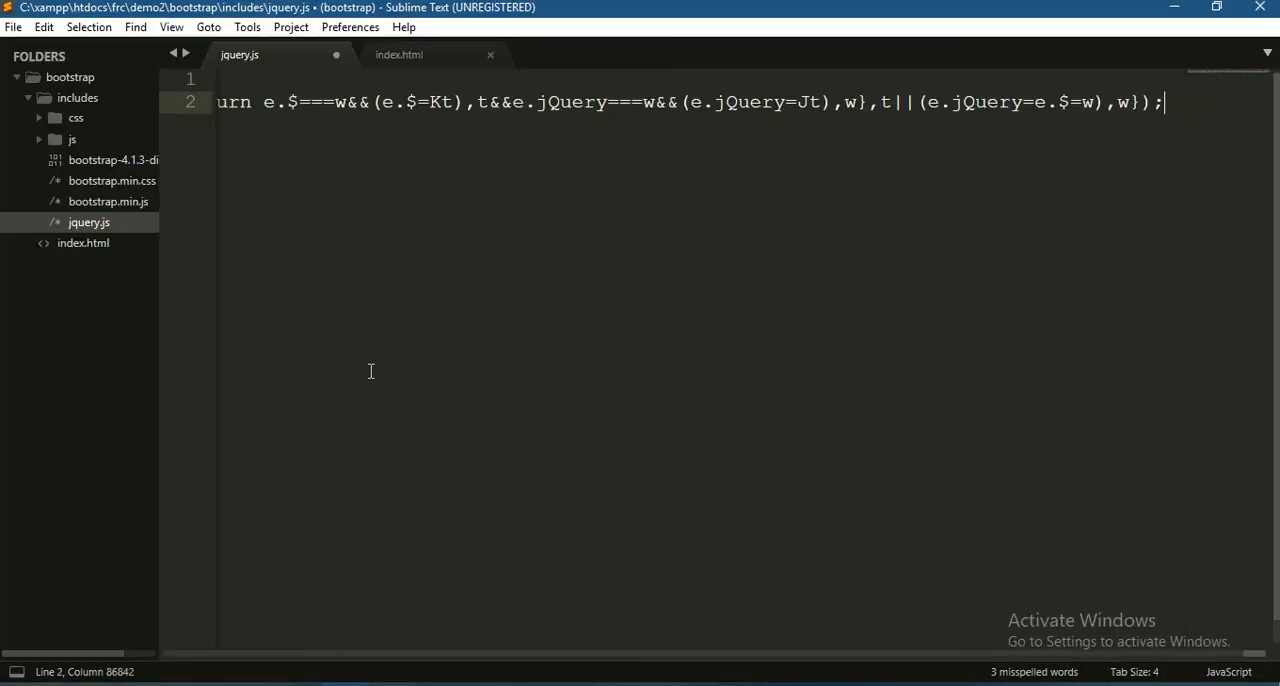
{"action": "key", "text": "ctrl+s"}
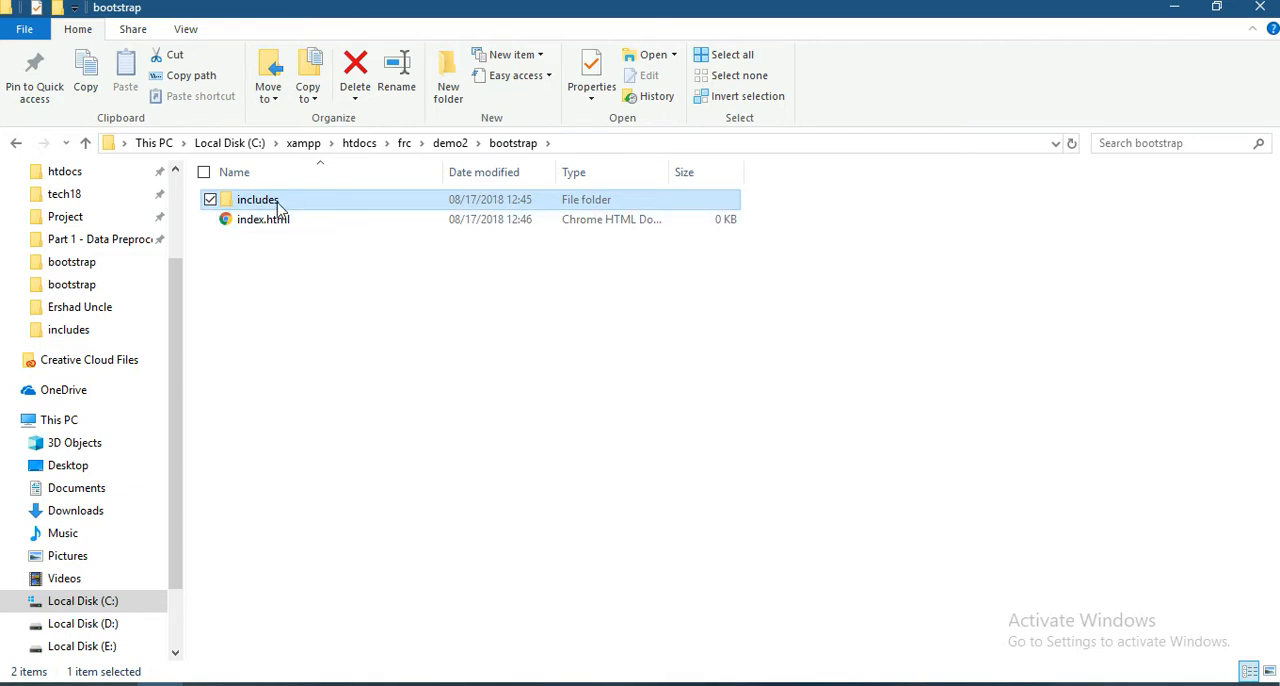
Step: Browse back into bootstrap\includes and check bootstrap.min.css, bootstrap.min.js and the 85 KB jquery.js
{"action": "double_click", "coordinate": [257, 199]}
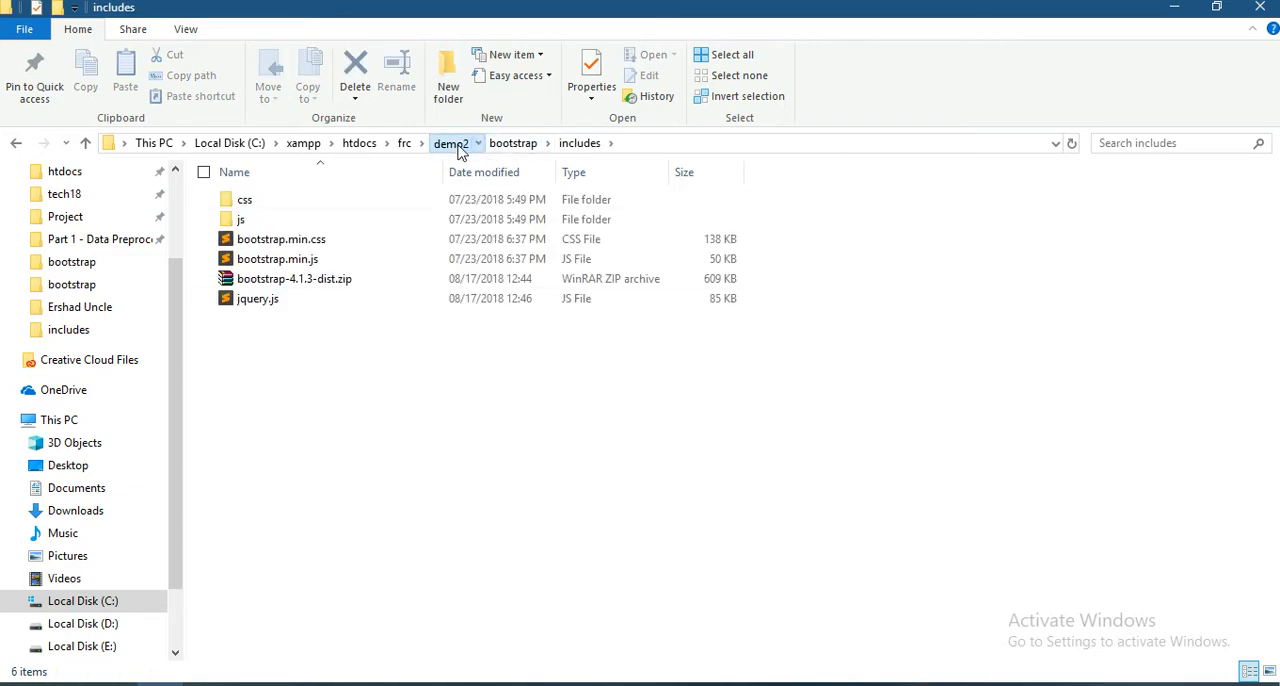
{"action": "left_click", "coordinate": [450, 142]}
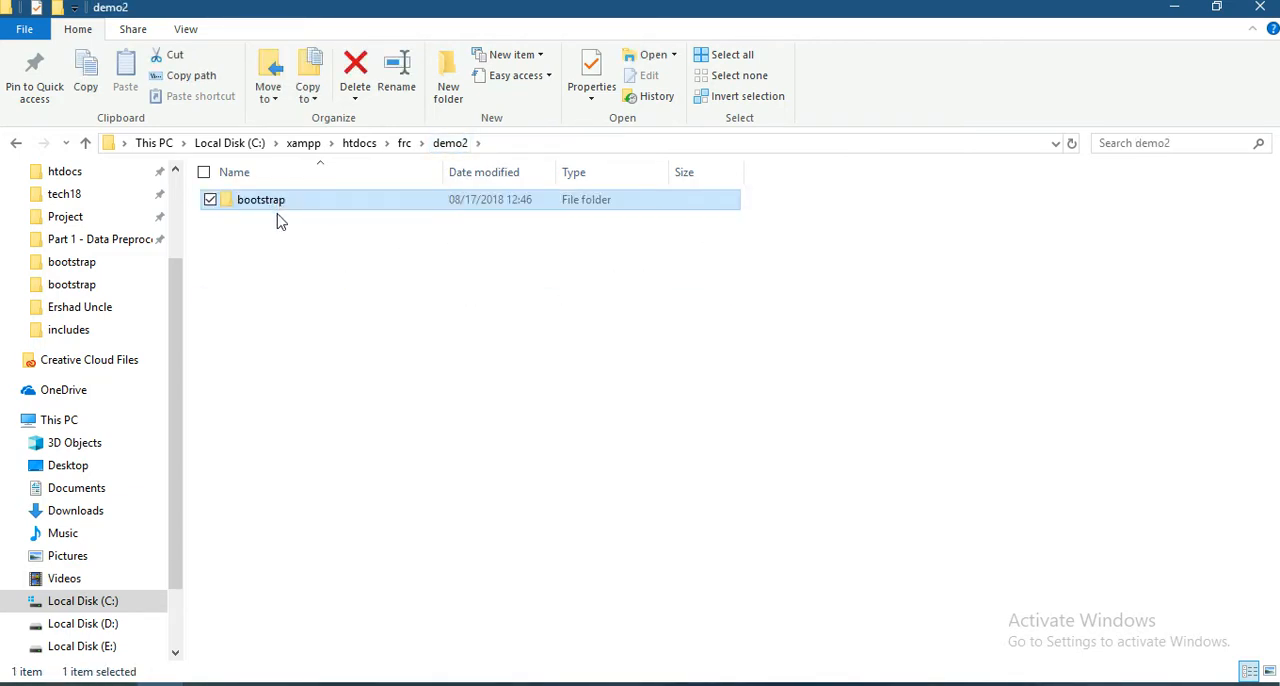
{"action": "mouse_move", "coordinate": [261, 199]}
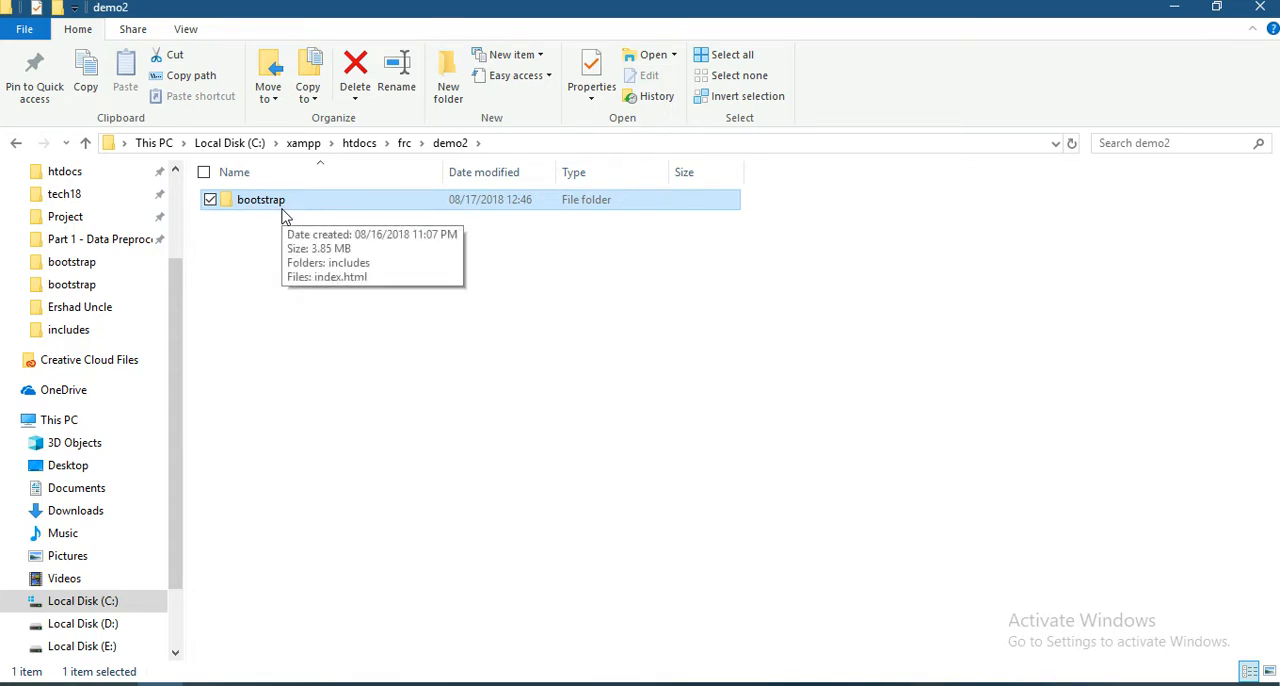
{"action": "double_click", "coordinate": [261, 199]}
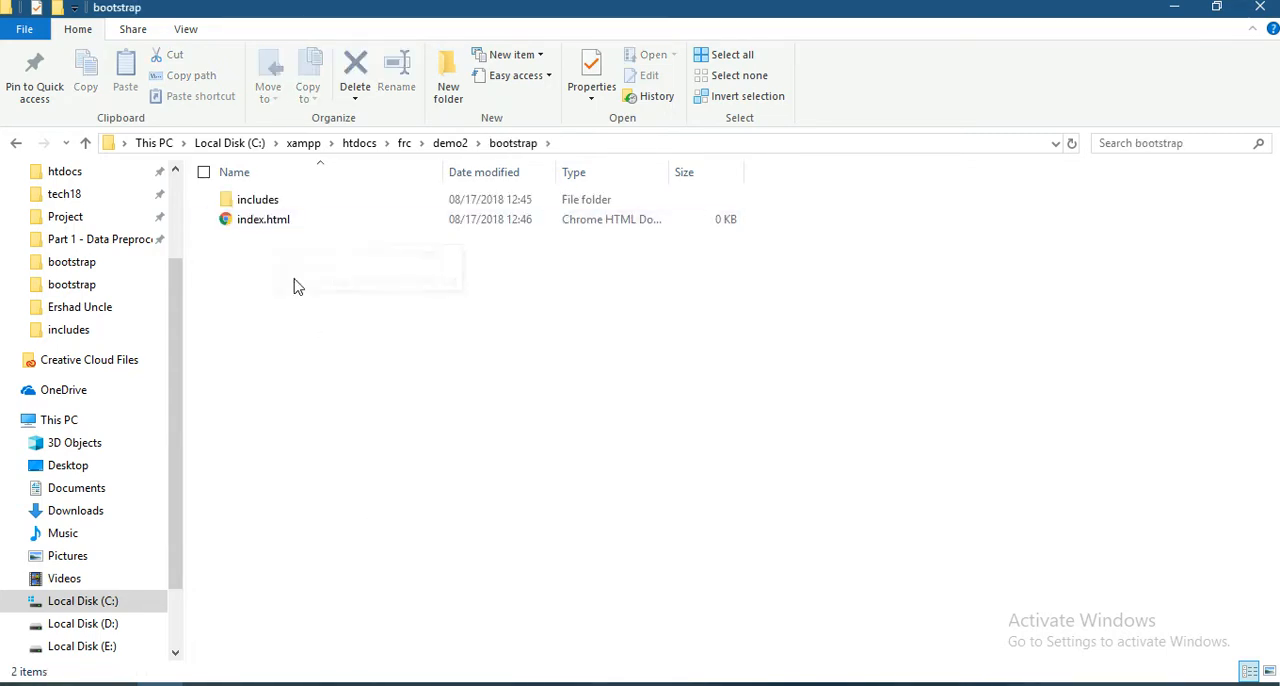
{"action": "mouse_move", "coordinate": [258, 199]}
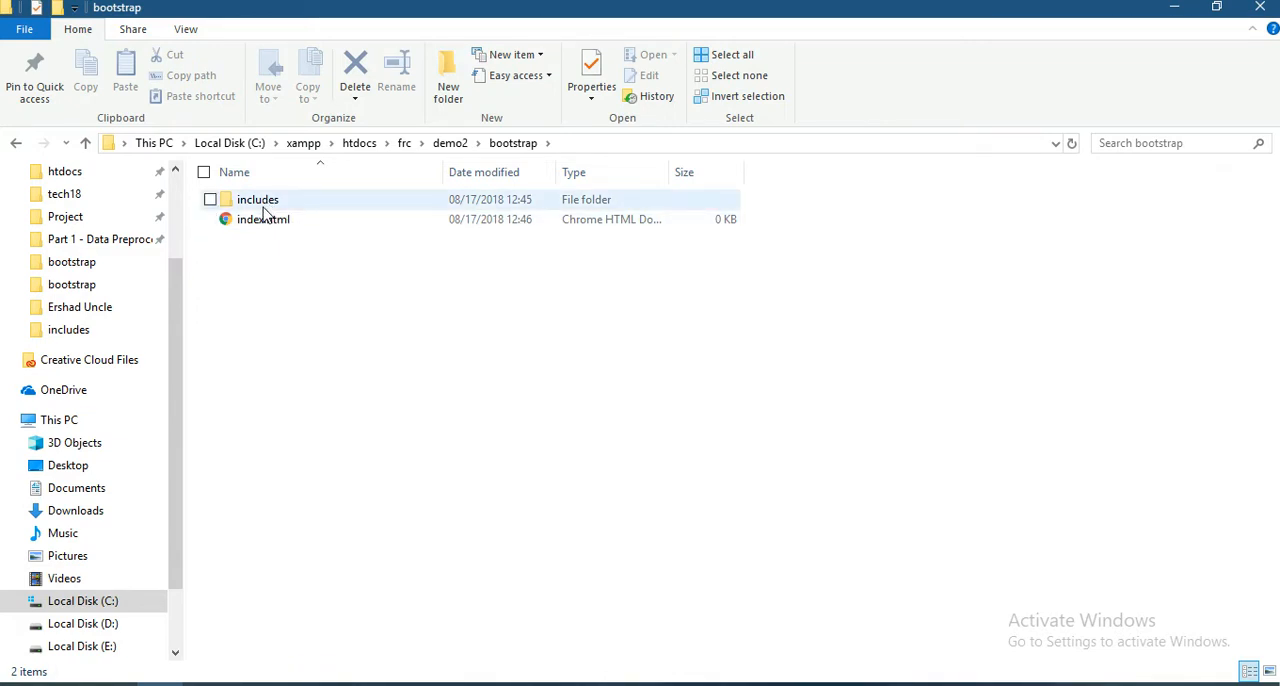
{"action": "double_click", "coordinate": [258, 199]}
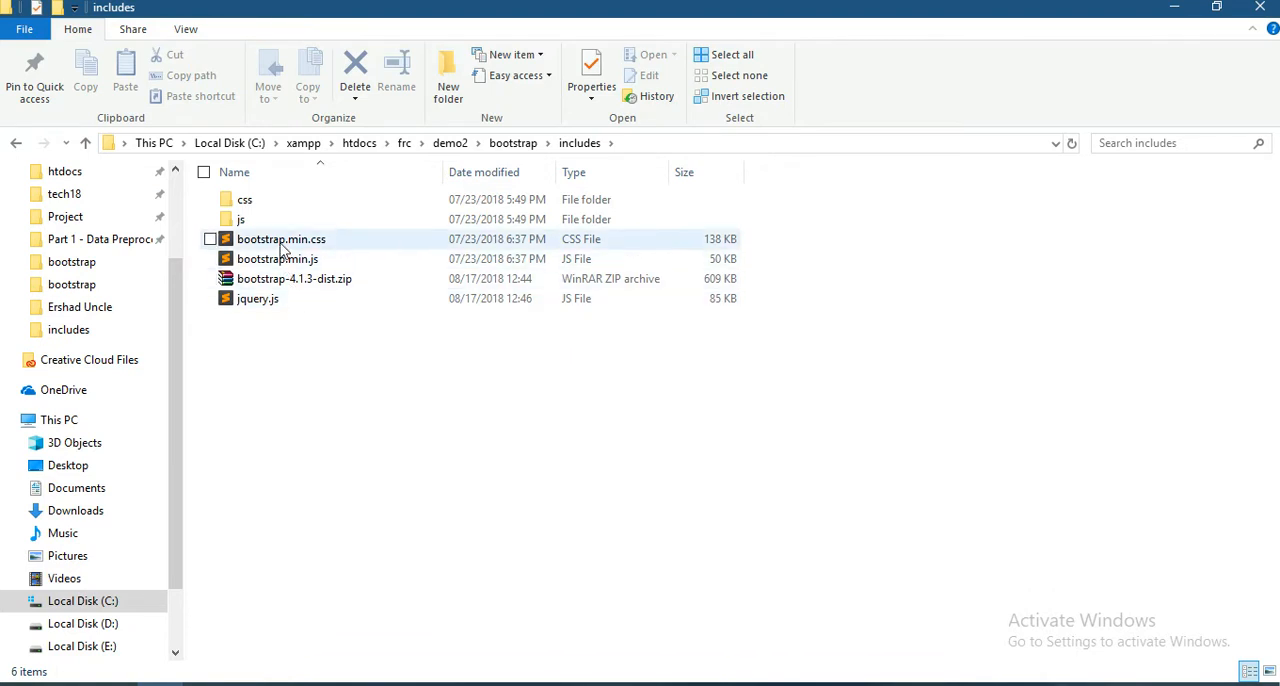
{"action": "left_click", "coordinate": [277, 258]}
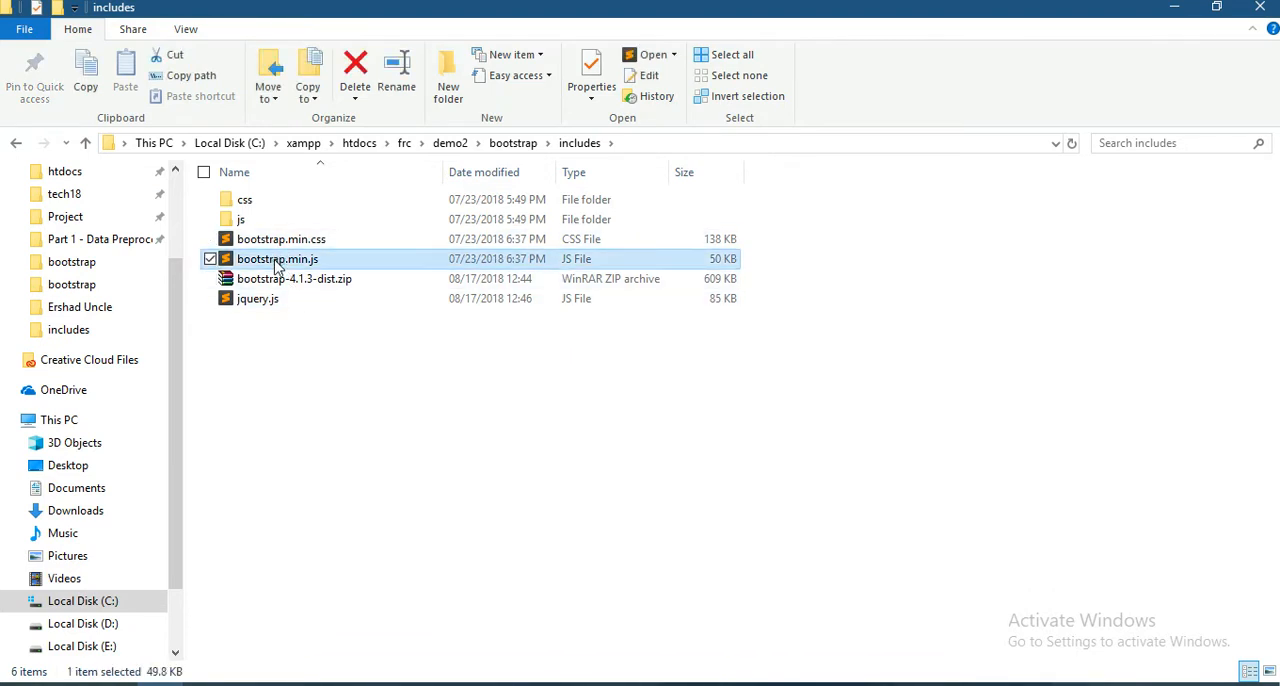
{"action": "left_click", "coordinate": [257, 298]}
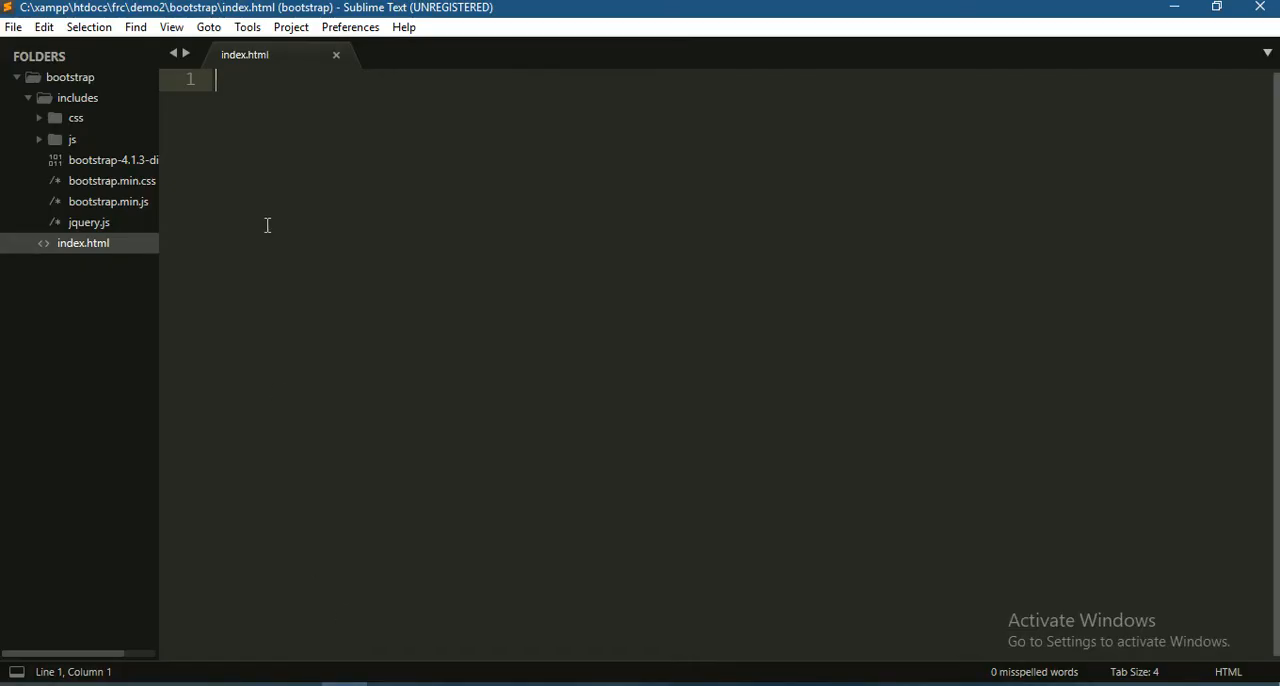
{"action": "mouse_move", "coordinate": [266, 146]}
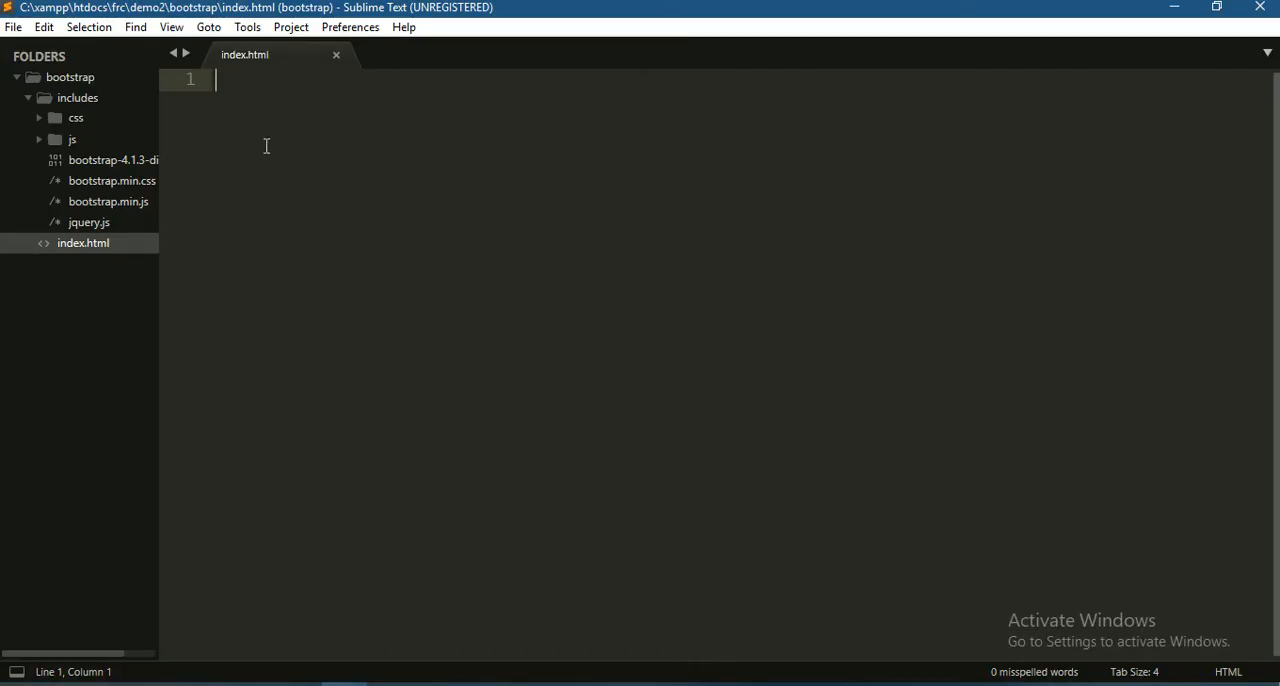
{"action": "mouse_move", "coordinate": [320, 312]}
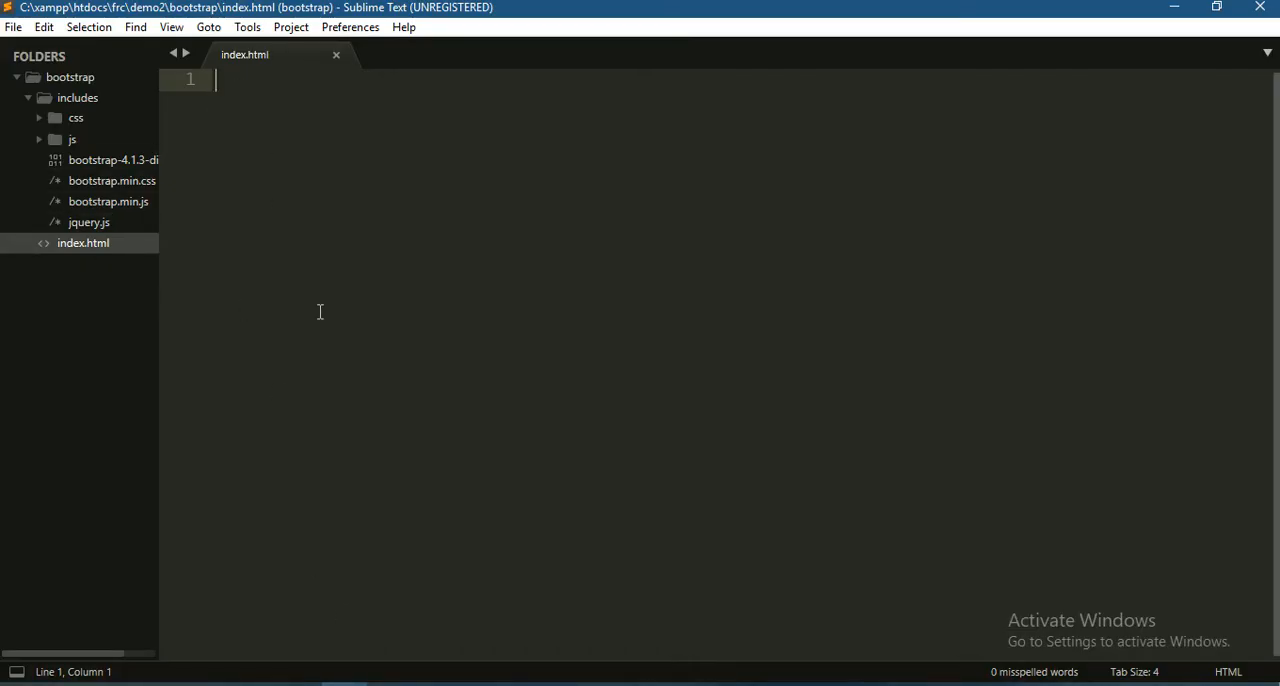
Step: Write the HTML skeleton titled 'Bootstrap Navigation', linking includes/bootstrap.min.css
{"action": "type", "text": "<html>"}
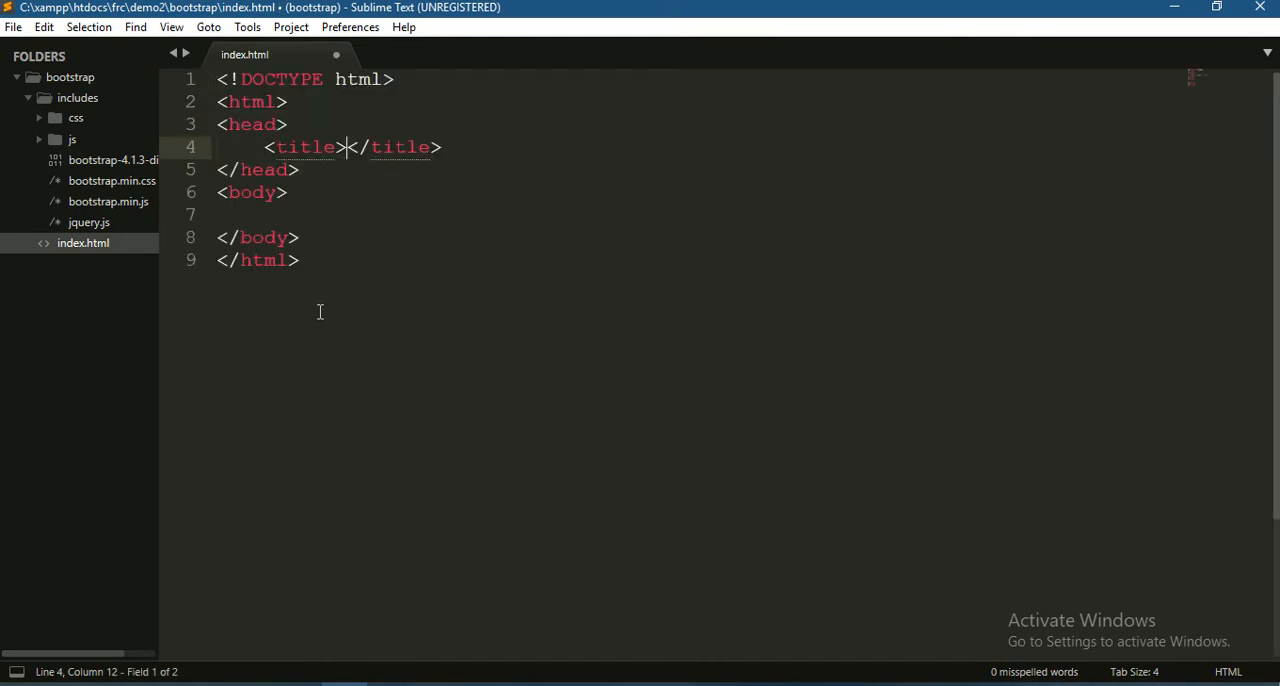
{"action": "type", "text": "Bootstrap N"}
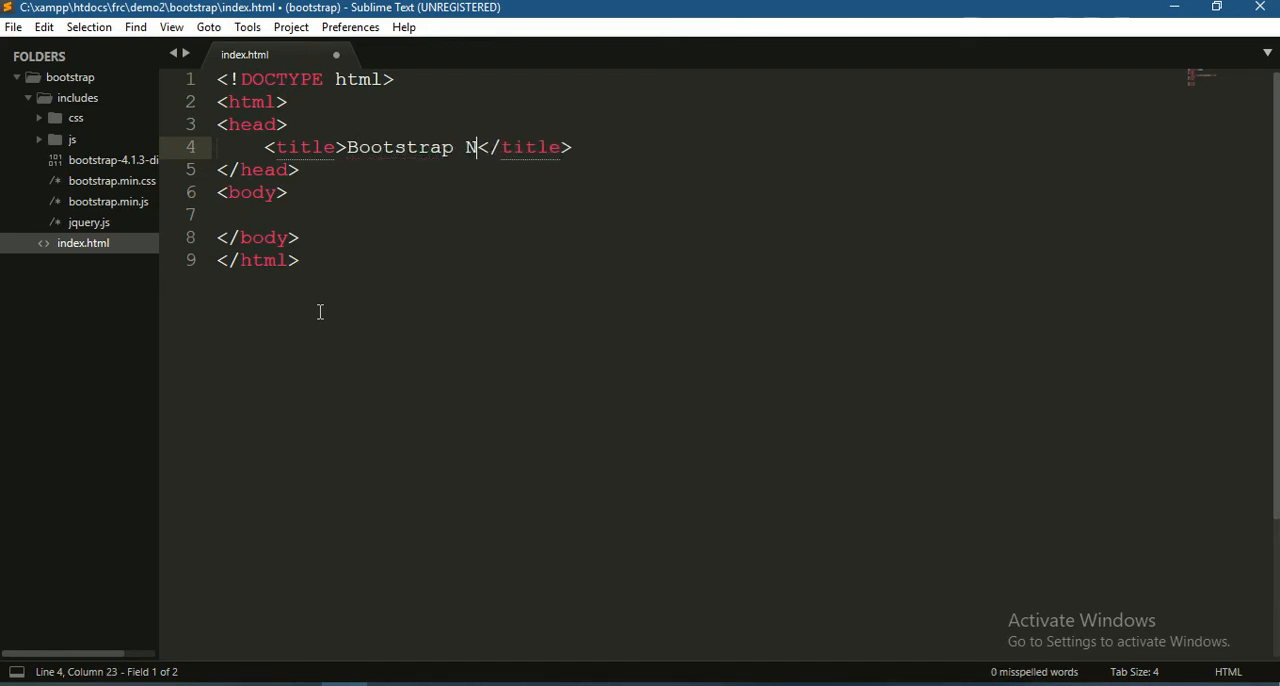
{"action": "type", "text": "avigation"}
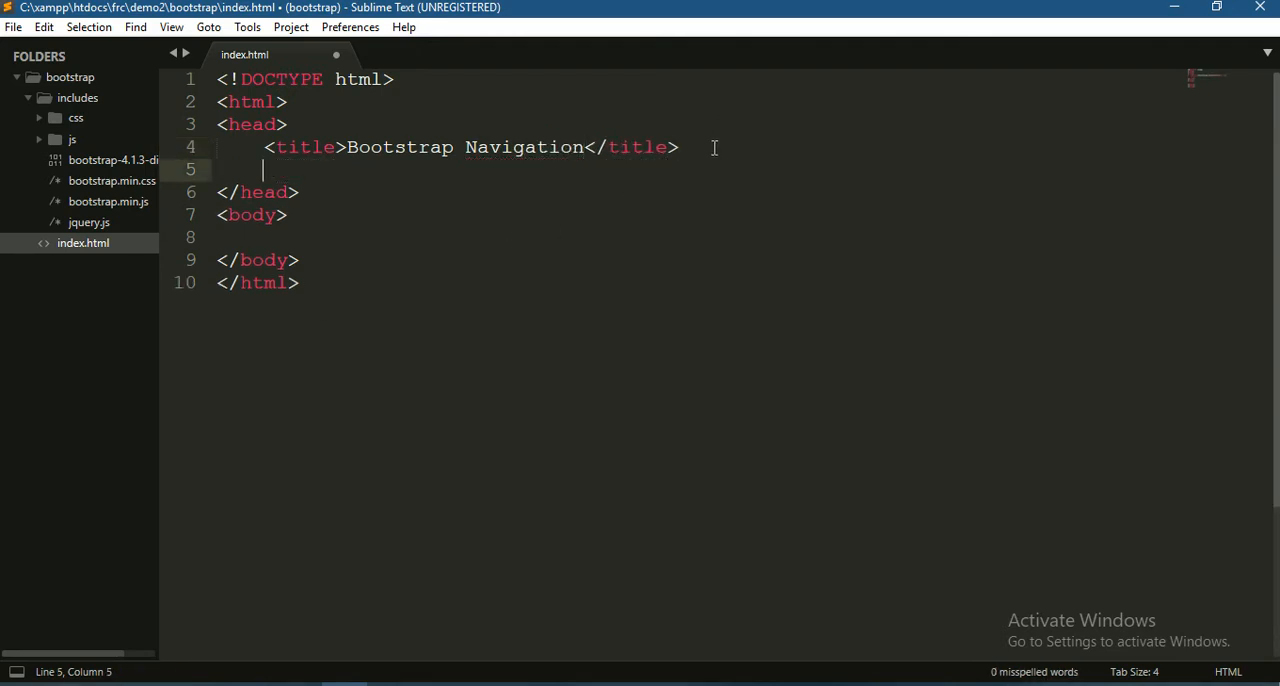
{"action": "type", "text": "<link rel=\"stylesheet\" type=\"text/css\" href=\"\">"}
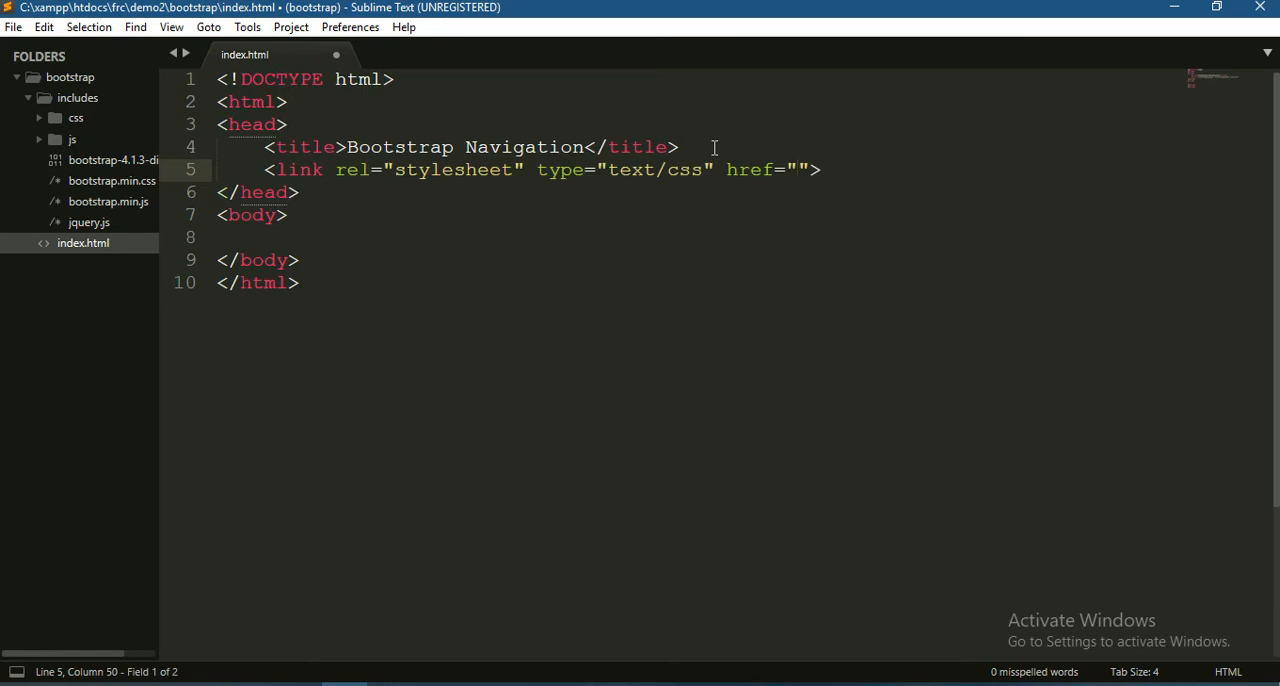
{"action": "type", "text": "includes"}
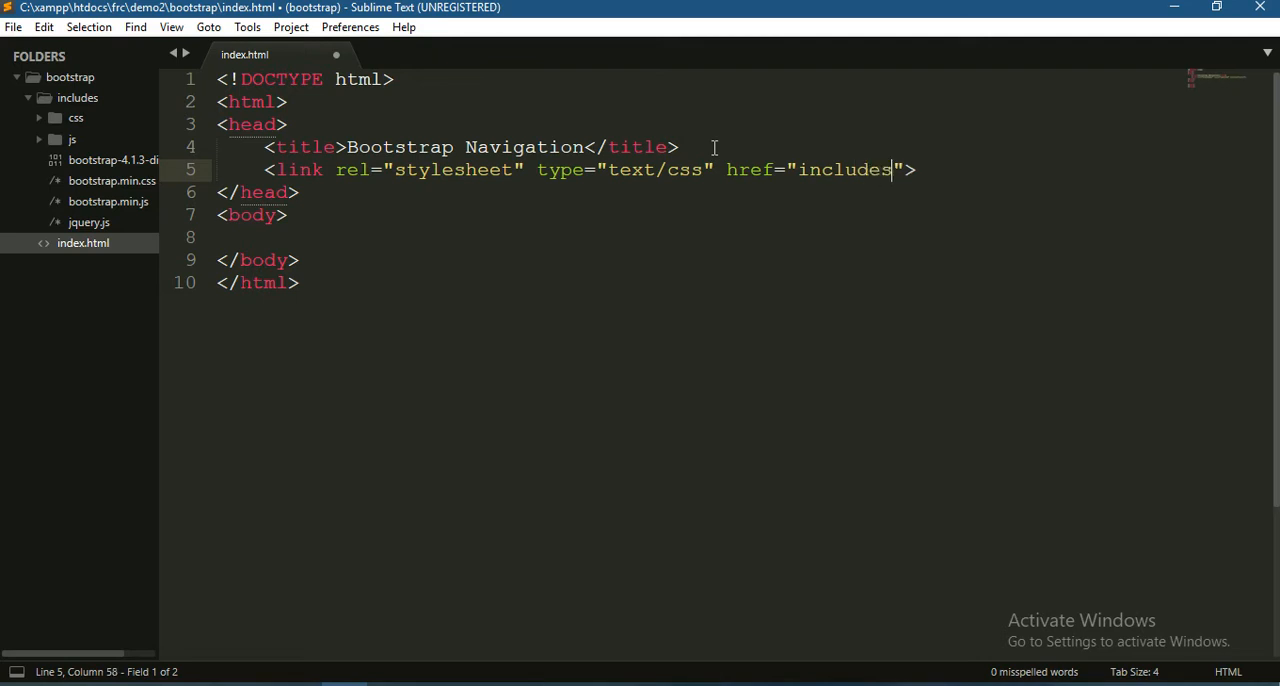
{"action": "type", "text": "/boo"}
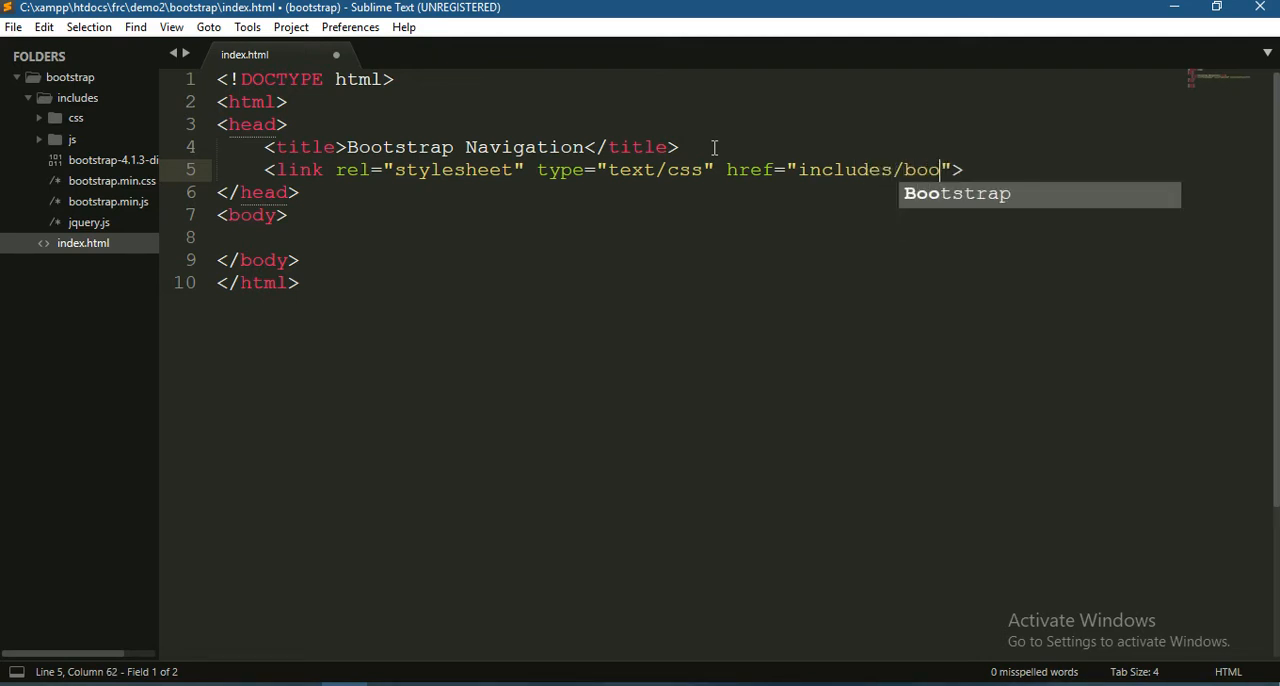
{"action": "type", "text": "tstrap.min.css"}
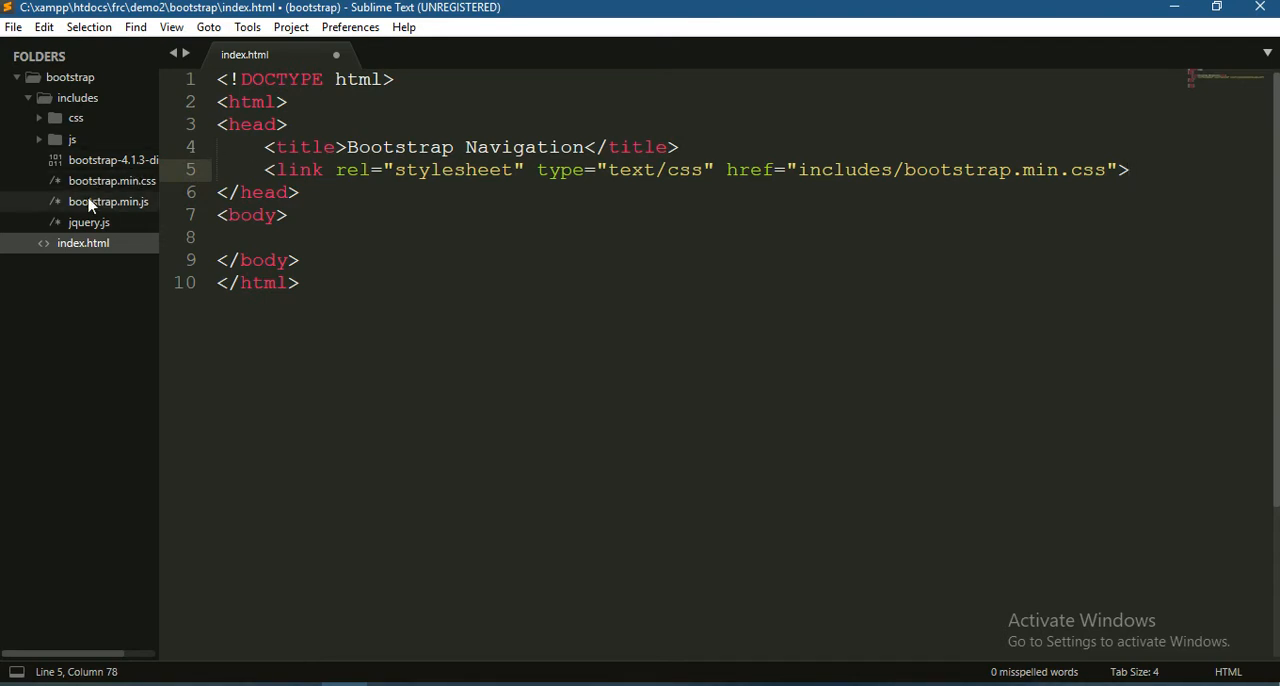
{"action": "mouse_move", "coordinate": [155, 202]}
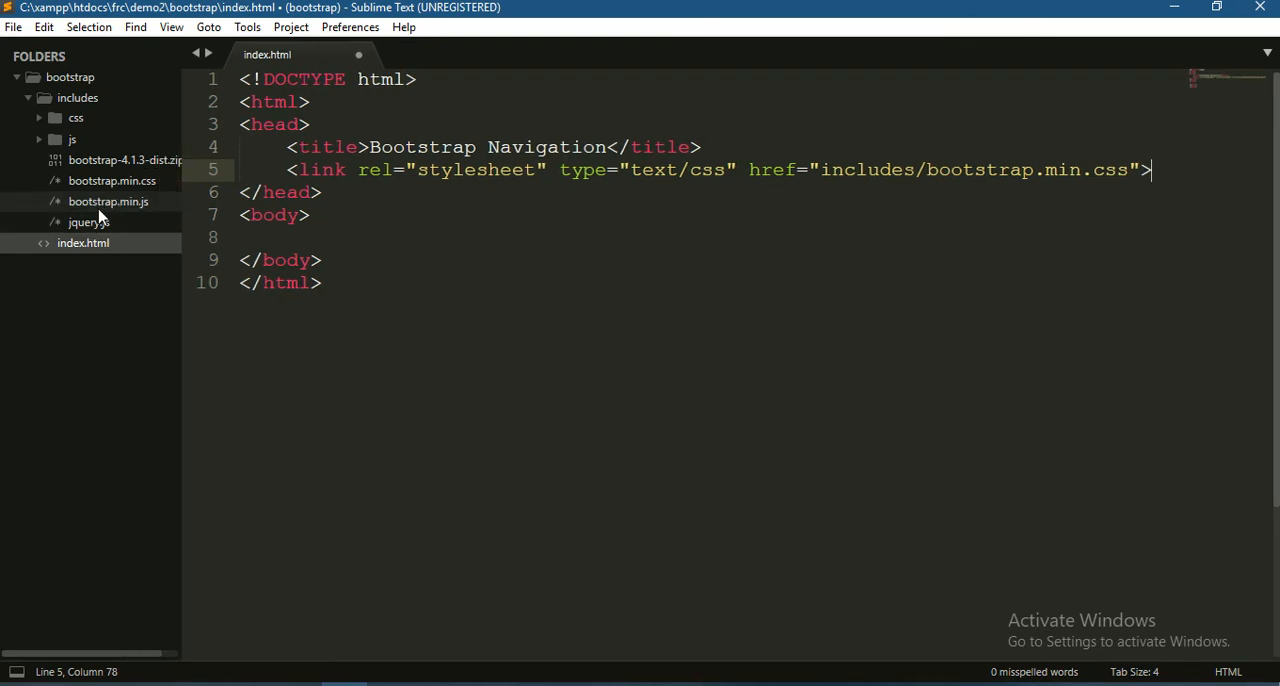
Step: Add a script tag loading includes/jquery.js just before </body>
{"action": "left_click", "coordinate": [322, 260]}
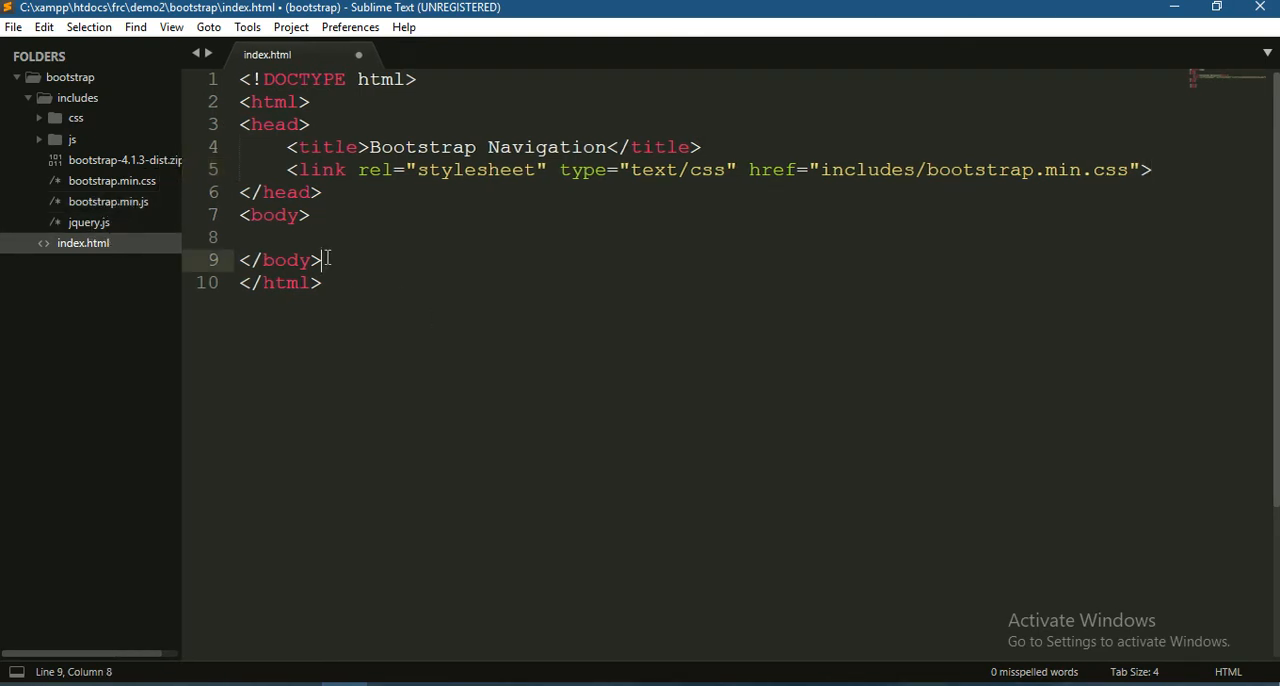
{"action": "key", "text": "enter"}
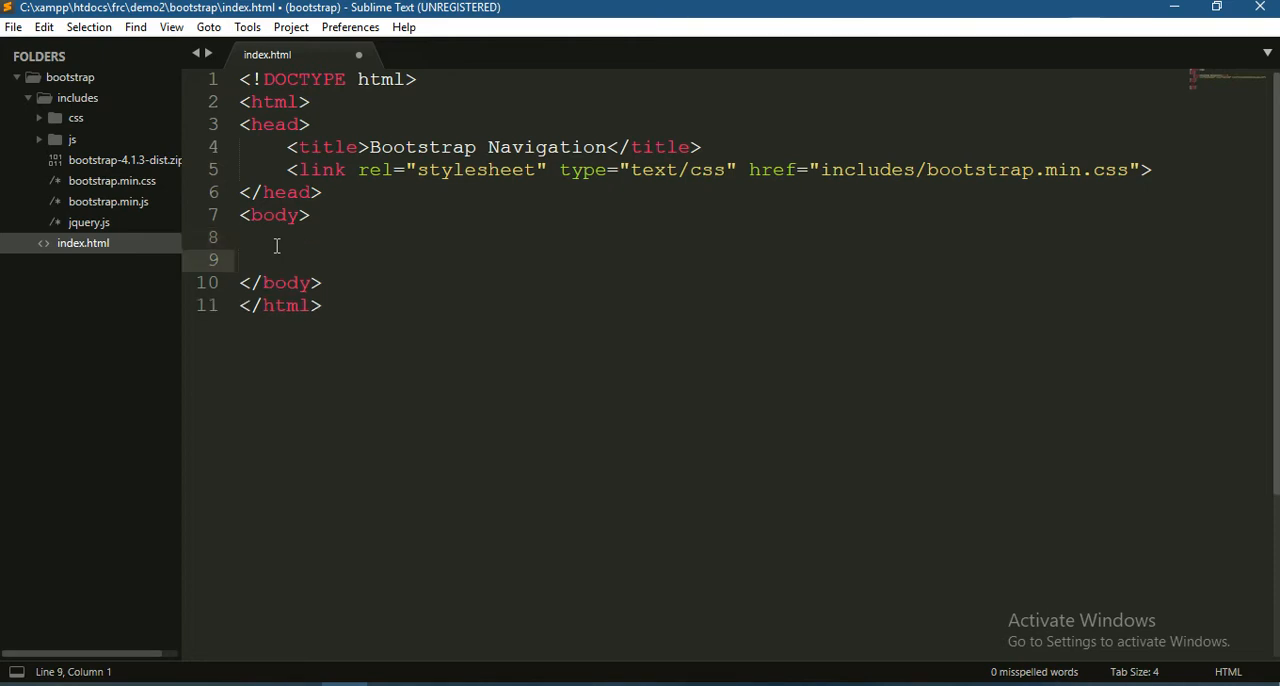
{"action": "type", "text": "<sc"}
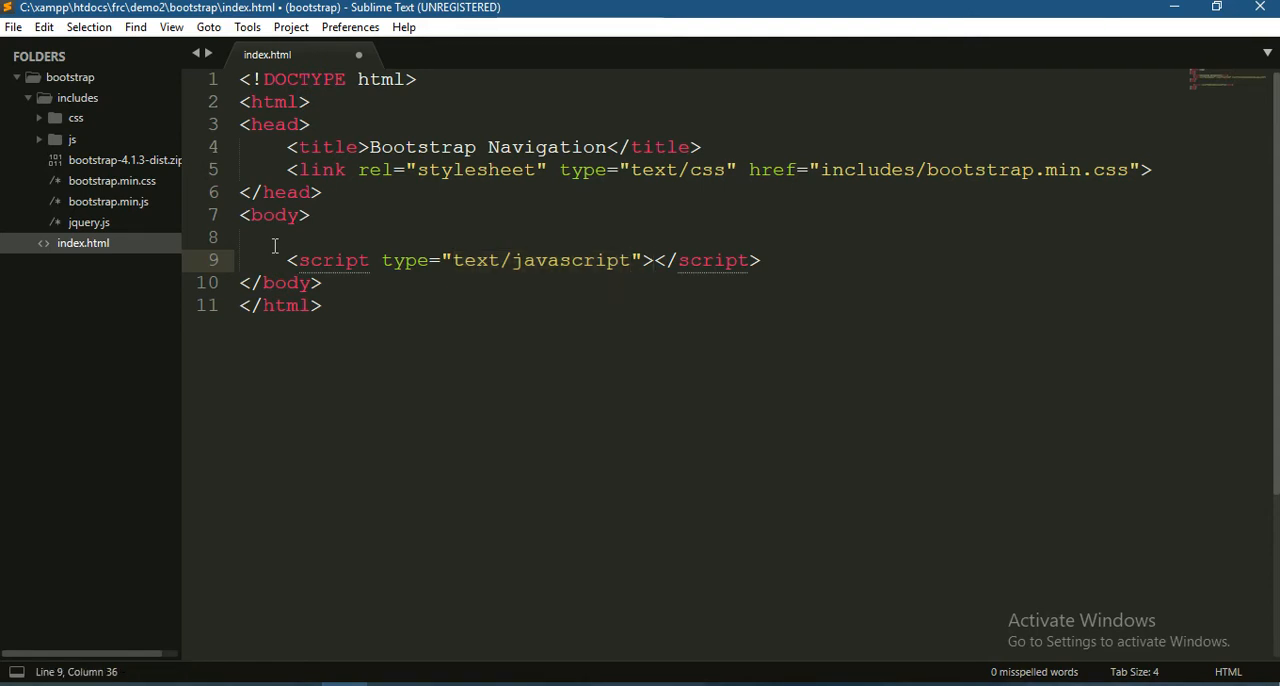
{"action": "type", "text": "src=\""}
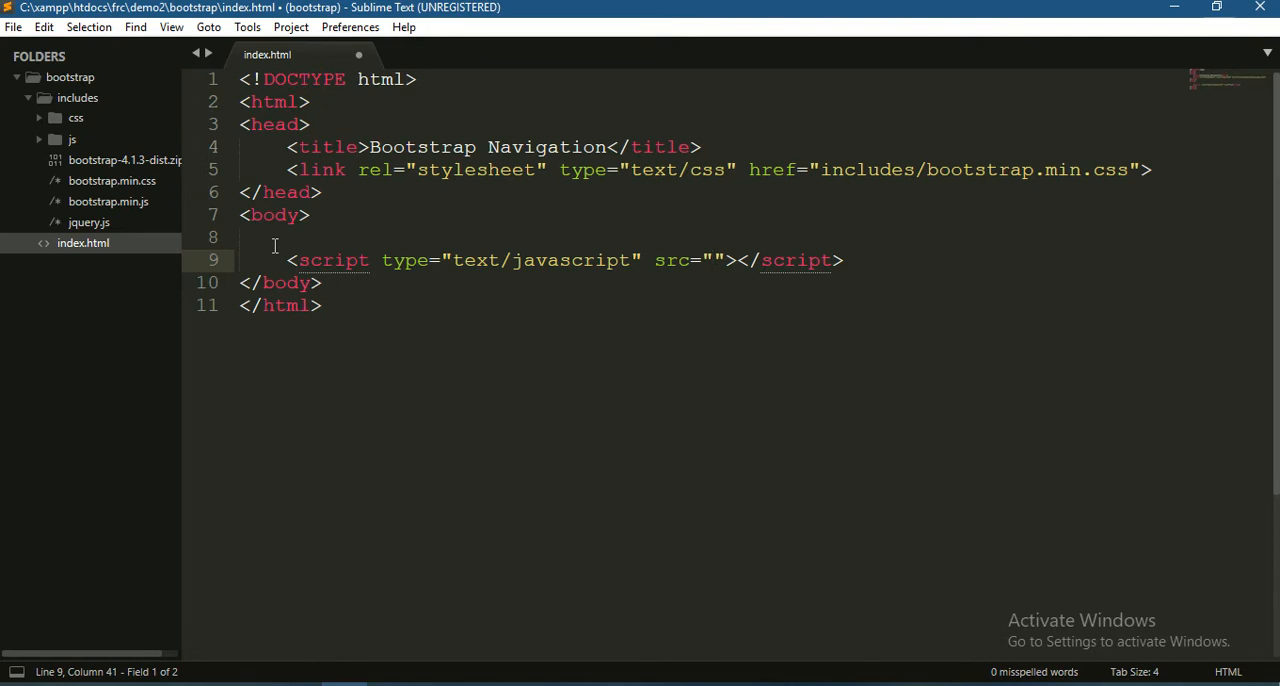
{"action": "left_click", "coordinate": [712, 260]}
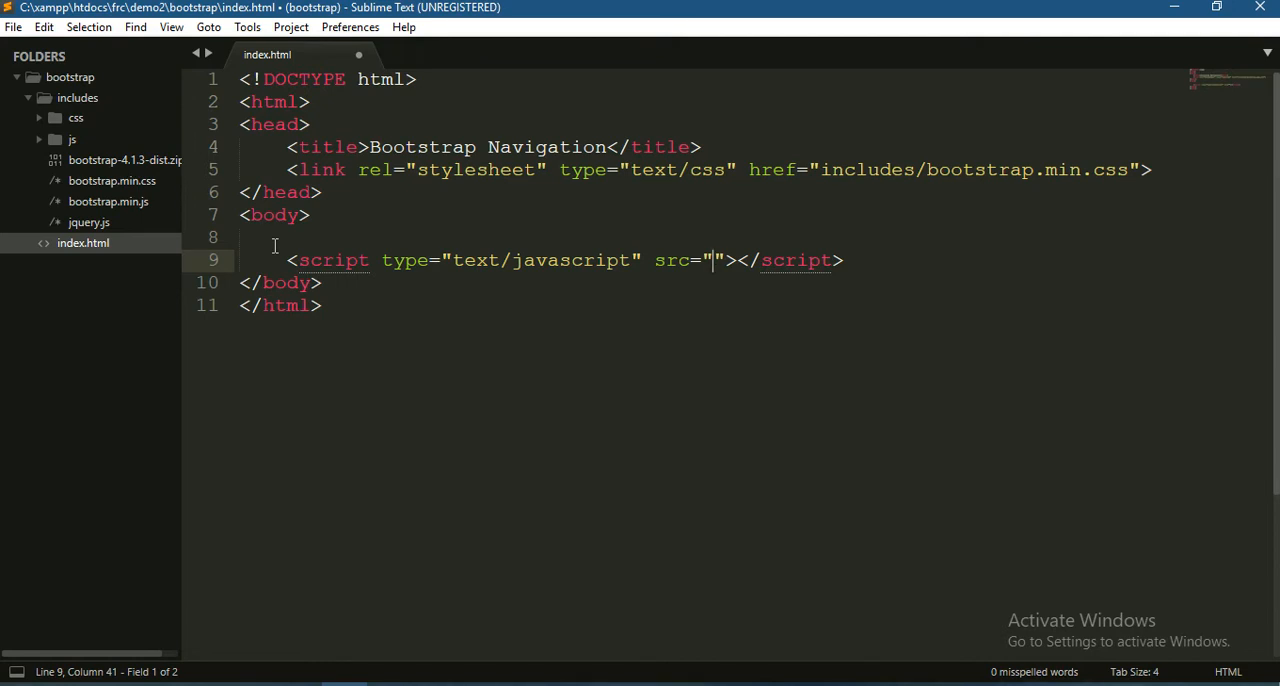
{"action": "type", "text": "jquery"}
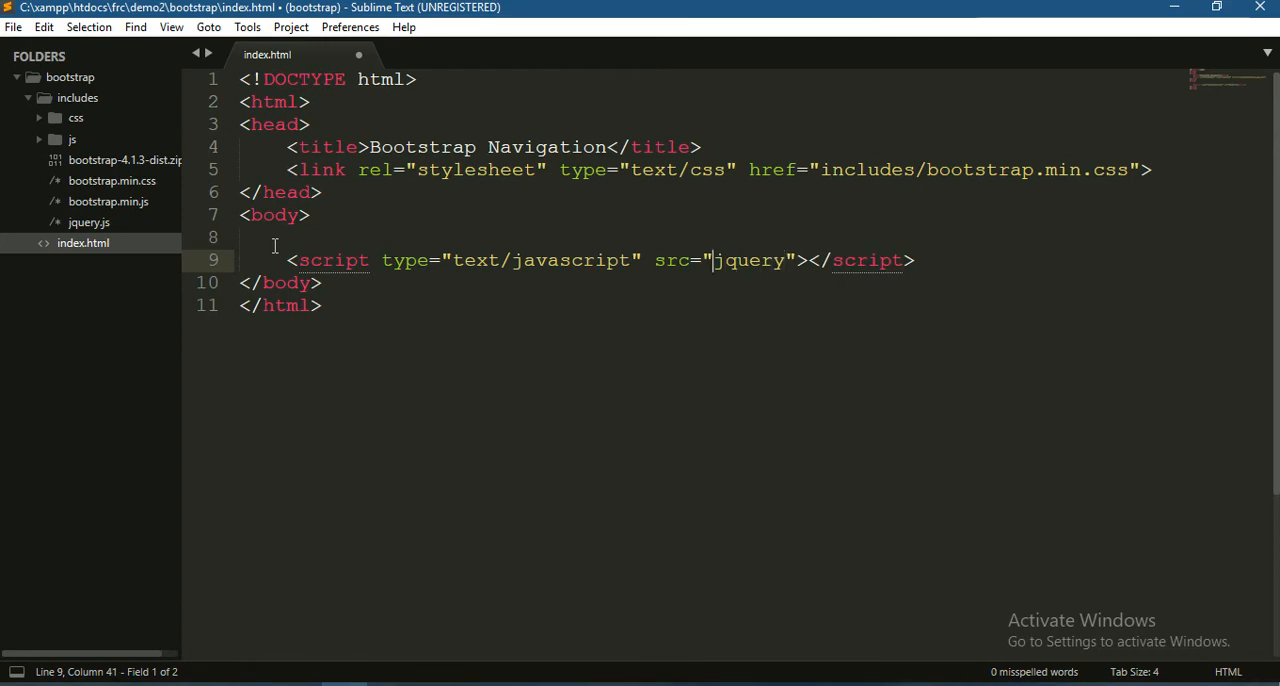
{"action": "type", "text": "in"}
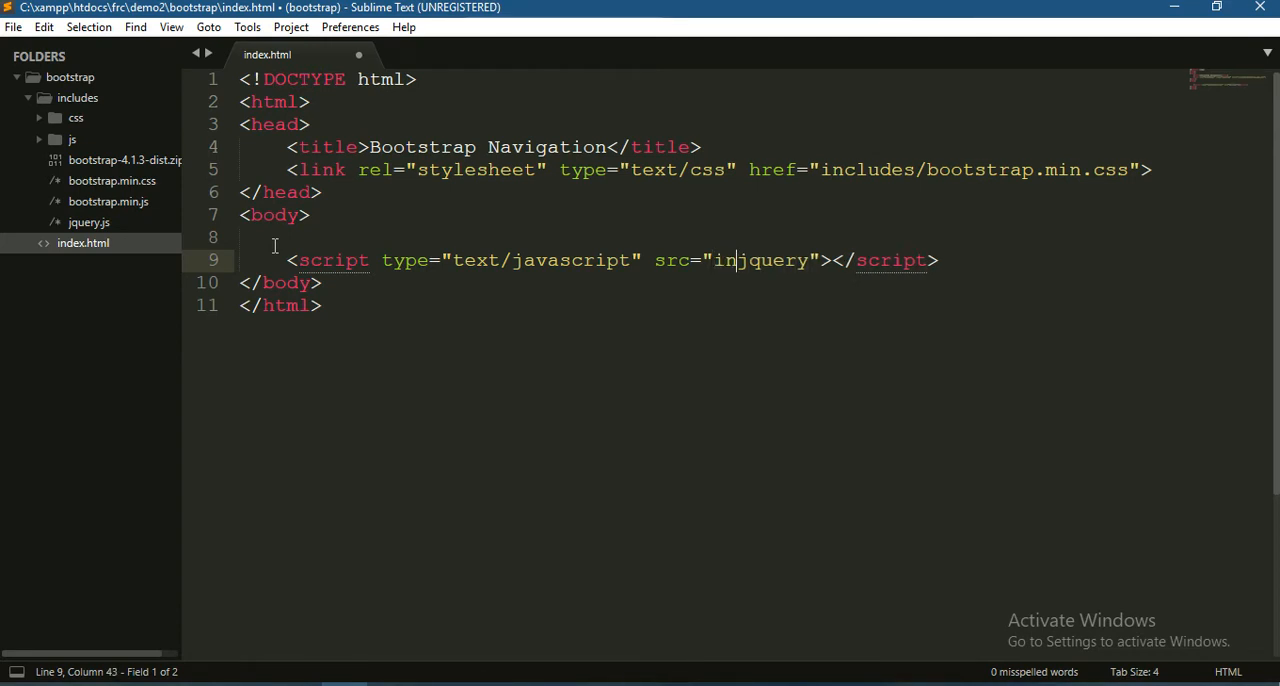
{"action": "type", "text": "cludes"}
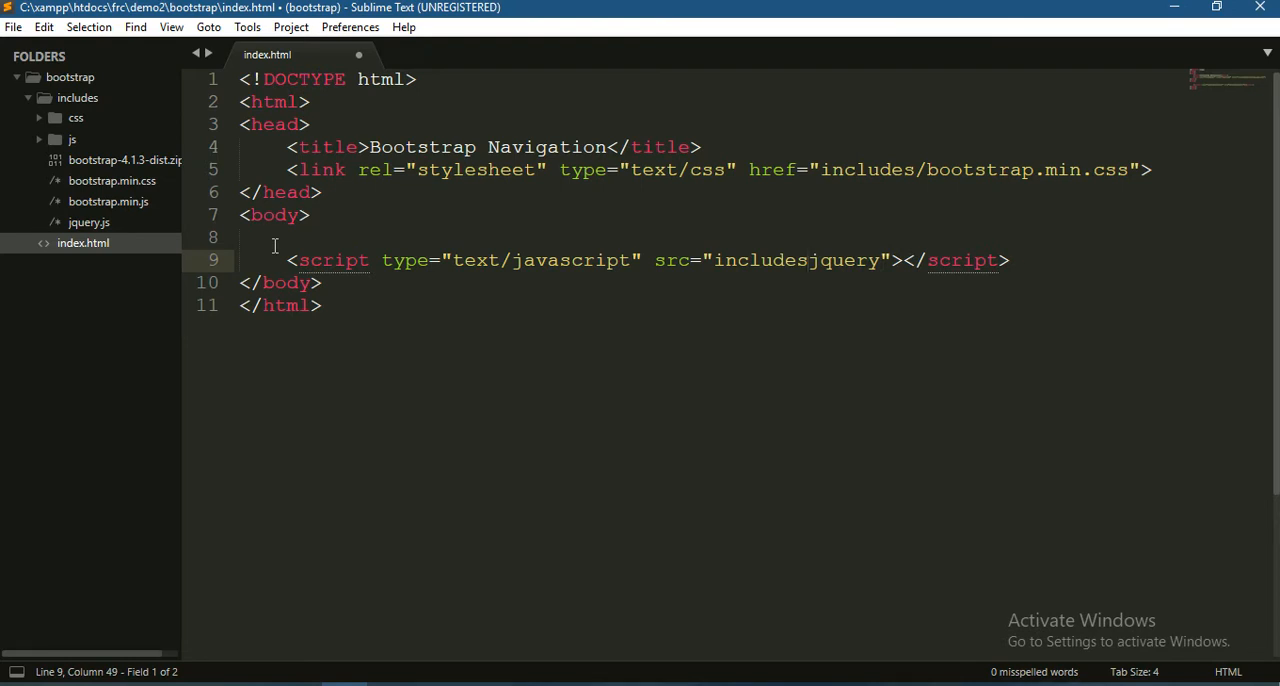
{"action": "type", "text": "/"}
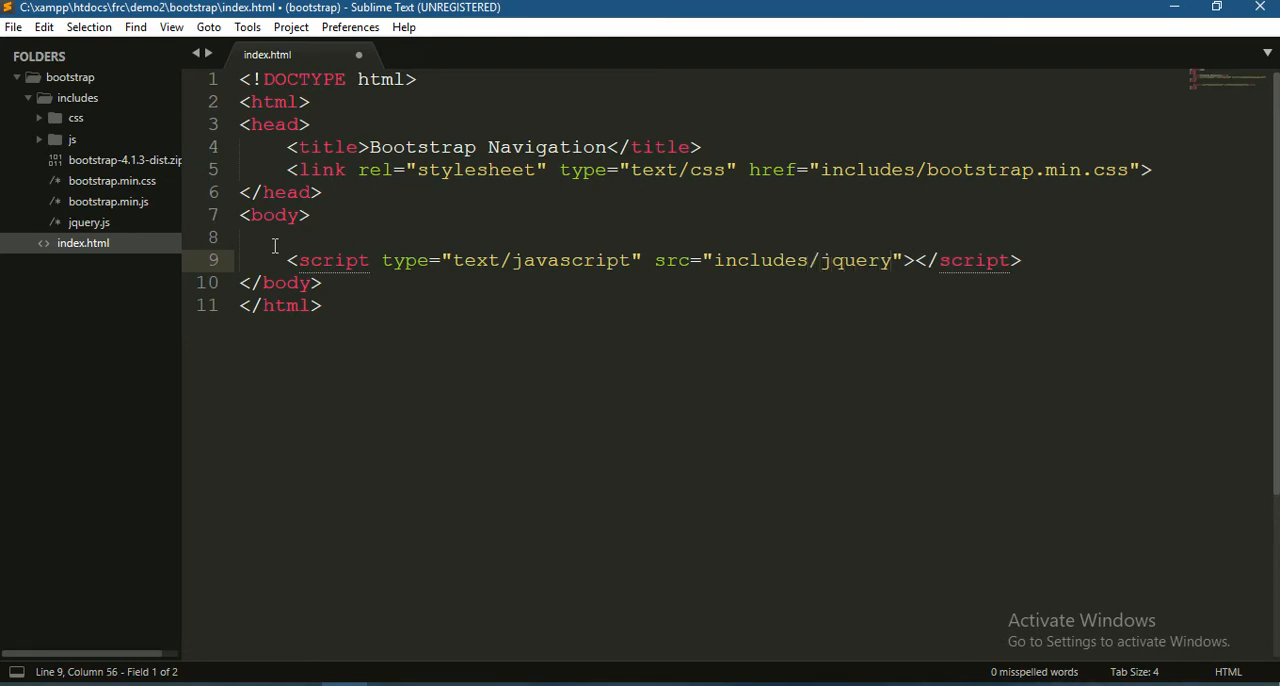
{"action": "type", "text": ".js"}
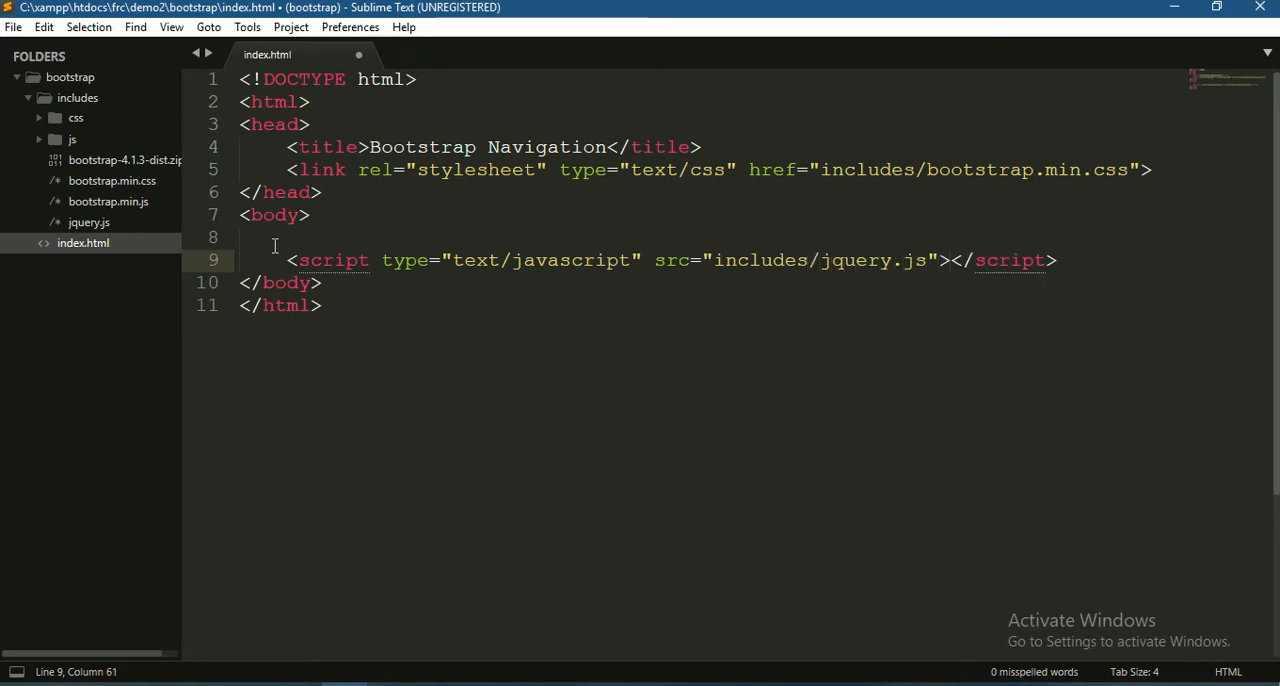
Step: Duplicate the script line for includes/bootstrap.min.js and save index.html
{"action": "key", "text": "ctrl+c"}
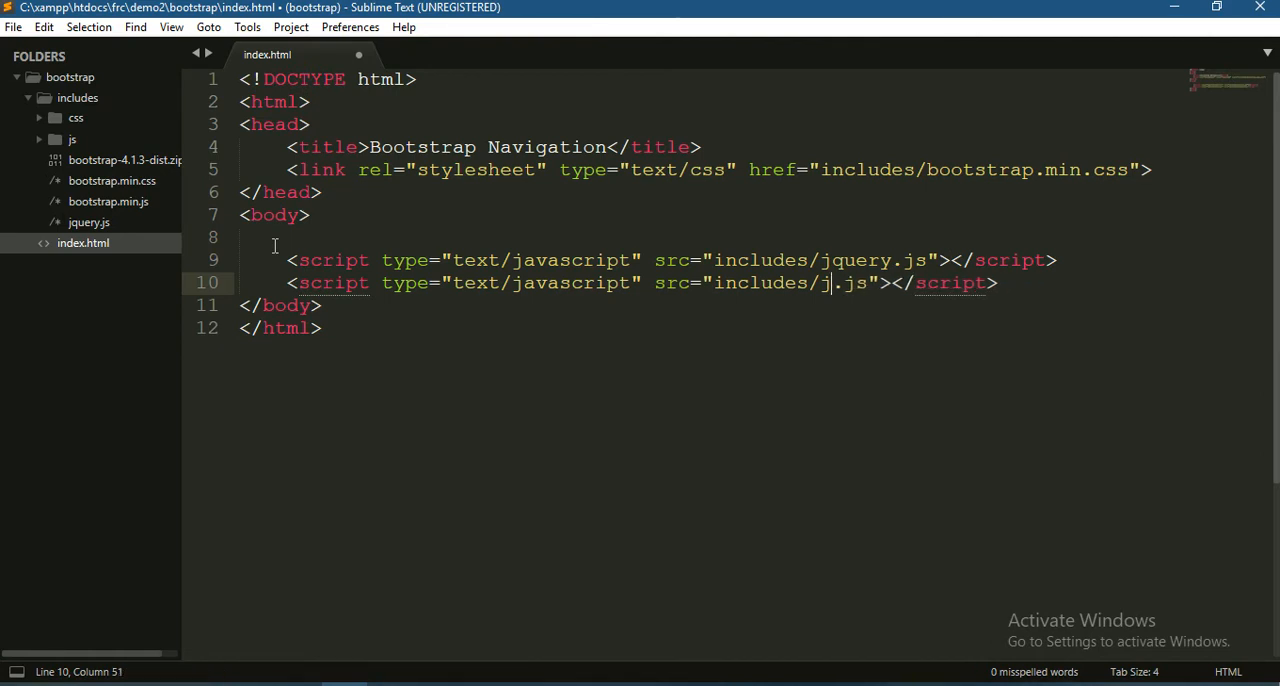
{"action": "type", "text": "bootstrap.min"}
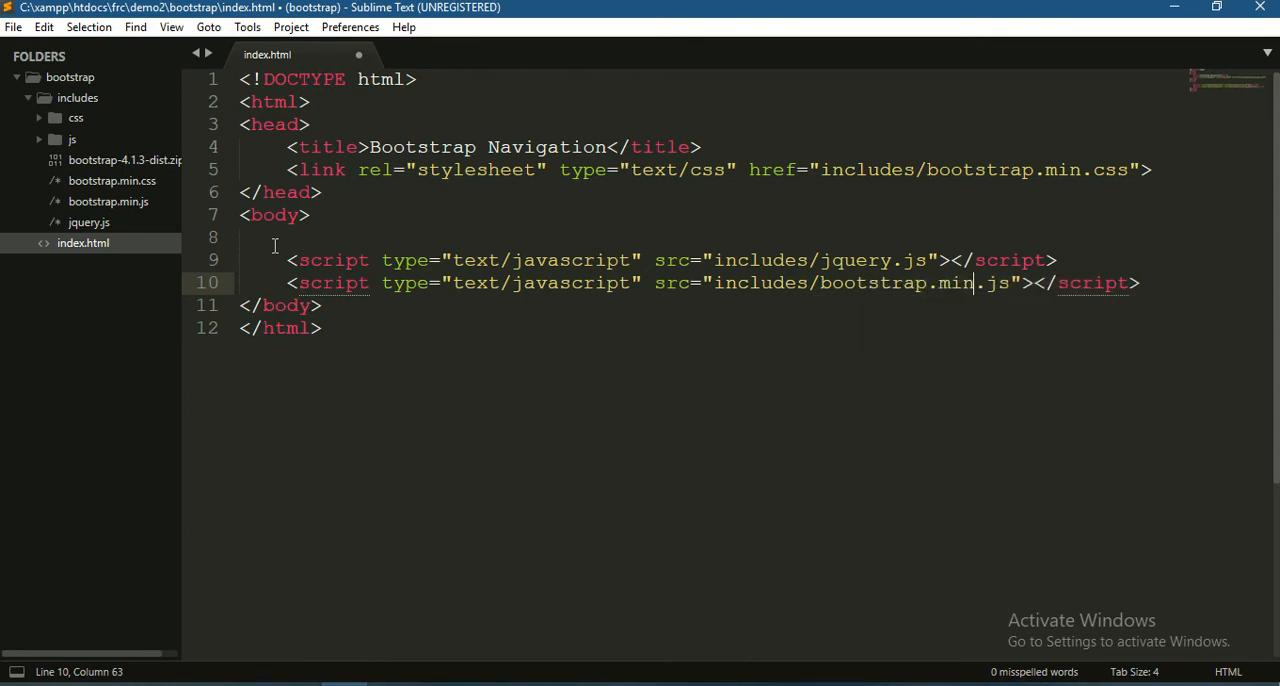
{"action": "key", "text": "ctrl+s"}
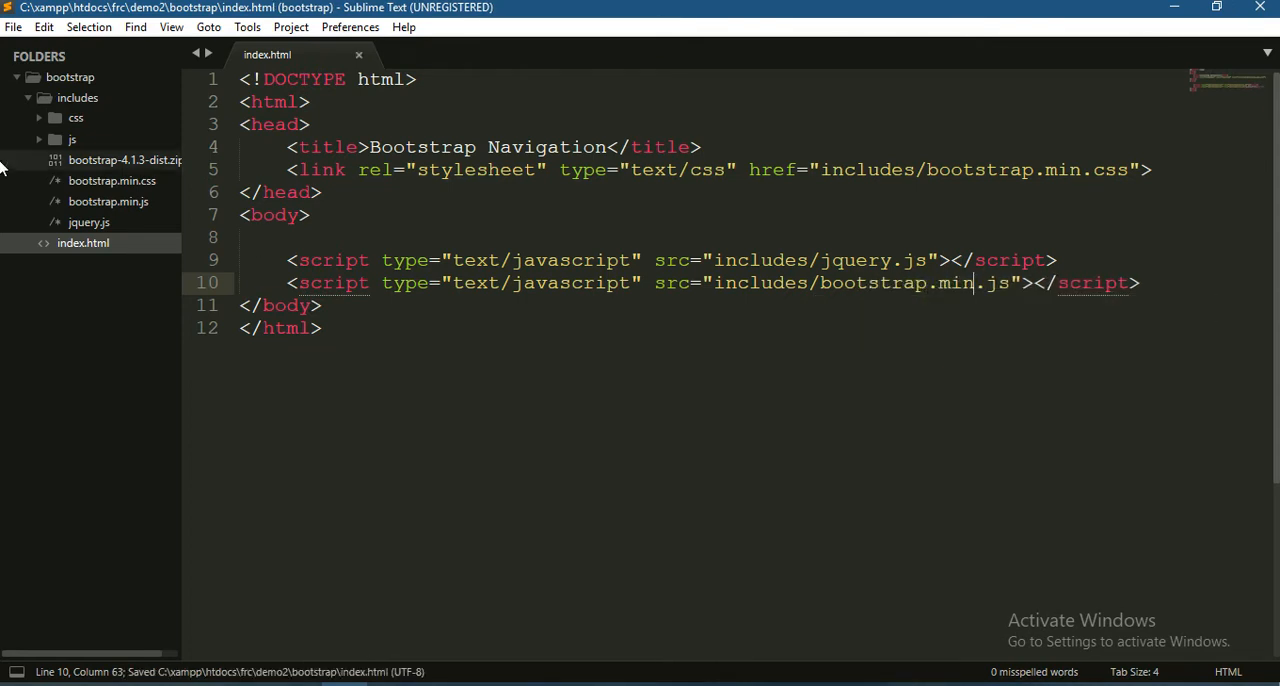
Step: Insert a container jumbotron div with h1 'Welcome to Bootstrap Navigation Tutorial' at the body's top
{"action": "key", "text": "enter"}
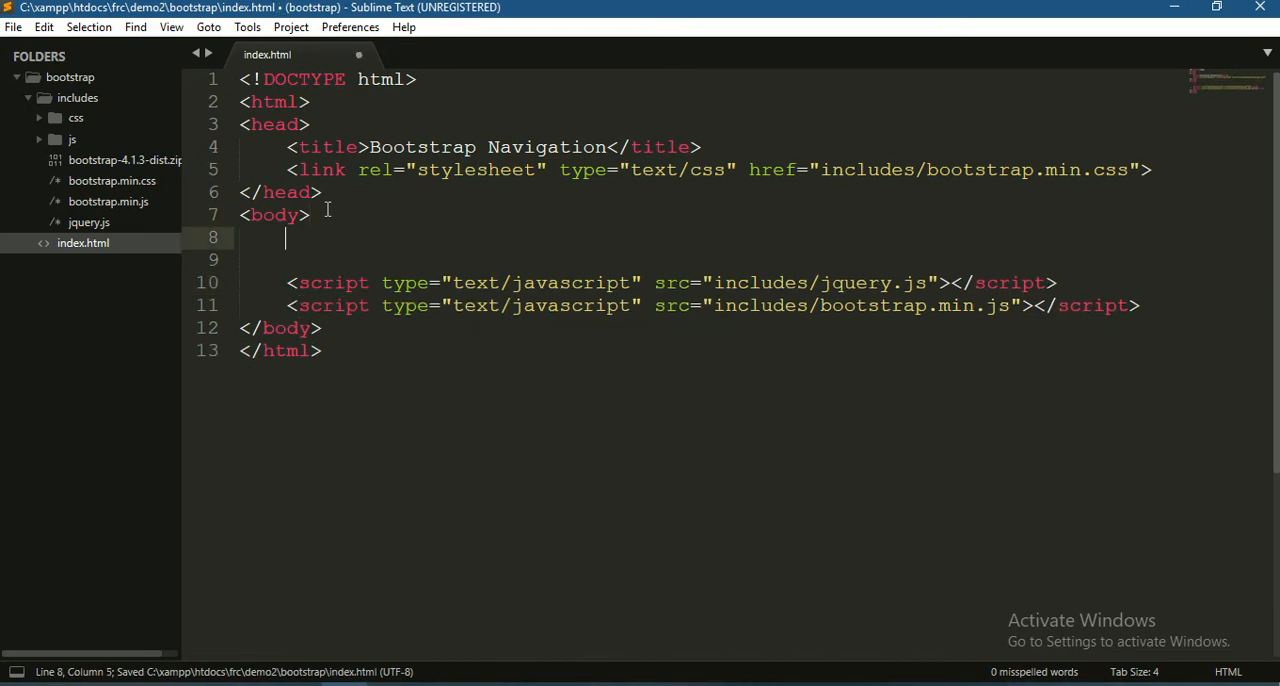
{"action": "type", "text": "<"}
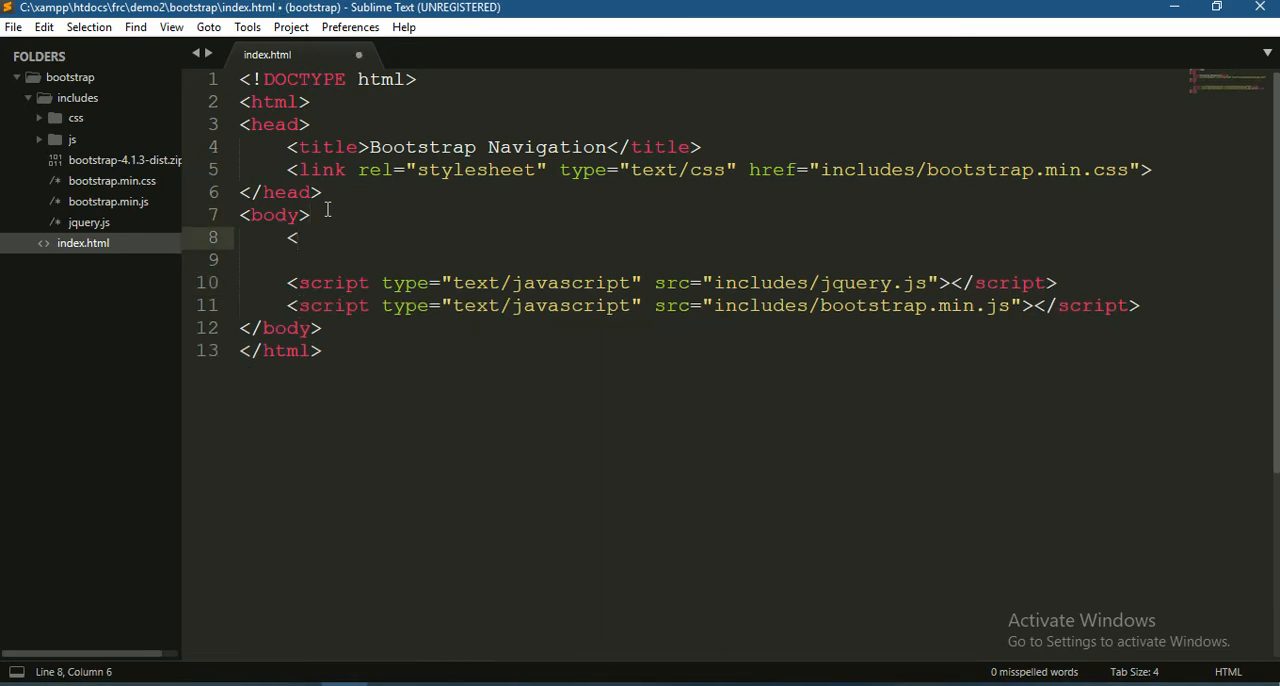
{"action": "type", "text": "div class=\"\">"}
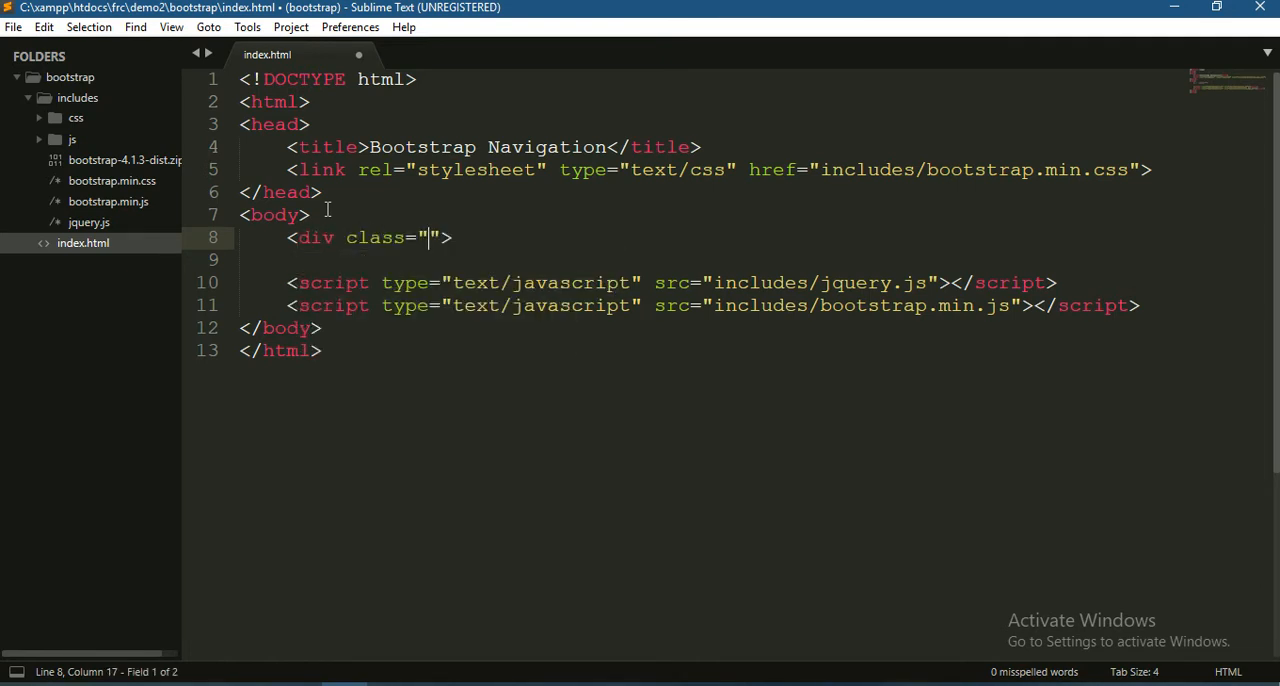
{"action": "type", "text": "container"}
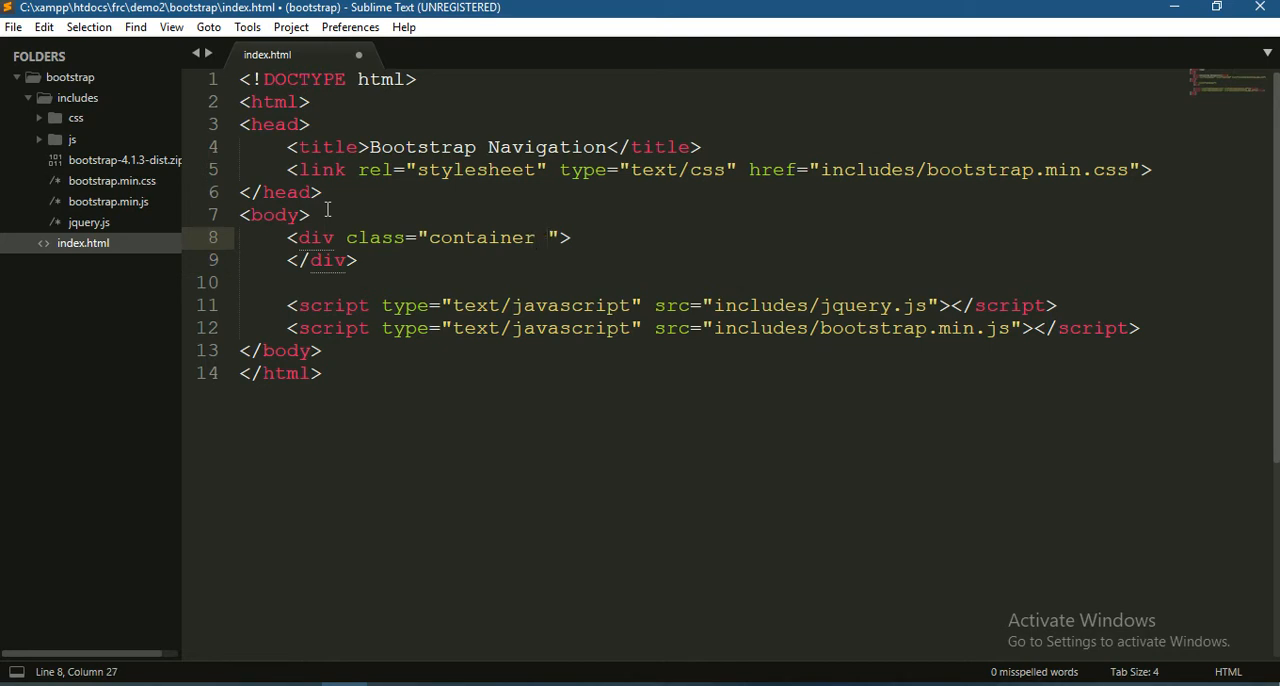
{"action": "type", "text": "jumbtron"}
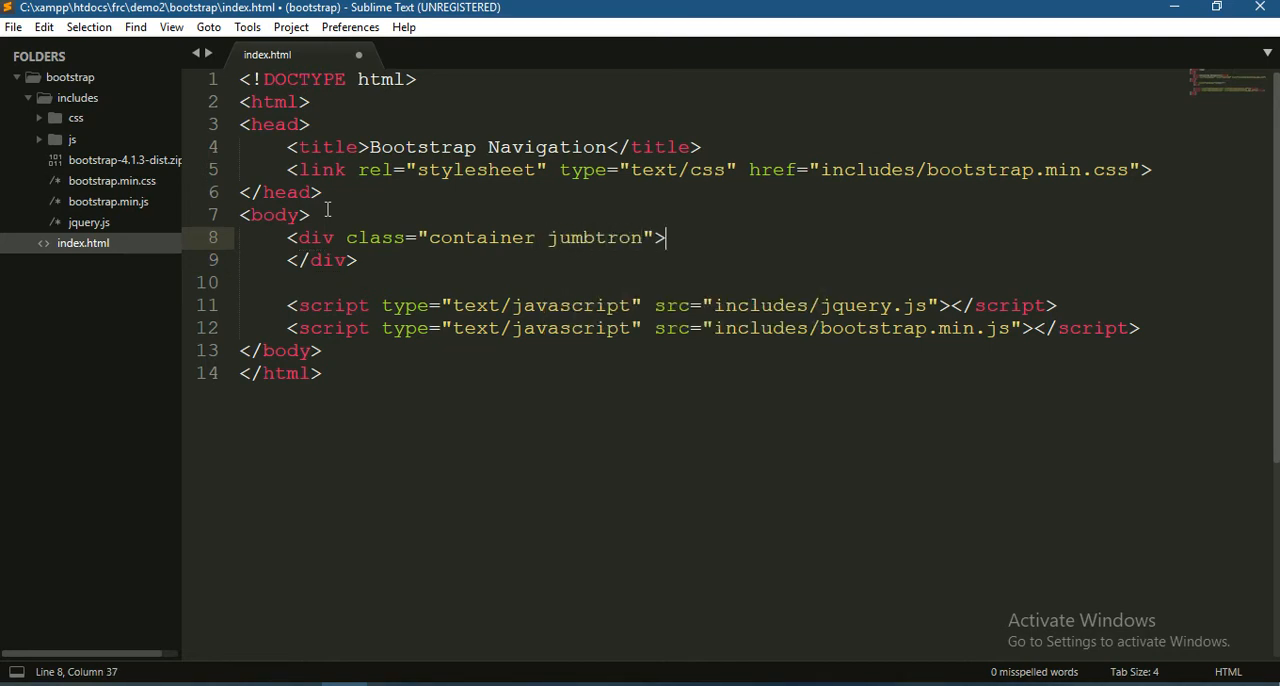
{"action": "type", "text": "<h1></h1>"}
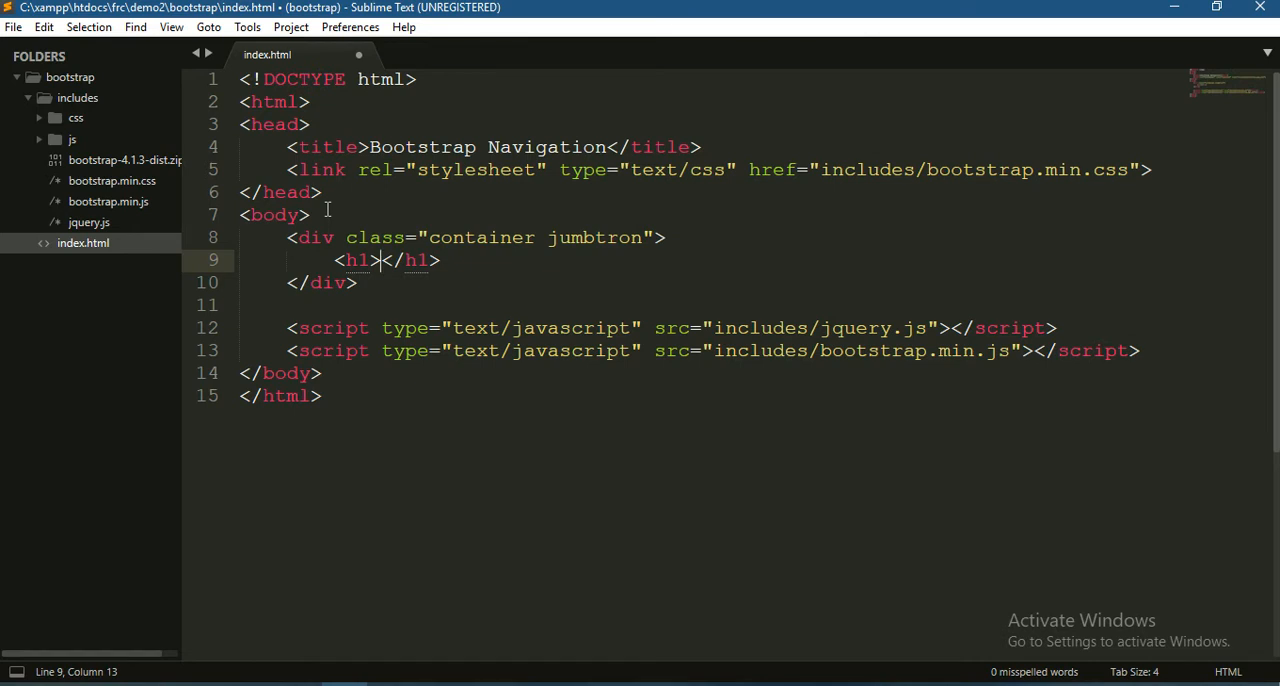
{"action": "type", "text": "Welcome to Bootstr"}
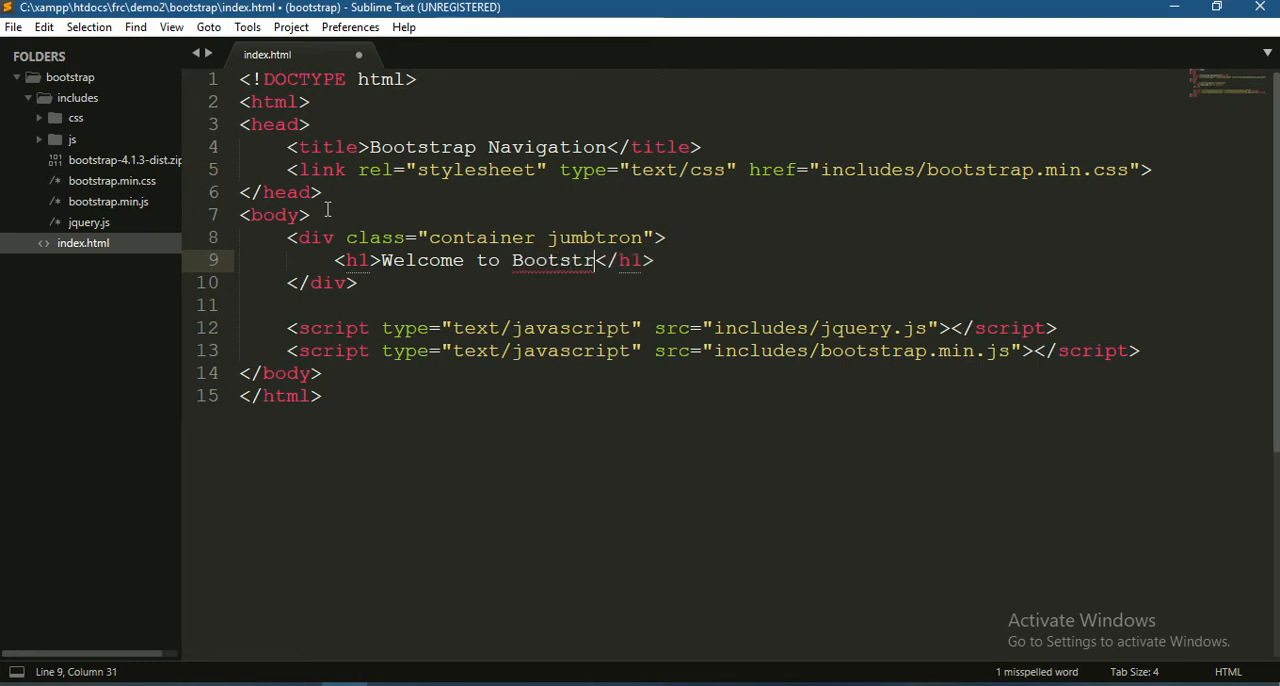
{"action": "type", "text": "ap Navi"}
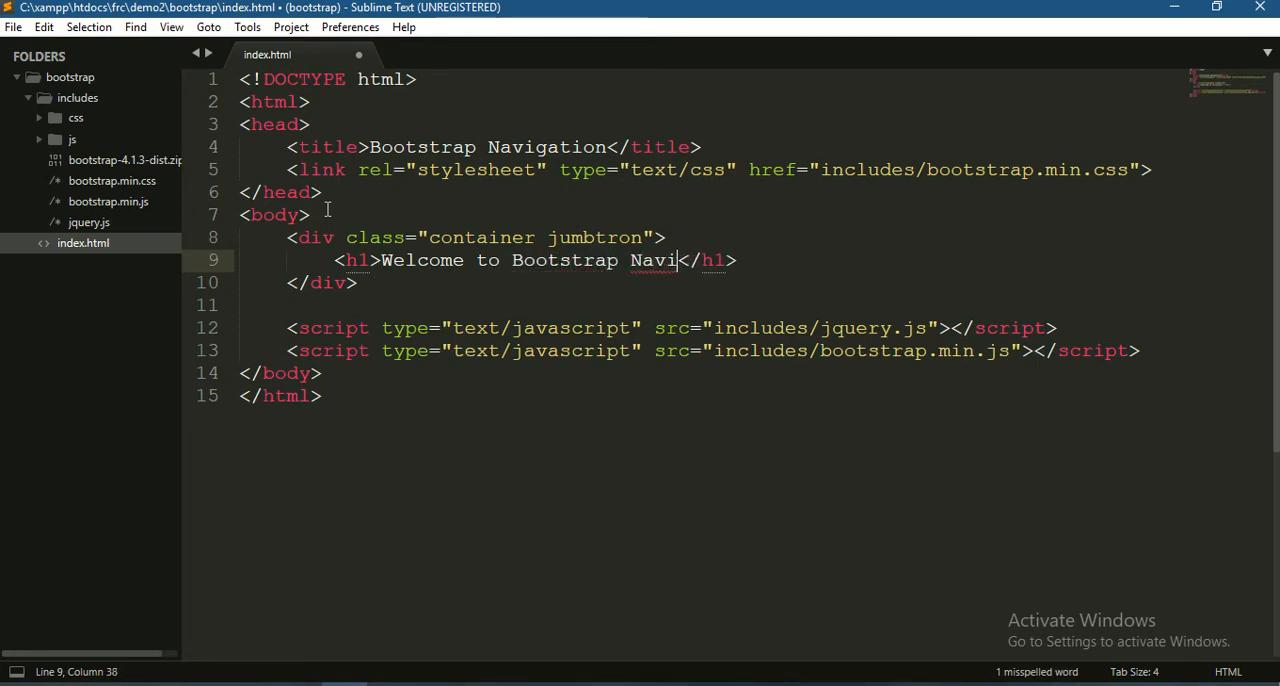
{"action": "type", "text": "gation T"}
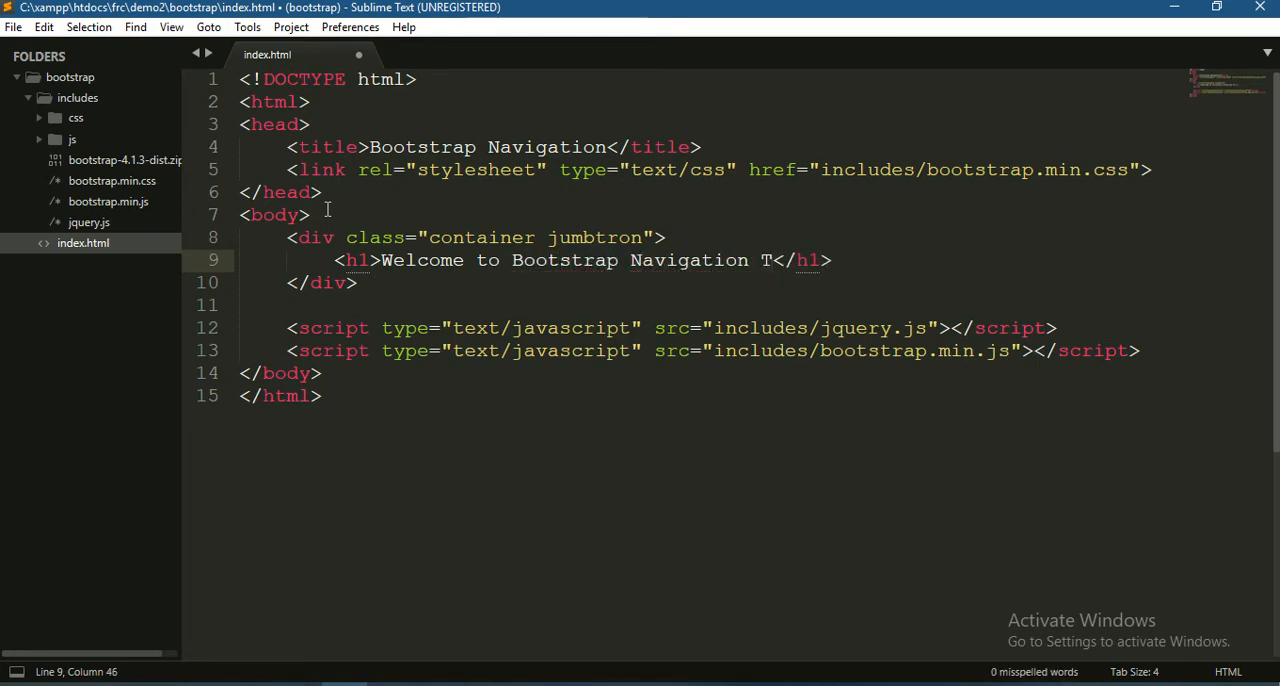
{"action": "type", "text": "utorial"}
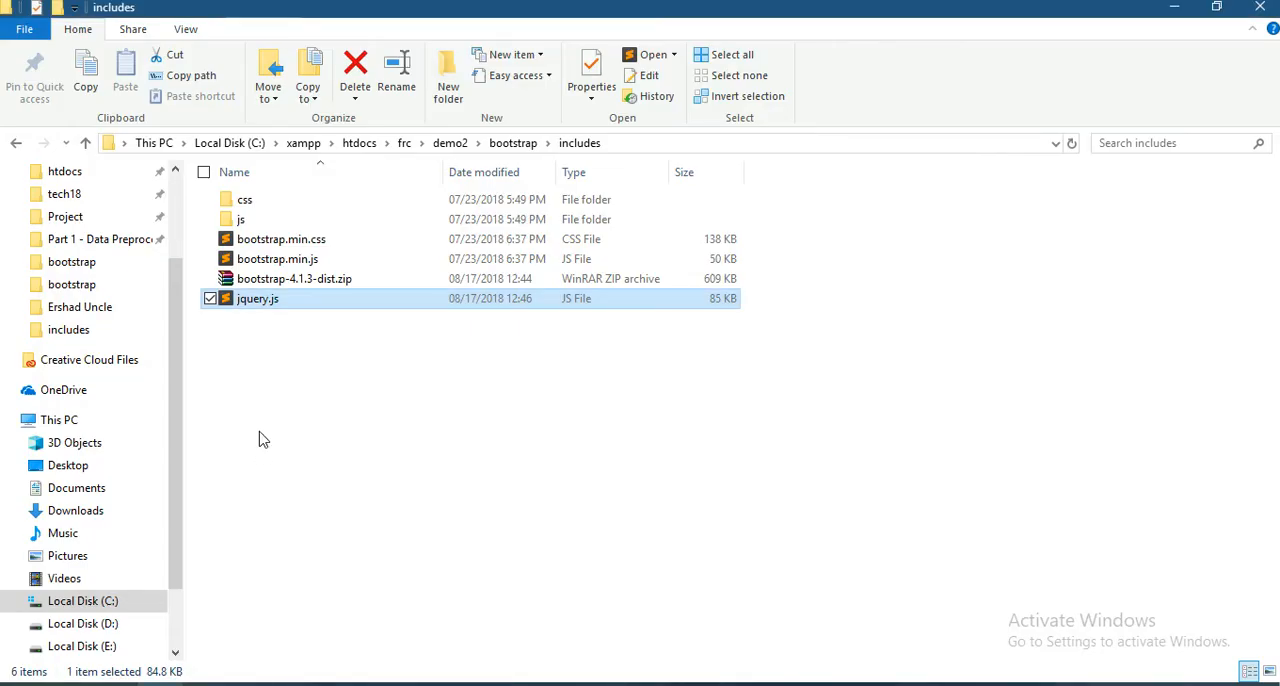
Step: View the page source of index.html in Chrome
{"action": "left_click", "coordinate": [513, 142]}
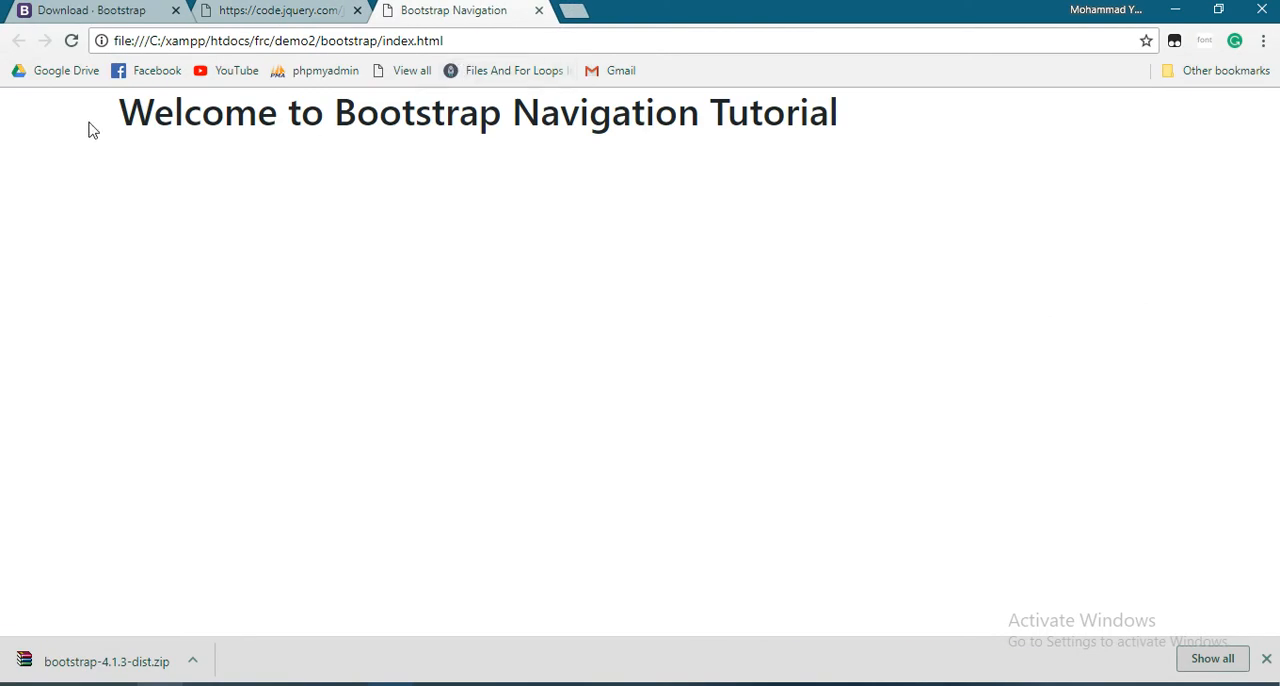
{"action": "mouse_move", "coordinate": [504, 292]}
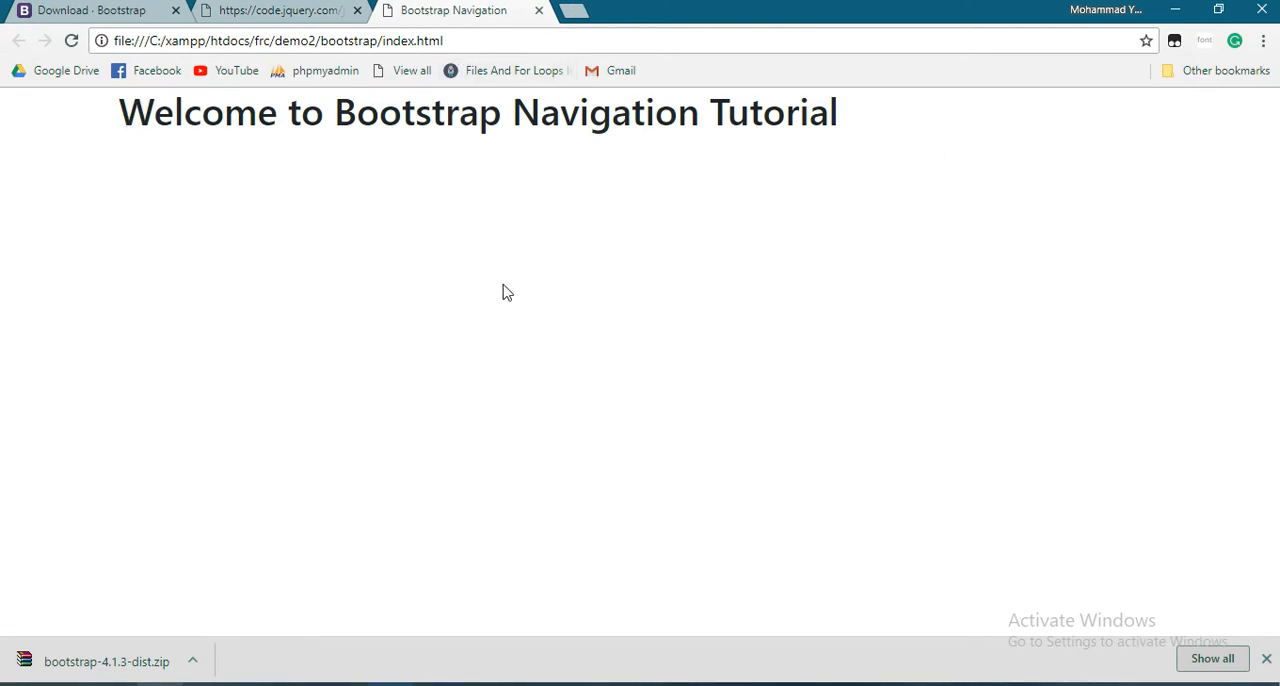
{"action": "right_click", "coordinate": [504, 292]}
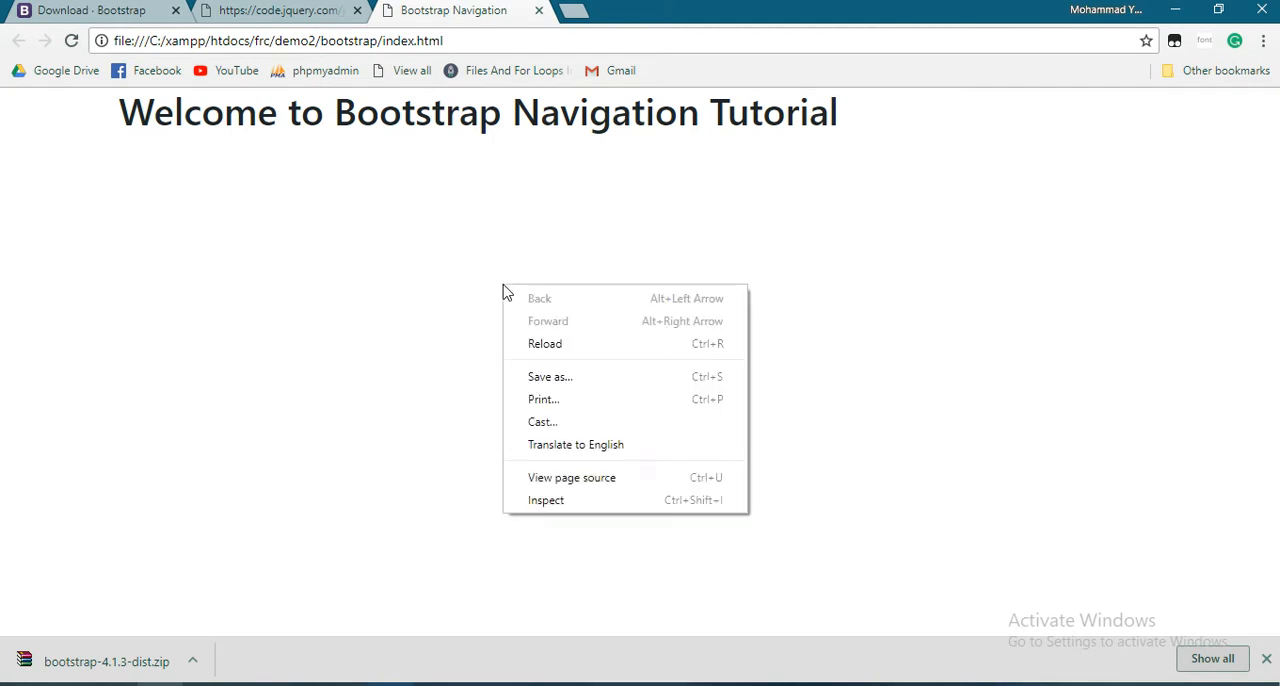
{"action": "mouse_move", "coordinate": [571, 477]}
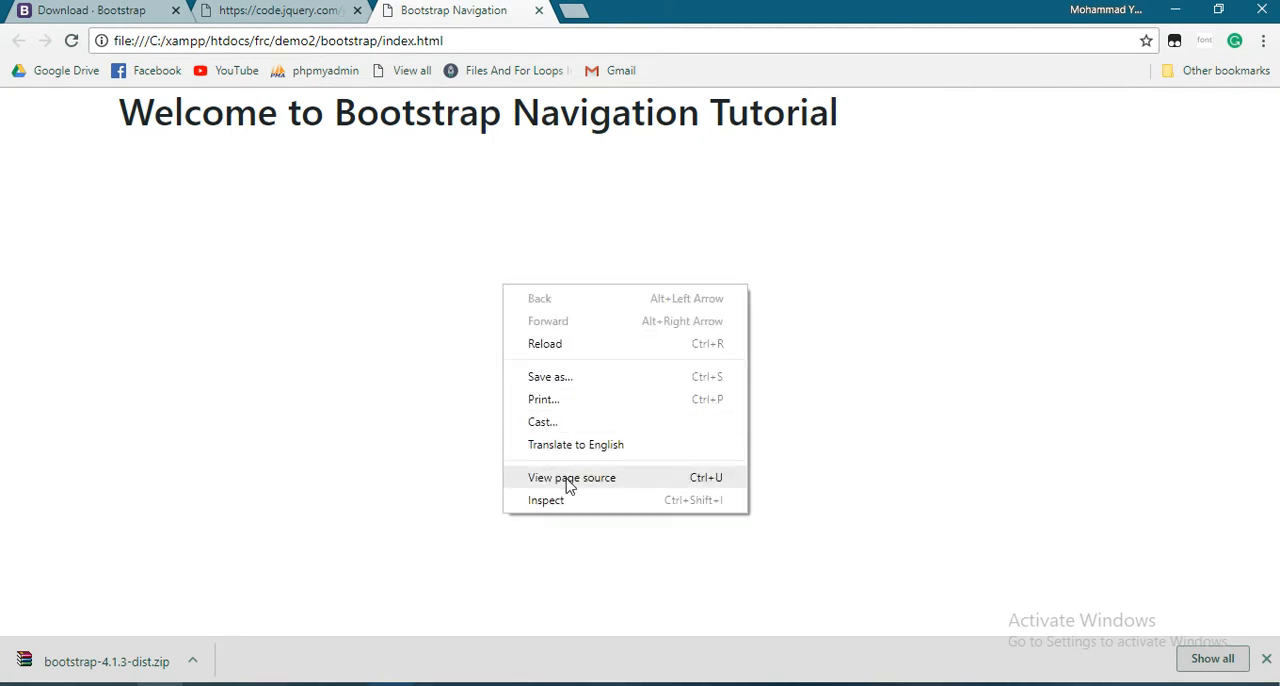
{"action": "left_click", "coordinate": [571, 477]}
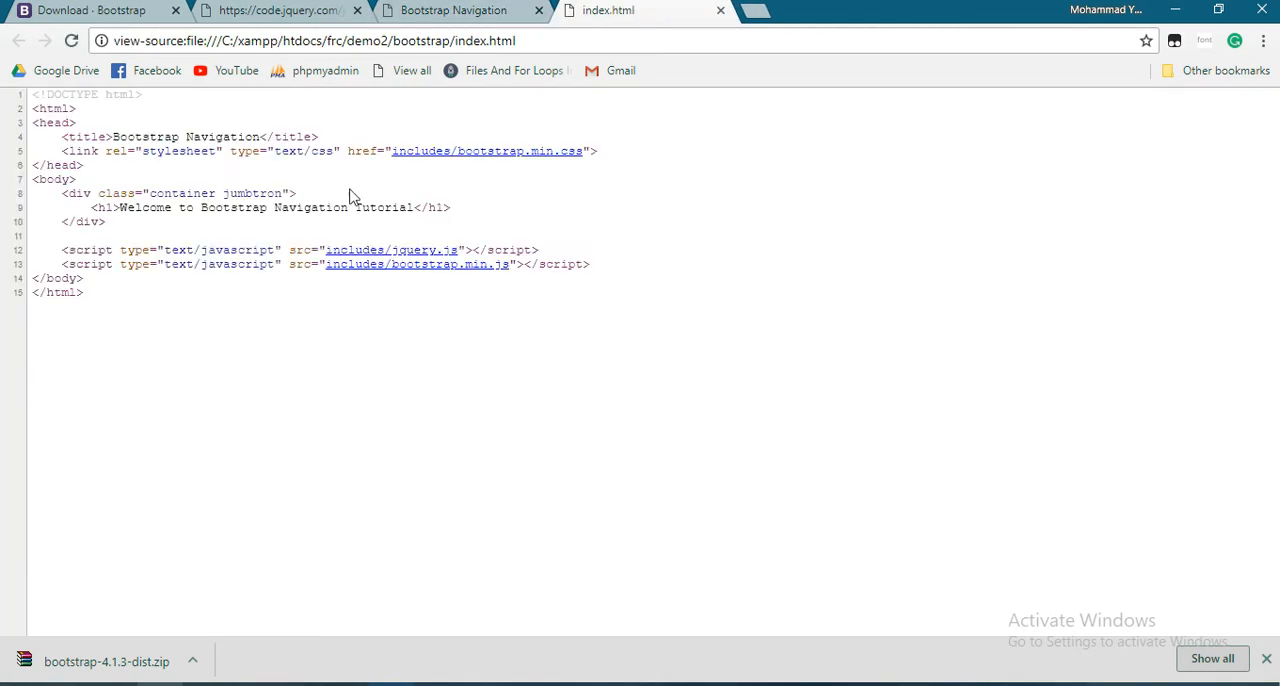
Step: Open the linked bootstrap.min.css in a new tab, then return to the Bootstrap download page
{"action": "left_click", "coordinate": [391, 250]}
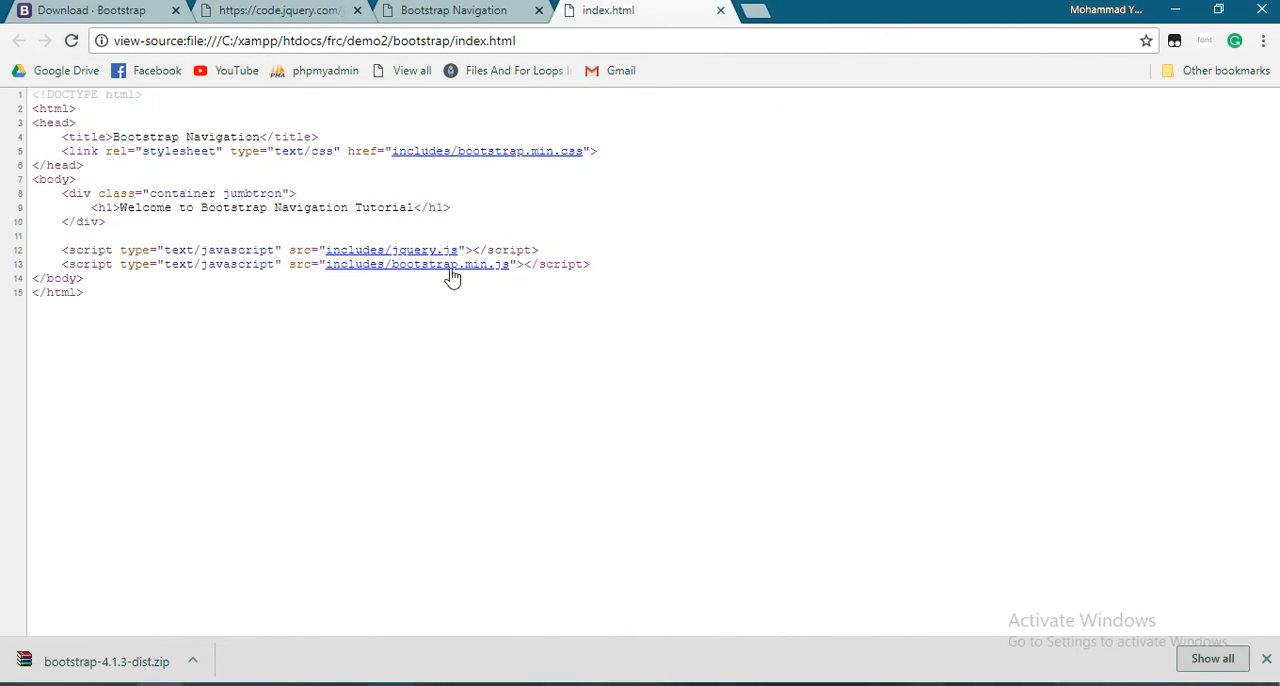
{"action": "left_click", "coordinate": [417, 264]}
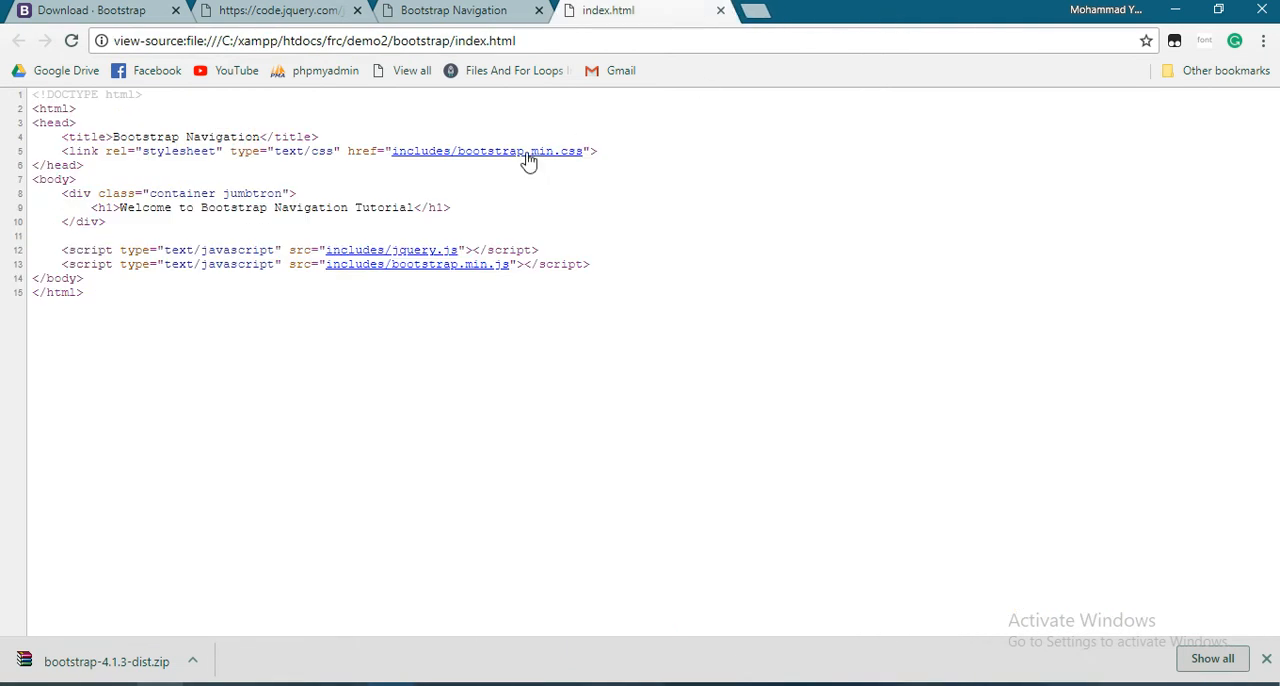
{"action": "left_click", "coordinate": [487, 151]}
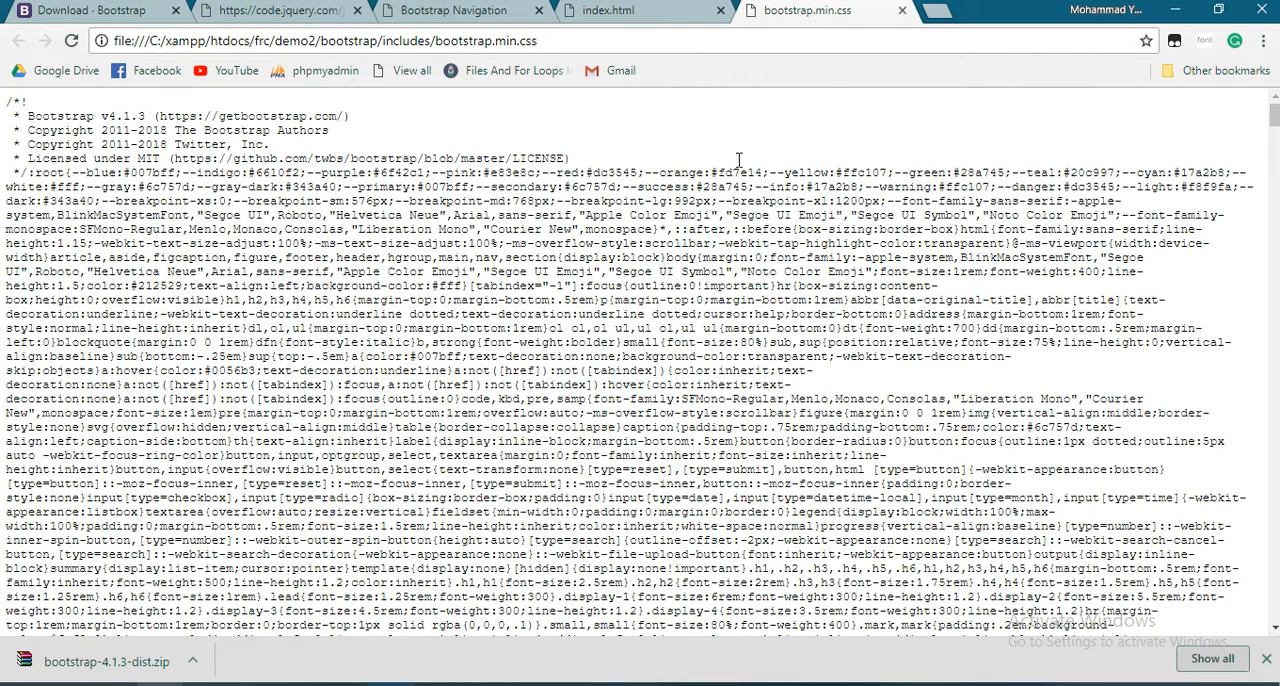
{"action": "left_click", "coordinate": [85, 10]}
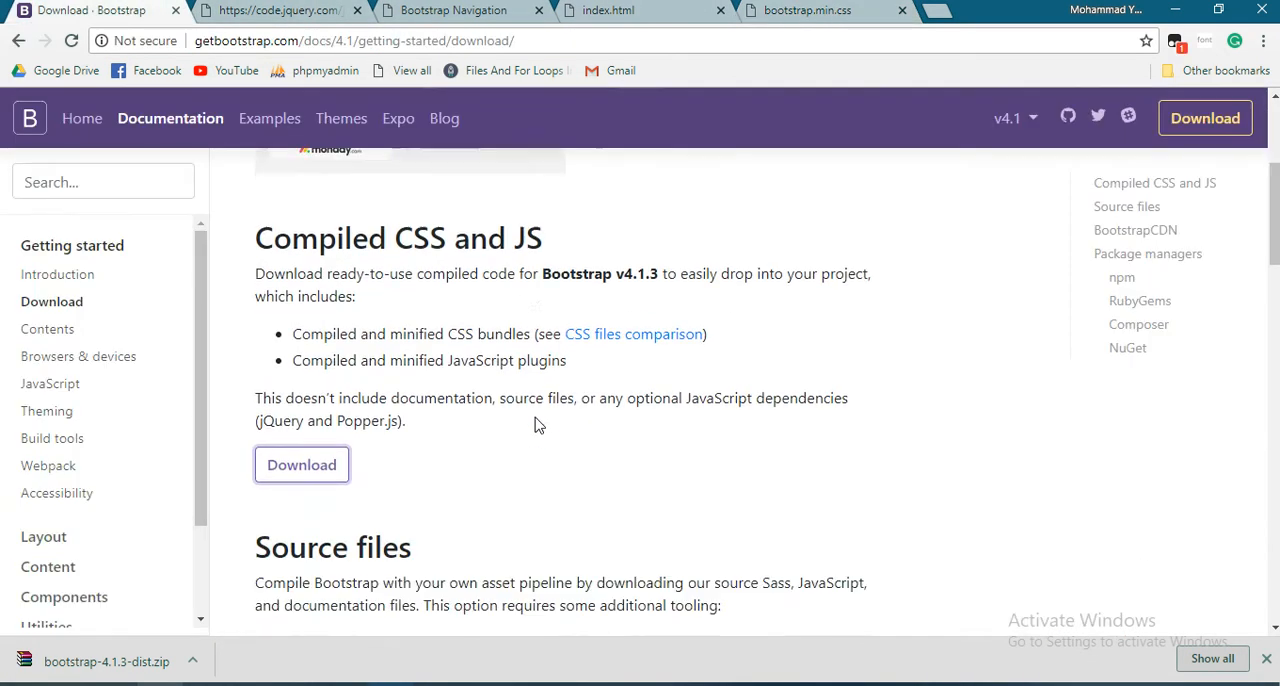
{"action": "scroll", "scroll_direction": "down", "scroll_amount": 3}
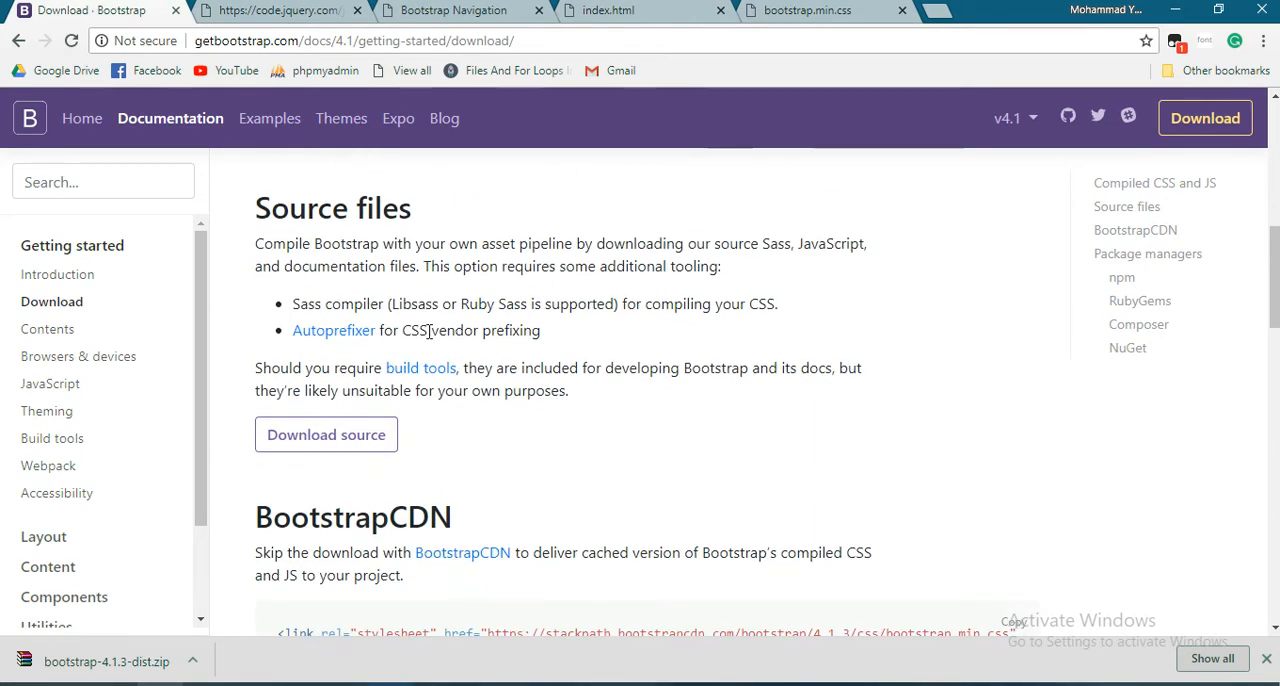
{"action": "mouse_move", "coordinate": [326, 434]}
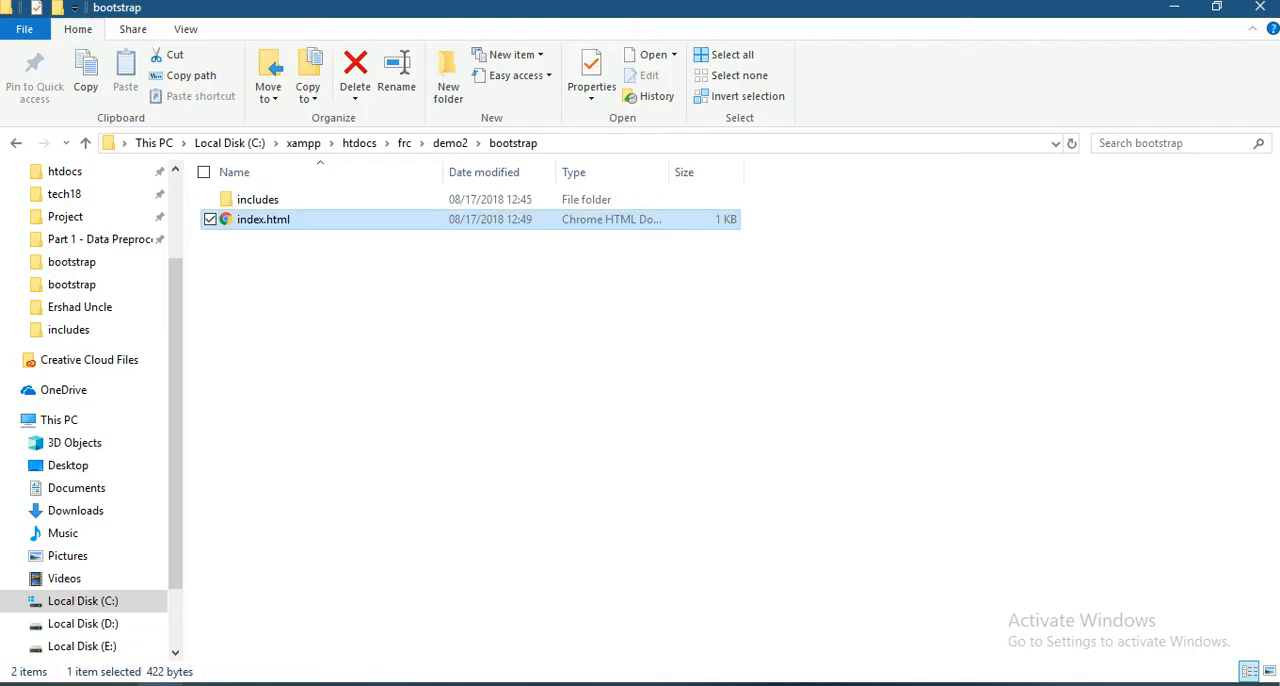
Step: Browse includes > css to inspect bootstrap.css and bootstrap.min.css, then return to index.html
{"action": "double_click", "coordinate": [257, 199]}
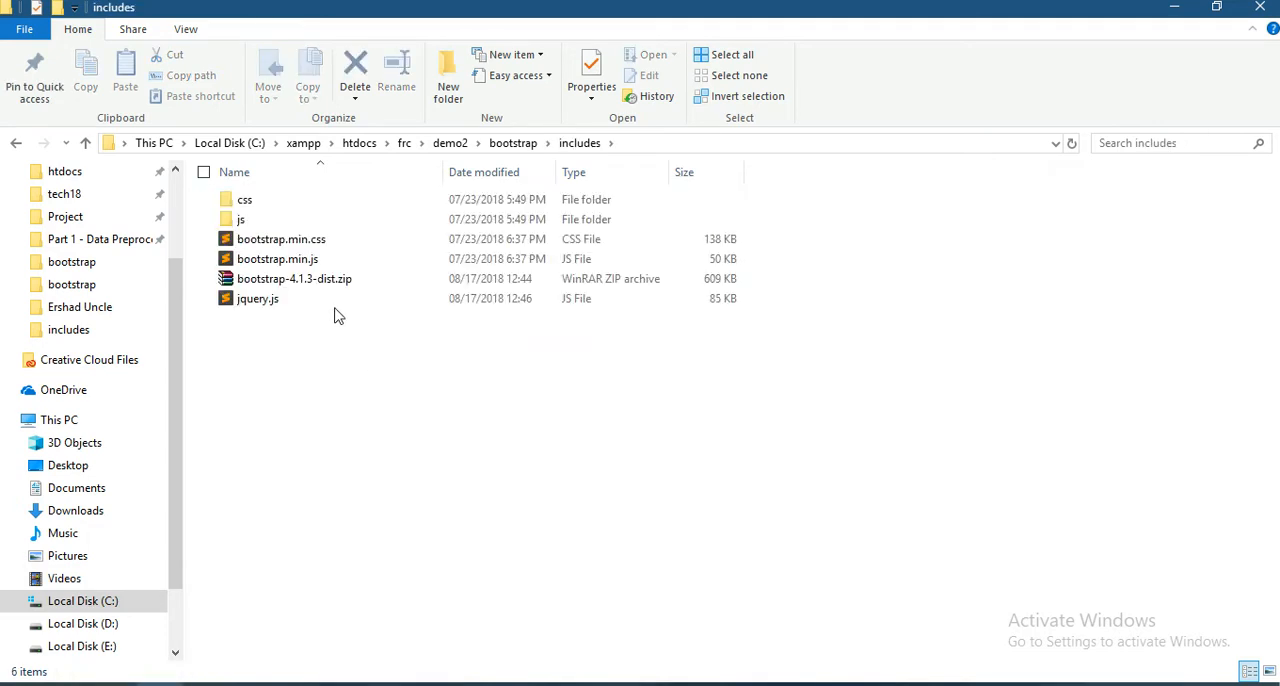
{"action": "double_click", "coordinate": [245, 199]}
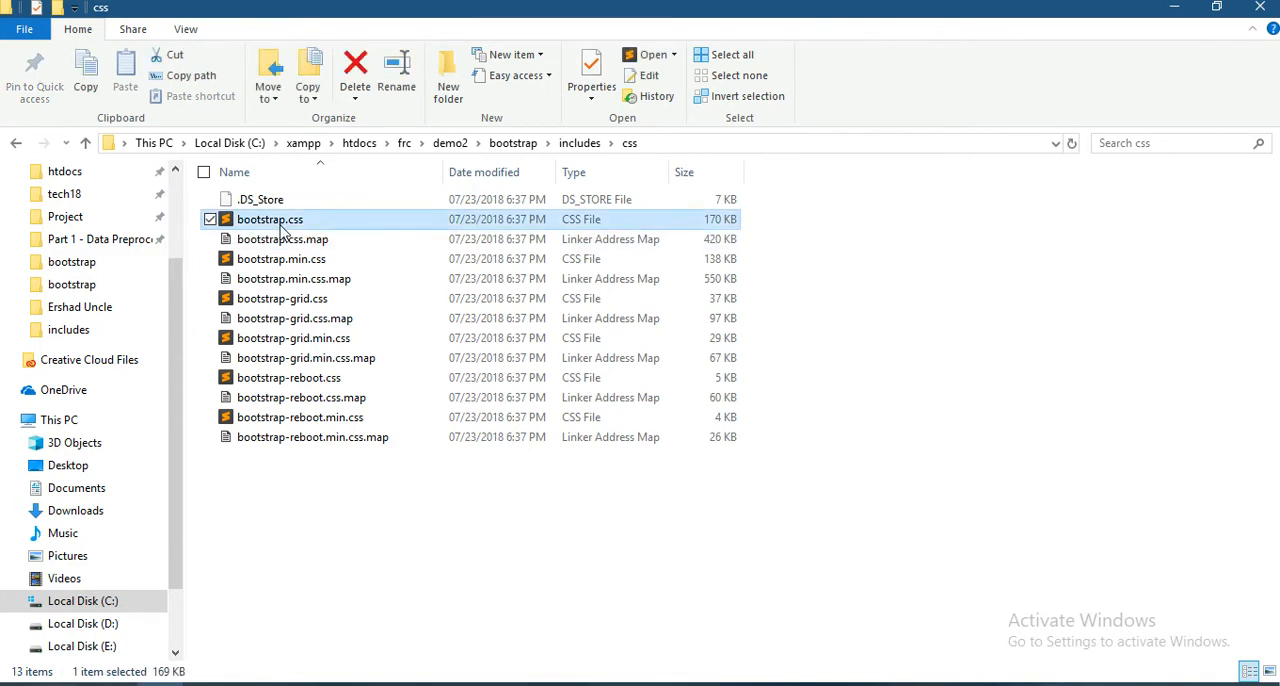
{"action": "mouse_move", "coordinate": [659, 262]}
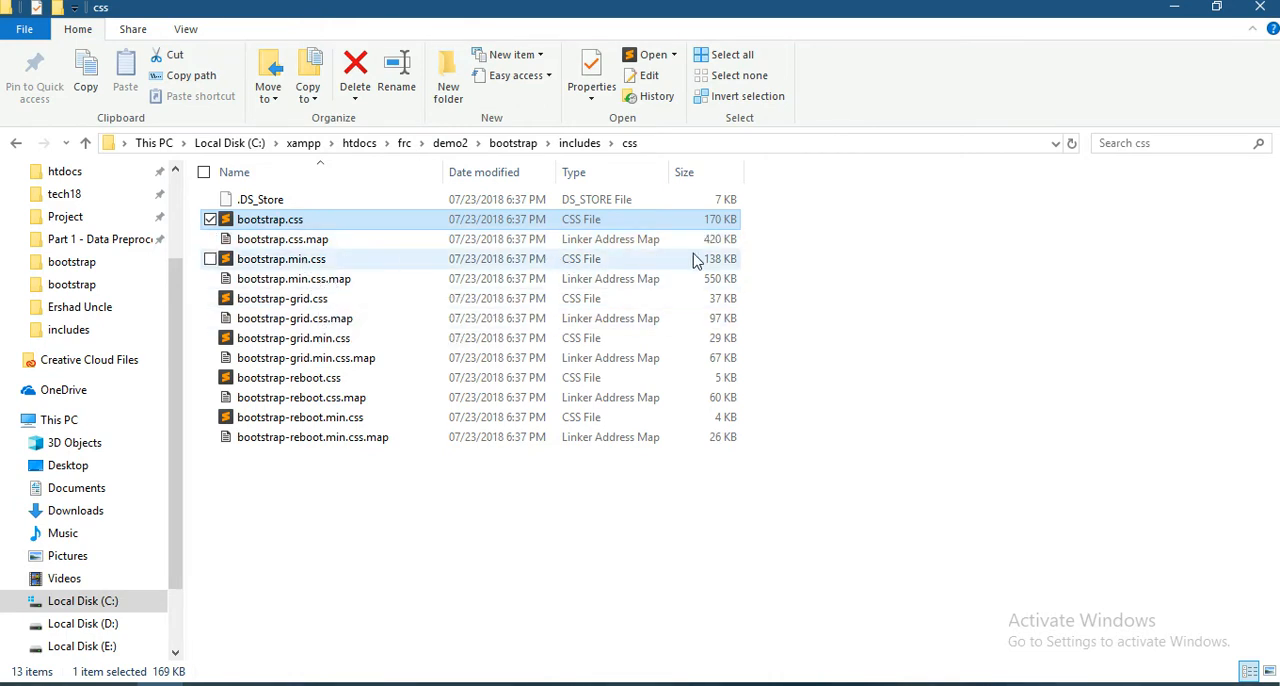
{"action": "left_click", "coordinate": [410, 583]}
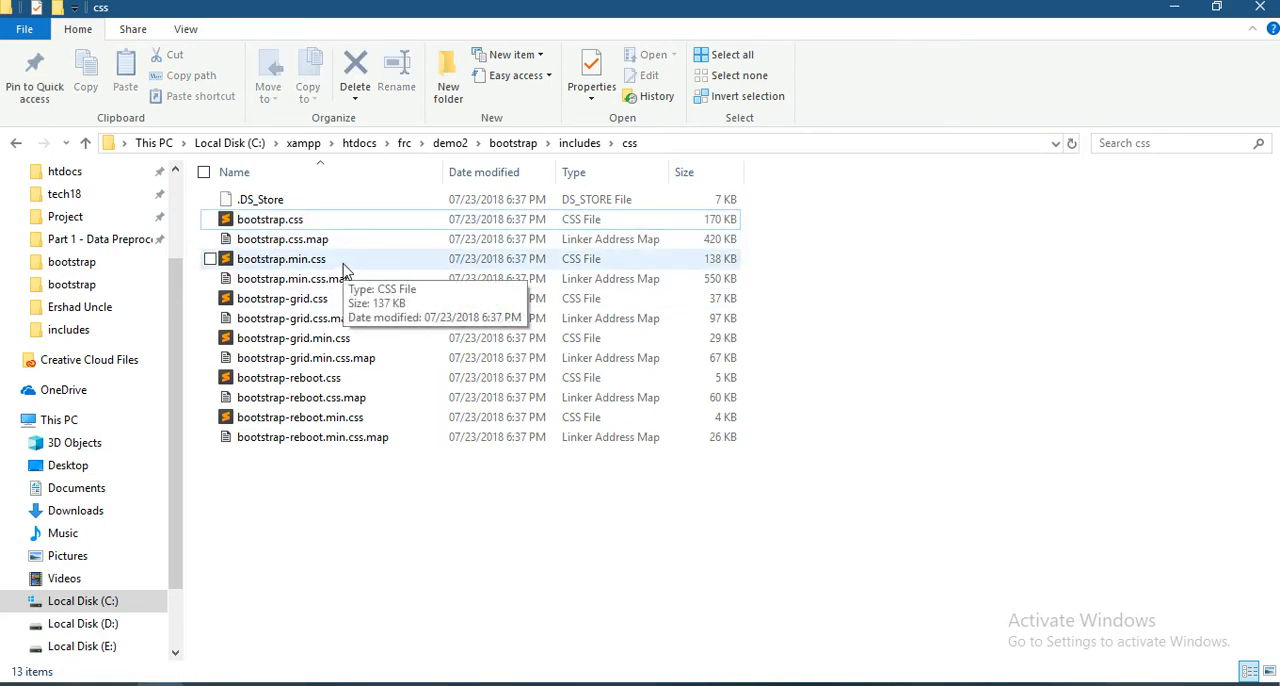
{"action": "left_click", "coordinate": [270, 219]}
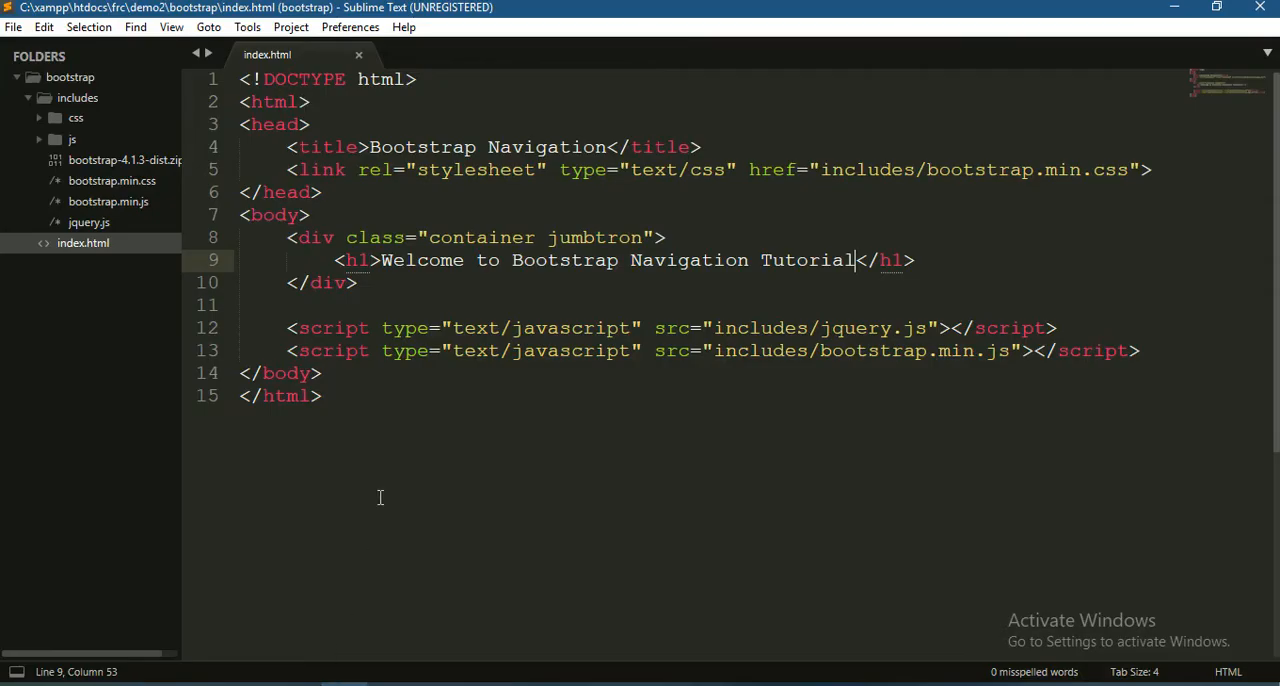
Step: Insert a nav element right after <body>, holding a div with an empty ul
{"action": "left_click", "coordinate": [310, 214]}
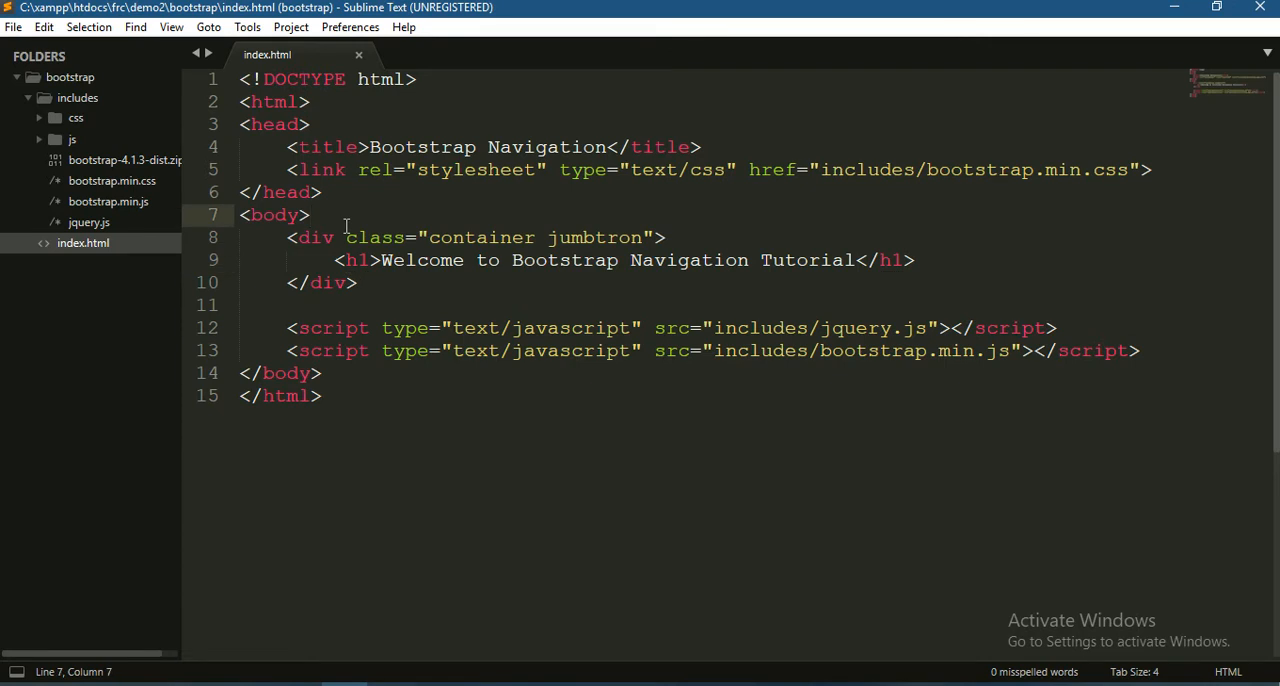
{"action": "key", "text": "enter"}
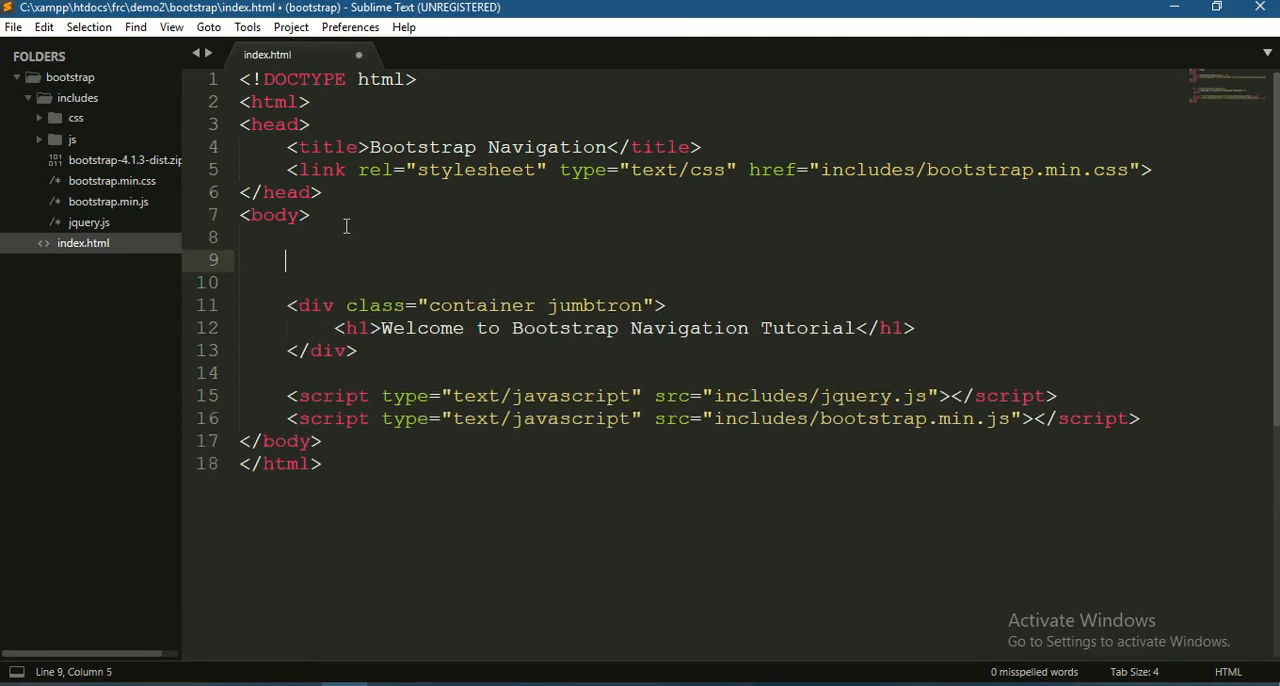
{"action": "type", "text": "<nav>"}
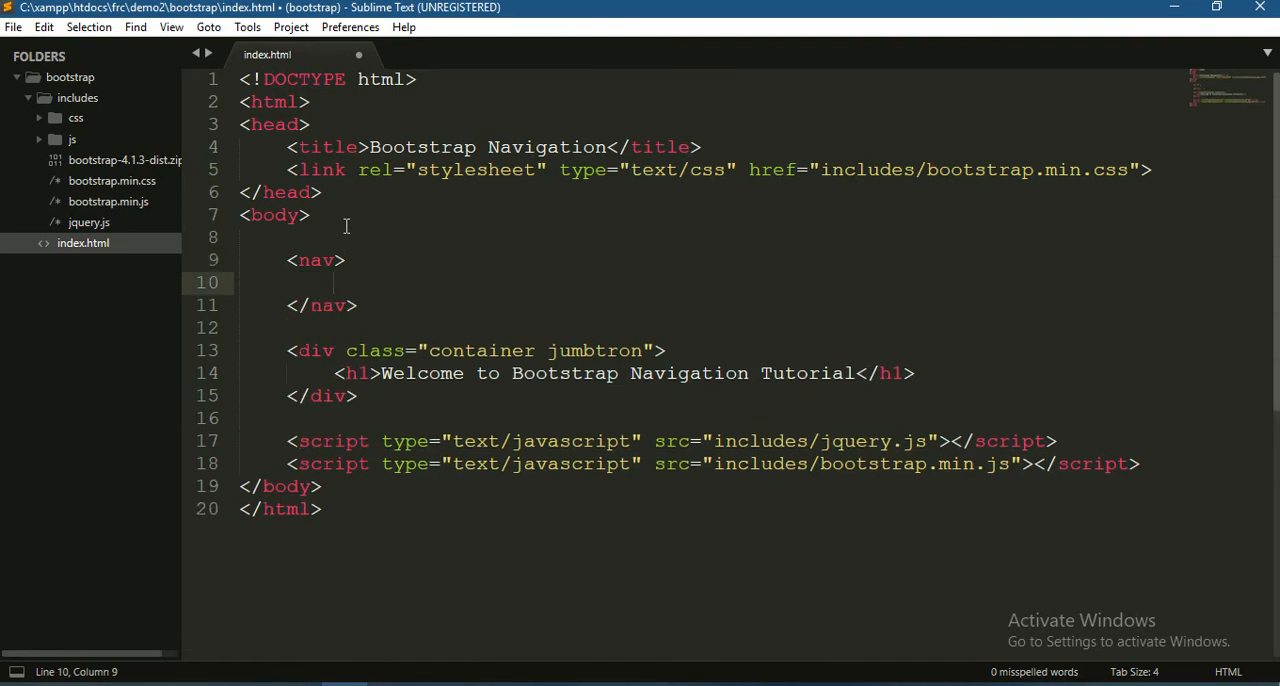
{"action": "type", "text": "<div></div>"}
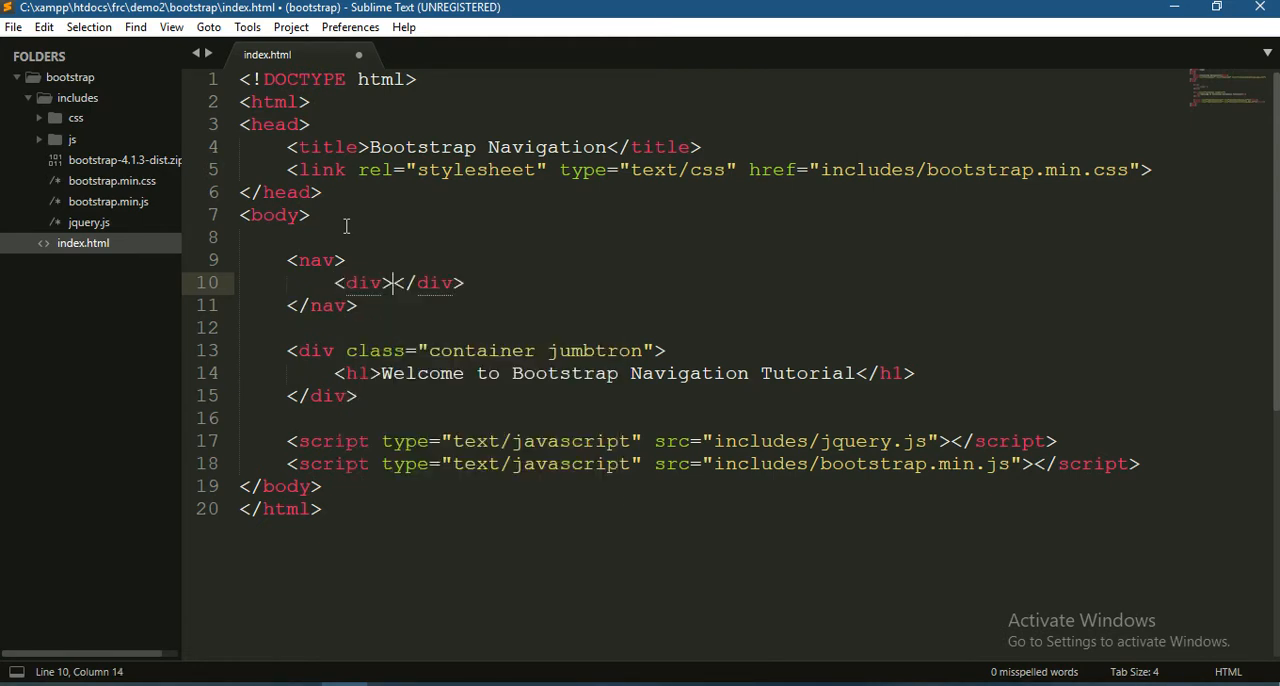
{"action": "key", "text": "enter"}
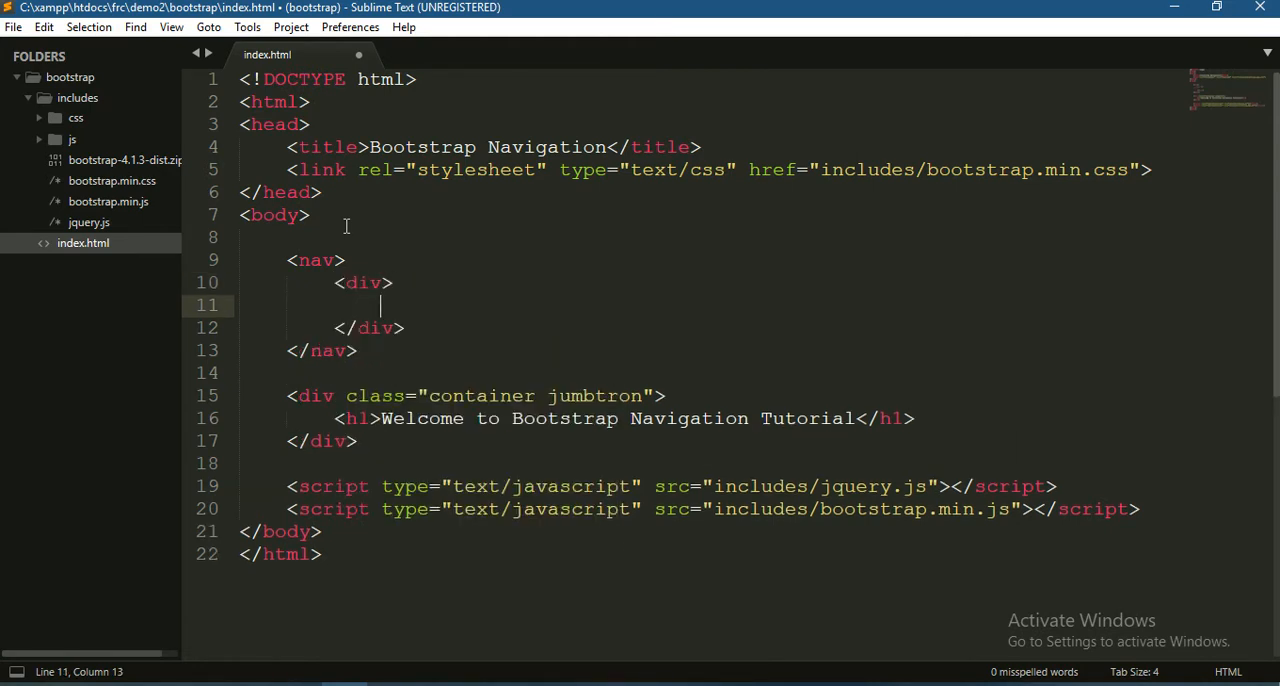
{"action": "type", "text": "<ul></ul>"}
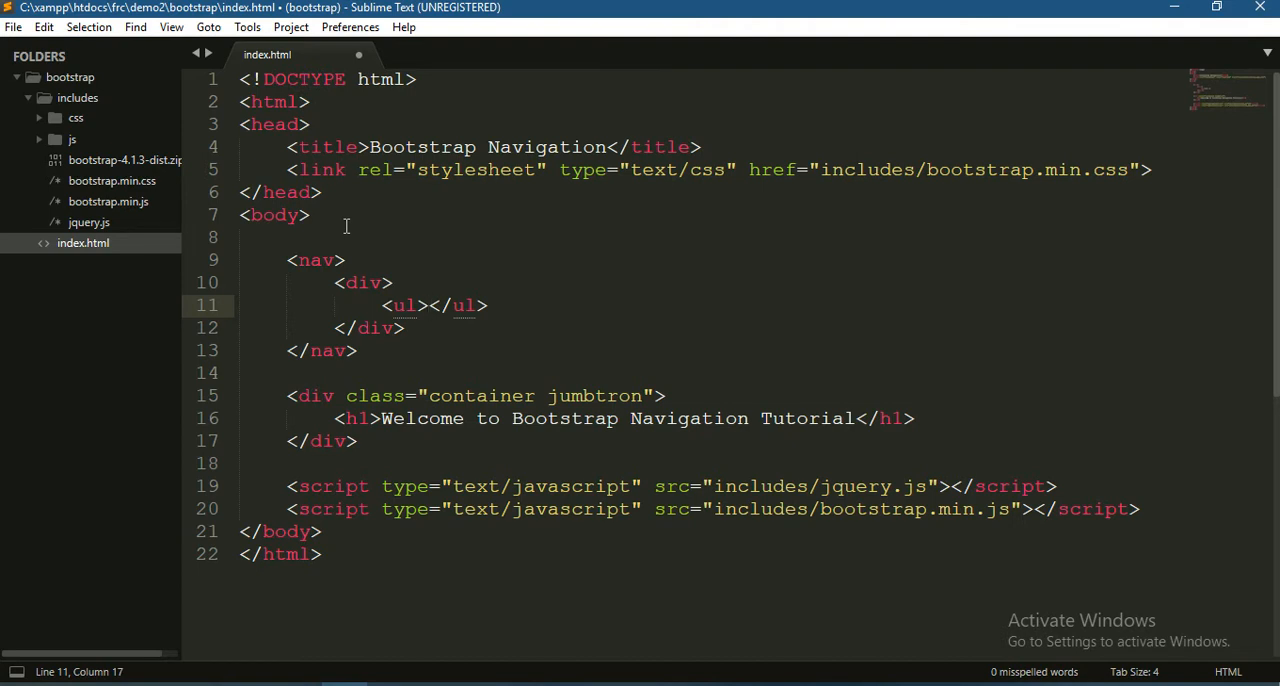
{"action": "mouse_move", "coordinate": [325, 260]}
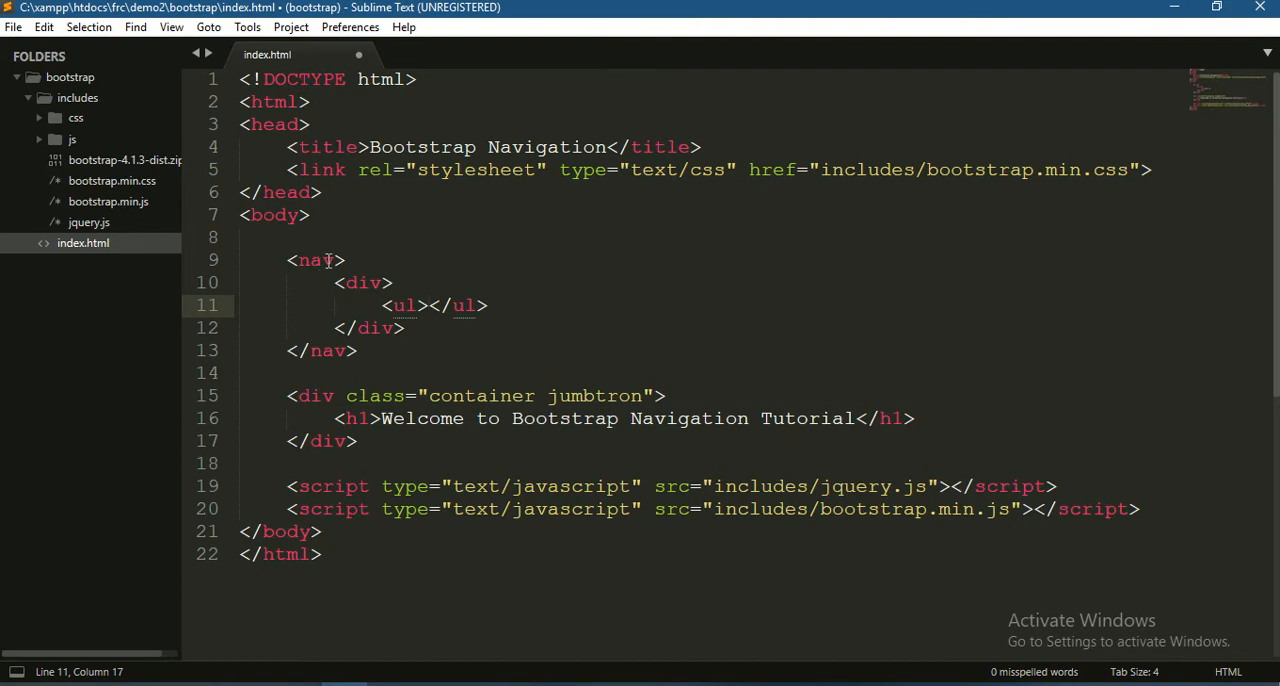
Step: Add class 'navbar navbar-expand-md navbar-dark bg-dark' to the nav and save index.html
{"action": "left_click", "coordinate": [340, 260]}
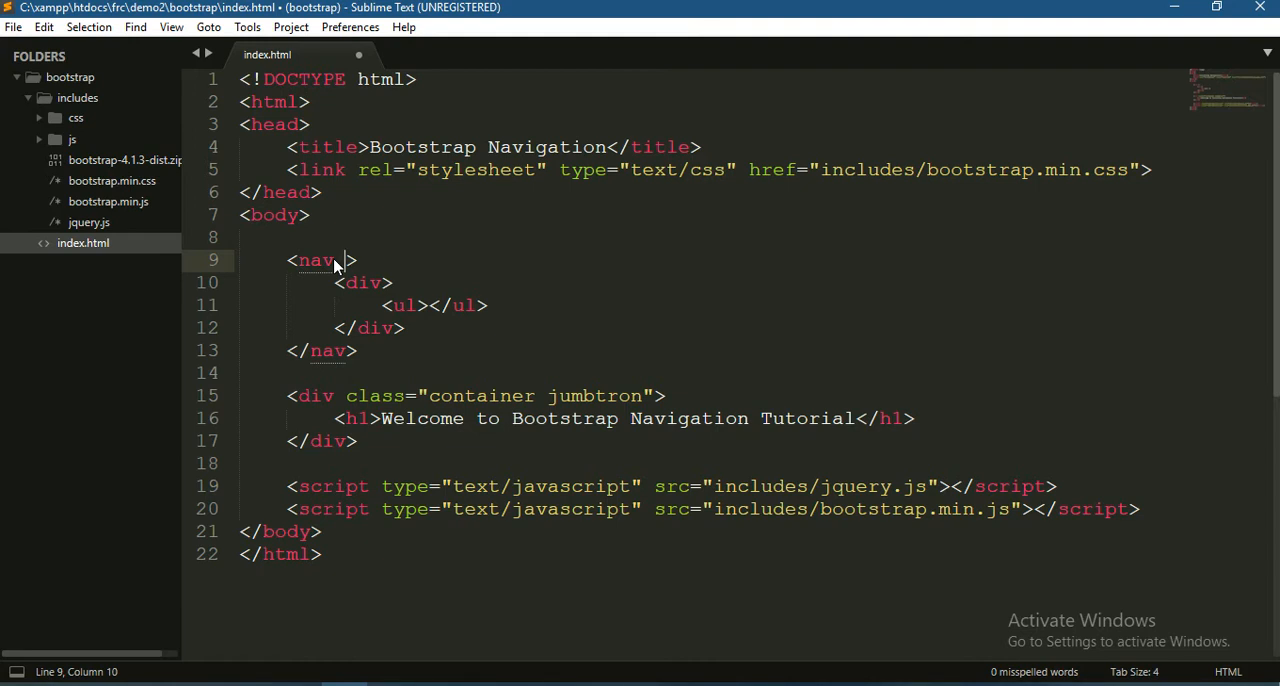
{"action": "type", "text": "class=\""}
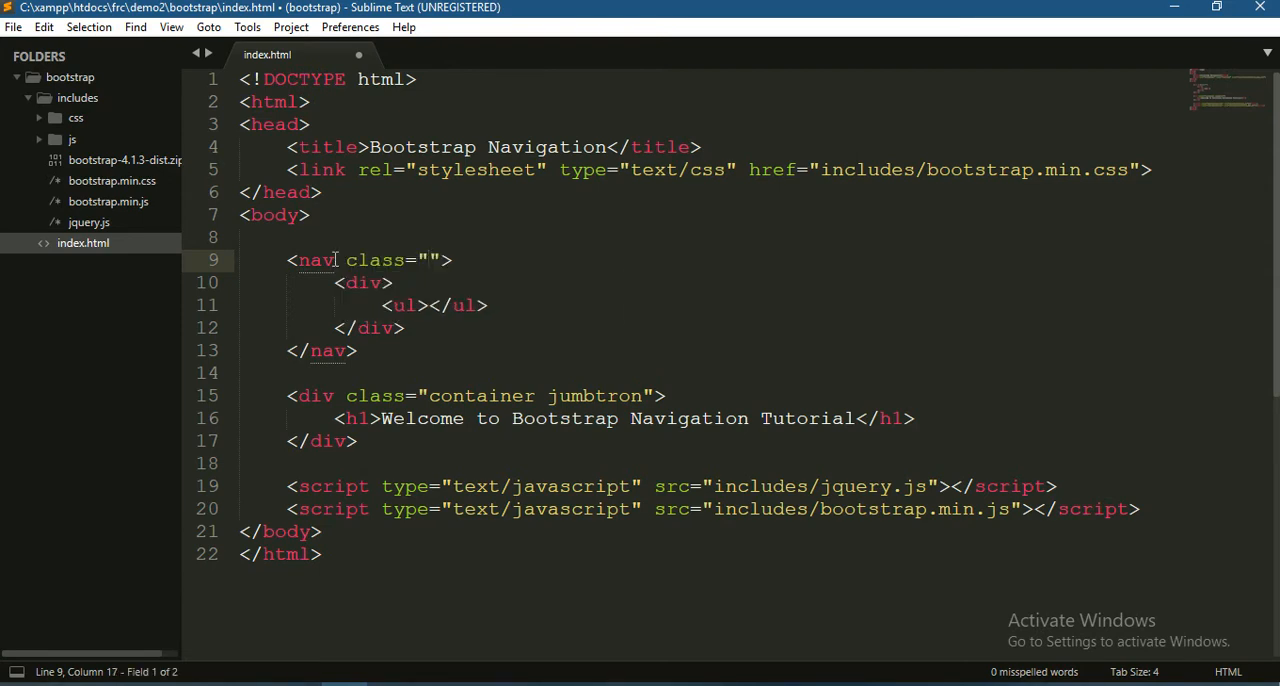
{"action": "type", "text": "navbar"}
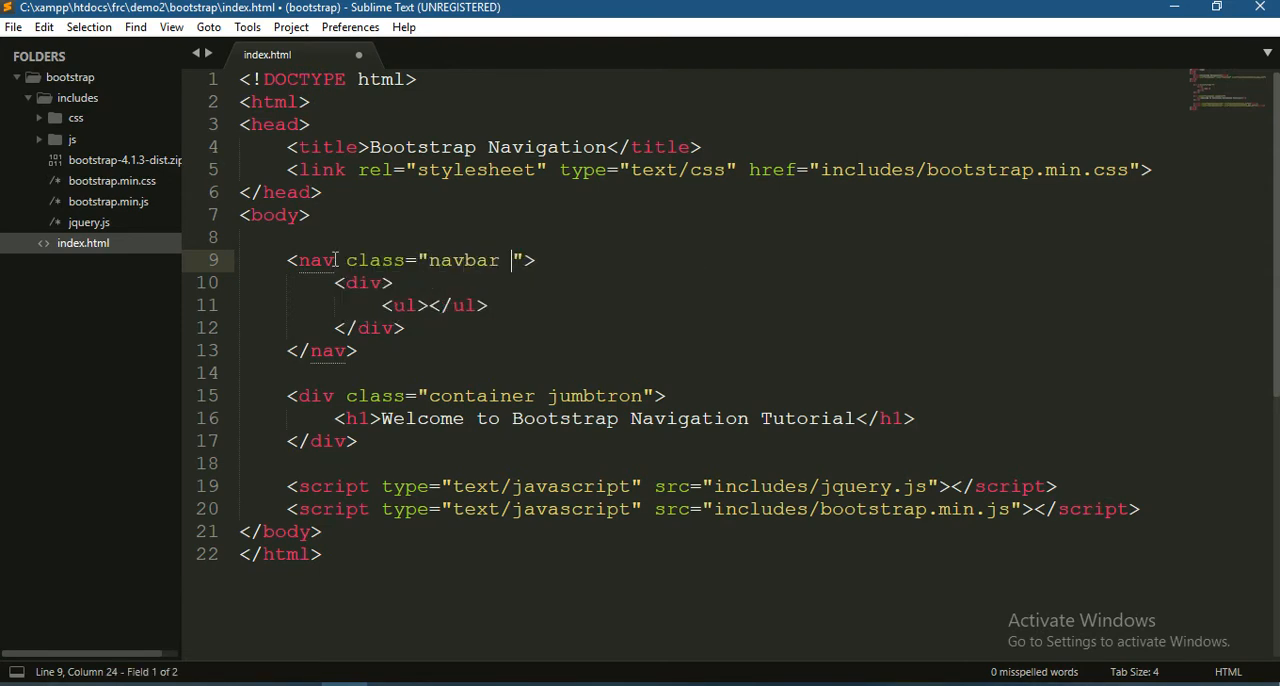
{"action": "type", "text": "navbar-expa"}
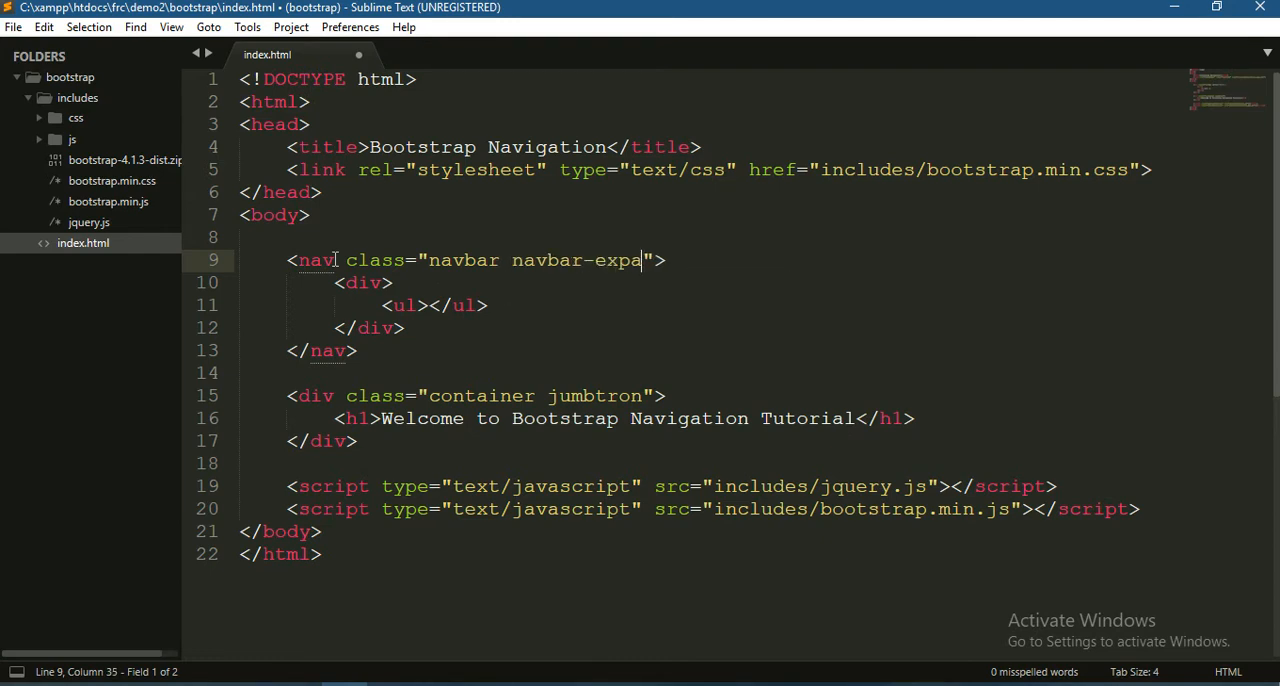
{"action": "type", "text": "nd-md"}
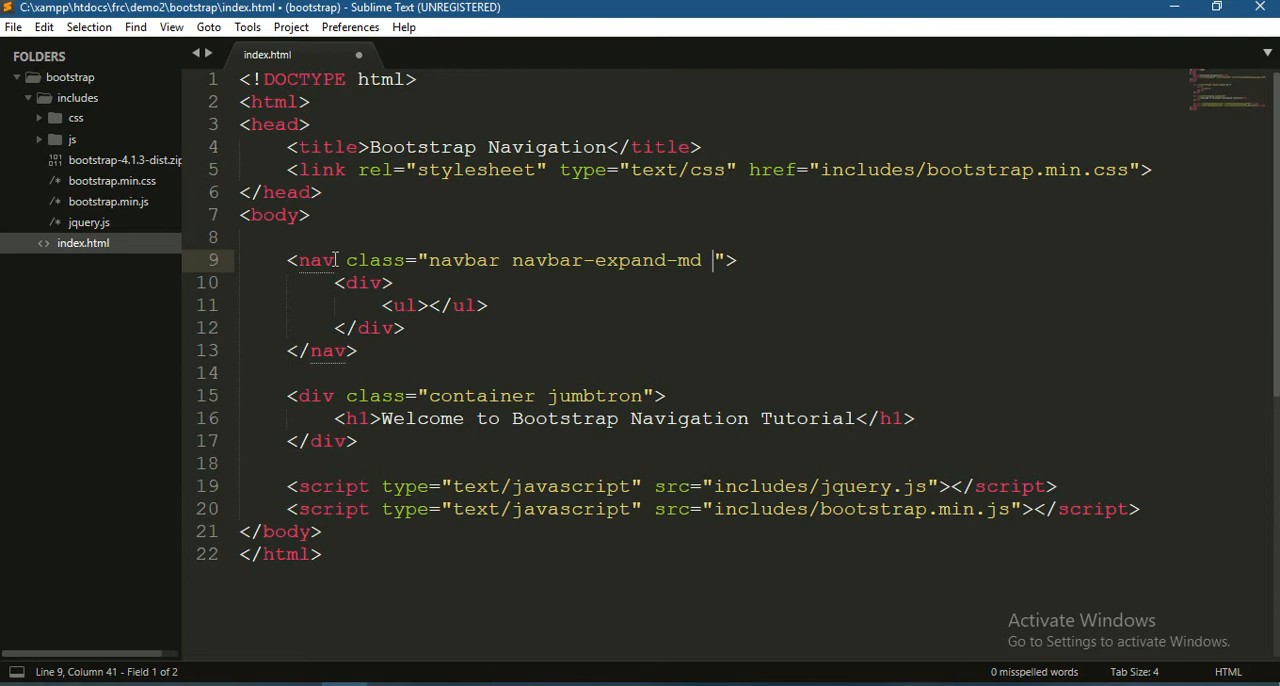
{"action": "type", "text": "navbar-dar"}
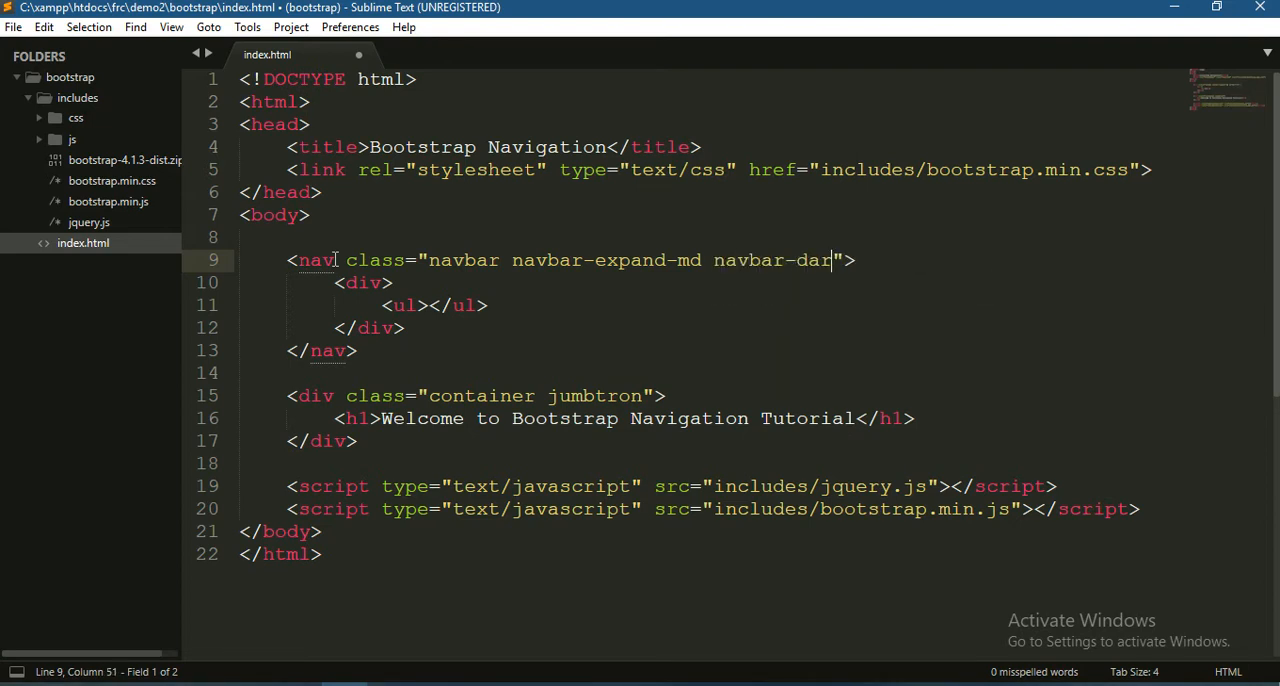
{"action": "type", "text": "k"}
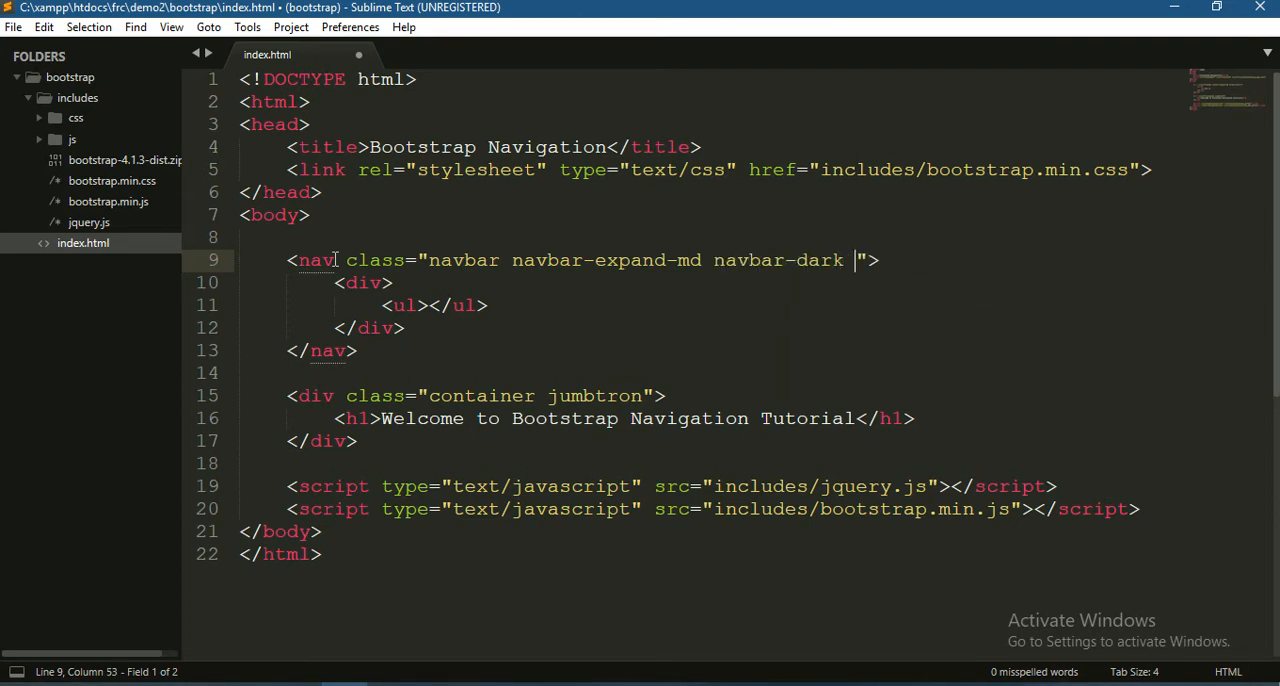
{"action": "type", "text": "bg-dar"}
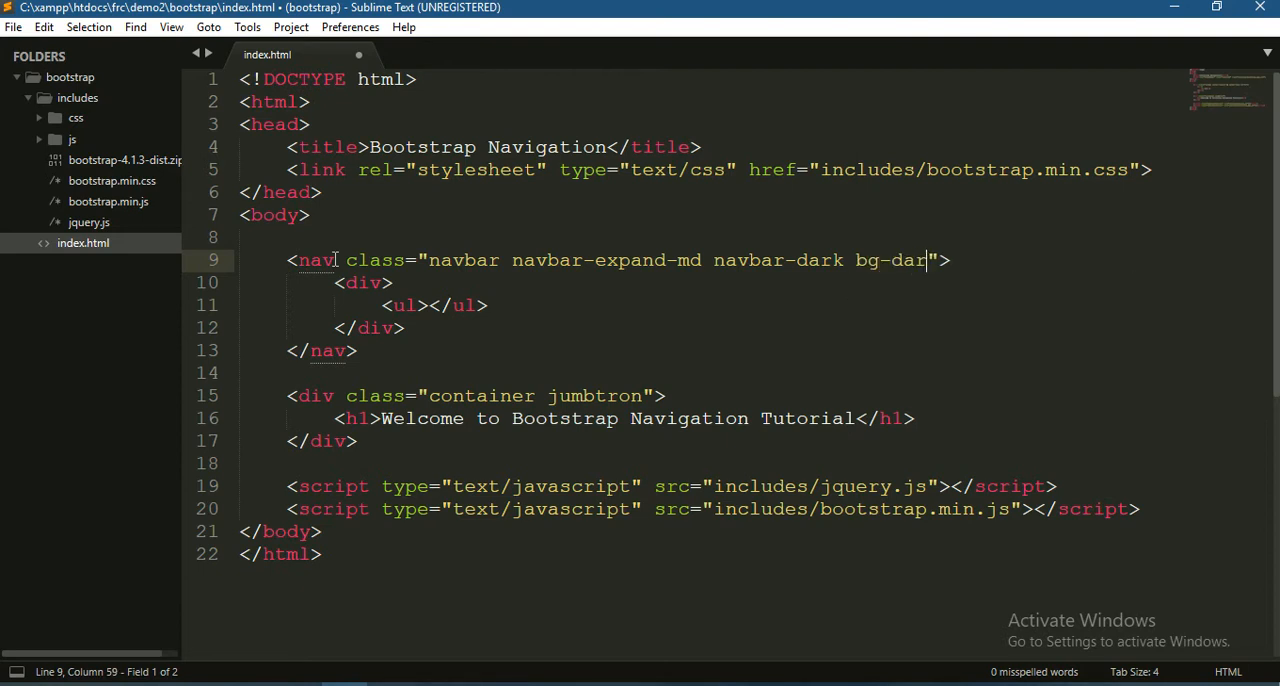
{"action": "type", "text": "k"}
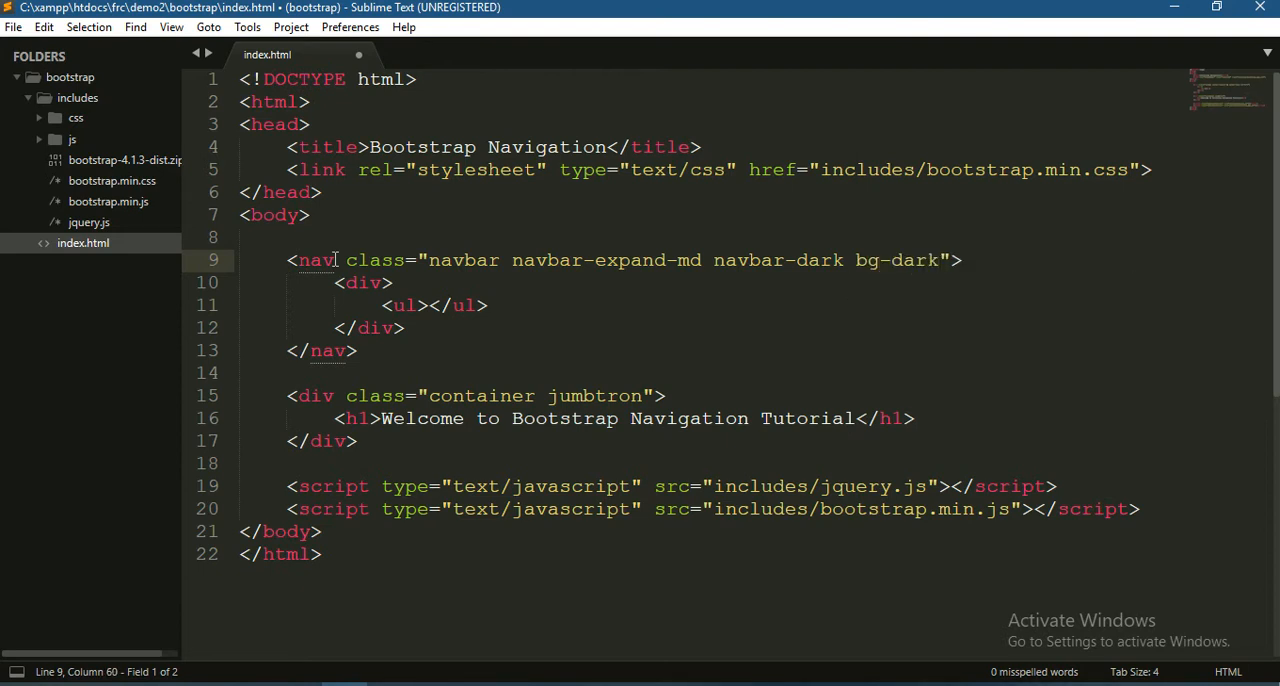
{"action": "key", "text": "ctrl+s"}
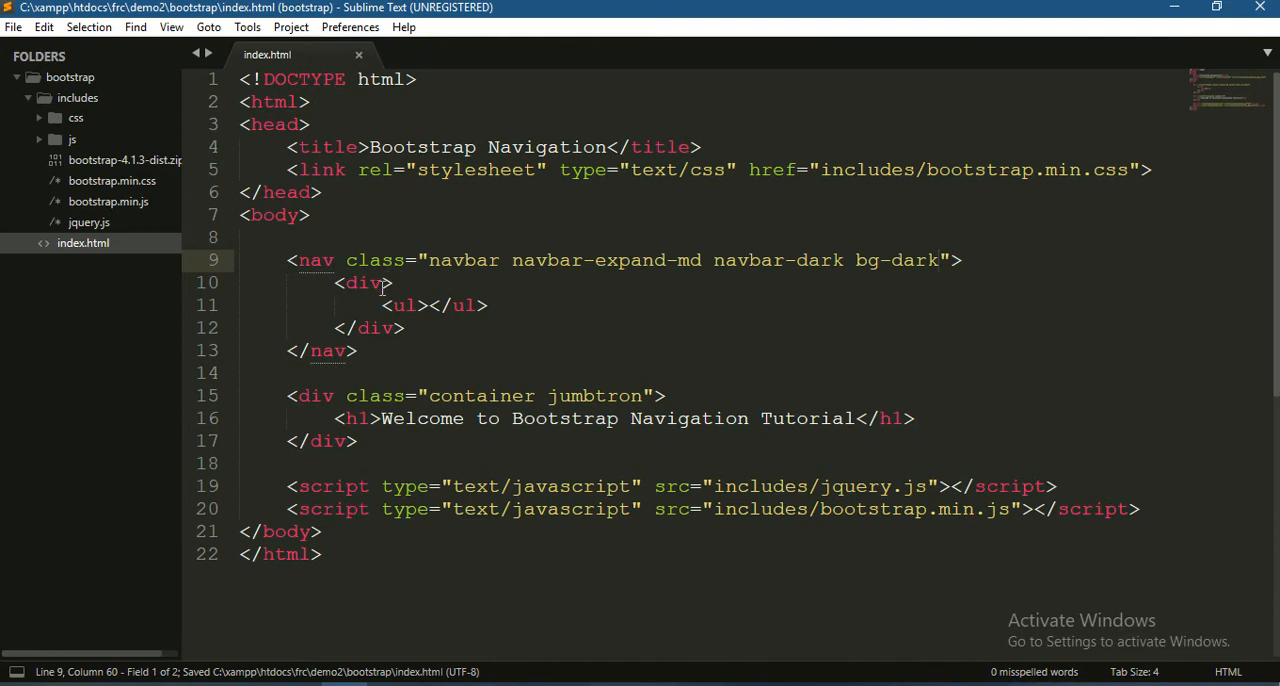
{"action": "left_click", "coordinate": [385, 282]}
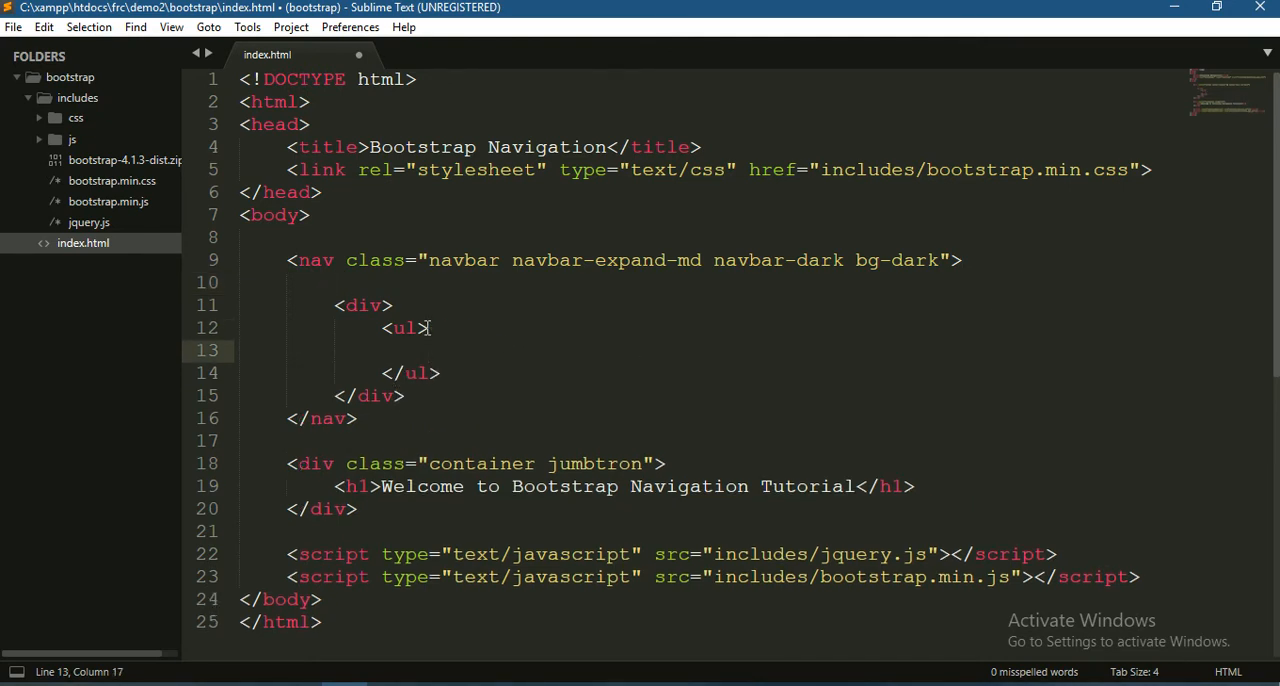
Step: Add an li inside the ul, give the ul classes navbar-nav mr-auto, and split the li
{"action": "type", "text": "<"}
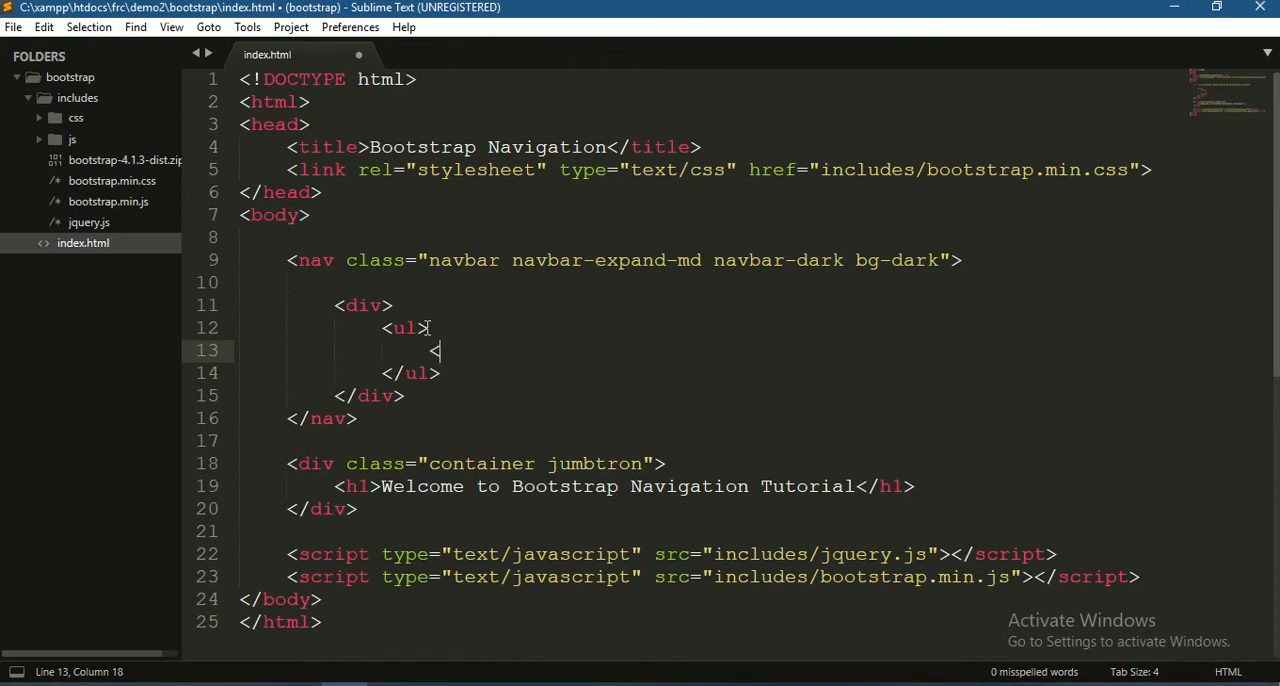
{"action": "type", "text": "<li></li>"}
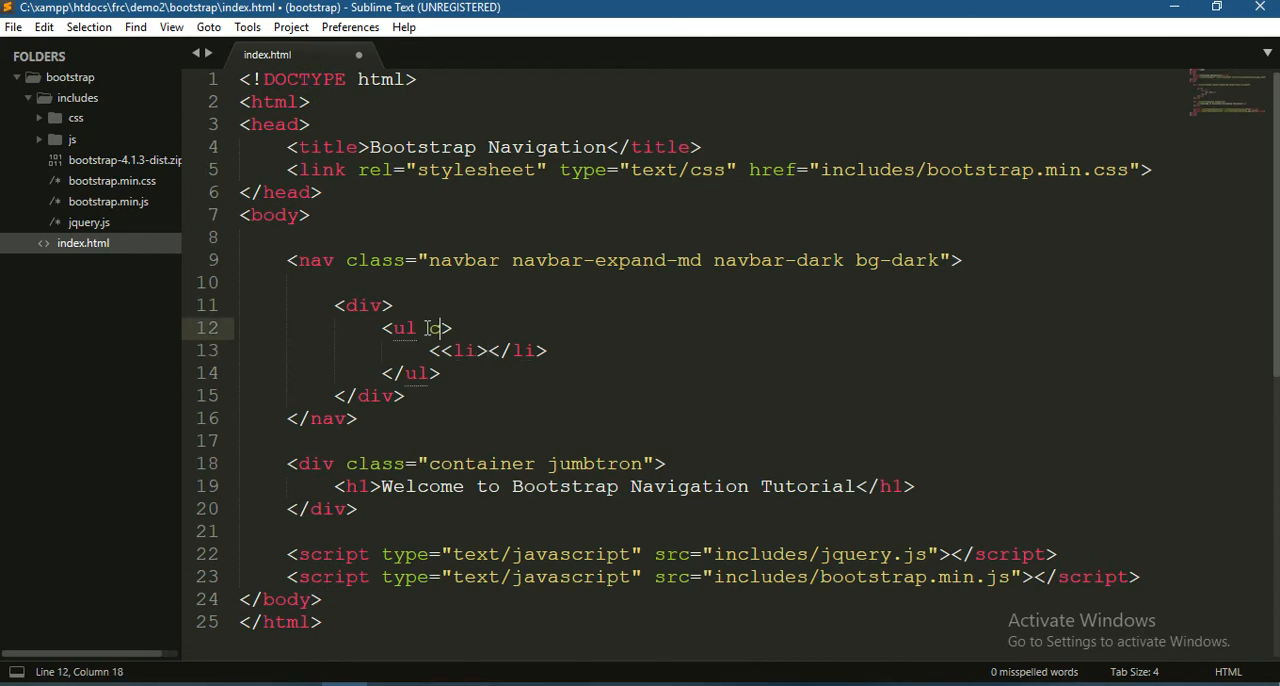
{"action": "type", "text": "class=\"\""}
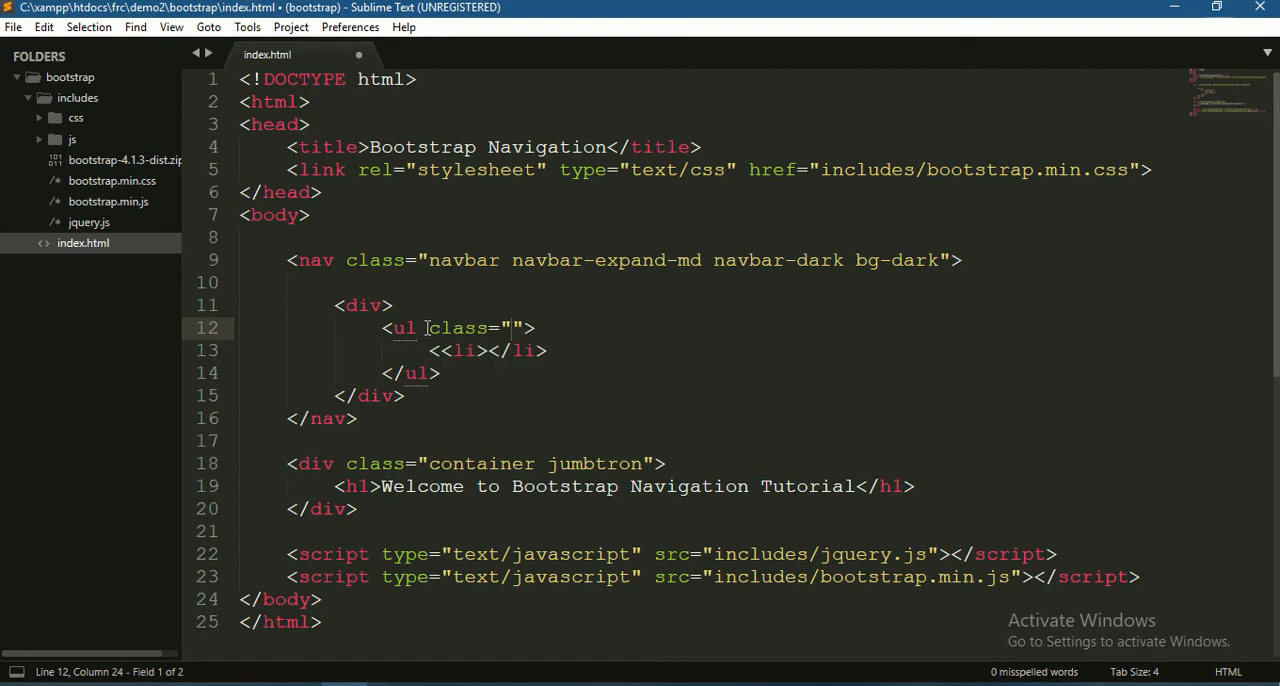
{"action": "type", "text": "navbar-"}
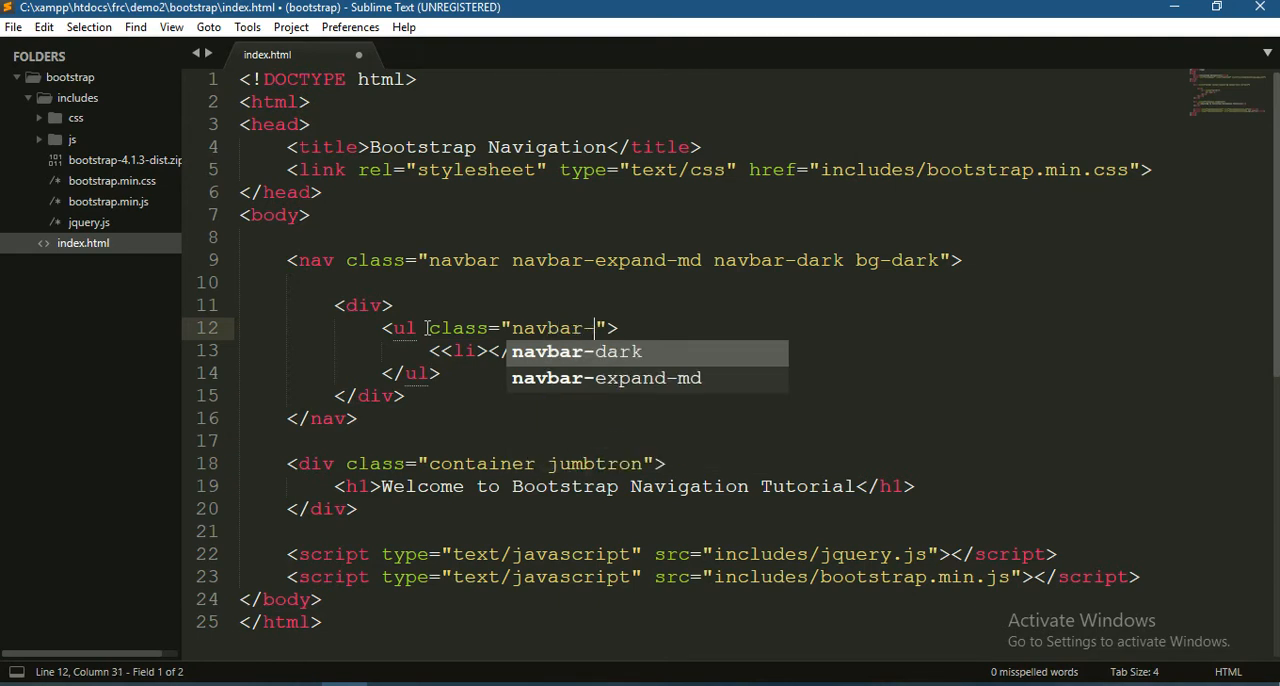
{"action": "type", "text": "nav"}
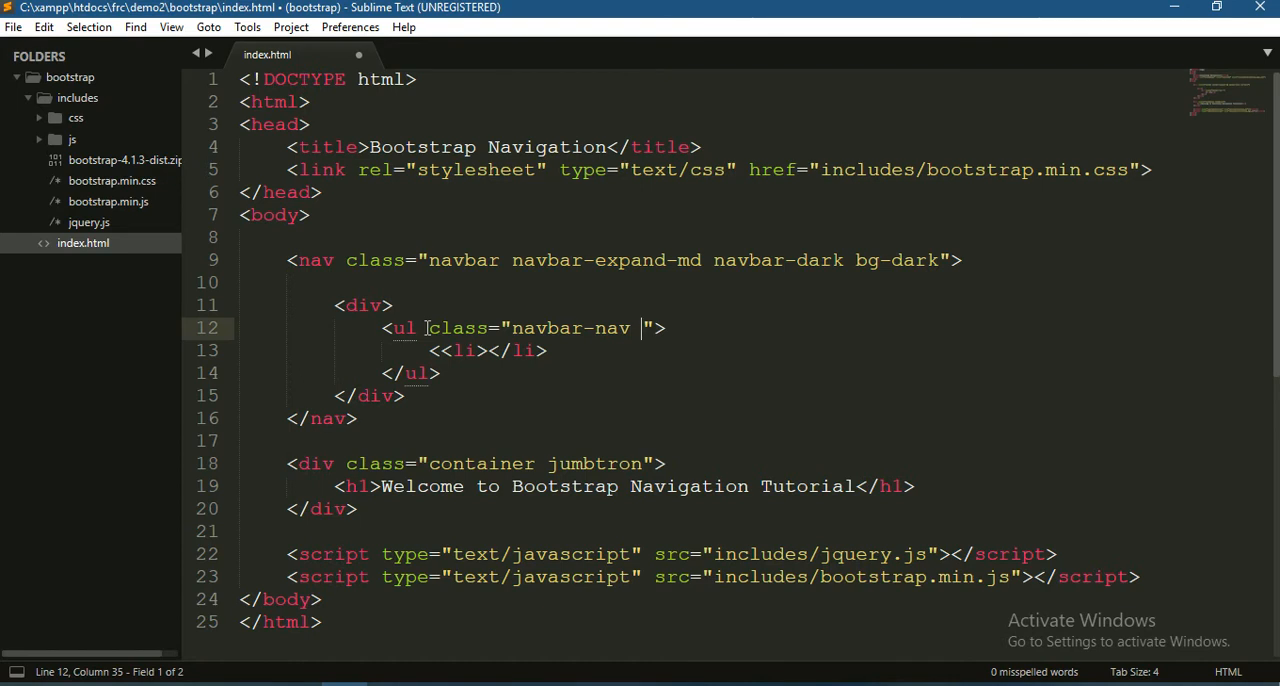
{"action": "type", "text": "mr-auto"}
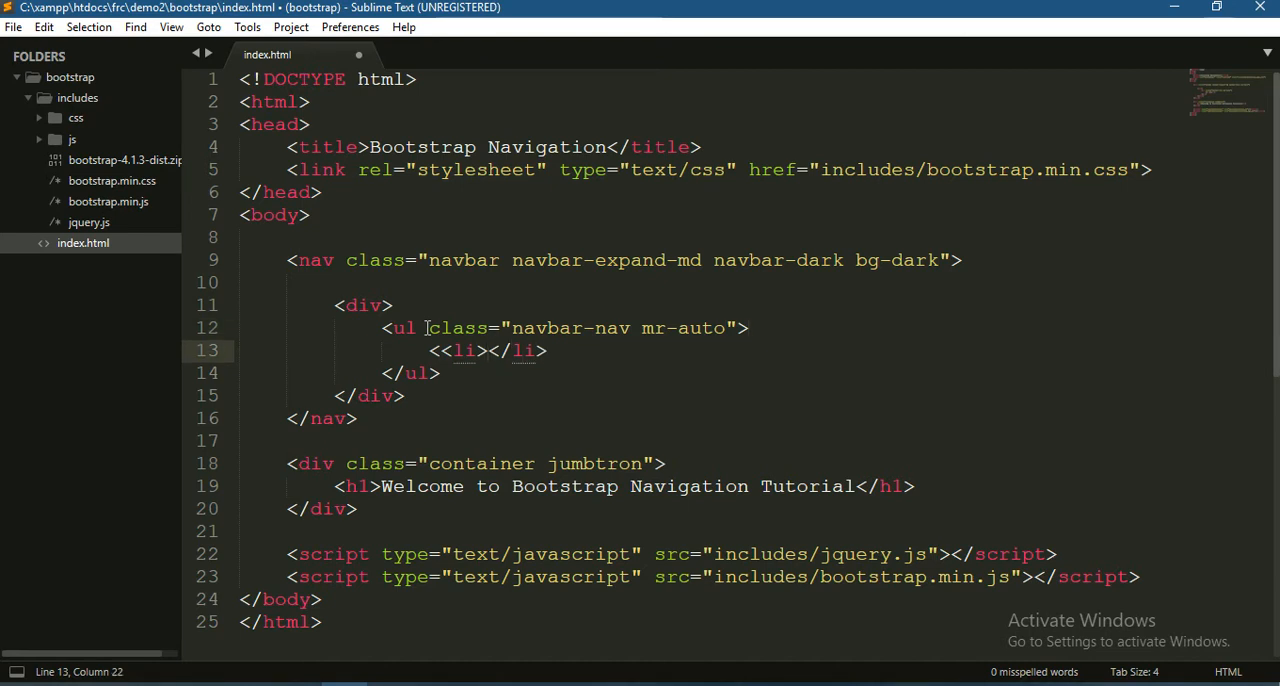
{"action": "key", "text": "enter"}
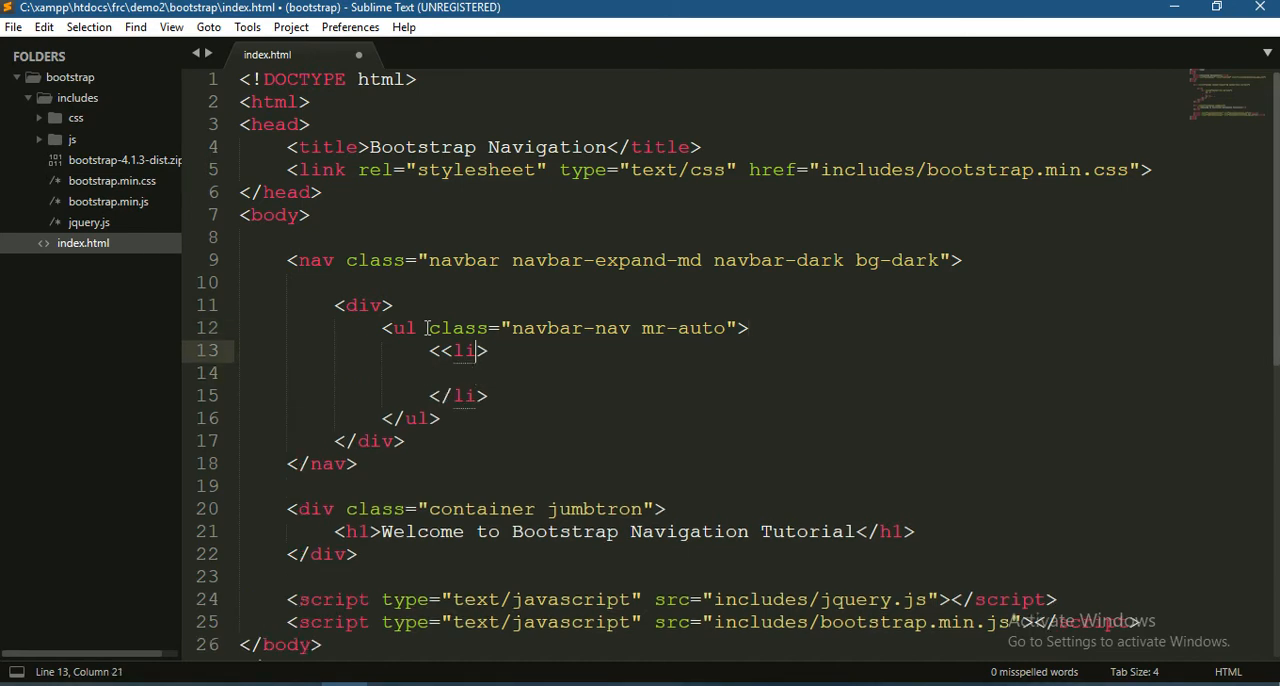
{"action": "key", "text": "backspace"}
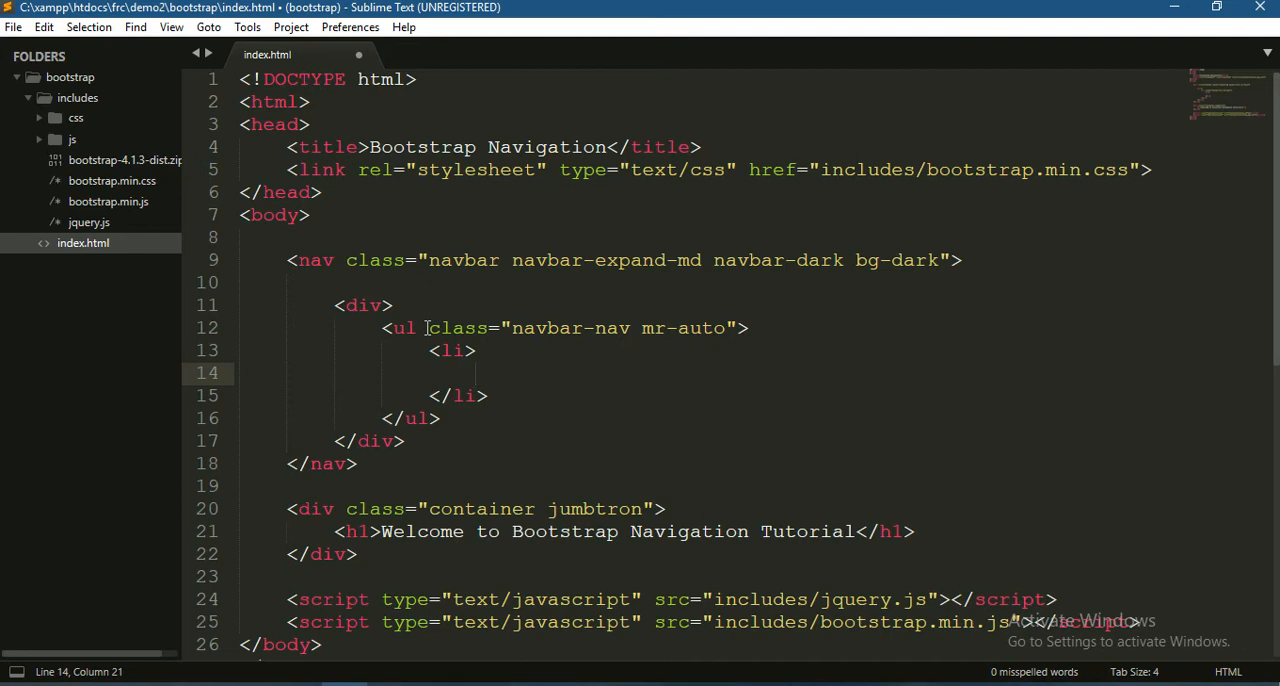
Step: Add a Home anchor (href '#', class nav-link), give the li class nav-item, and save
{"action": "type", "text": "<a href=\"\"></a>"}
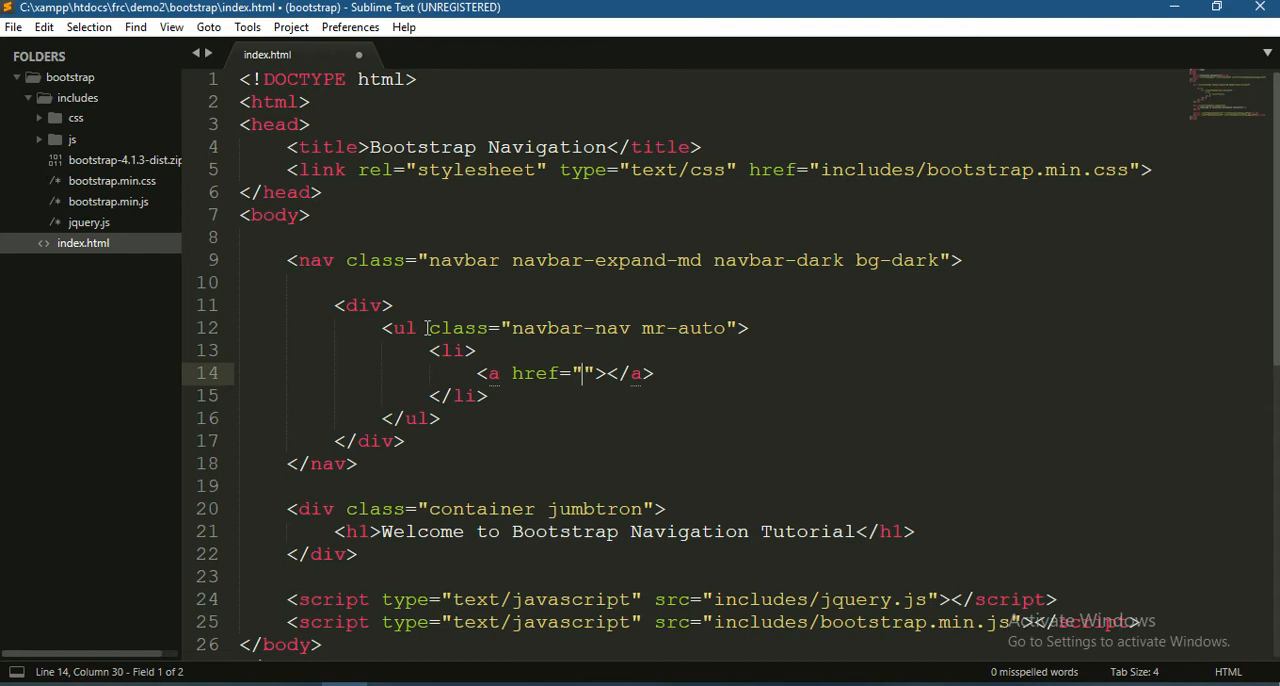
{"action": "type", "text": "#"}
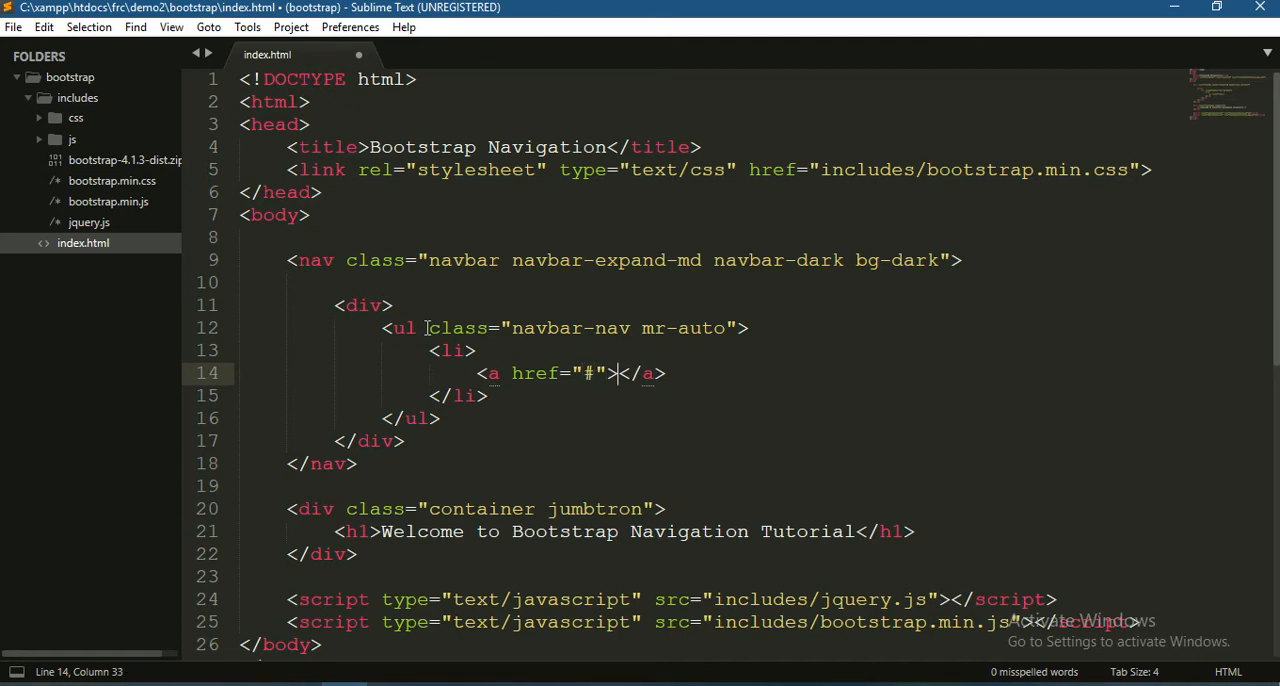
{"action": "type", "text": "Ho"}
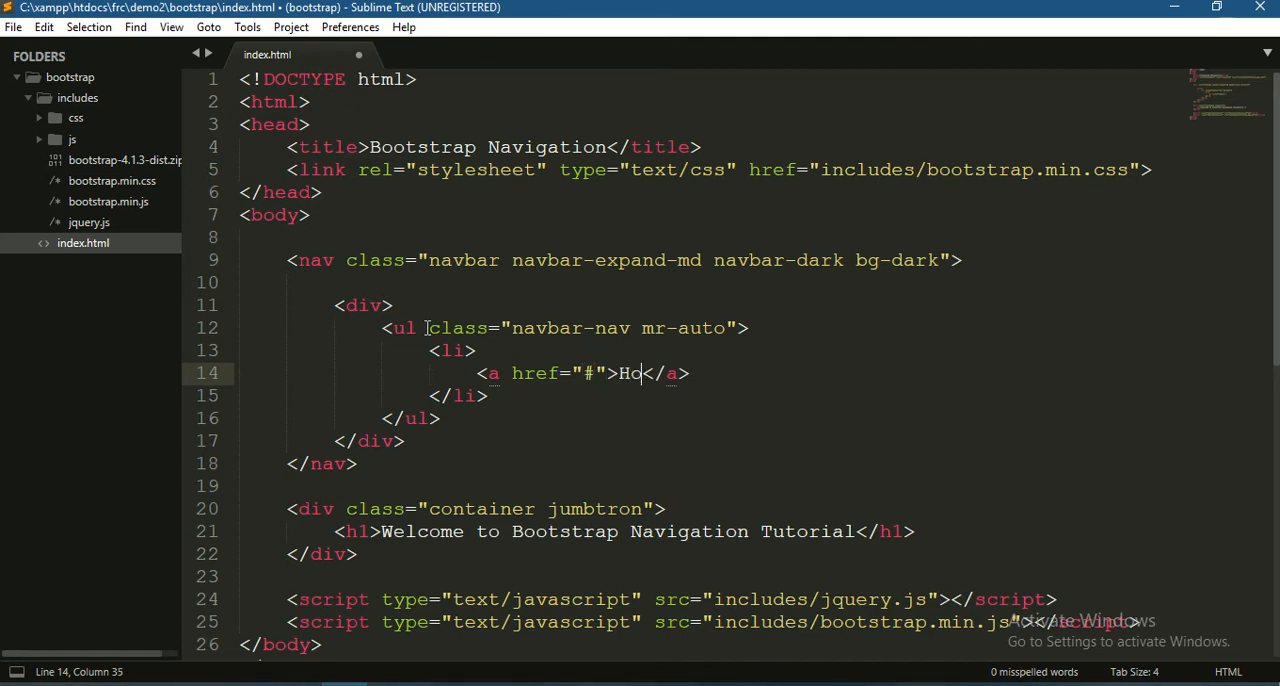
{"action": "type", "text": "me"}
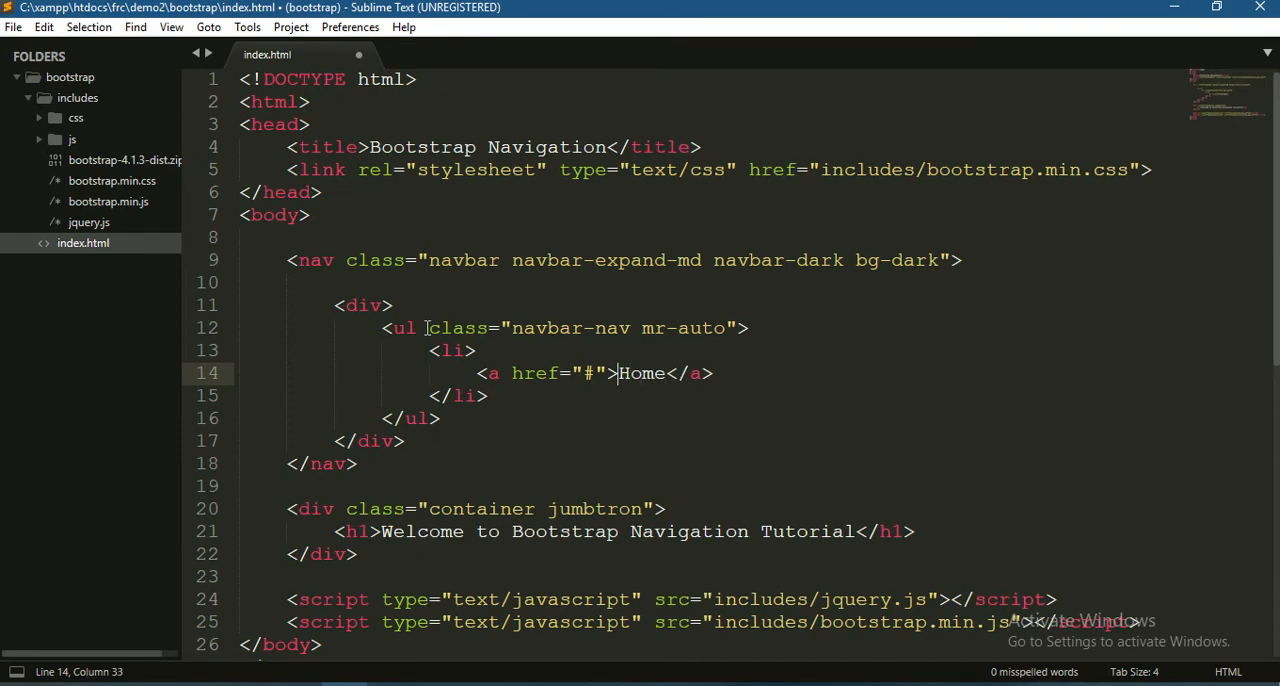
{"action": "type", "text": "class=\"\""}
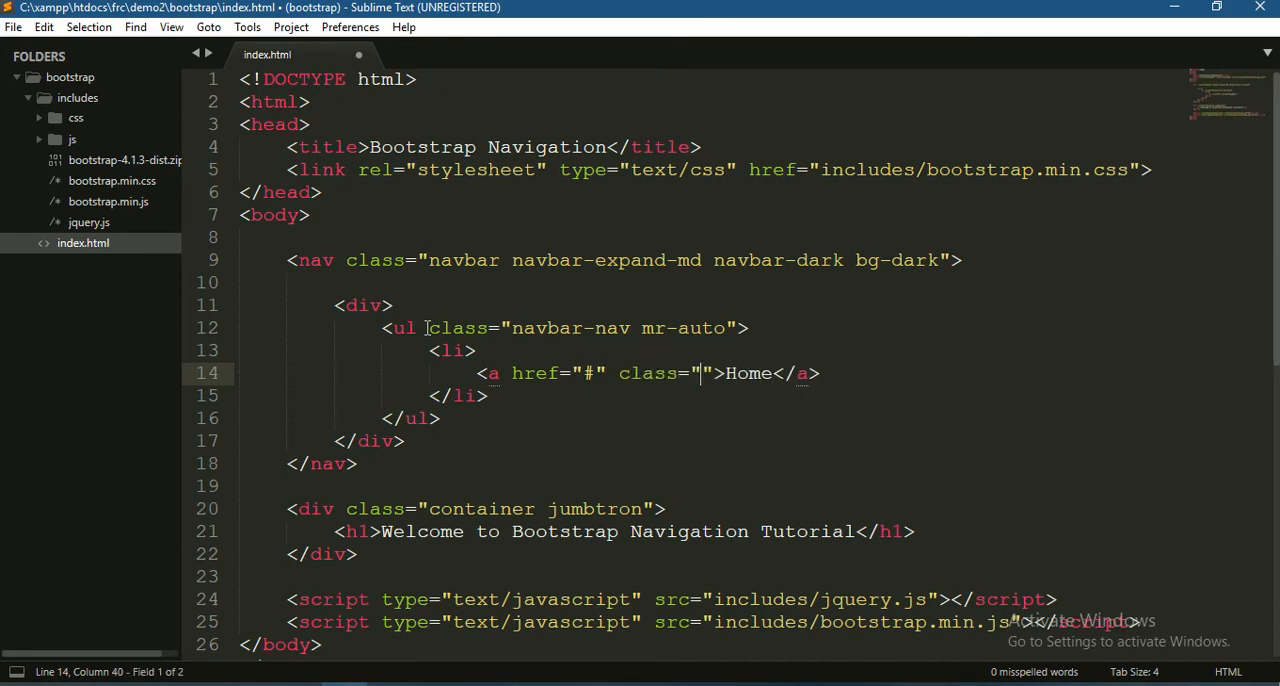
{"action": "type", "text": "n"}
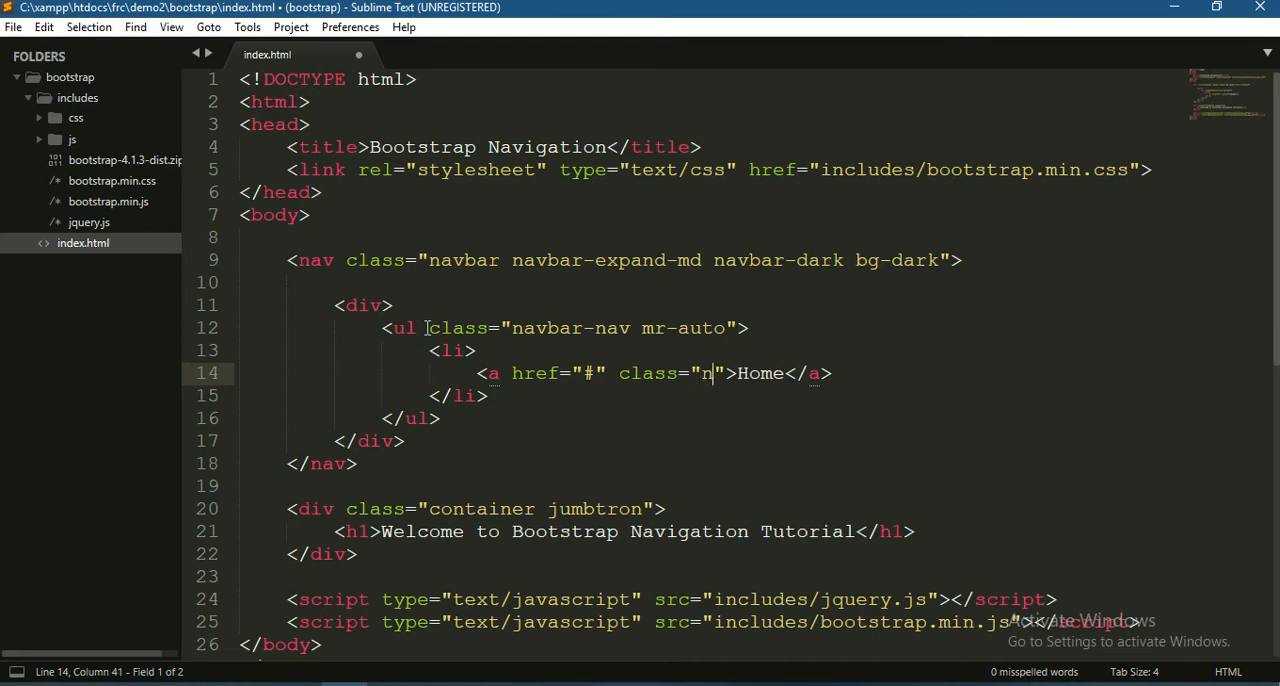
{"action": "type", "text": "av-link"}
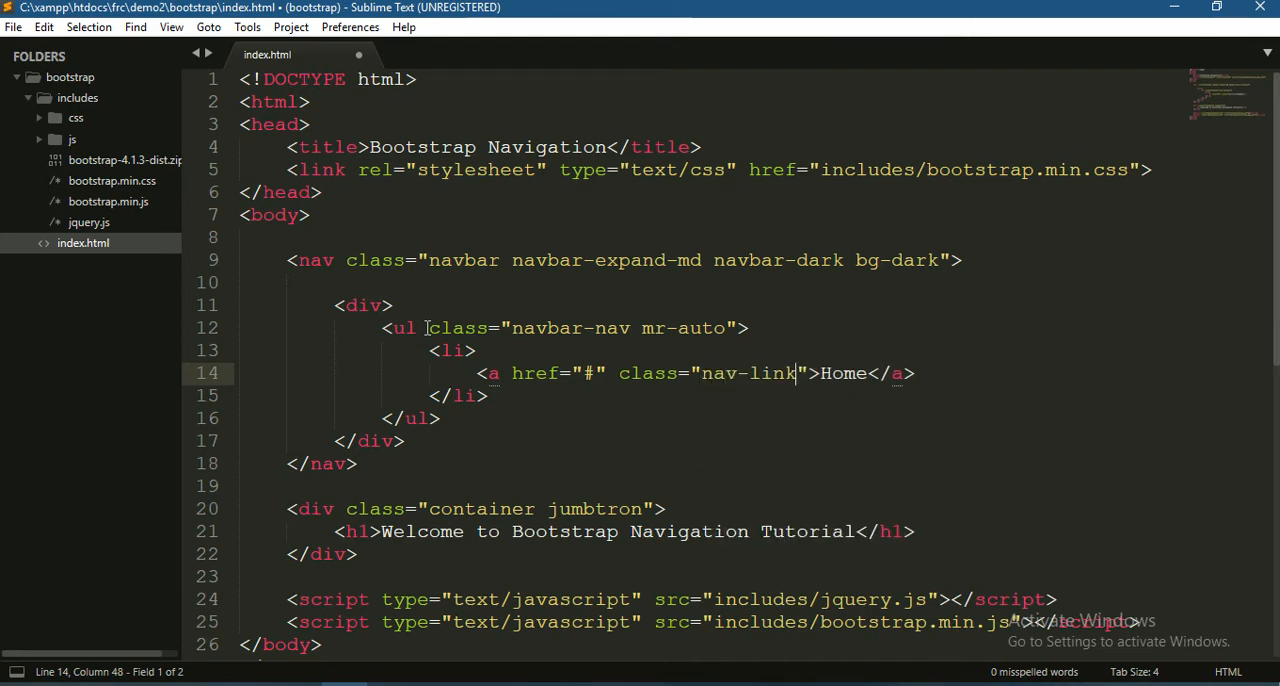
{"action": "left_click", "coordinate": [460, 350]}
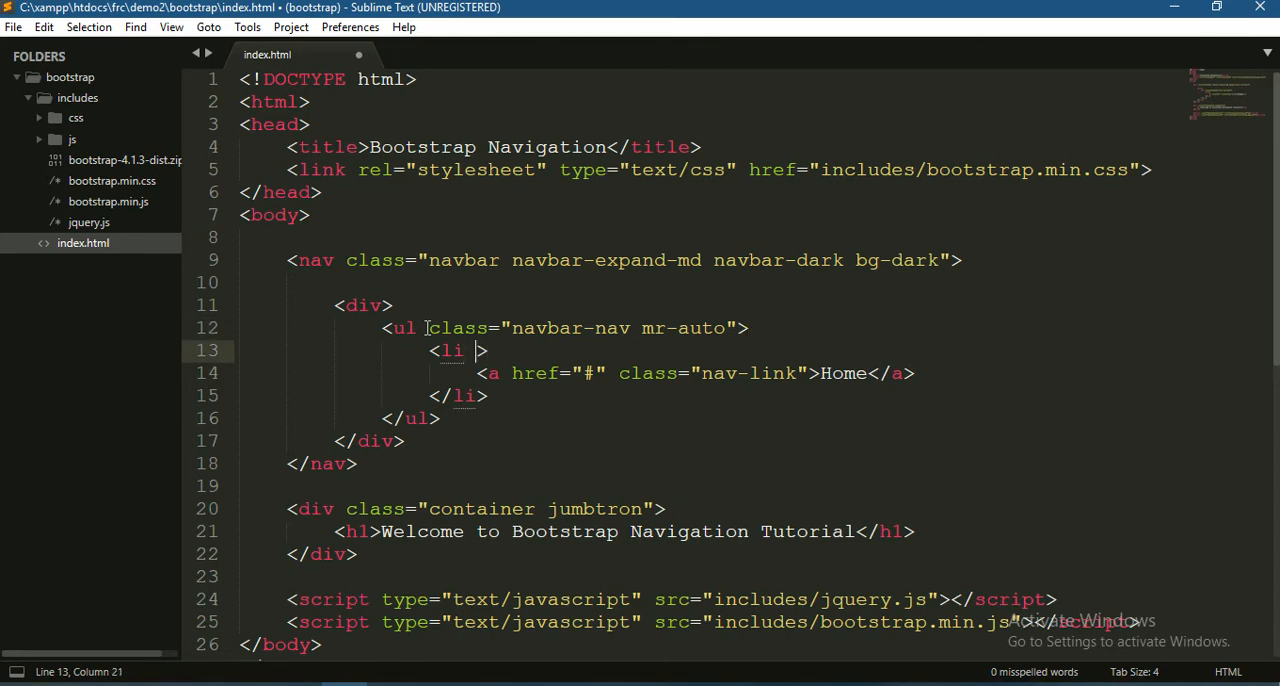
{"action": "type", "text": "class=\"nav-item"}
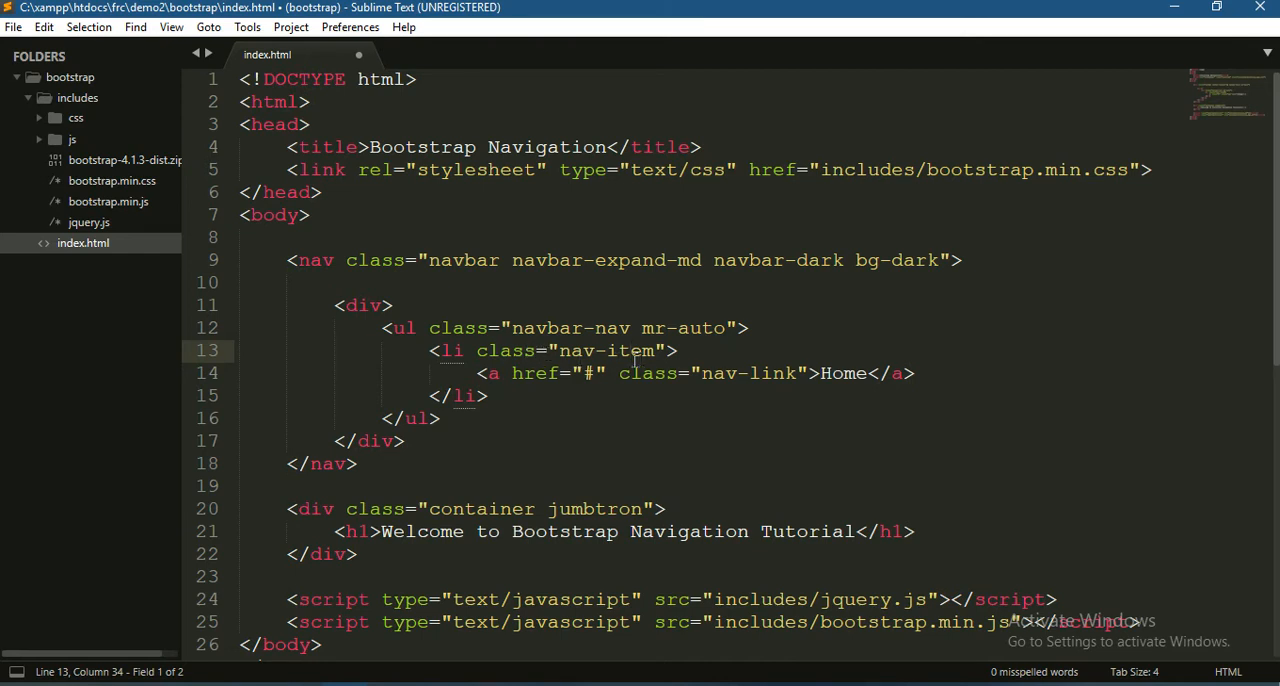
{"action": "mouse_move", "coordinate": [716, 459]}
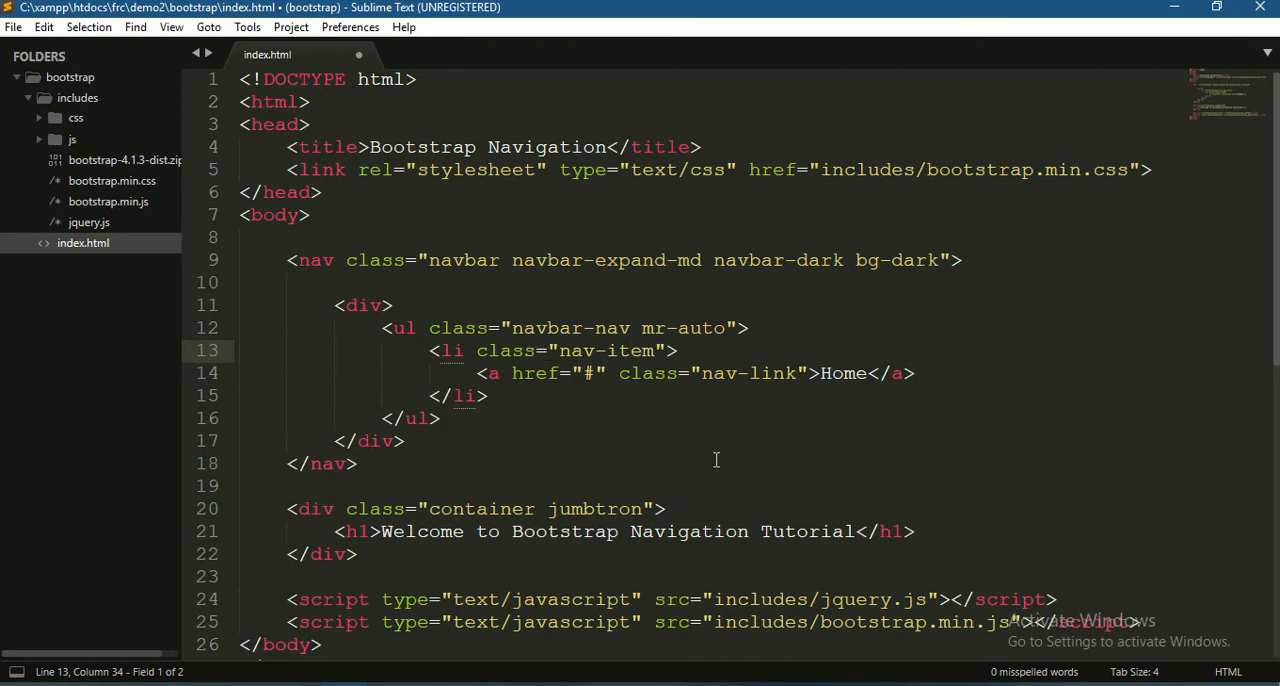
{"action": "key", "text": "ctrl+s"}
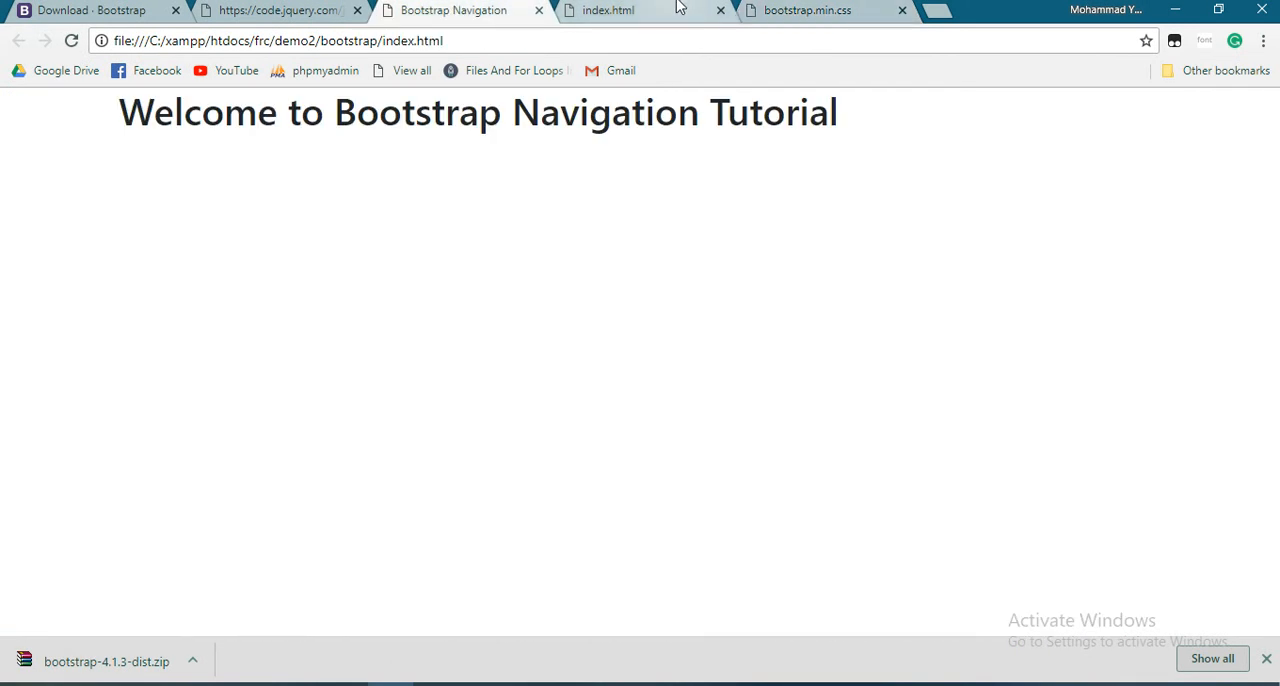
Step: Reload the Bootstrap Navigation tab in Chrome to show the dark navbar with Home
{"action": "left_click", "coordinate": [720, 10]}
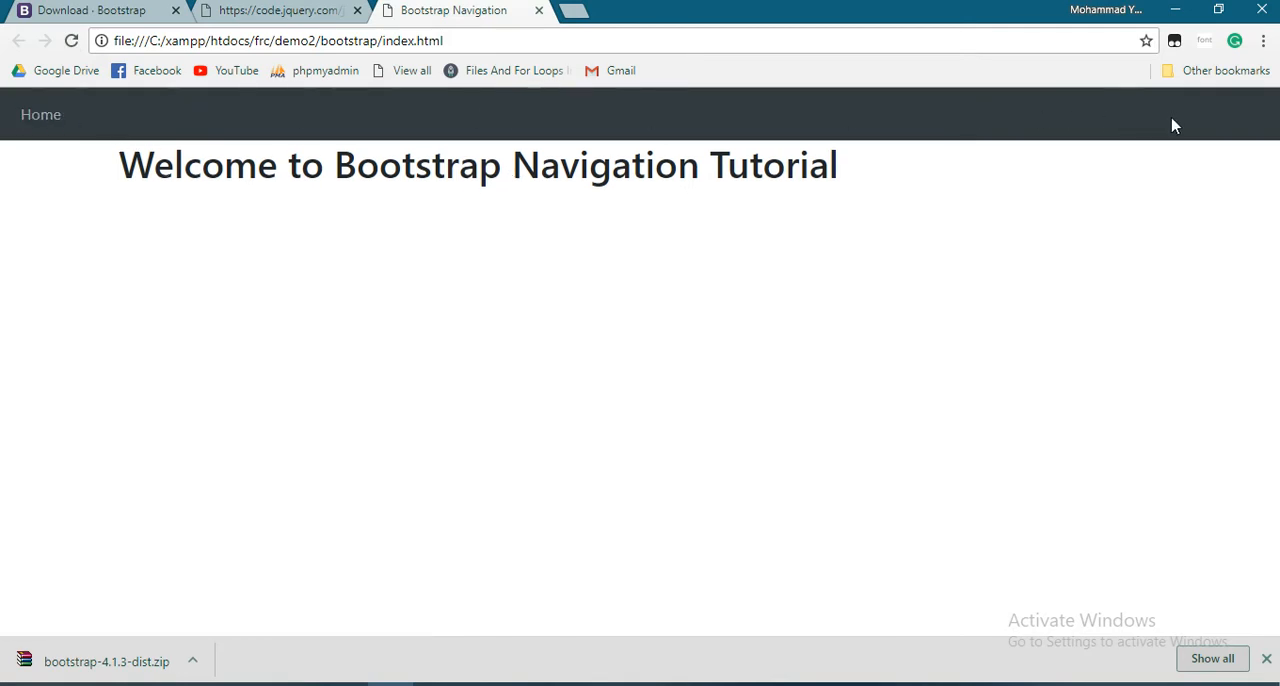
{"action": "mouse_move", "coordinate": [41, 114]}
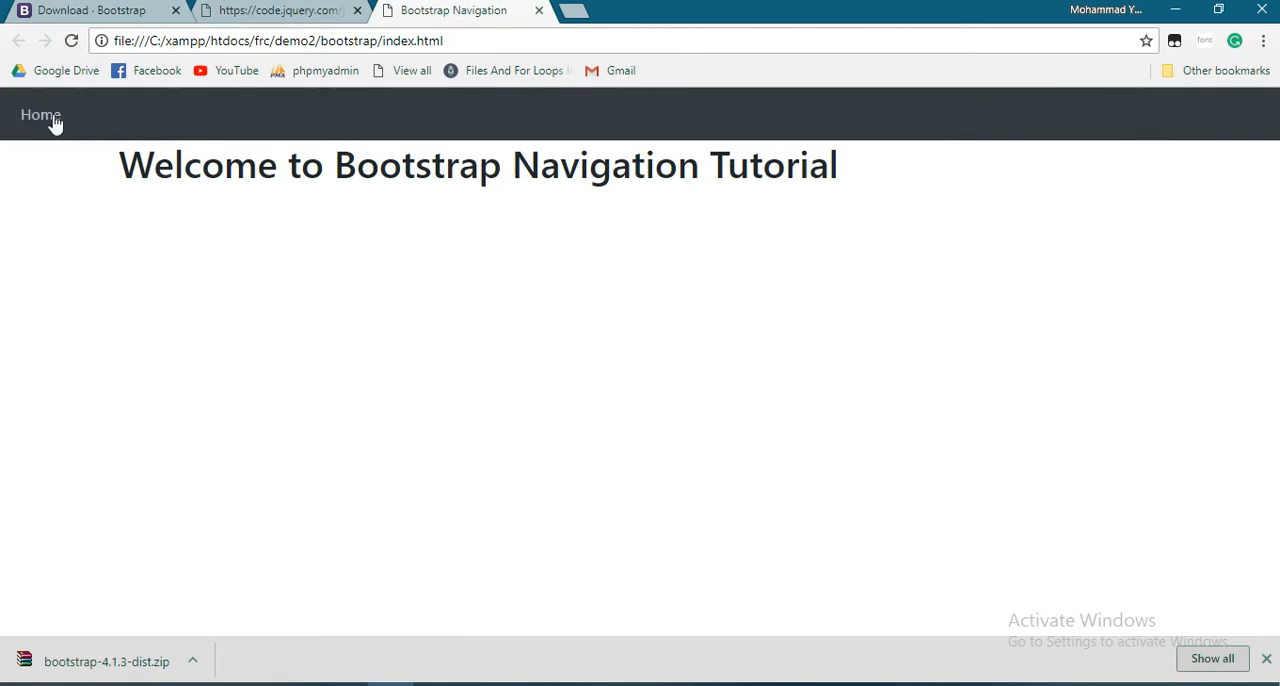
{"action": "mouse_move", "coordinate": [5, 120]}
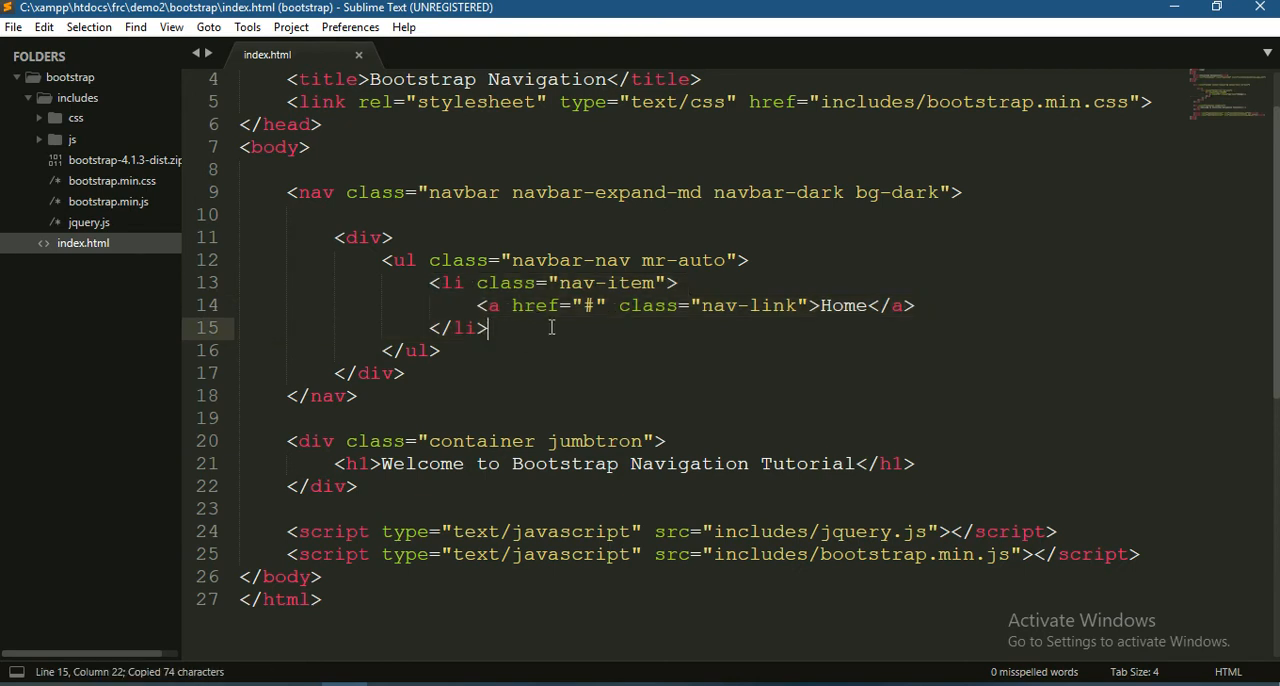
Step: Paste two copies of the Home list item, relabel them About and Contact, and save
{"action": "key", "text": "ctrl+v"}
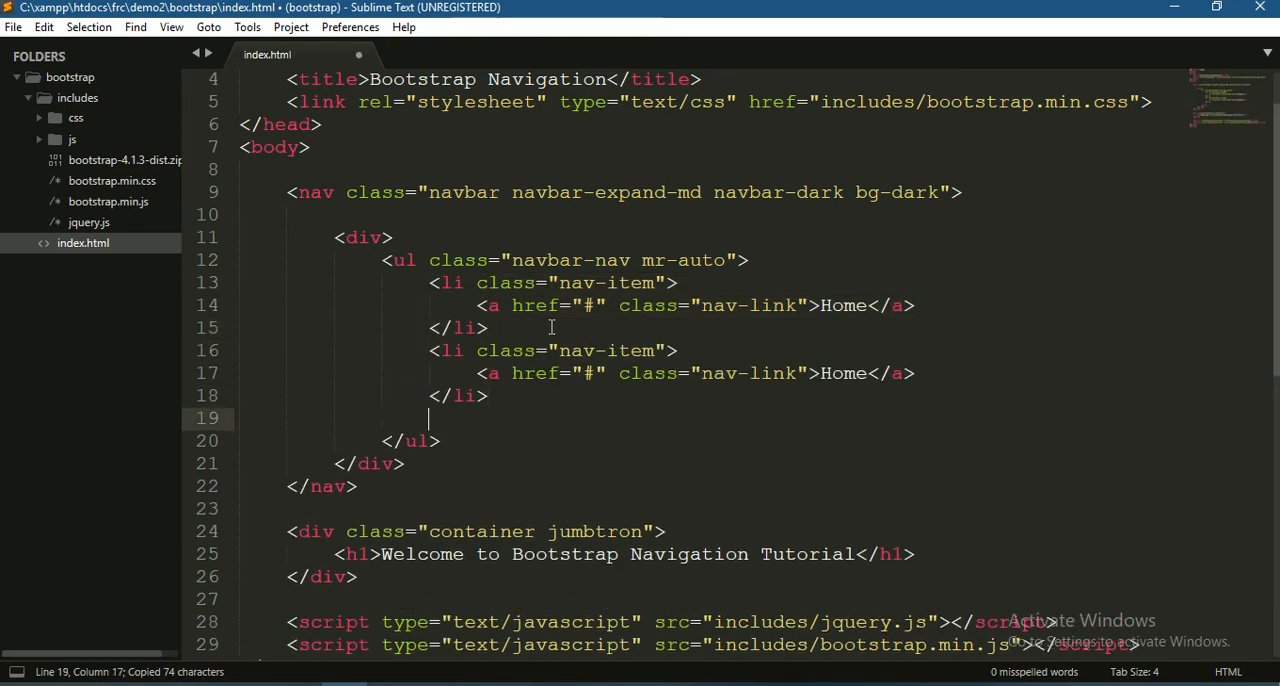
{"action": "key", "text": "ctrl+v"}
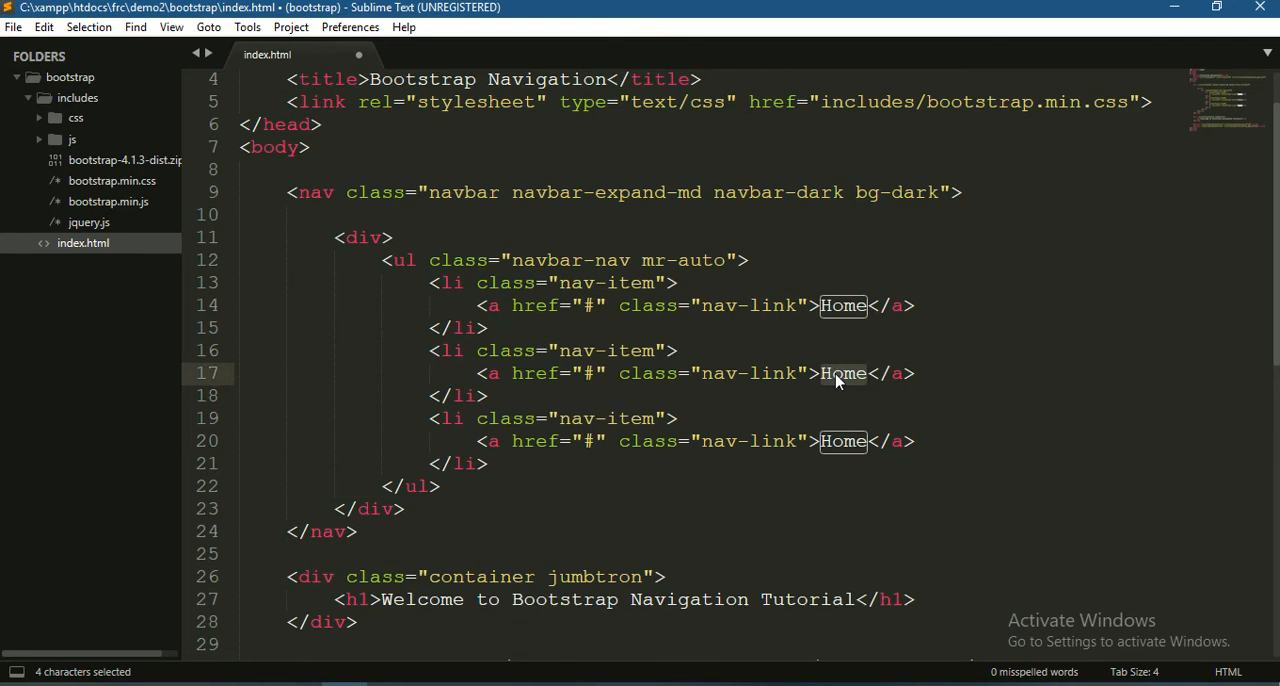
{"action": "type", "text": "About"}
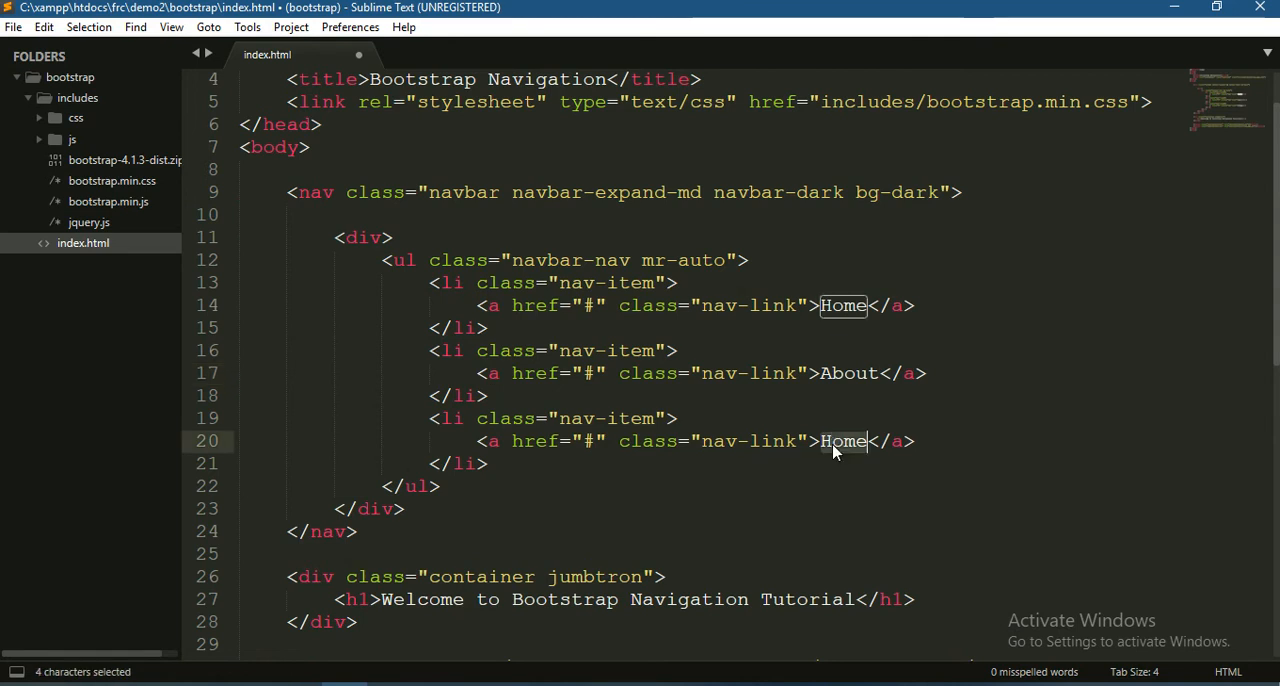
{"action": "type", "text": "Contact"}
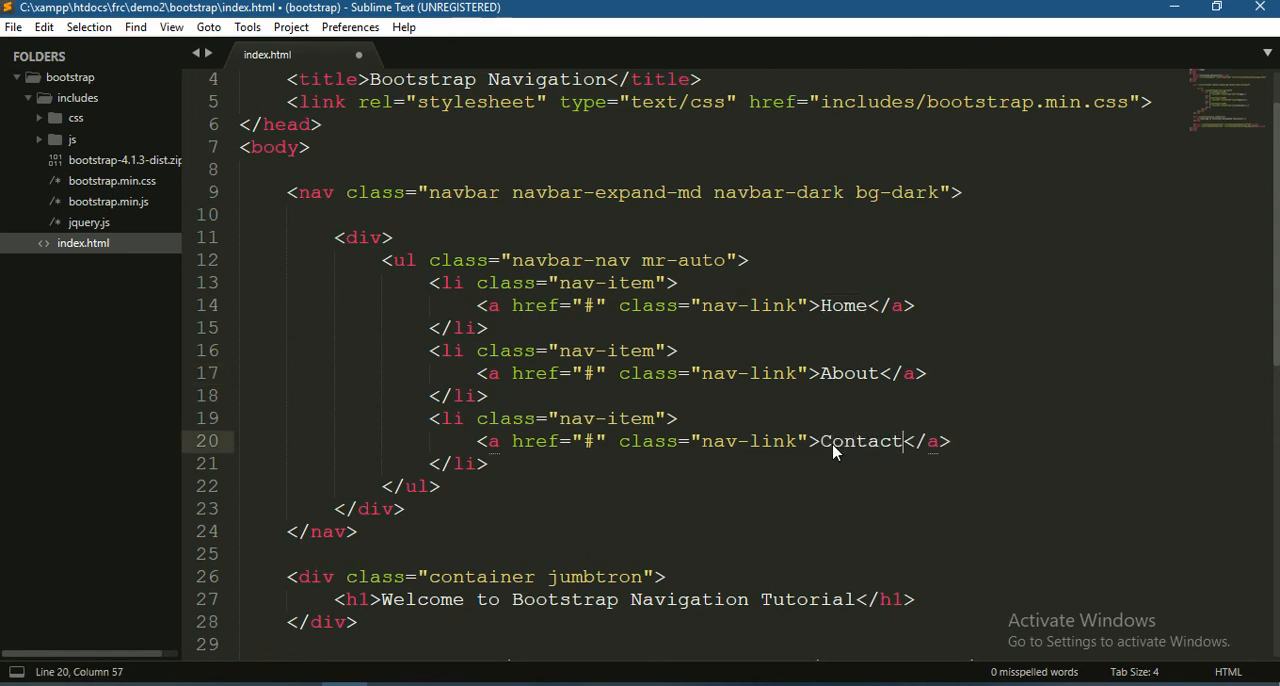
{"action": "key", "text": "ctrl+s"}
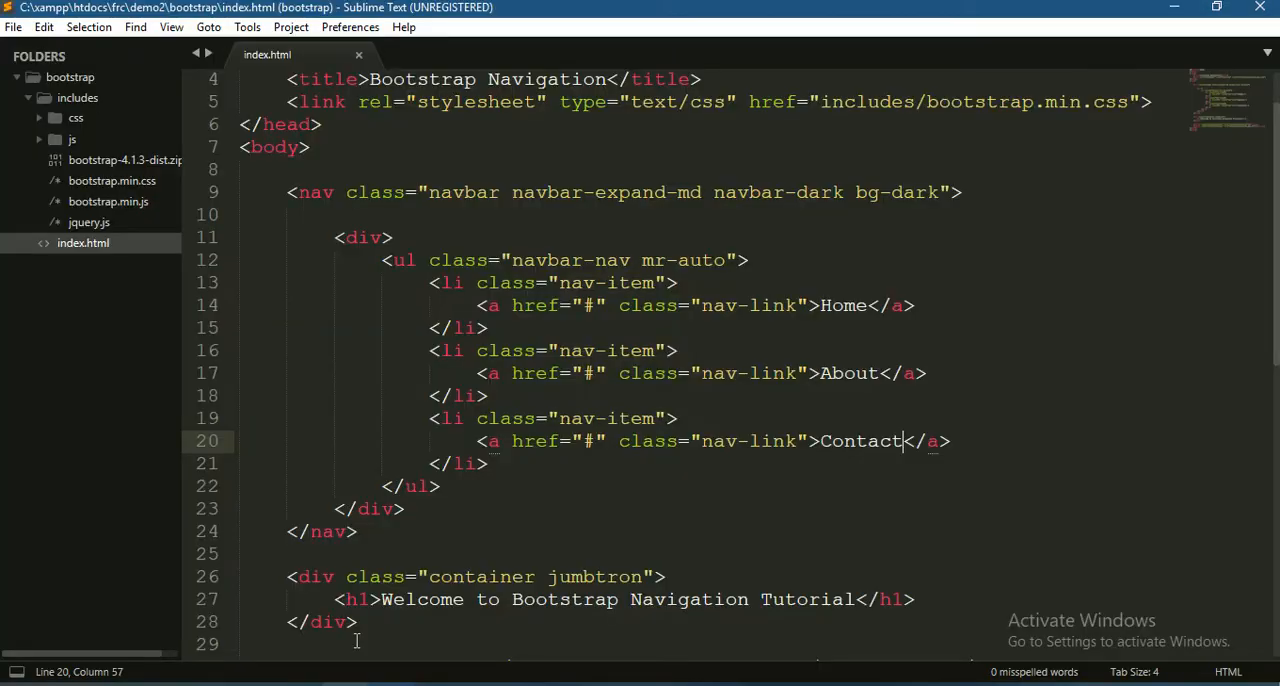
{"action": "left_click", "coordinate": [390, 237]}
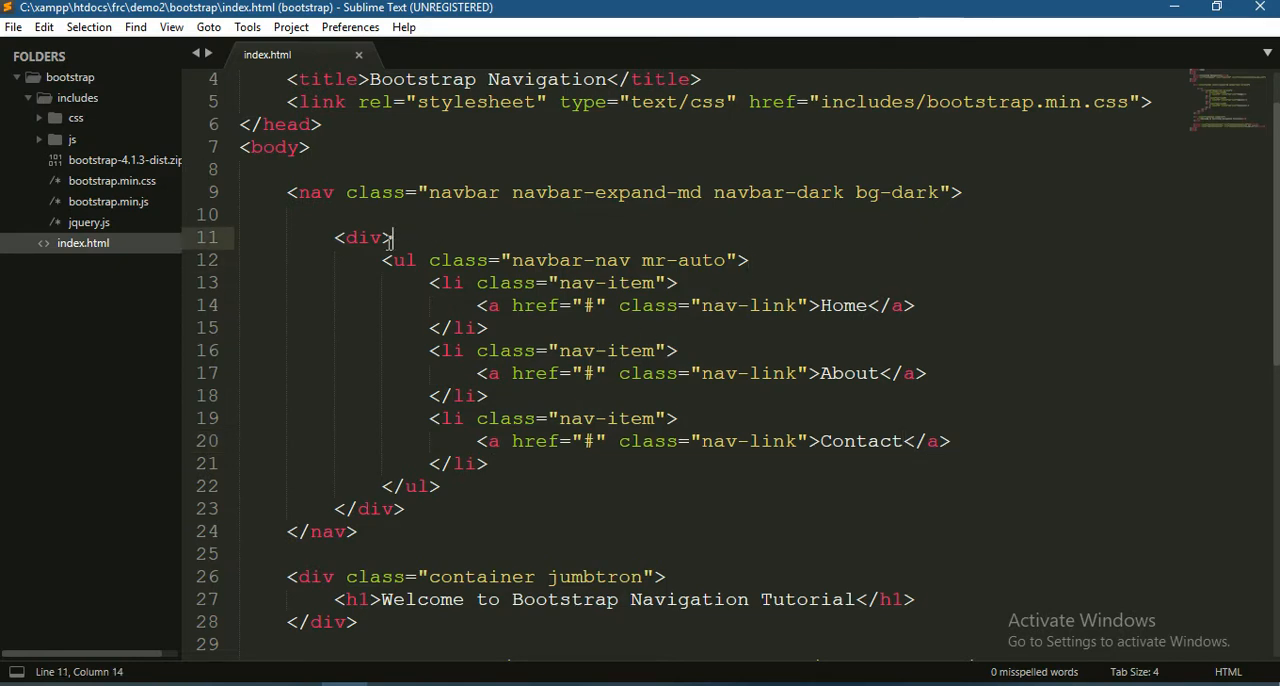
{"action": "left_click", "coordinate": [480, 214]}
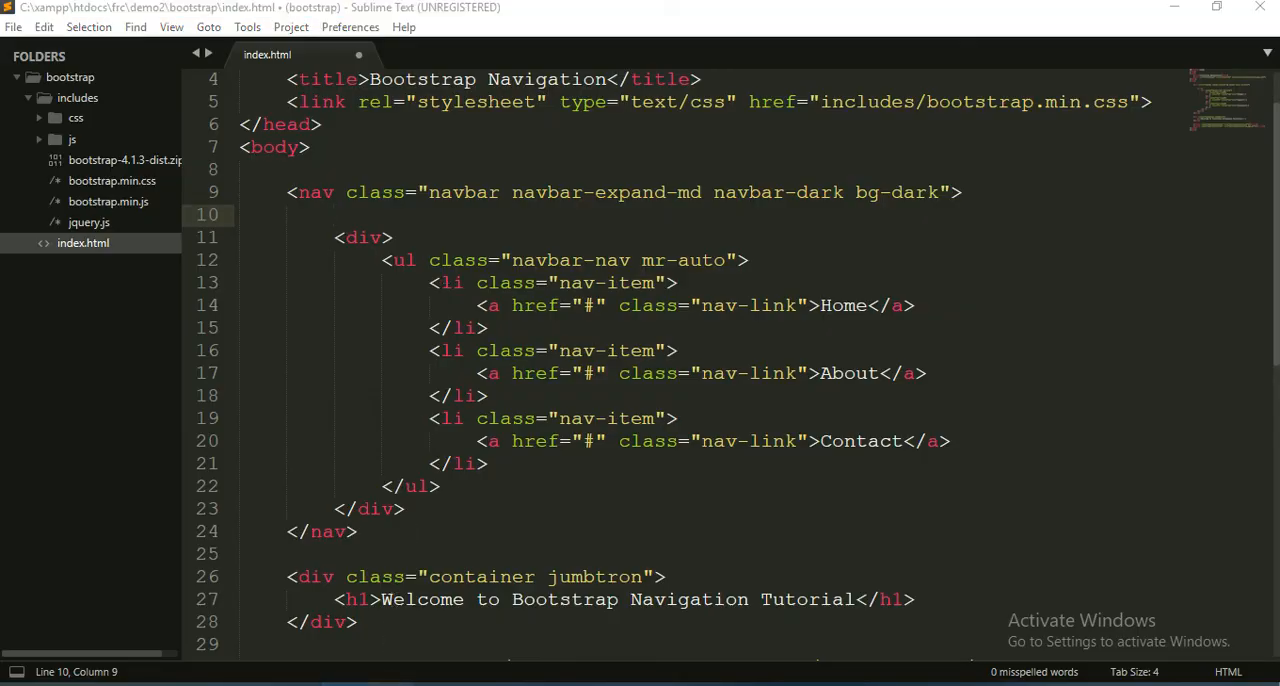
Step: Reload index.html in Chrome to display the Home, About and Contact links
{"action": "left_click", "coordinate": [453, 10]}
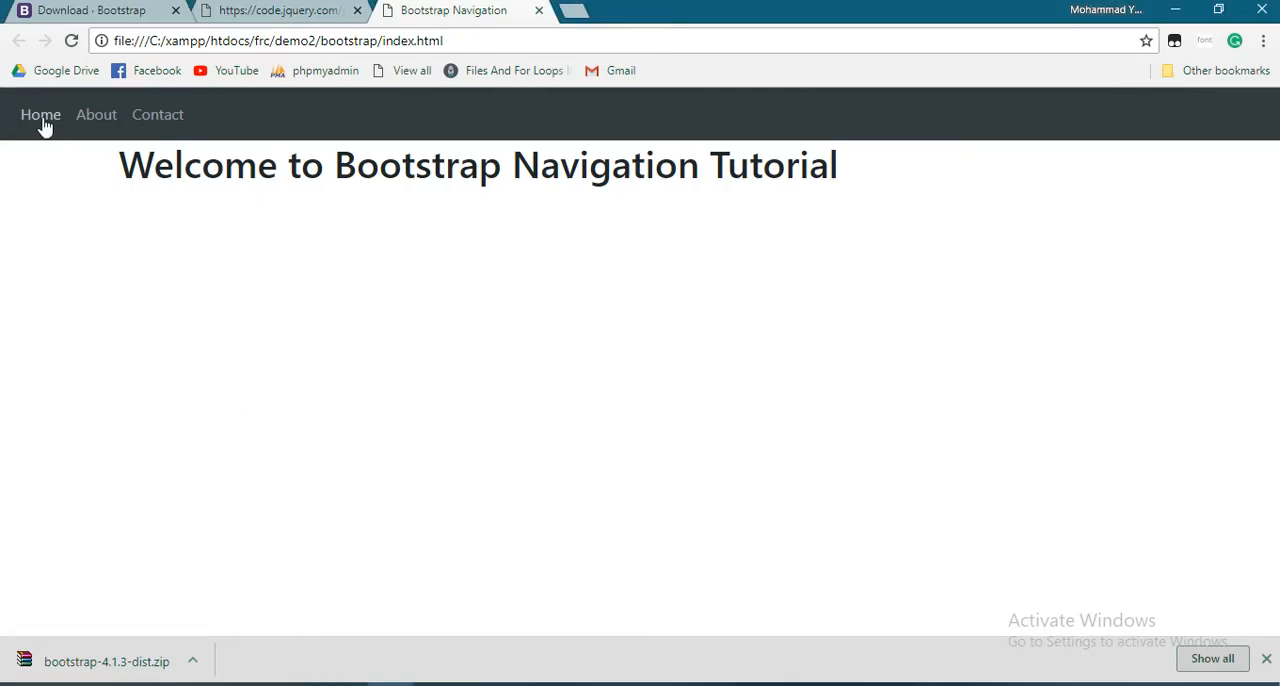
{"action": "mouse_move", "coordinate": [5, 120]}
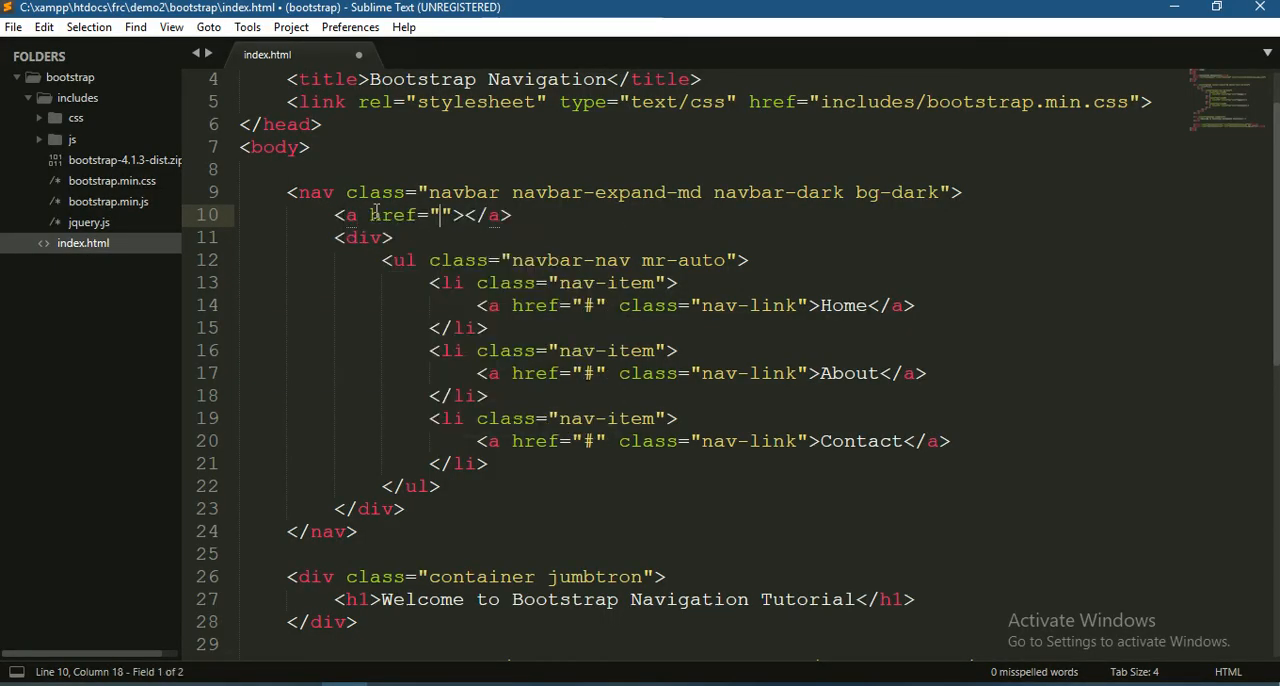
Step: Type 'Bootstrap Navigation' as the first anchor's link text
{"action": "type", "text": "#"}
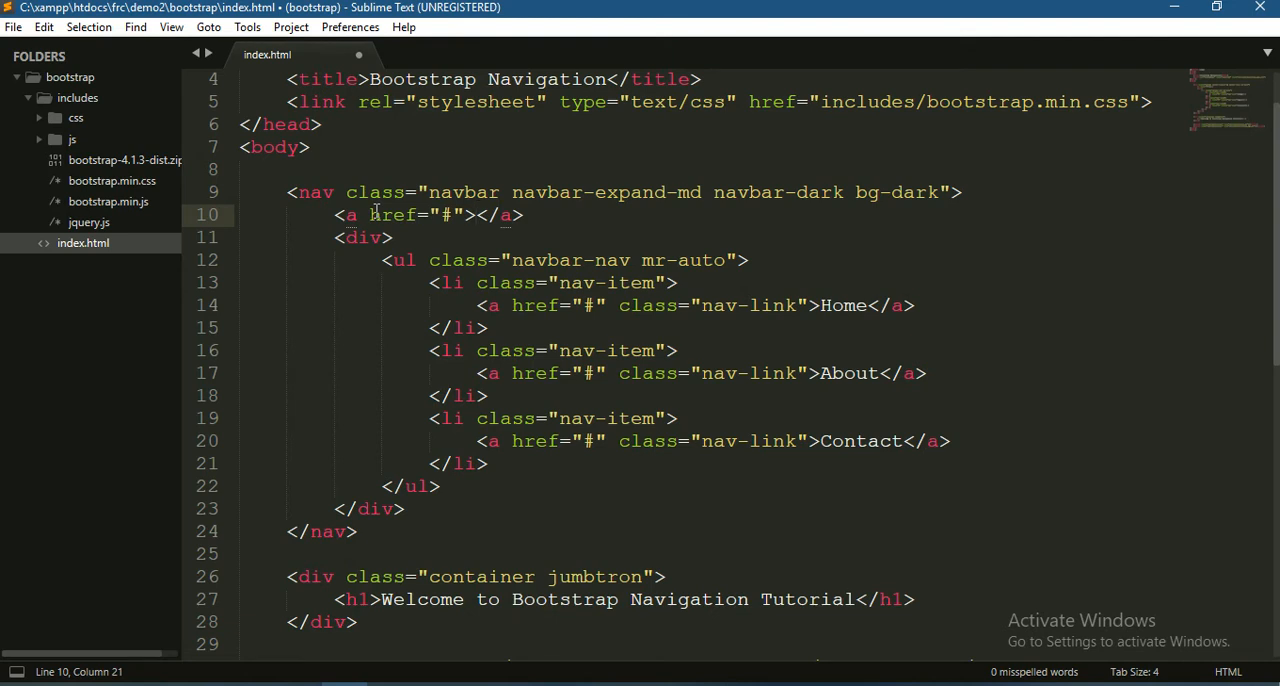
{"action": "type", "text": "Boot"}
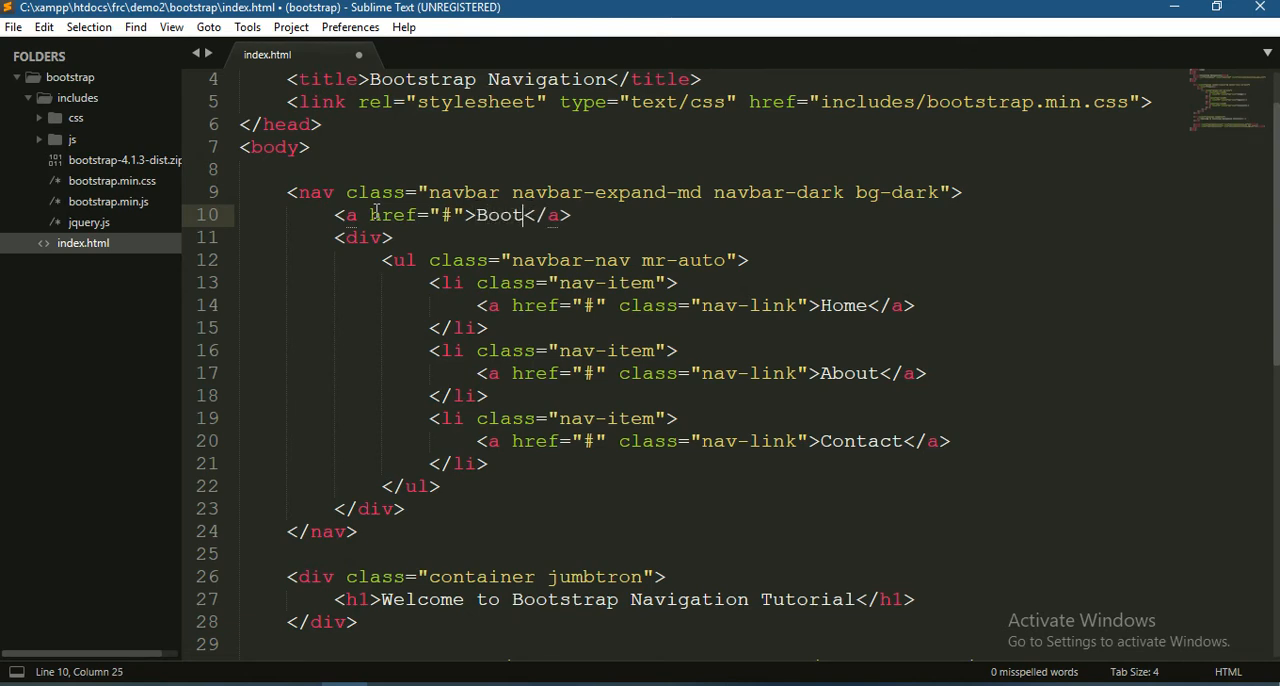
{"action": "type", "text": "strap"}
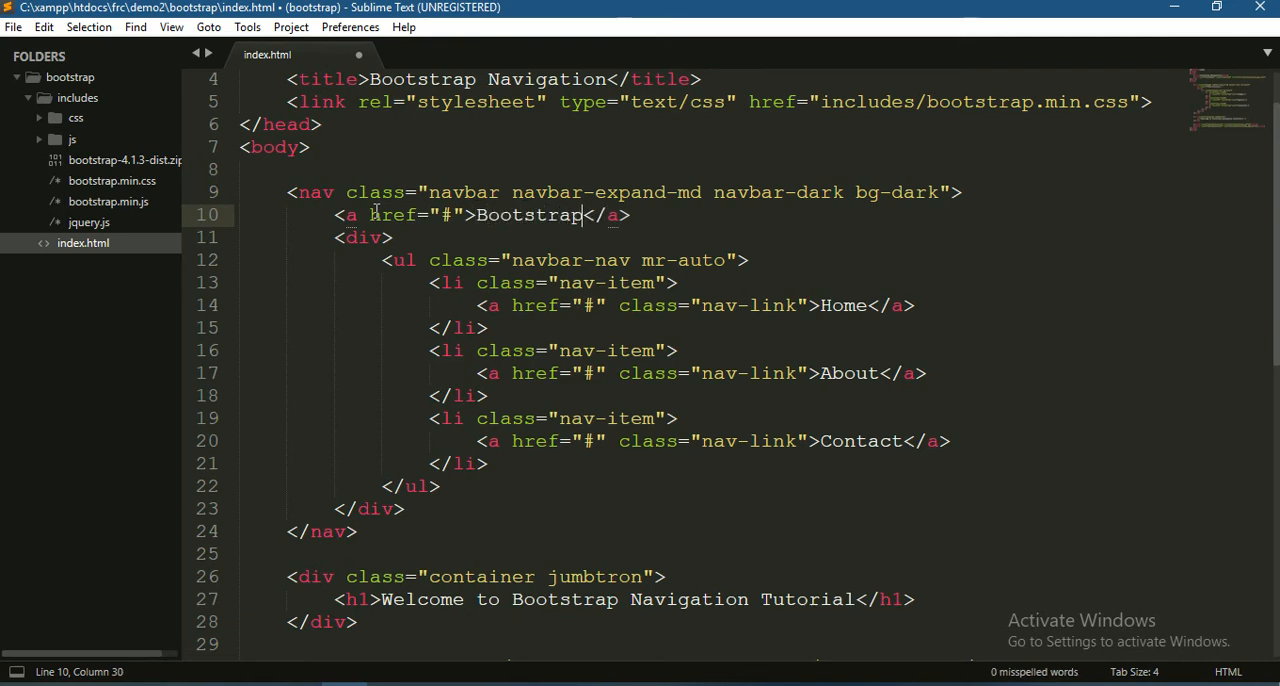
{"action": "type", "text": "Nav"}
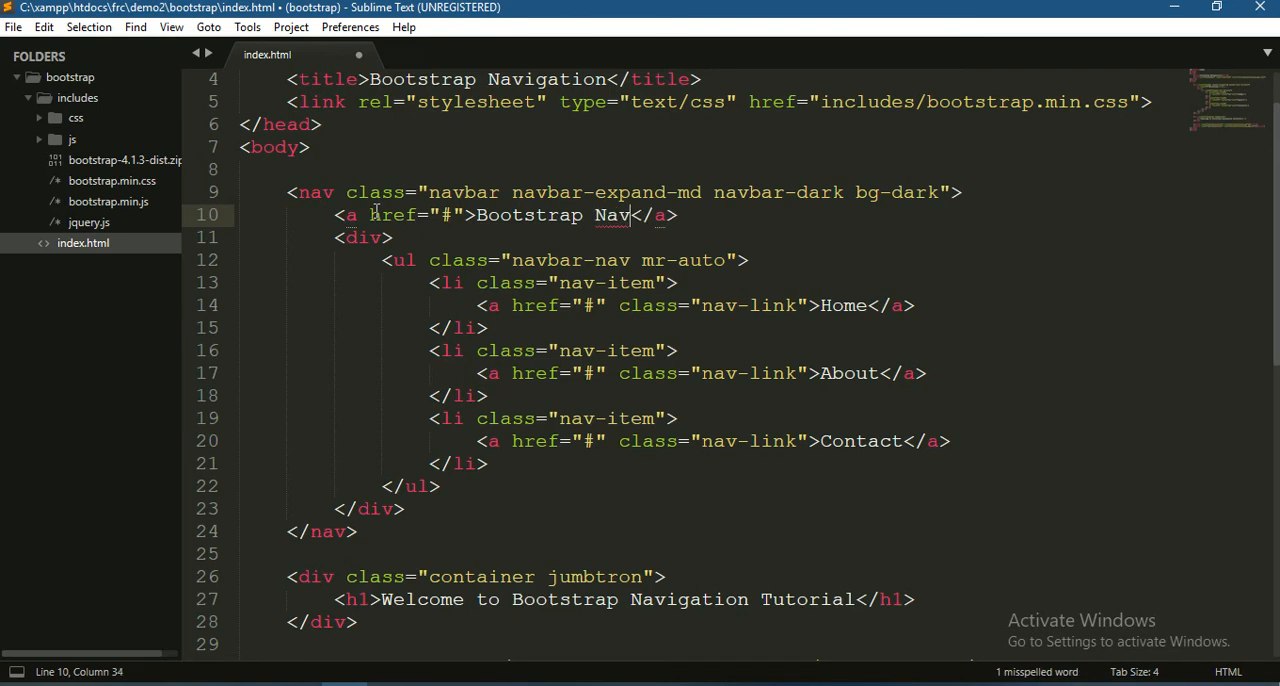
{"action": "type", "text": "ig"}
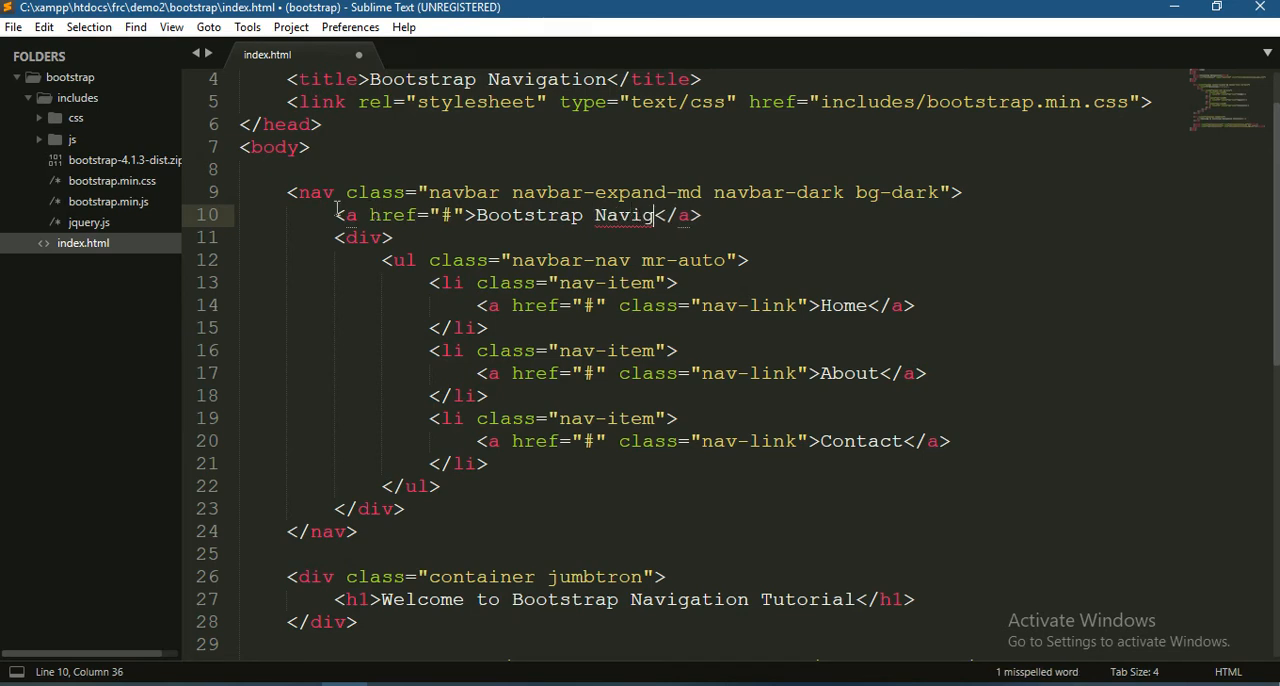
{"action": "type", "text": "ation"}
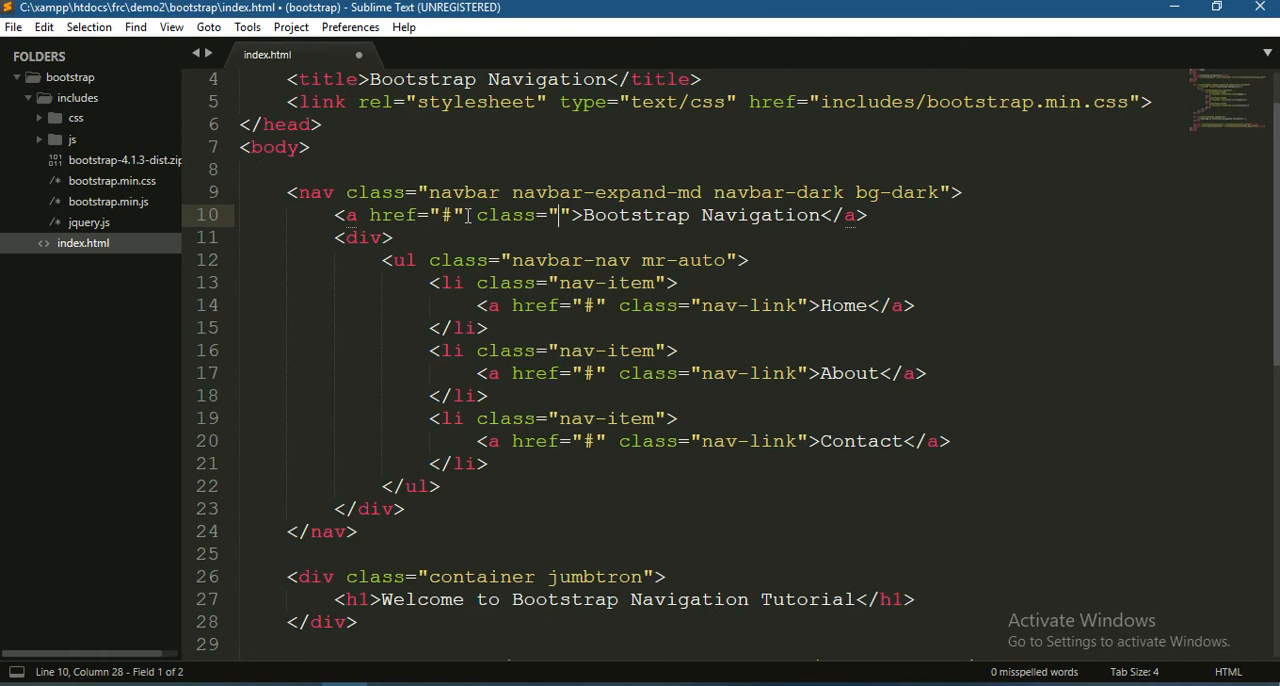
Step: Add class="navbar-brand" to that anchor and save index.html
{"action": "type", "text": "navbar-bra"}
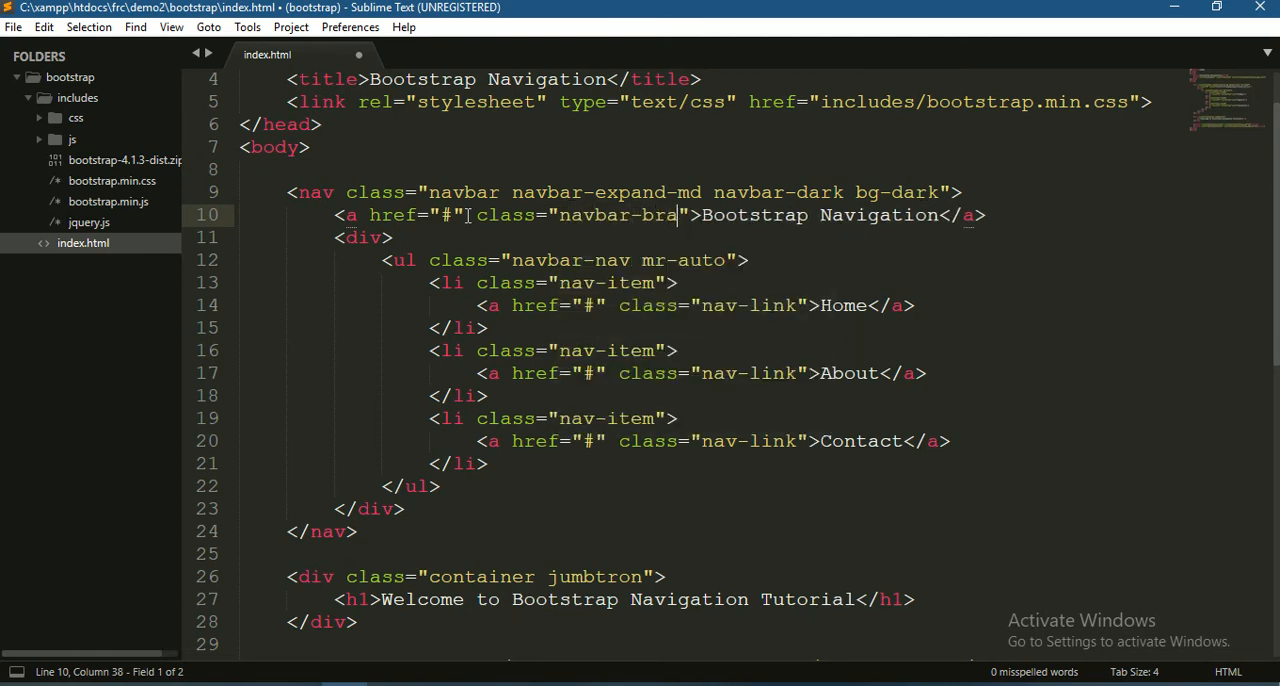
{"action": "type", "text": "nd"}
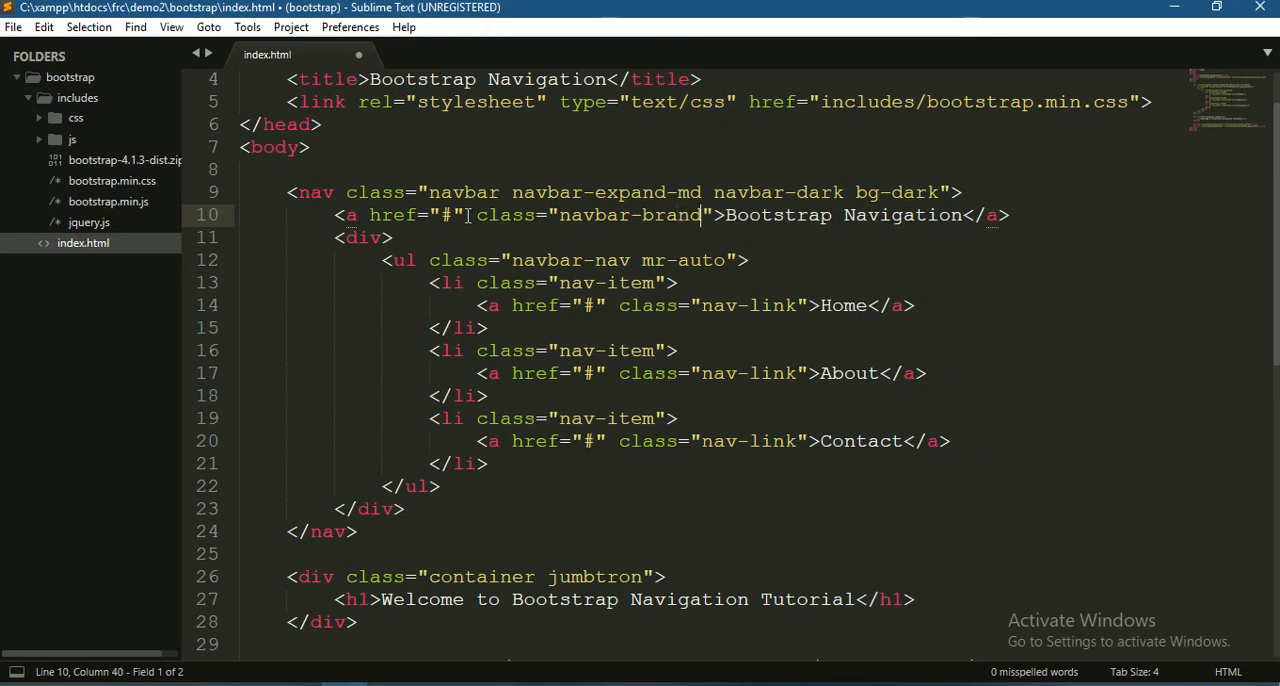
{"action": "key", "text": "ctrl+s"}
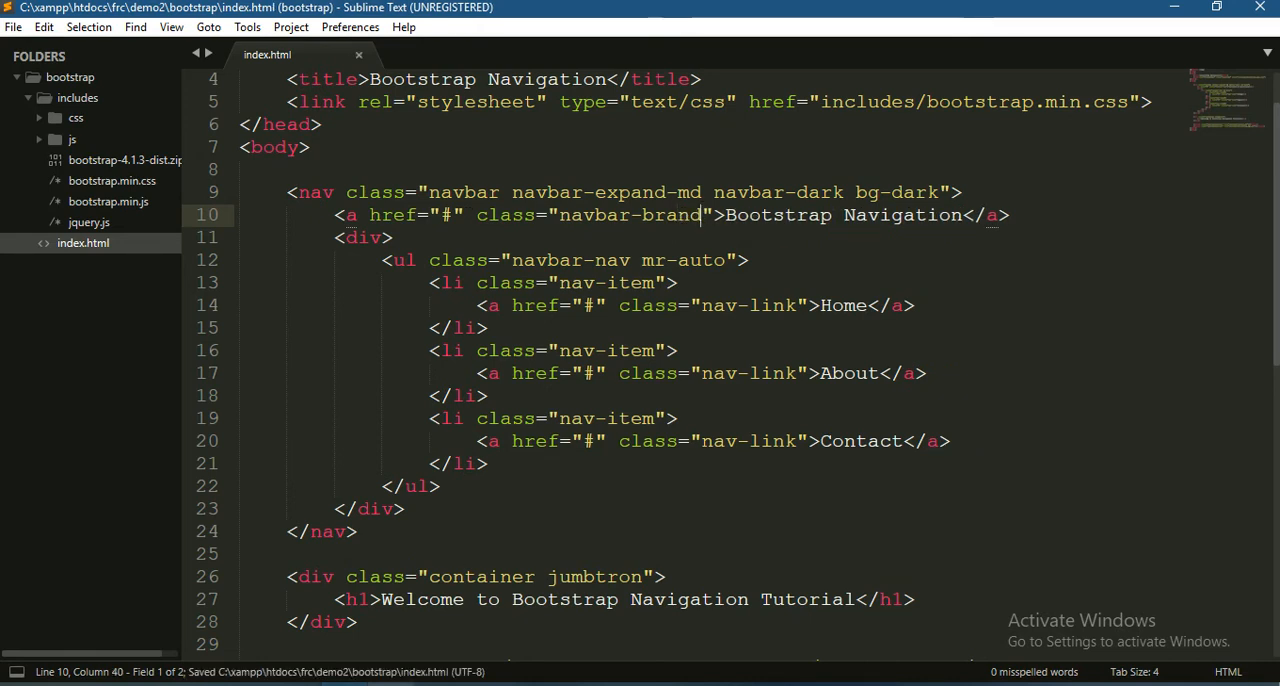
Step: Switch to the index.html page in Chrome showing the Bootstrap Navigation brand beside Home, About, Contact
{"action": "left_click", "coordinate": [453, 10]}
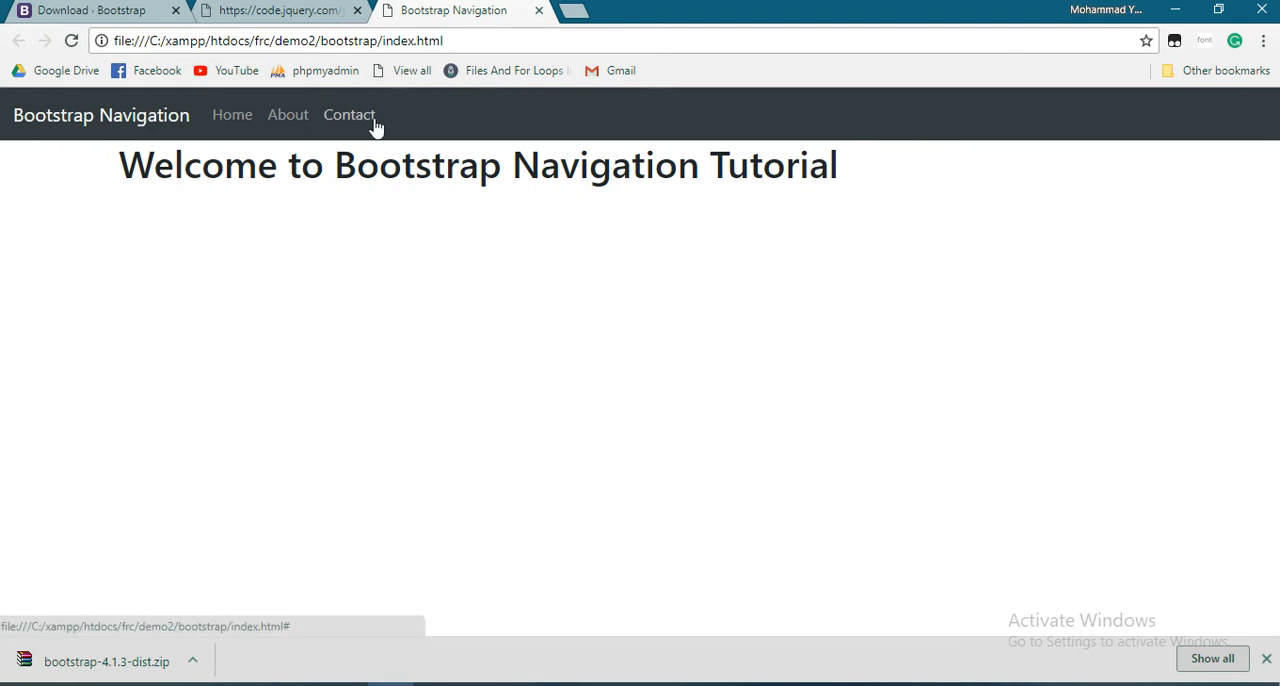
{"action": "mouse_move", "coordinate": [288, 114]}
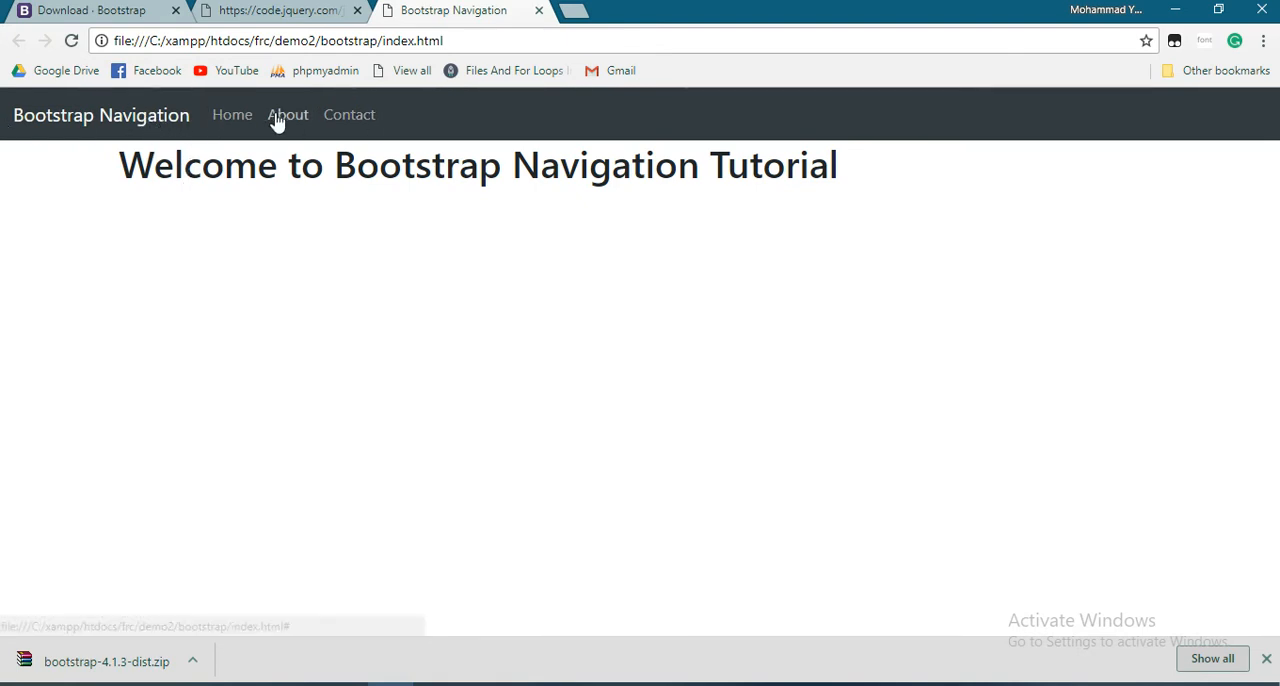
{"action": "mouse_move", "coordinate": [337, 272]}
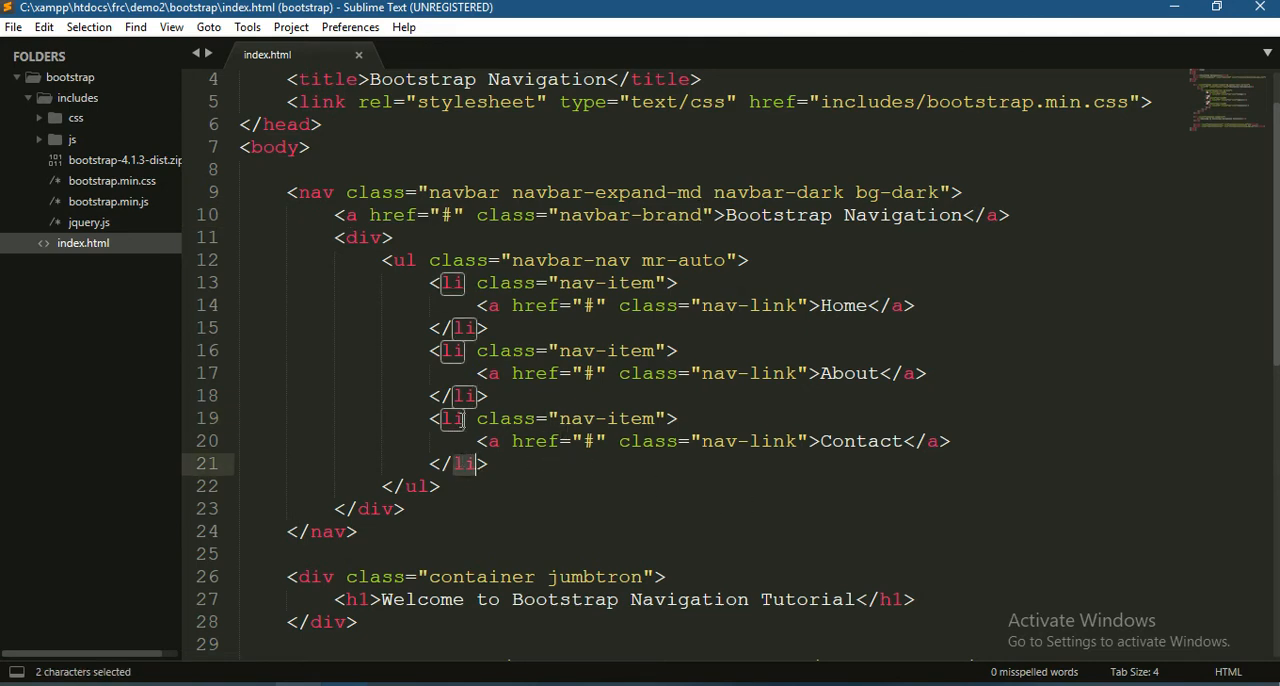
{"action": "left_click", "coordinate": [477, 441]}
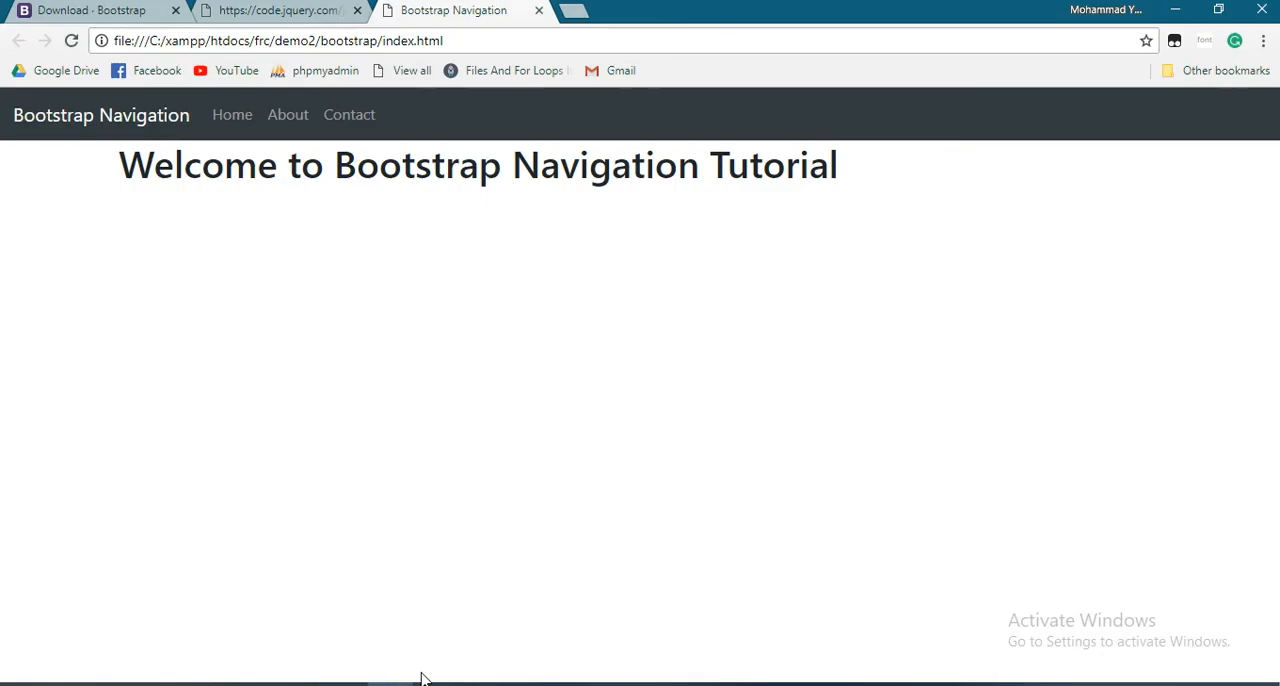
{"action": "mouse_move", "coordinate": [1214, 88]}
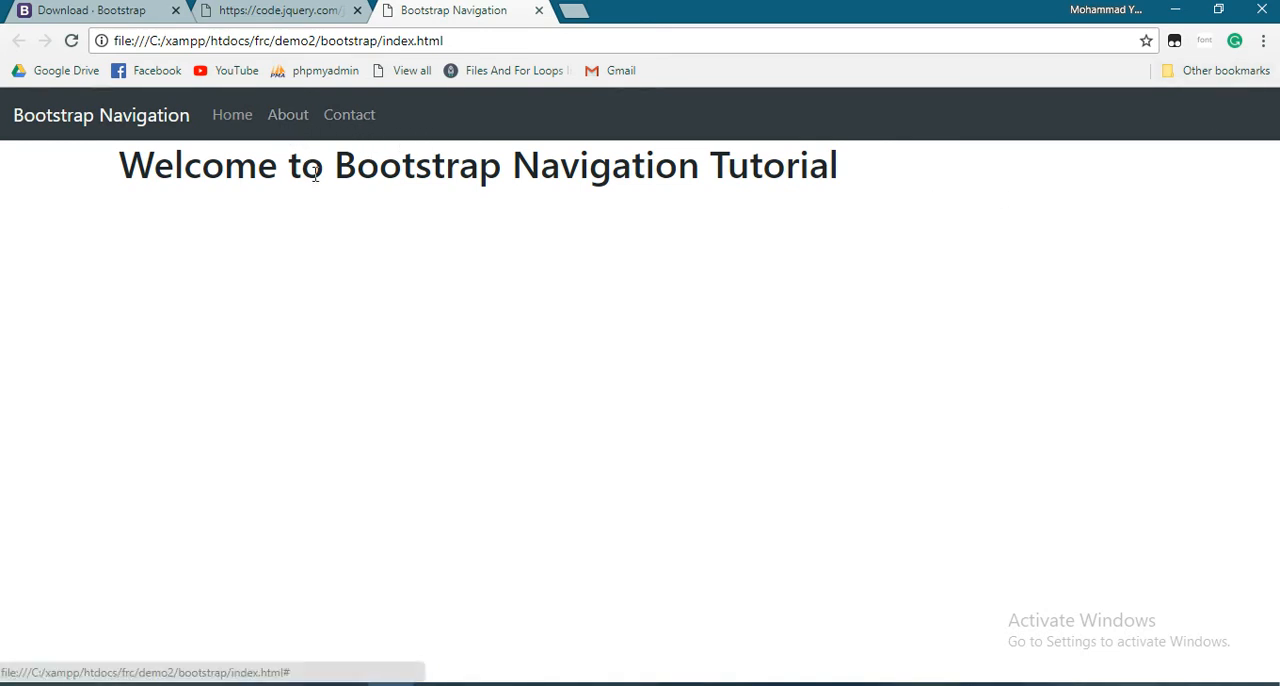
{"action": "mouse_move", "coordinate": [510, 133]}
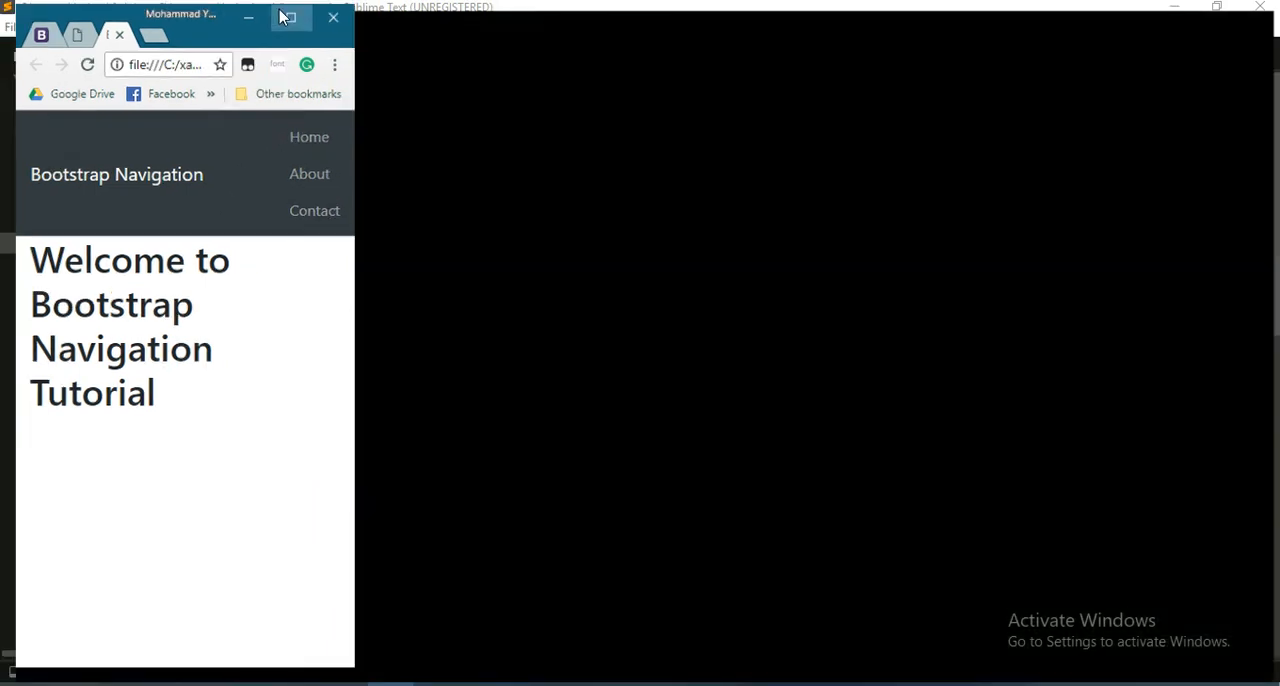
Step: Restore the narrowed Chrome window after seeing Home, About and Contact stacked vertically
{"action": "left_click", "coordinate": [287, 18]}
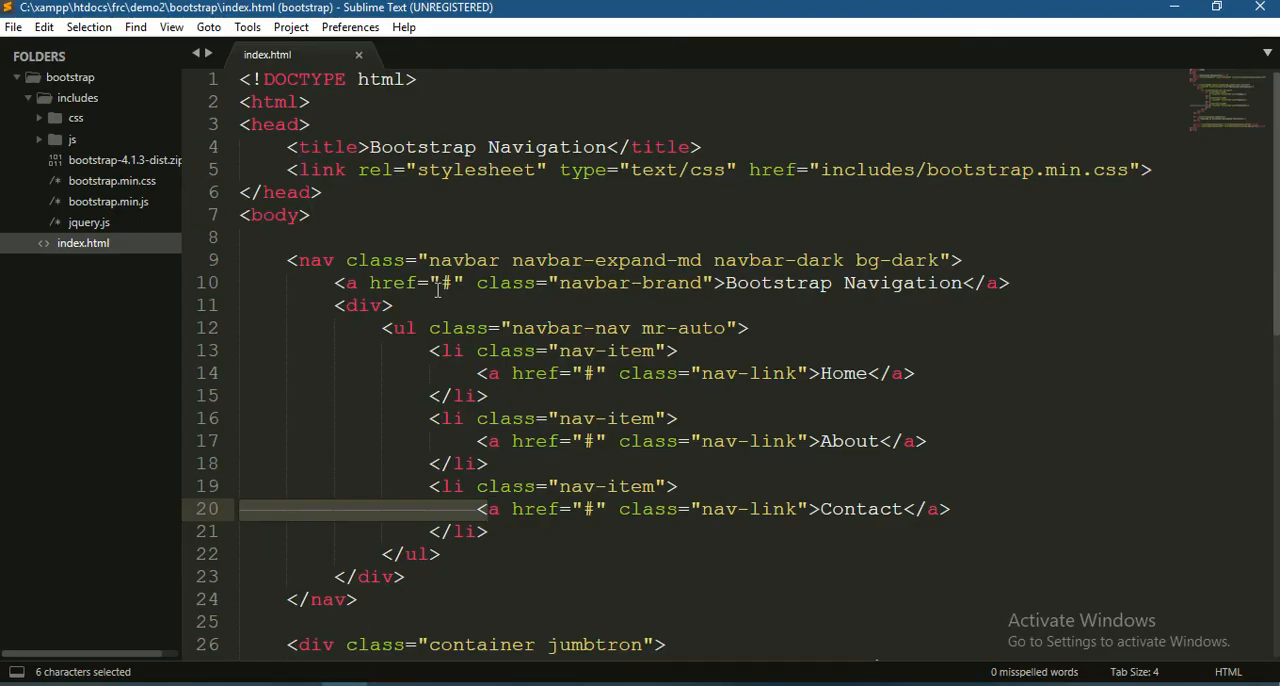
Step: Add class="collapse navbar-collapse" and id="navbar" to the div around the nav list
{"action": "left_click", "coordinate": [380, 305]}
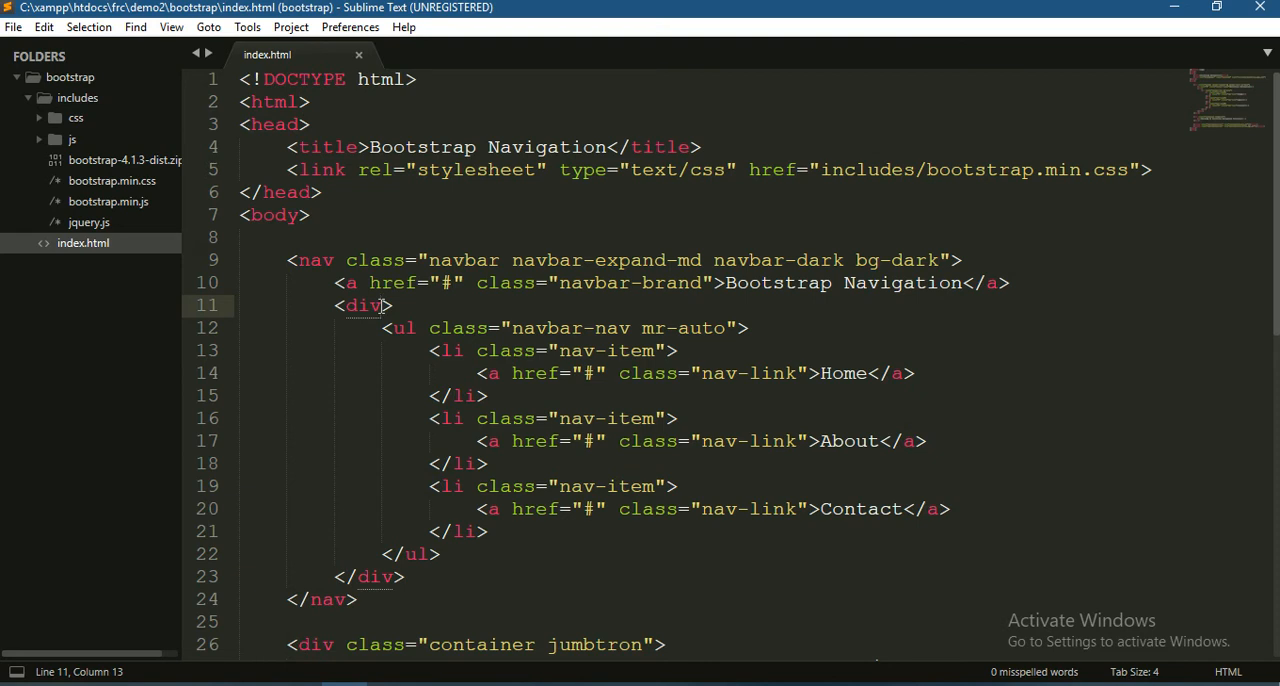
{"action": "left_click_drag", "start_coordinate": [393, 305], "coordinate": [383, 463]}
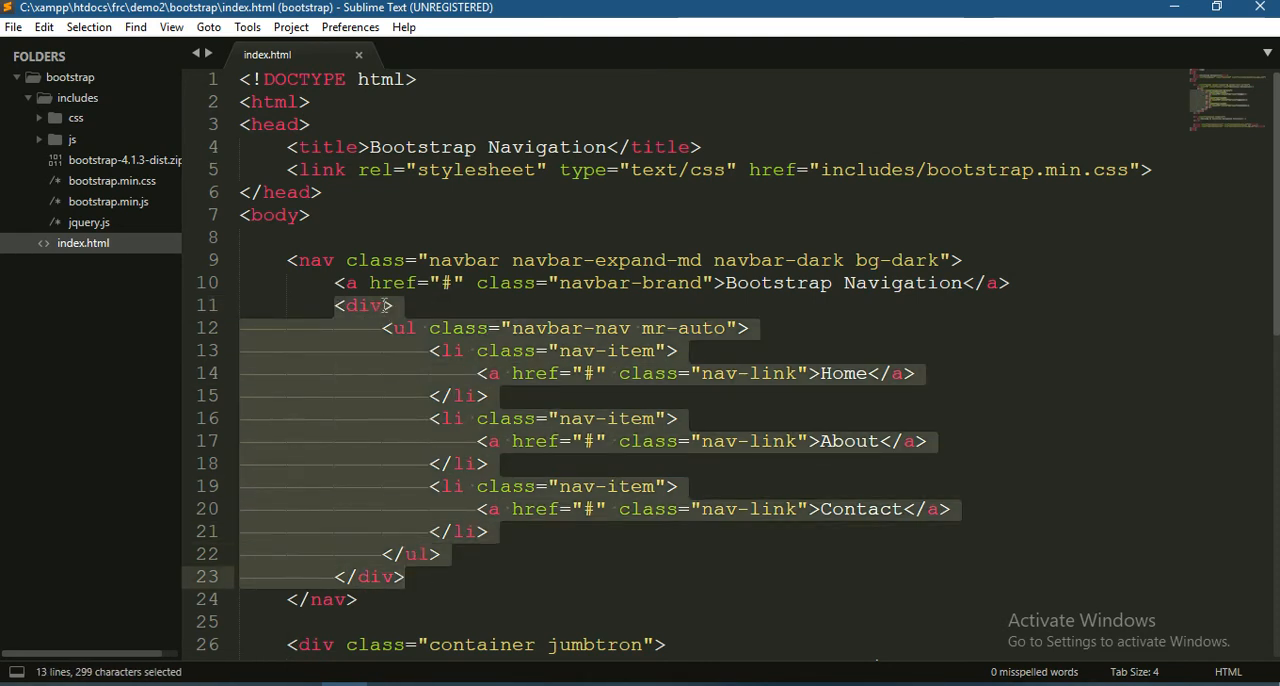
{"action": "type", "text": "class=\"\""}
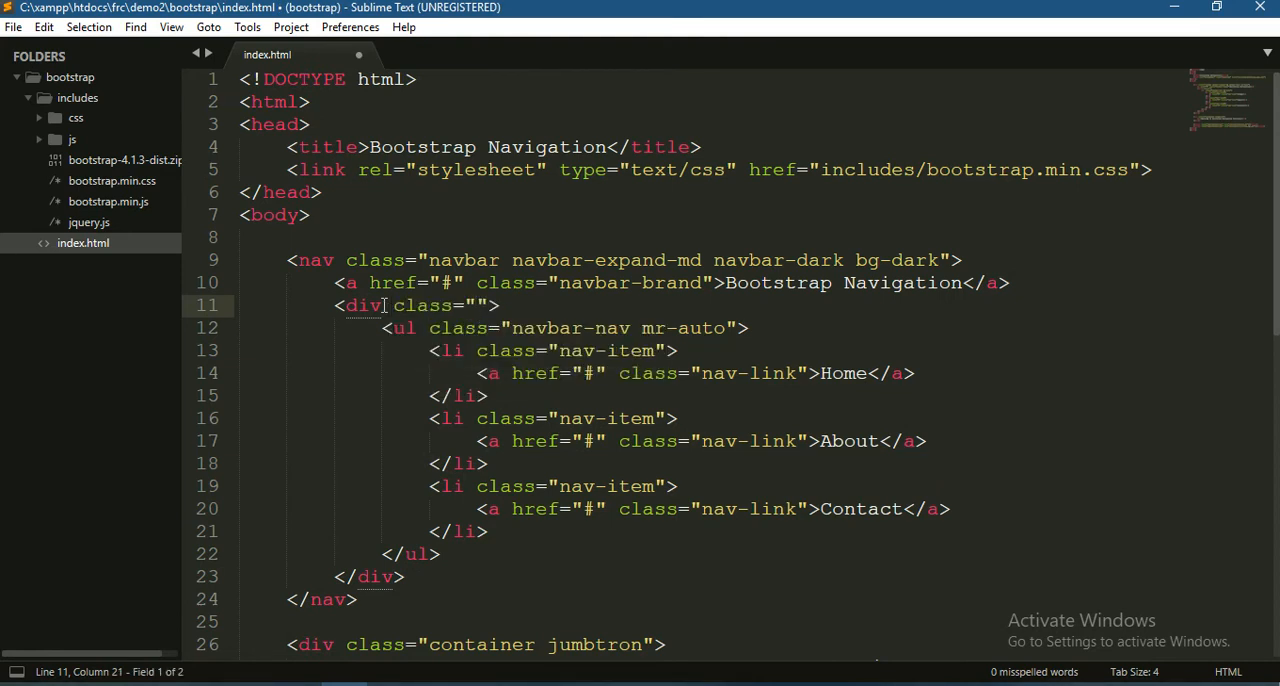
{"action": "type", "text": "collapse"}
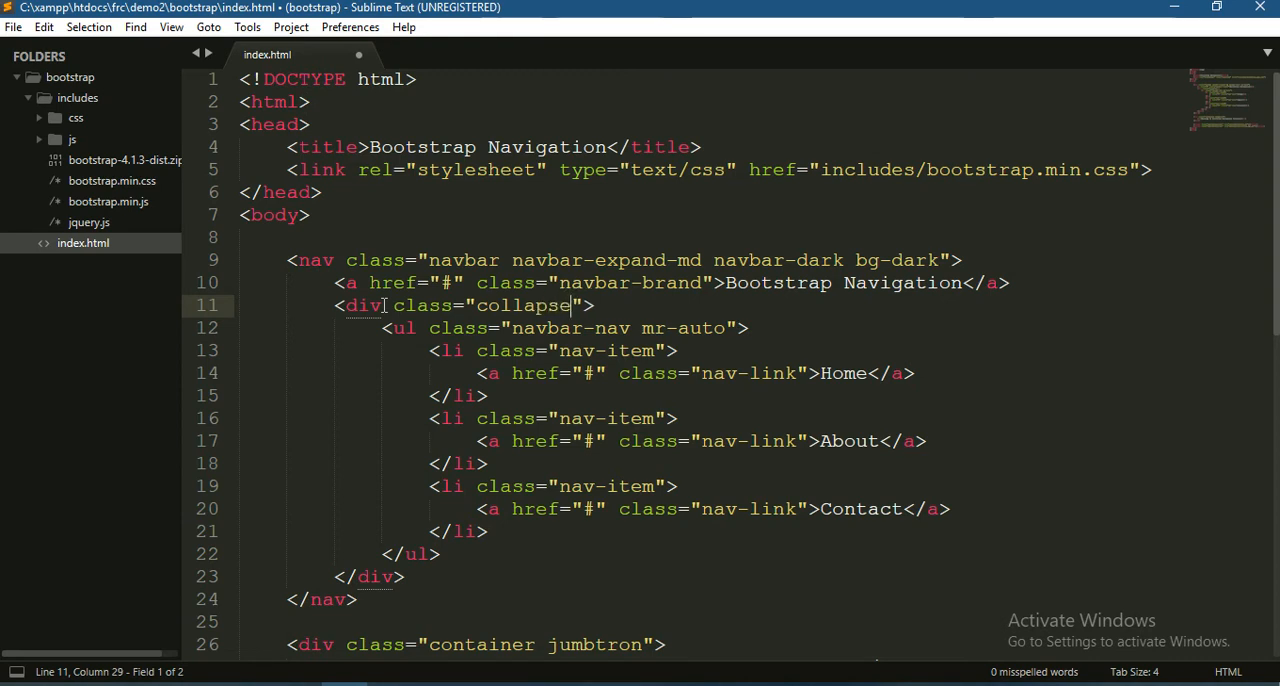
{"action": "type", "text": "v"}
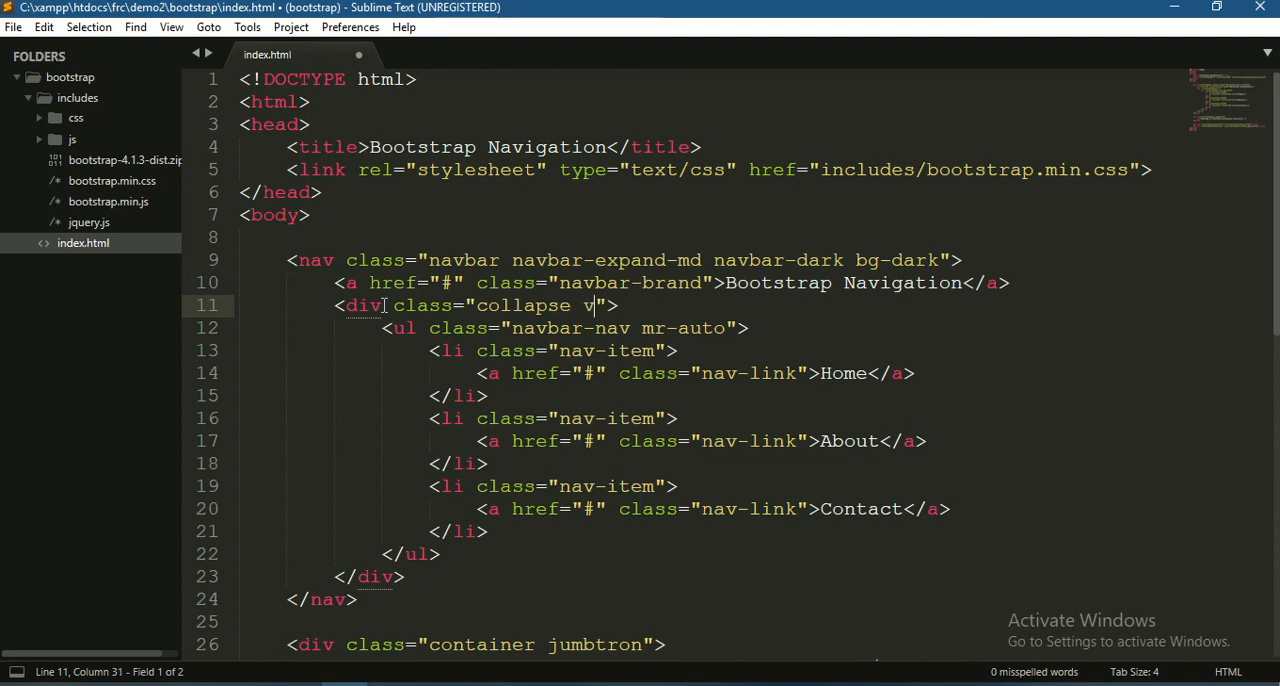
{"action": "type", "text": "navbar-collapse"}
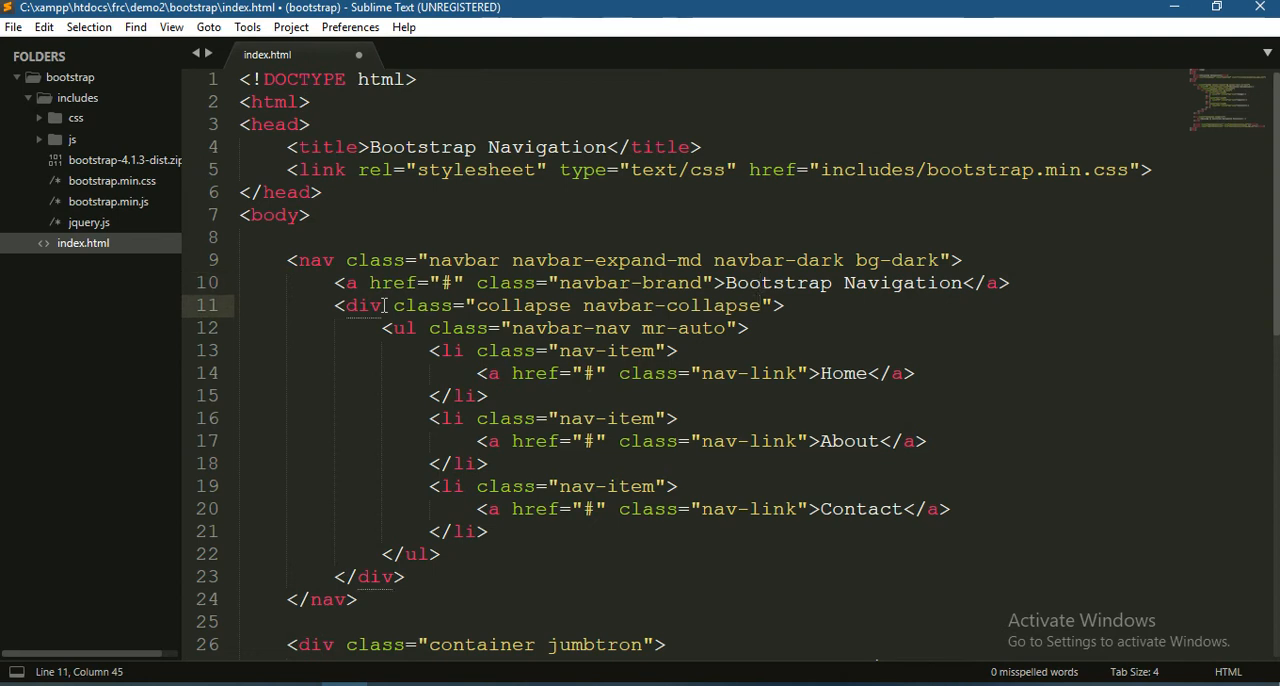
{"action": "type", "text": "id=\""}
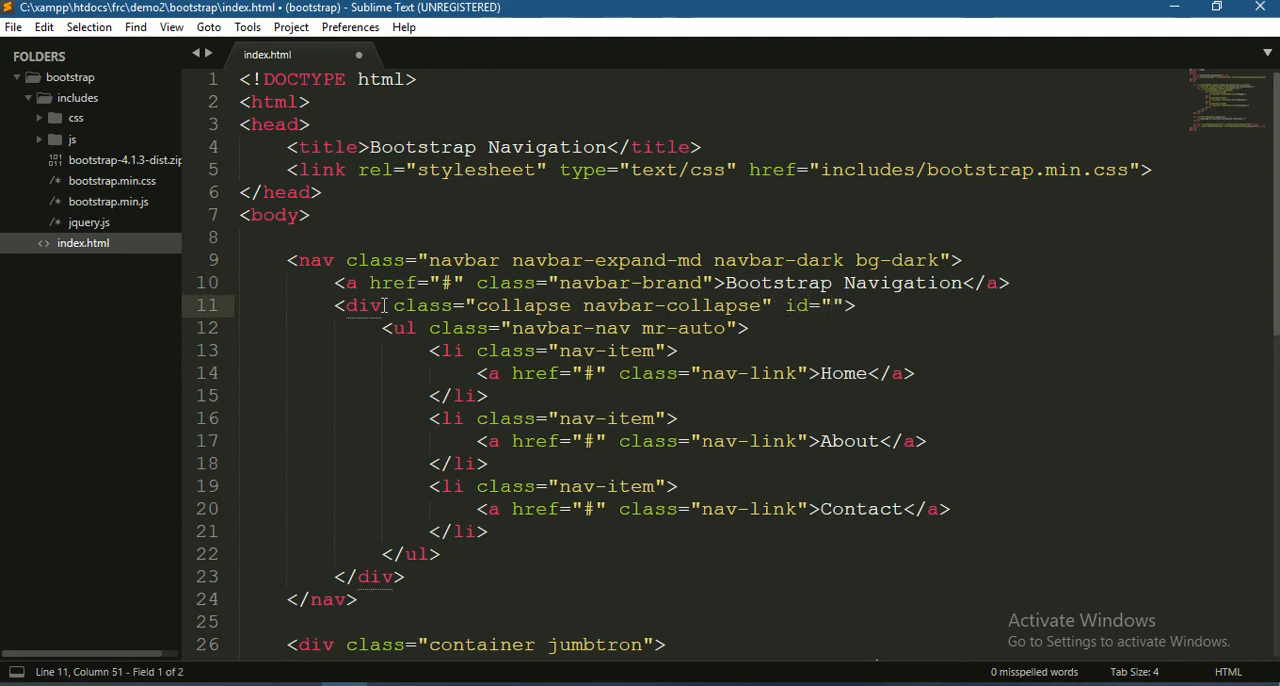
{"action": "type", "text": "navb"}
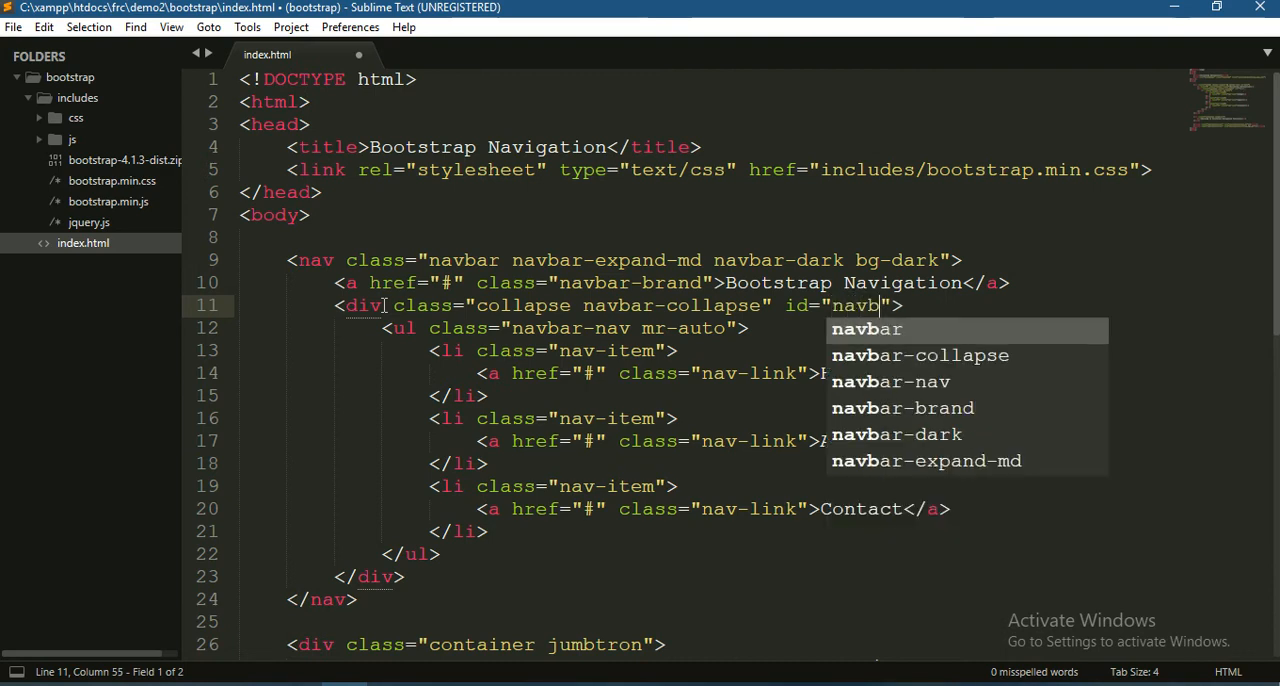
{"action": "type", "text": "ar"}
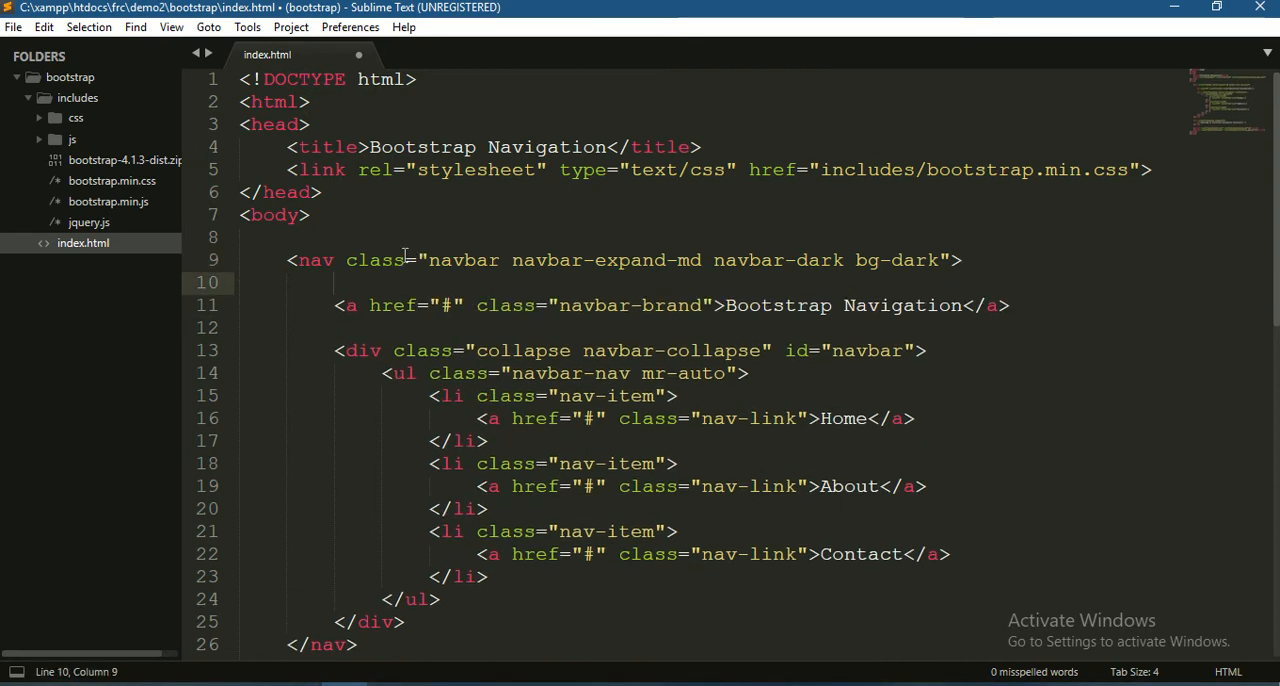
{"action": "mouse_move", "coordinate": [945, 257]}
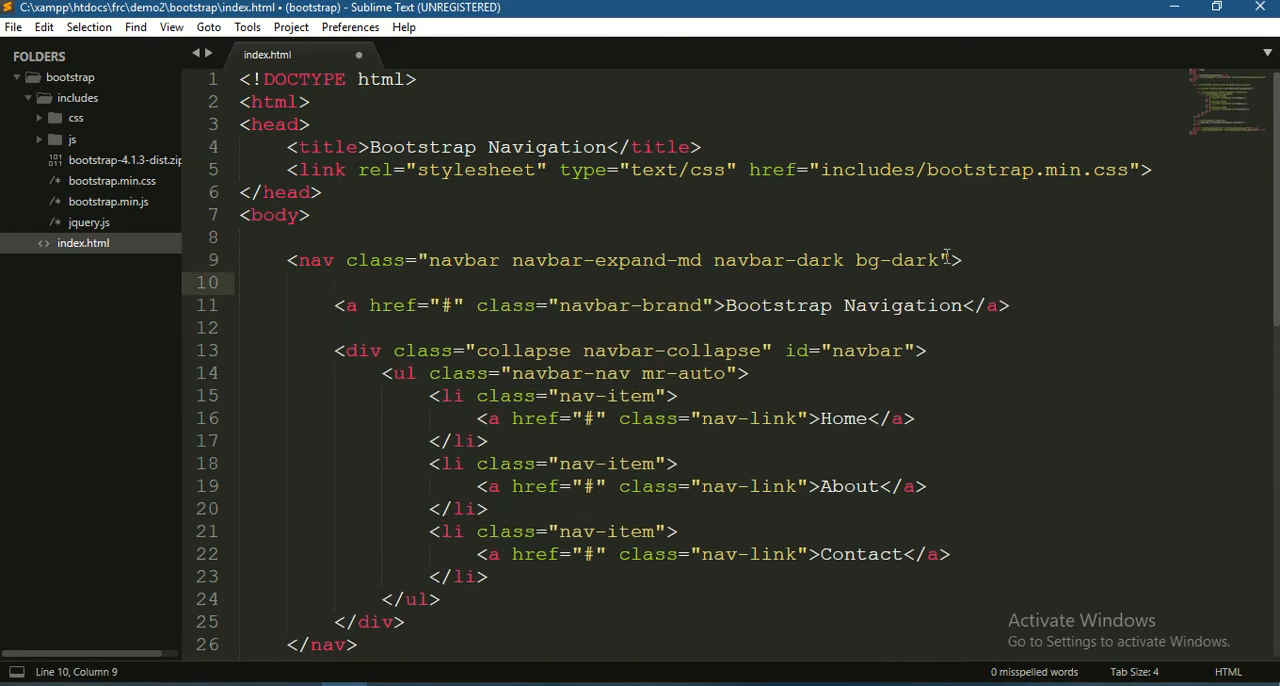
Step: Insert a new <button> element on a line below the brand link
{"action": "left_click", "coordinate": [940, 260]}
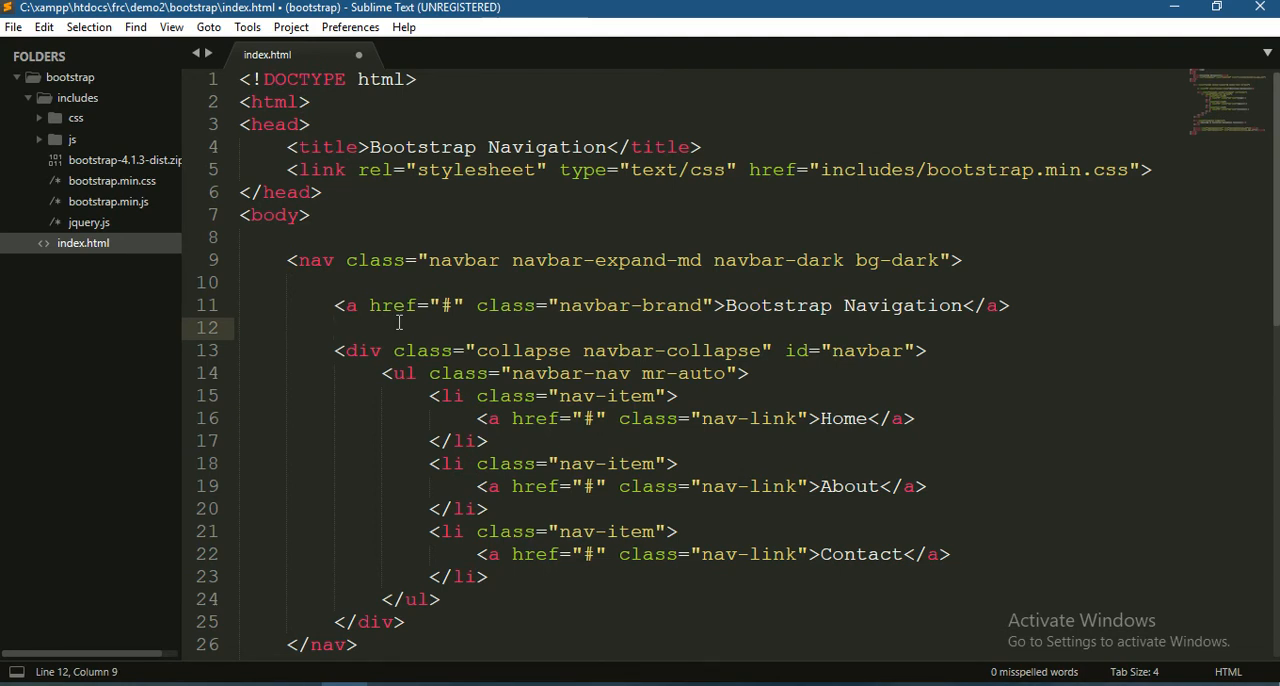
{"action": "type", "text": "<button></button>"}
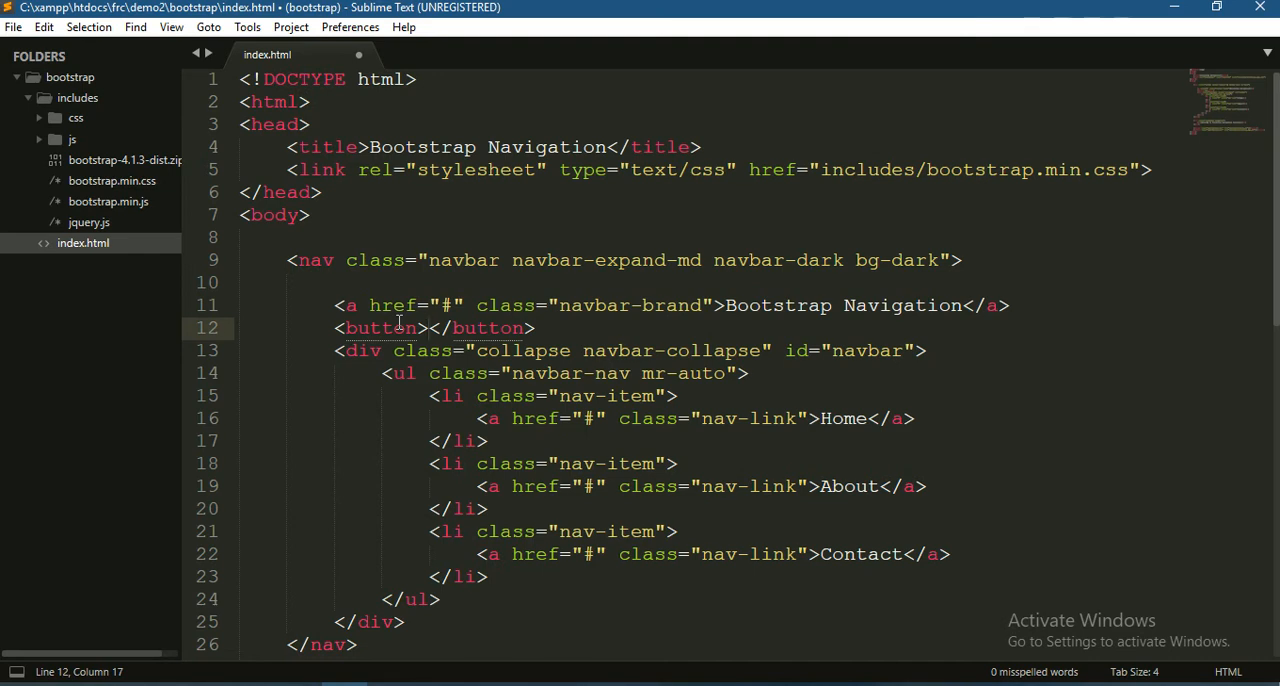
{"action": "key", "text": "enter"}
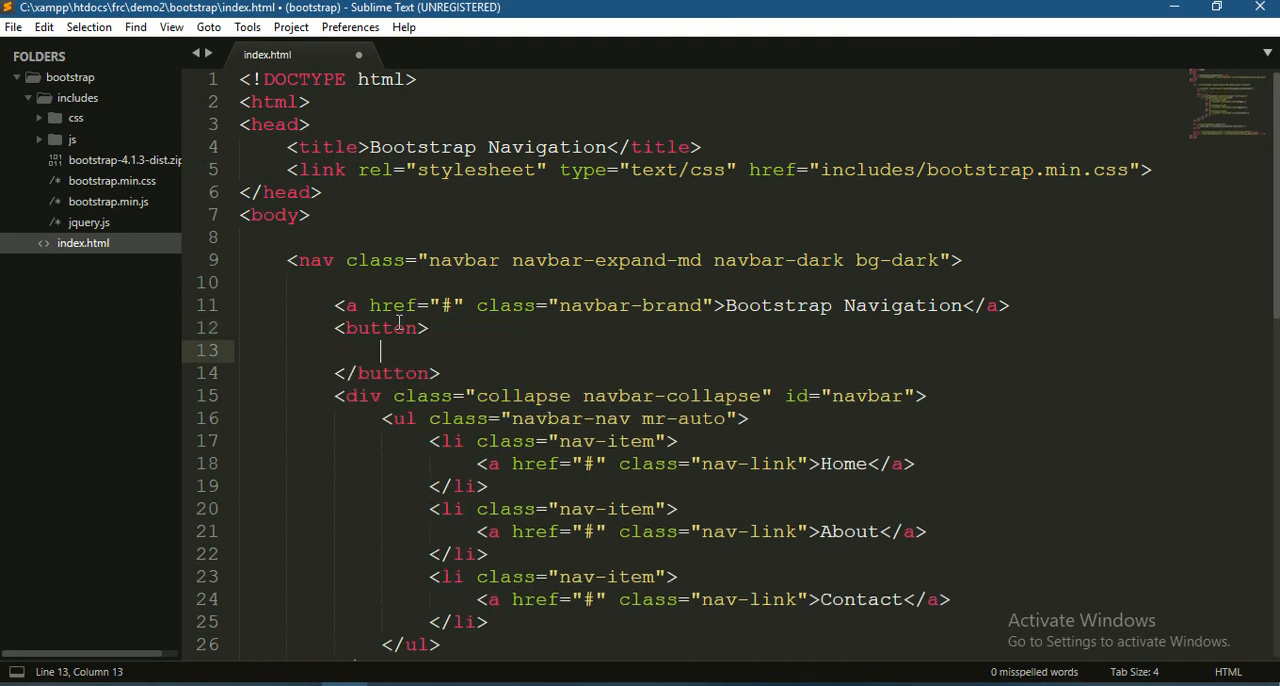
Step: Place a span with class="navbar-toggler-icon" inside the button
{"action": "type", "text": "<span></span>"}
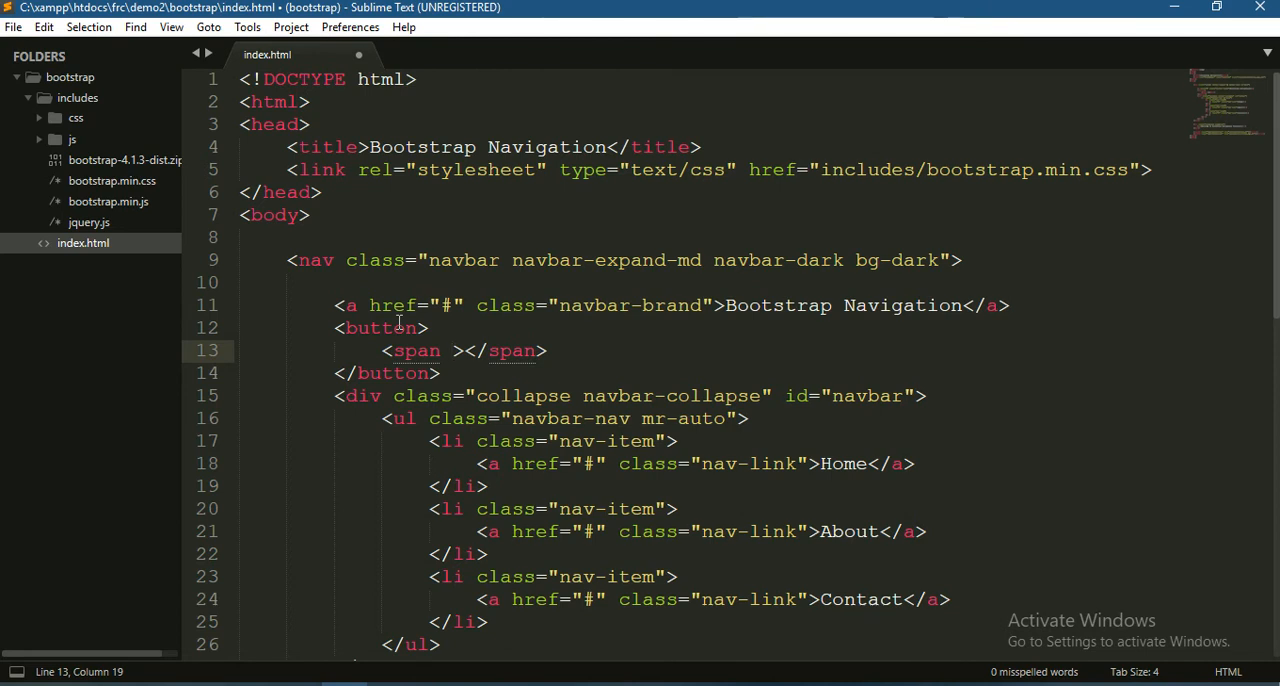
{"action": "type", "text": "class=\""}
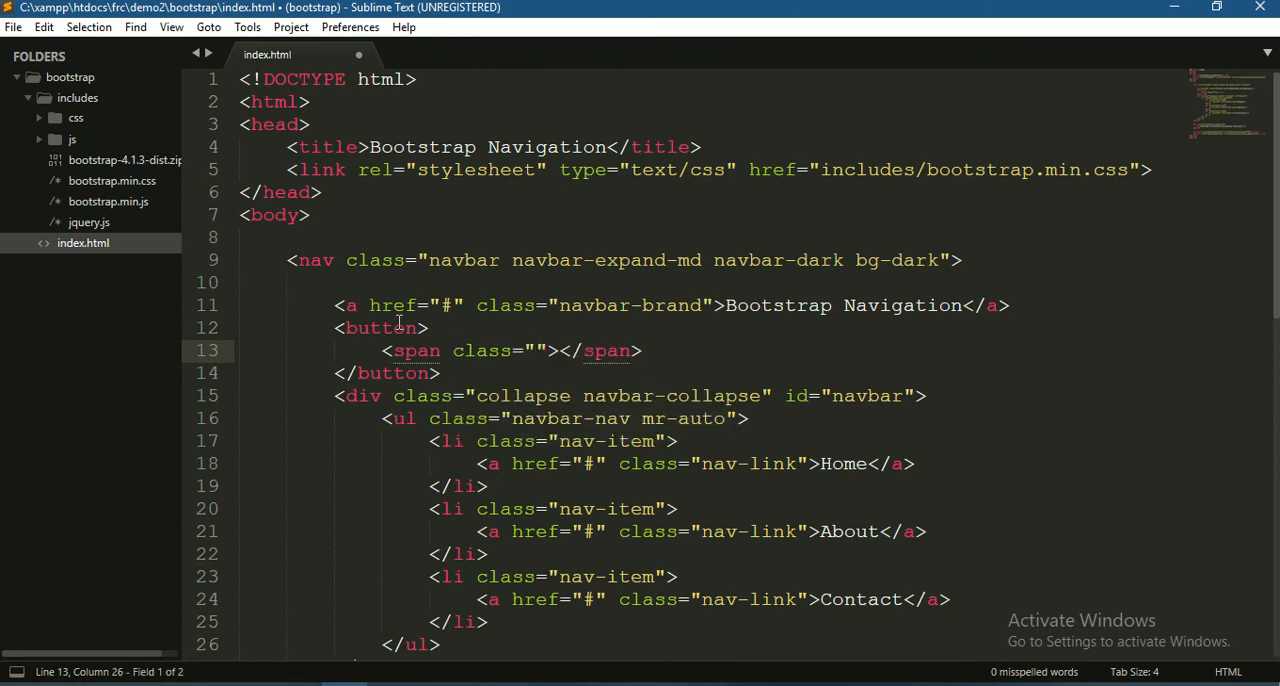
{"action": "type", "text": "navbar-toggler-"}
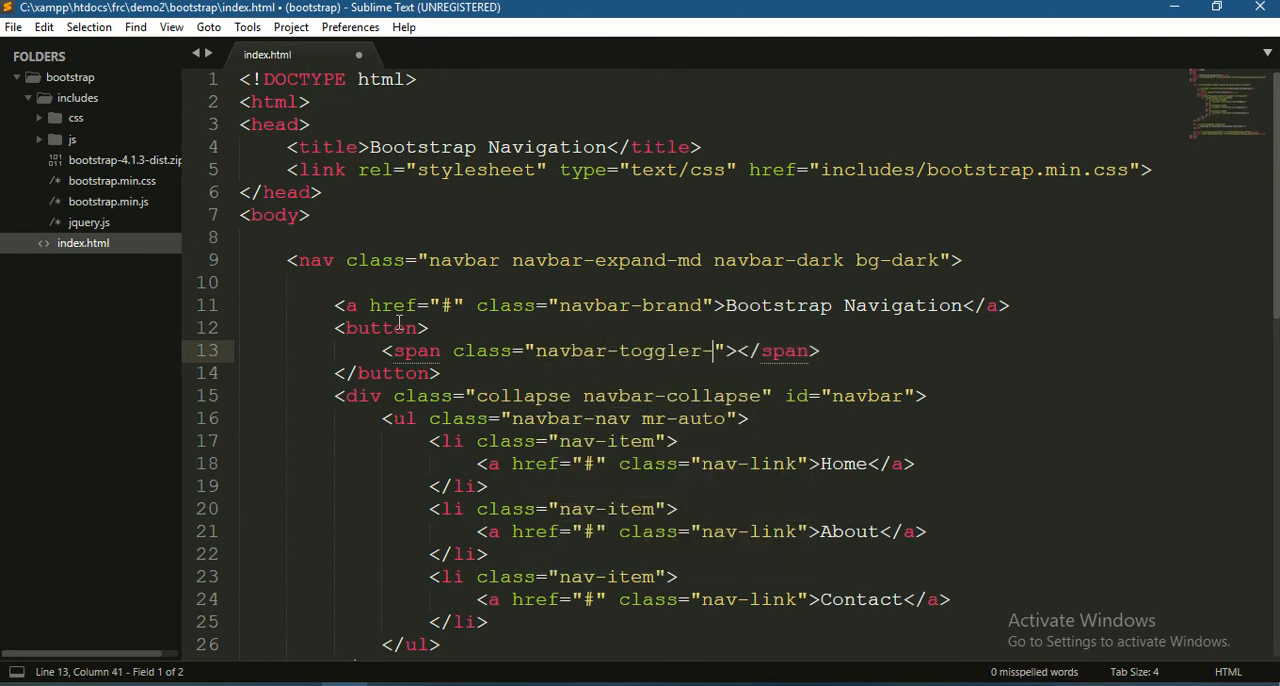
{"action": "type", "text": "ico"}
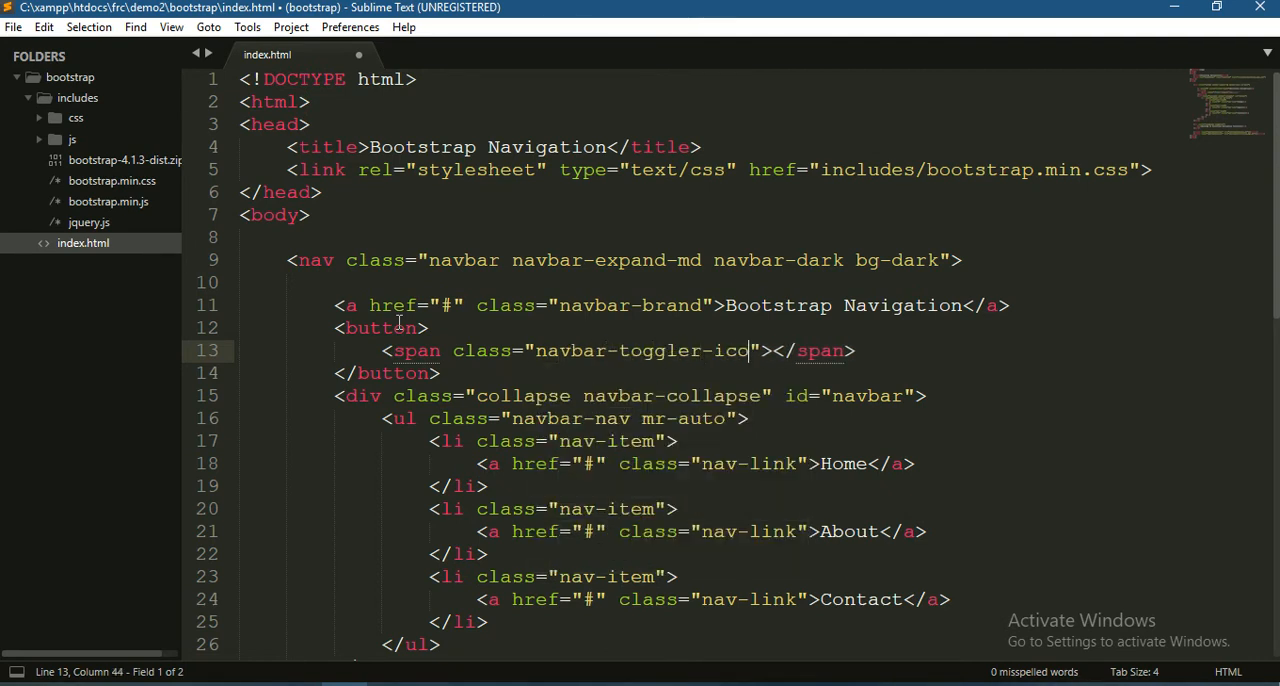
{"action": "type", "text": "n"}
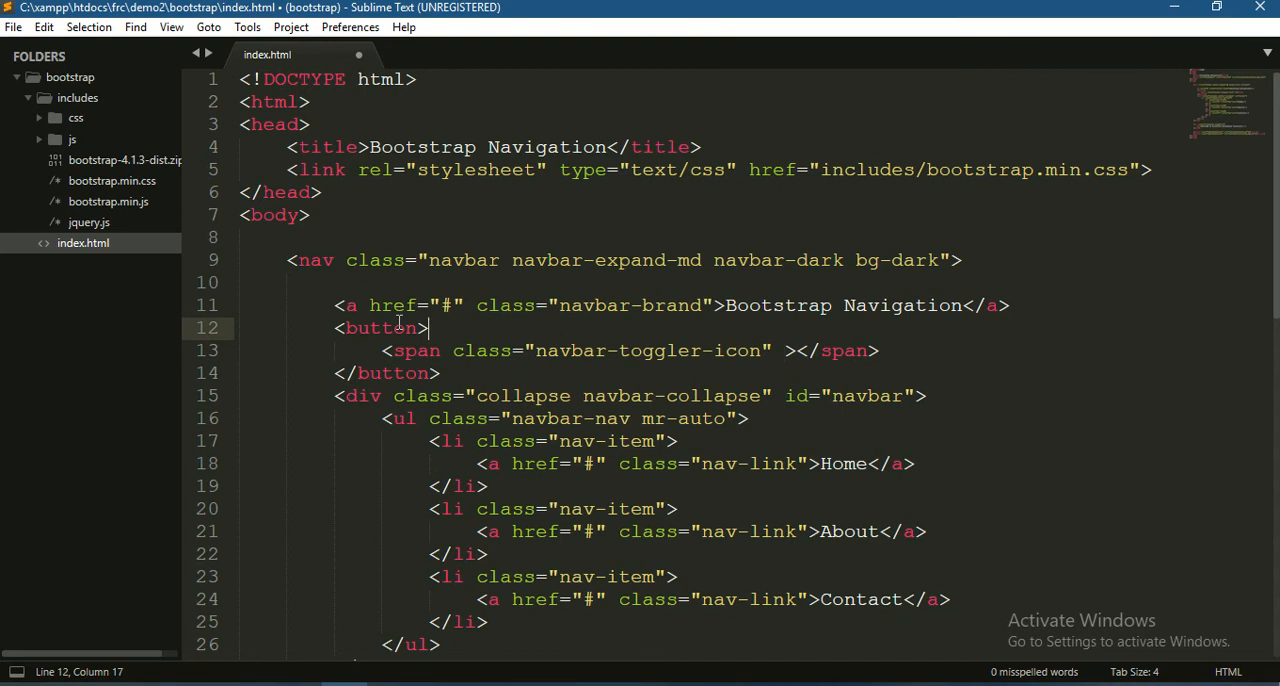
{"action": "mouse_move", "coordinate": [418, 335]}
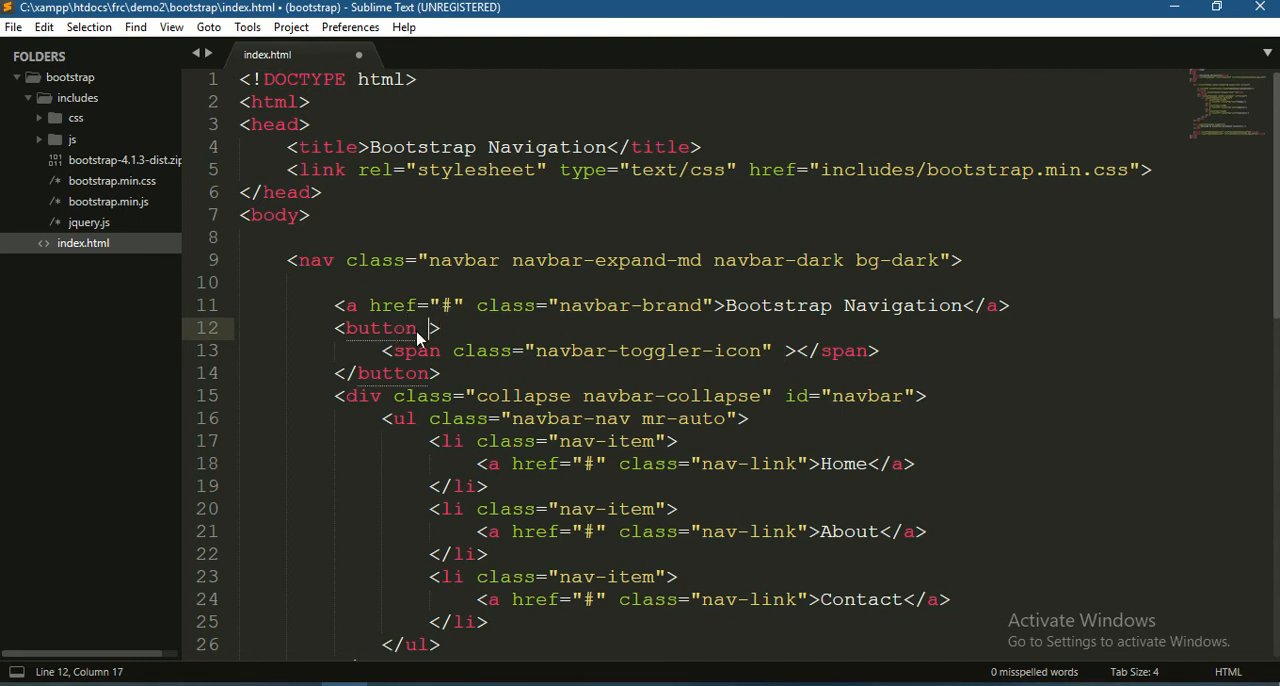
Step: Give the button type="button" and class="navbar-toggler"
{"action": "type", "text": "type=\"button"}
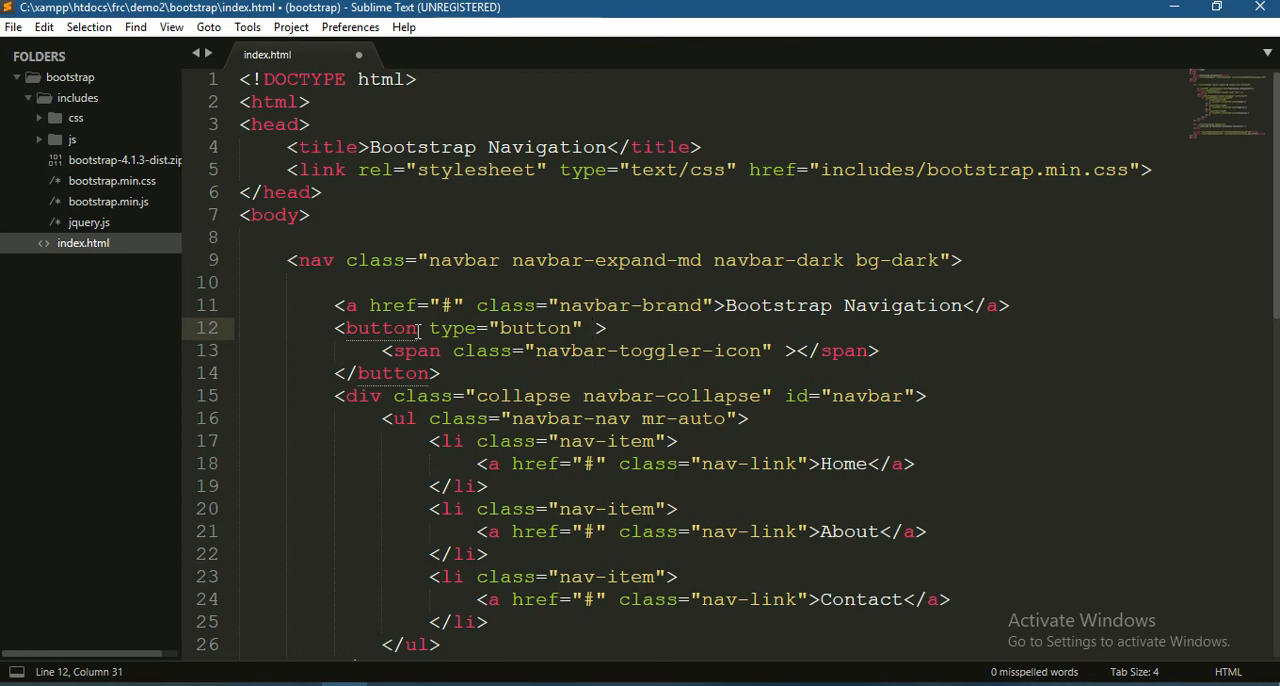
{"action": "type", "text": "class=\"\""}
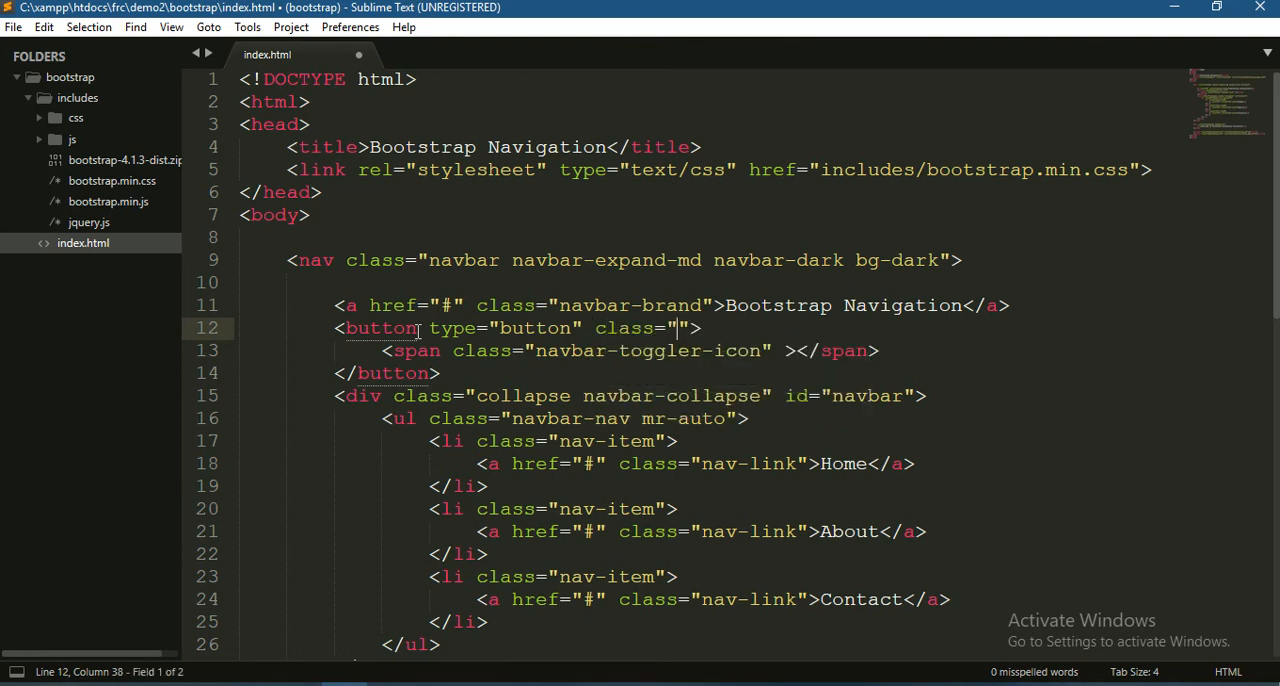
{"action": "type", "text": "navbar"}
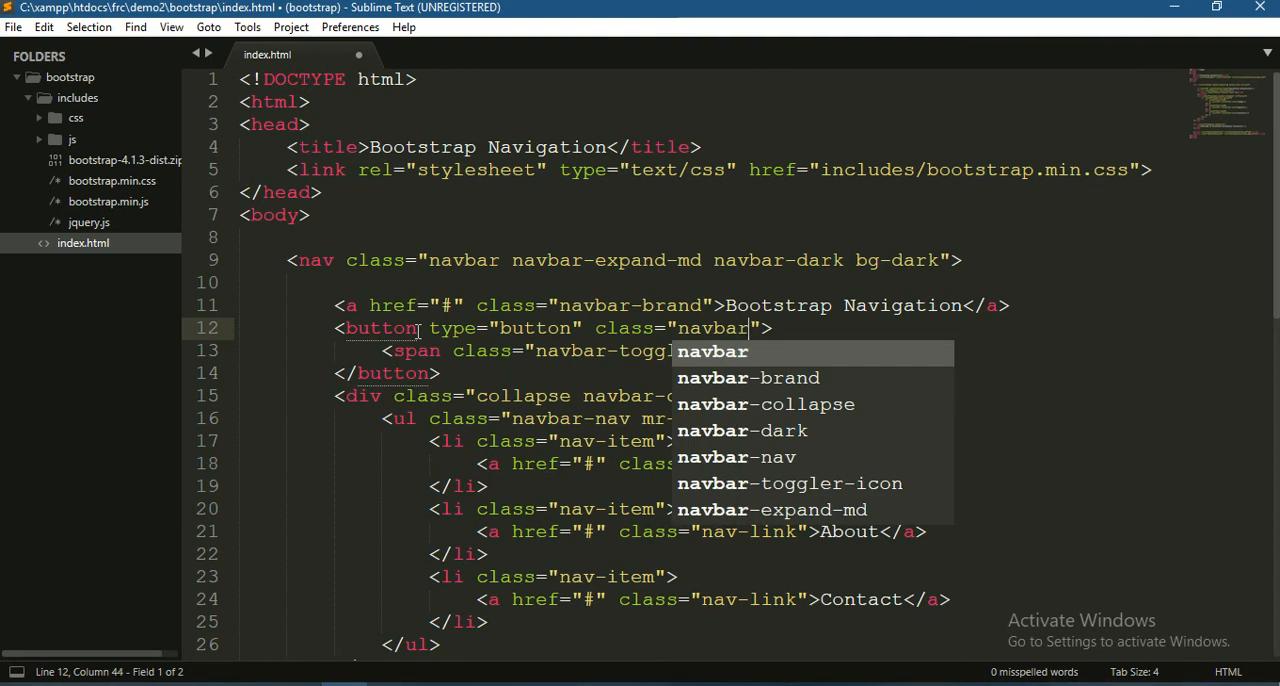
{"action": "key", "text": "backspace"}
{"action": "type", "text": "-to"}
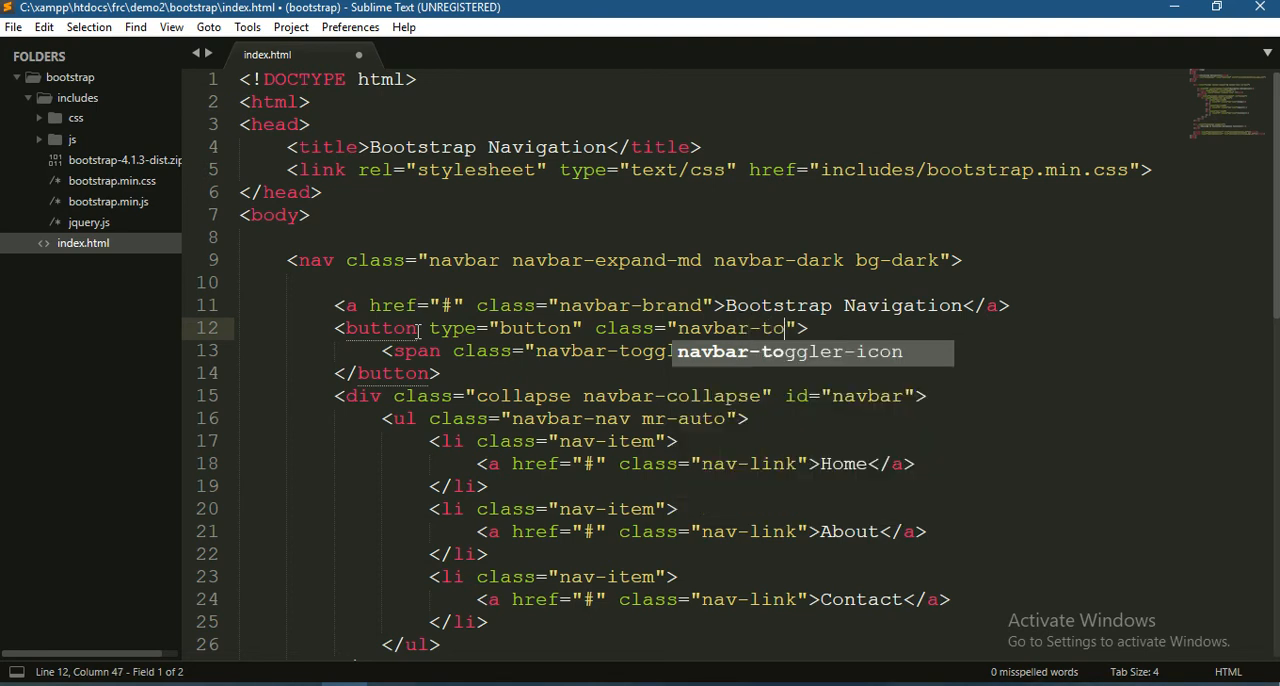
{"action": "type", "text": "ggler"}
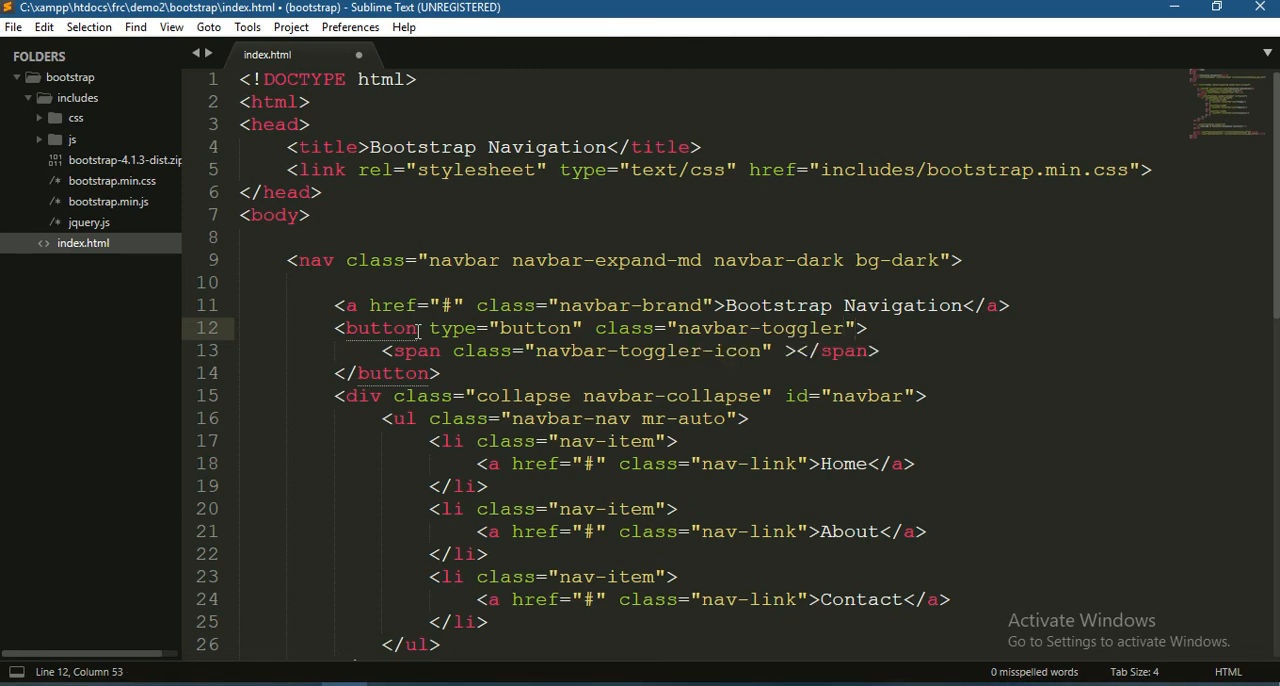
Step: Add data-toggle="collapse" and data-target="#navbar" to the button
{"action": "type", "text": "data-"}
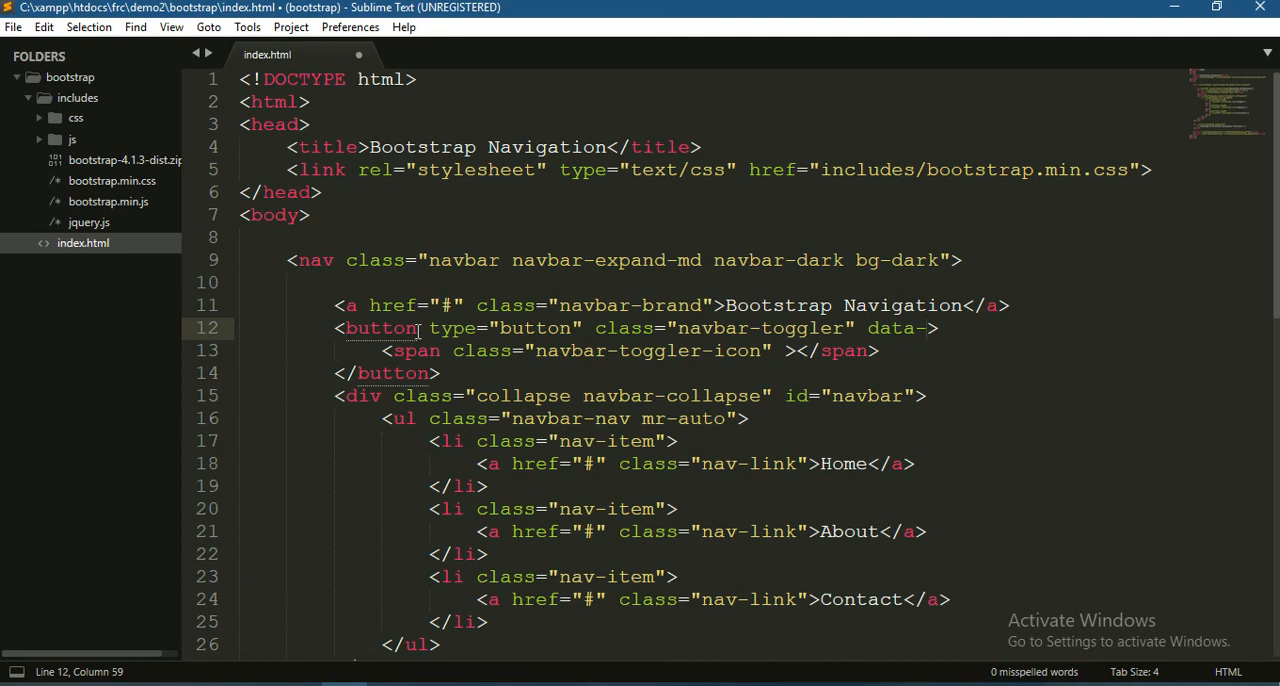
{"action": "type", "text": "toggle=\""}
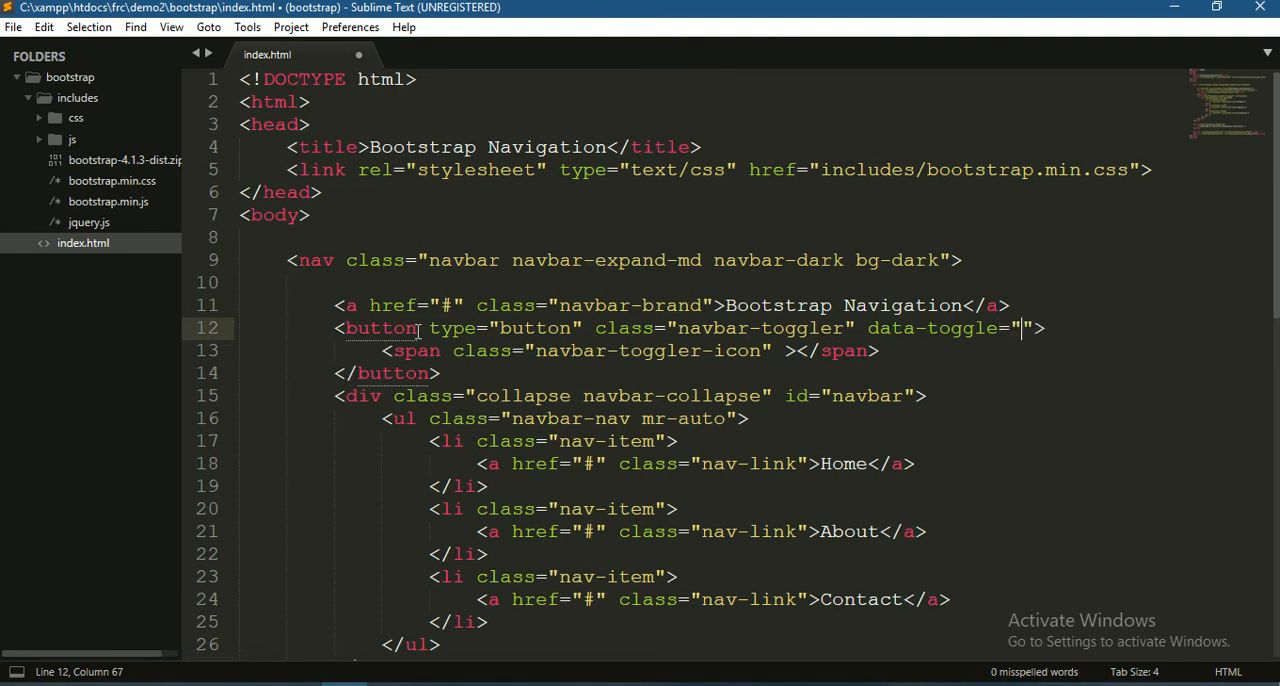
{"action": "type", "text": "c"}
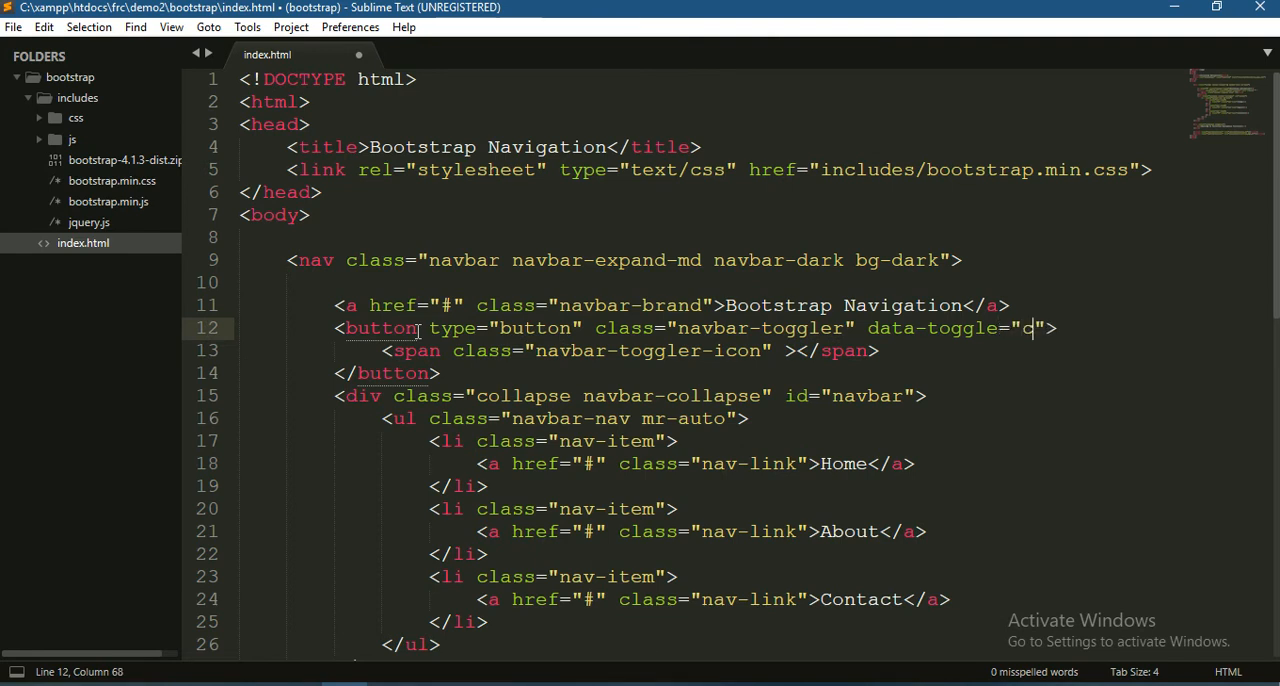
{"action": "type", "text": "ollapse"}
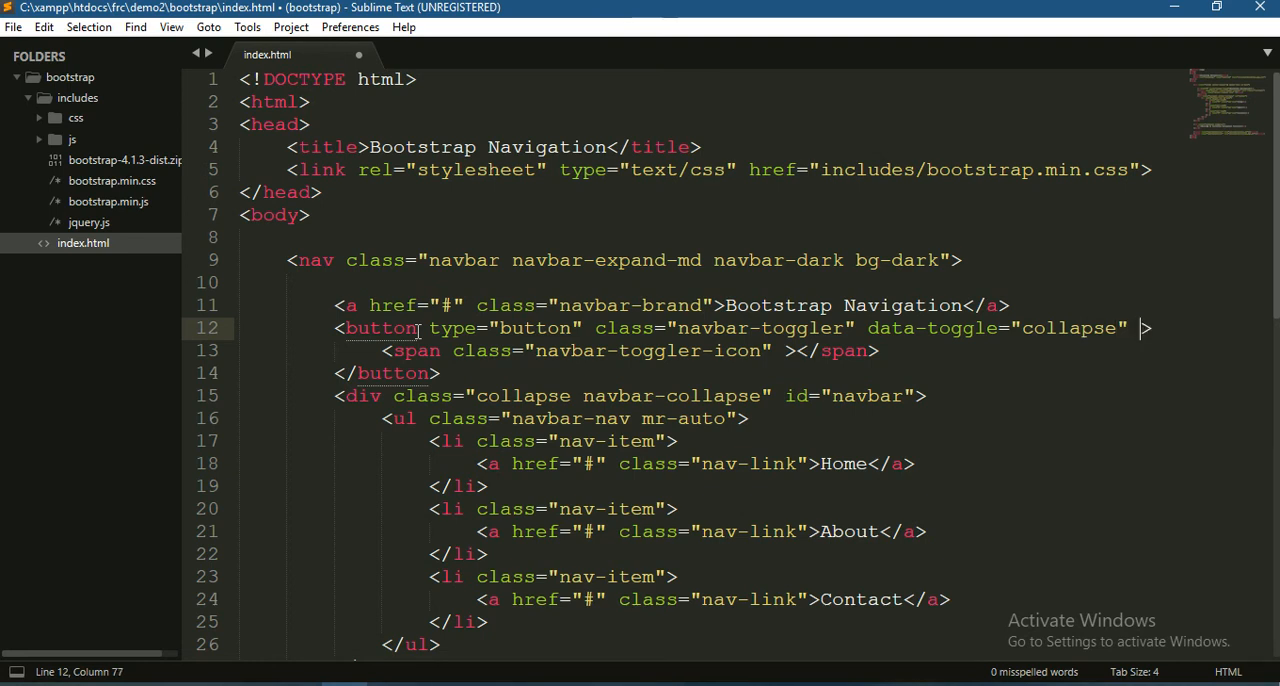
{"action": "type", "text": "data-t"}
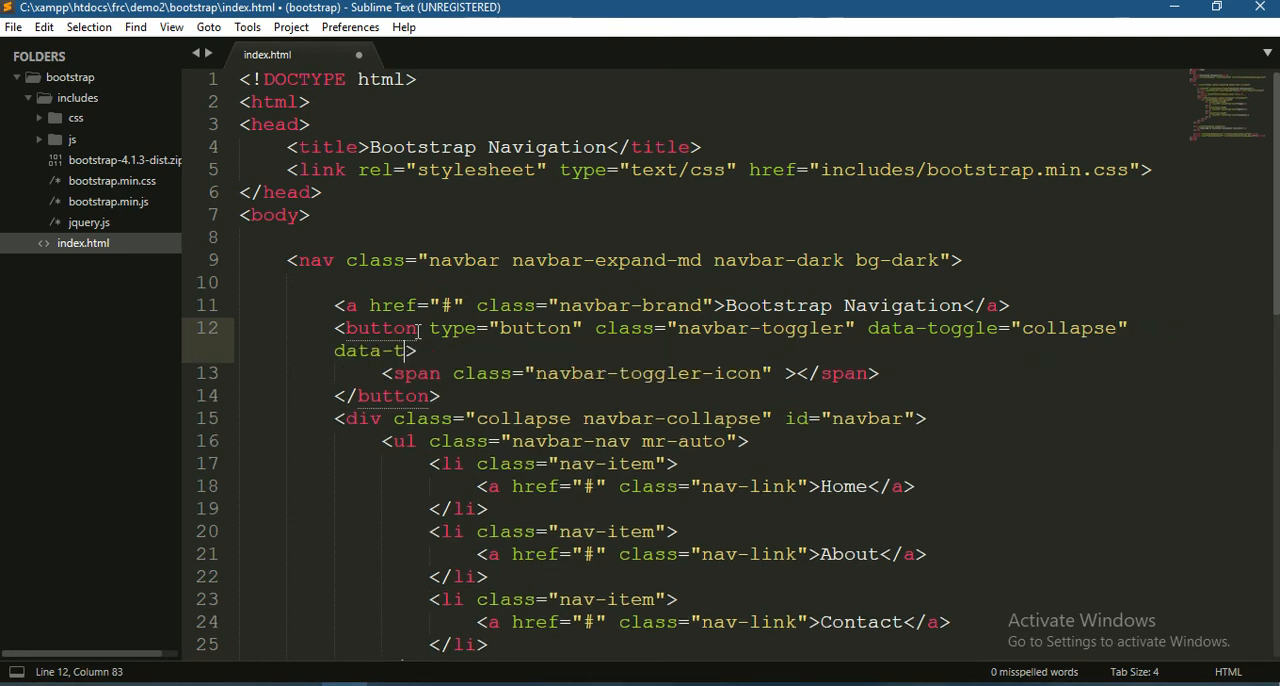
{"action": "type", "text": "arget>"}
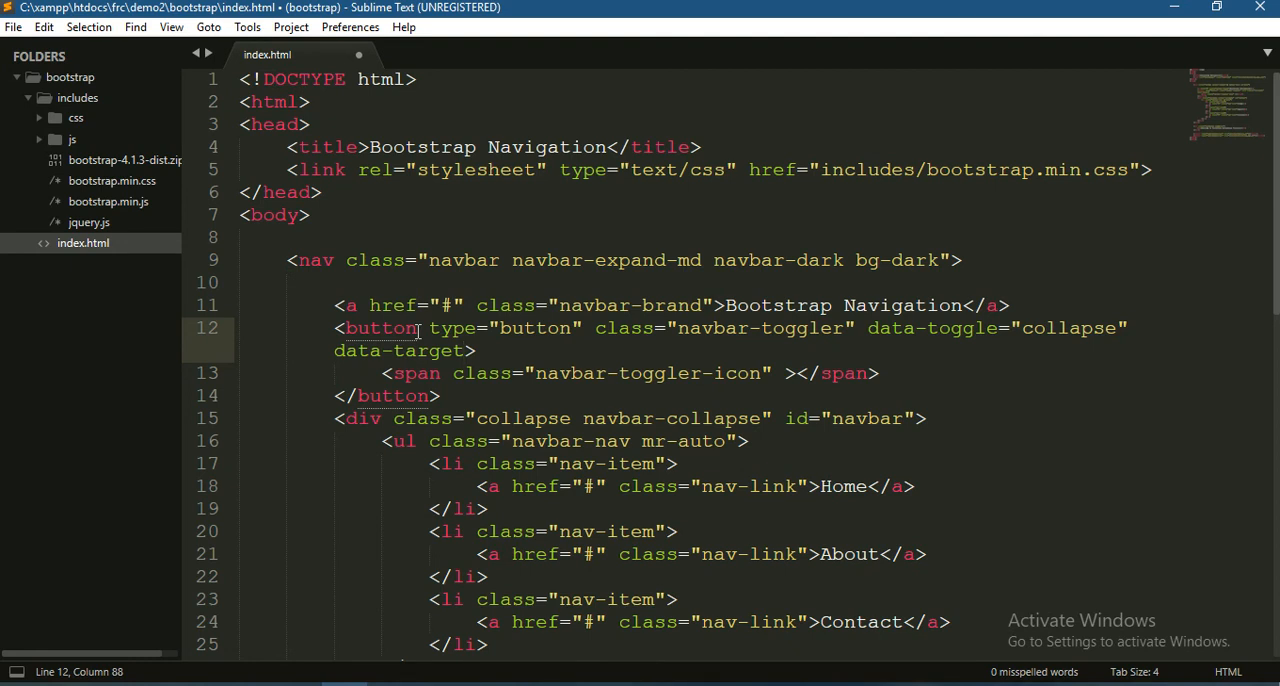
{"action": "type", "text": "\"\""}
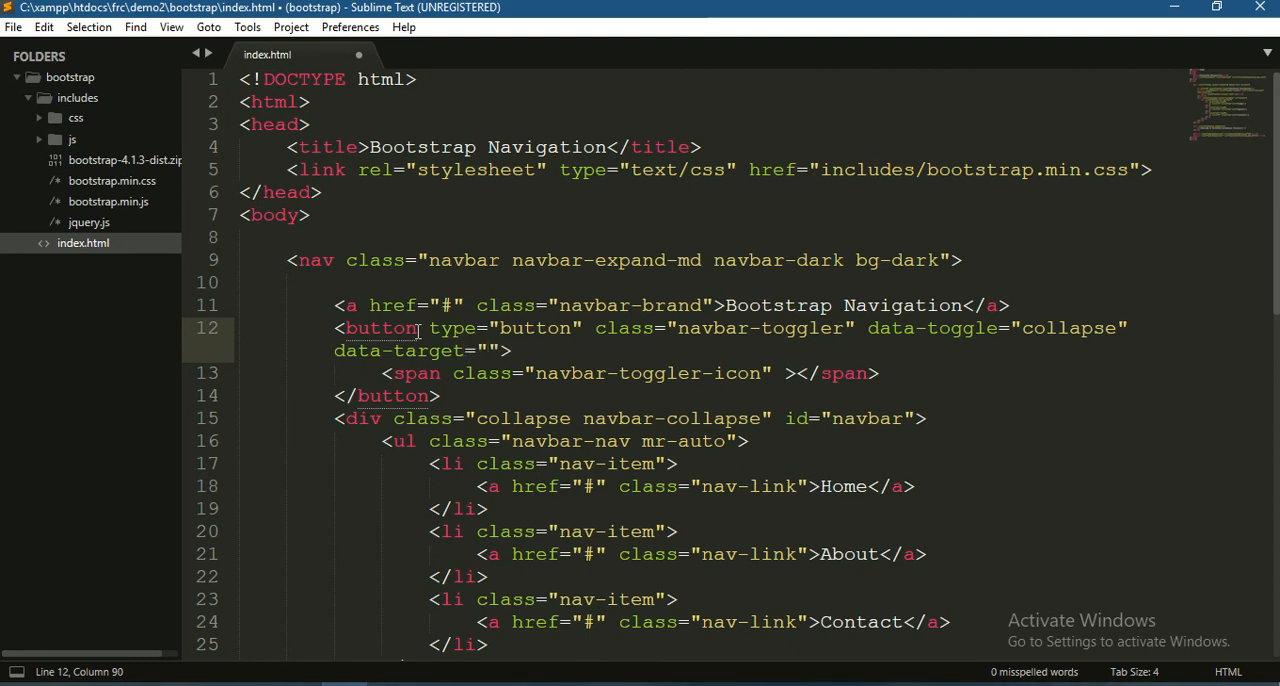
{"action": "type", "text": "#n"}
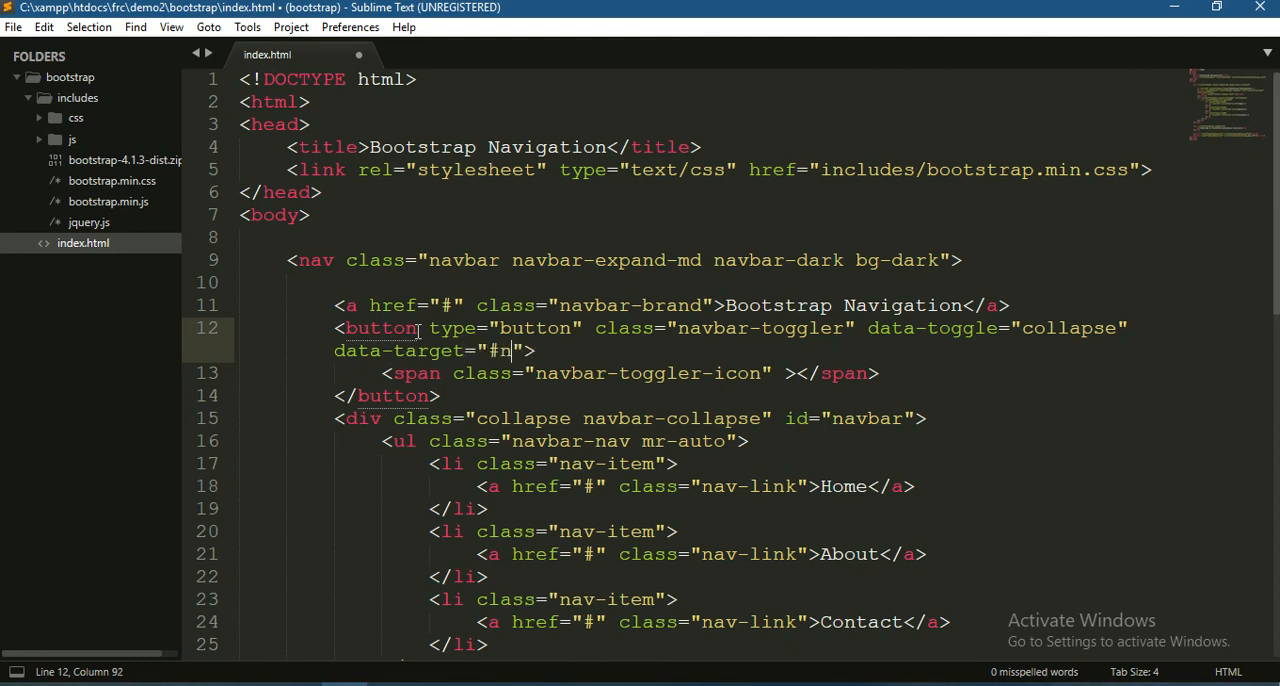
{"action": "type", "text": "avbar"}
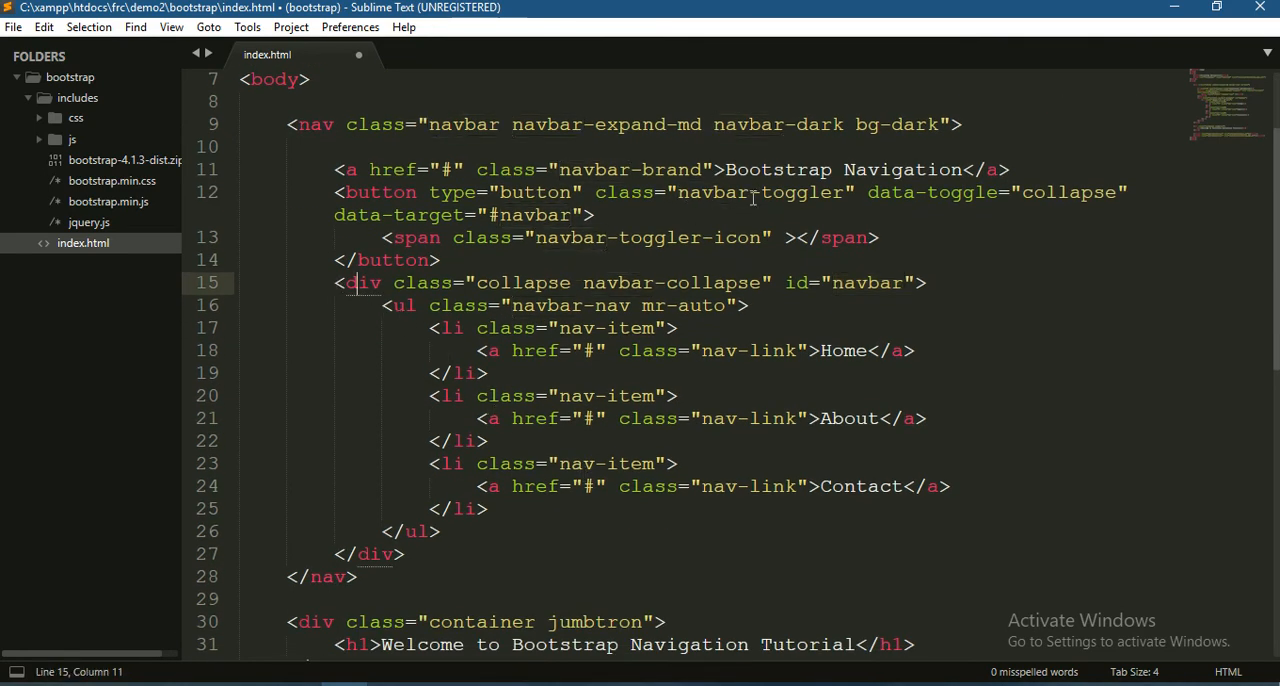
{"action": "left_click", "coordinate": [677, 124]}
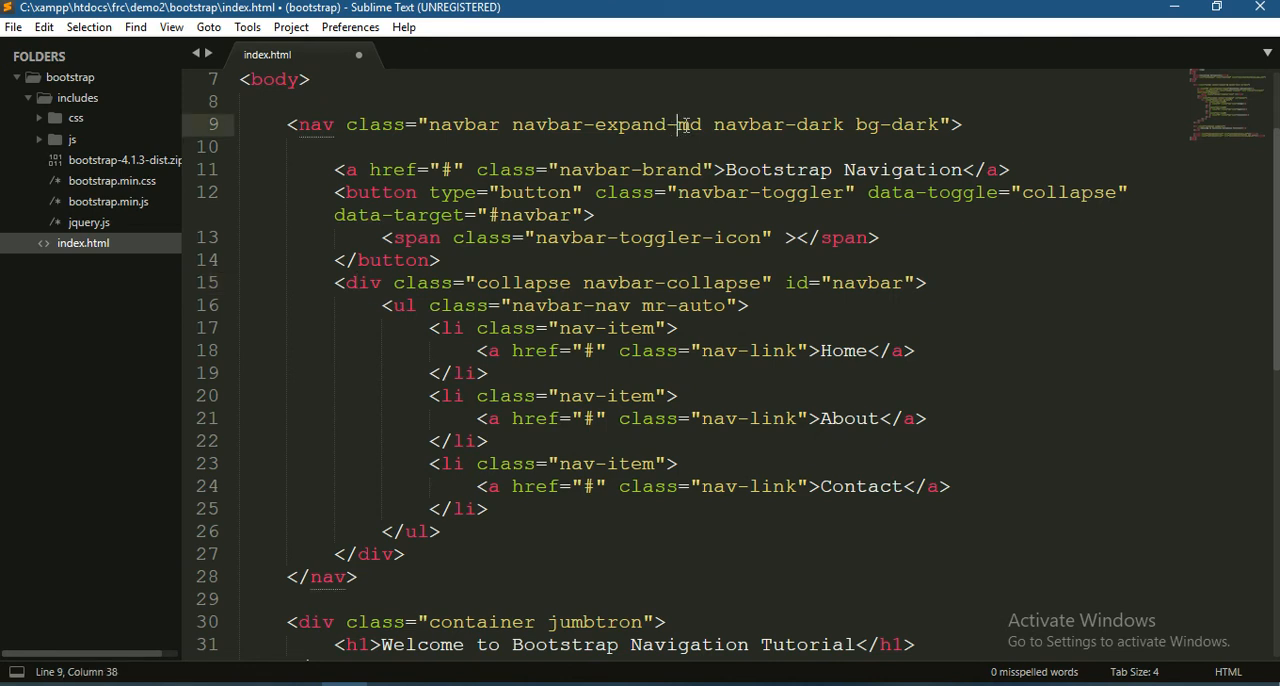
{"action": "double_click", "coordinate": [688, 124]}
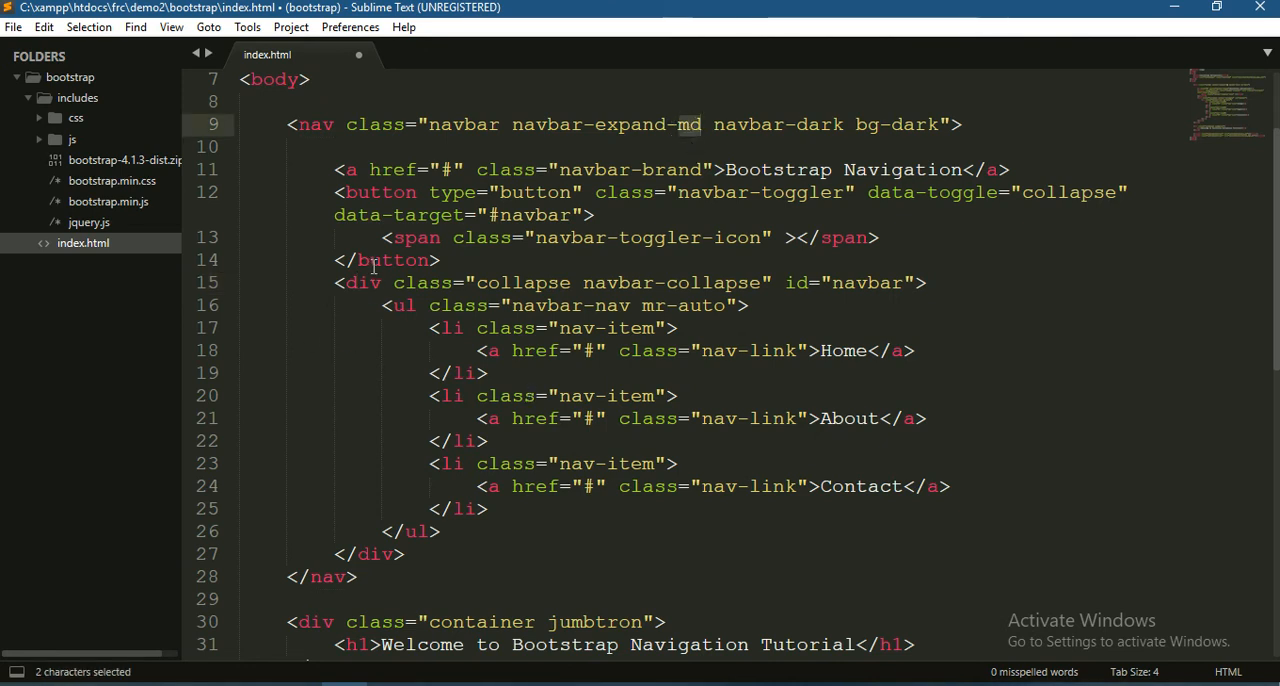
{"action": "left_click", "coordinate": [738, 237]}
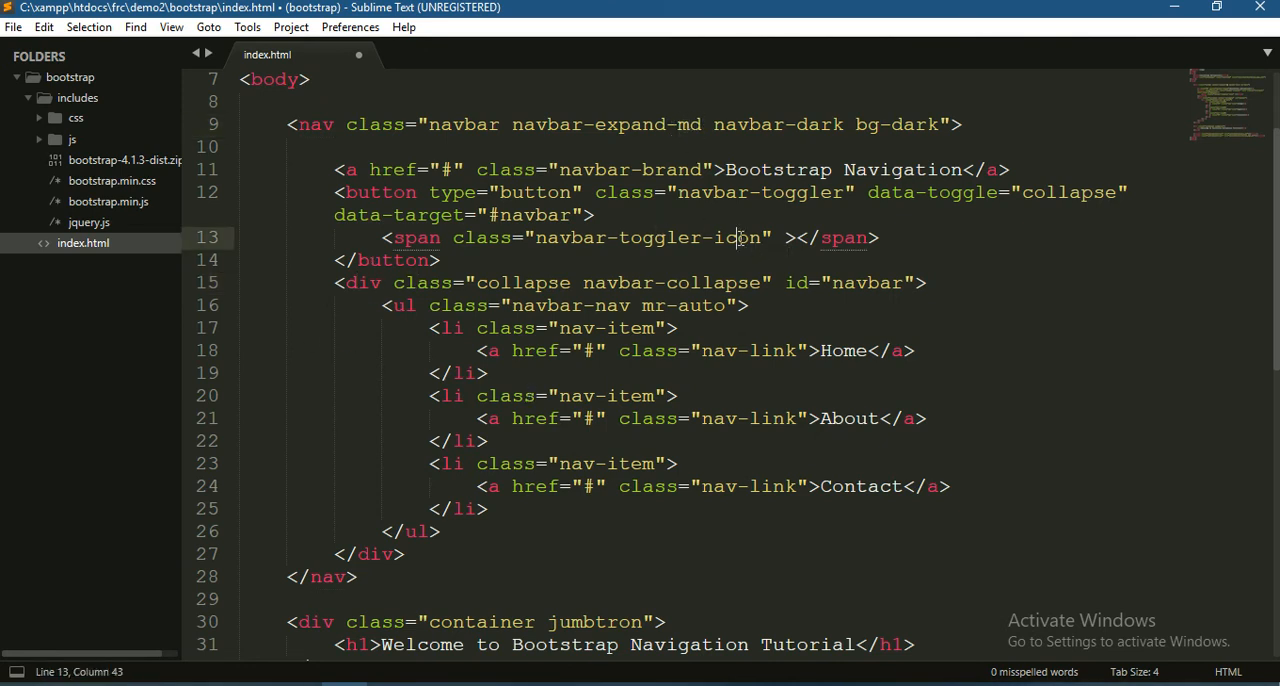
{"action": "left_click", "coordinate": [378, 192]}
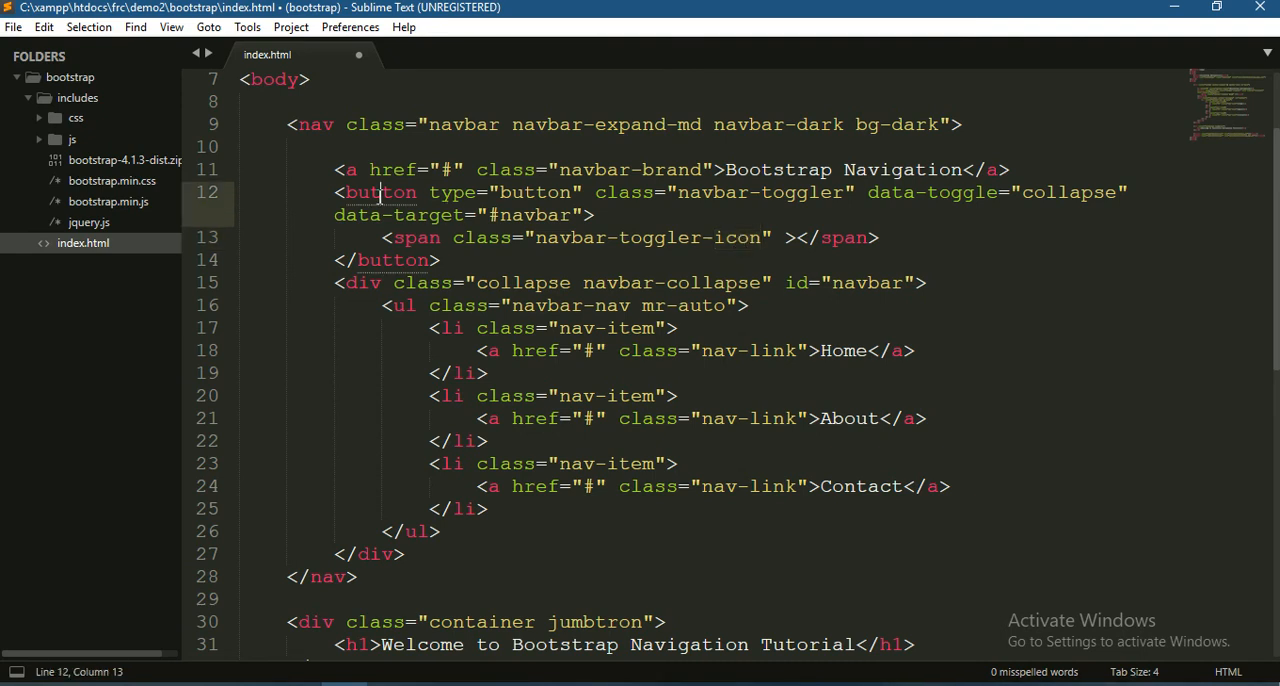
{"action": "left_click_drag", "start_coordinate": [346, 192], "coordinate": [440, 260]}
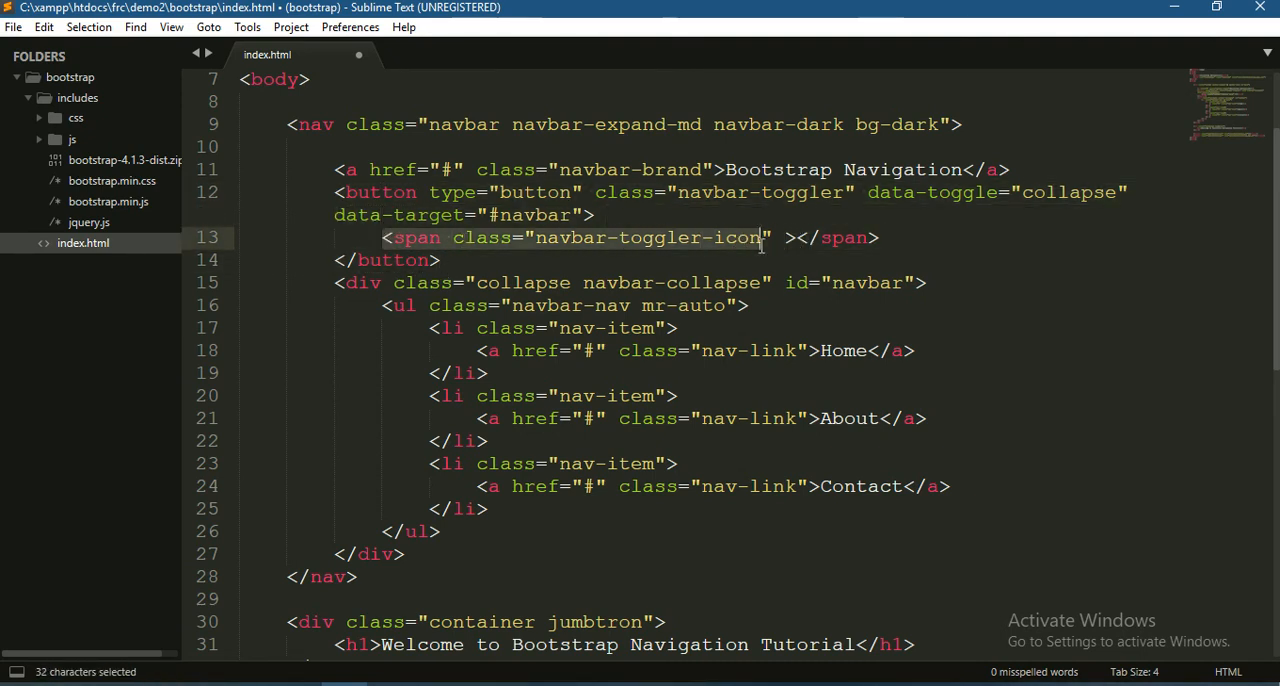
{"action": "left_click", "coordinate": [521, 237]}
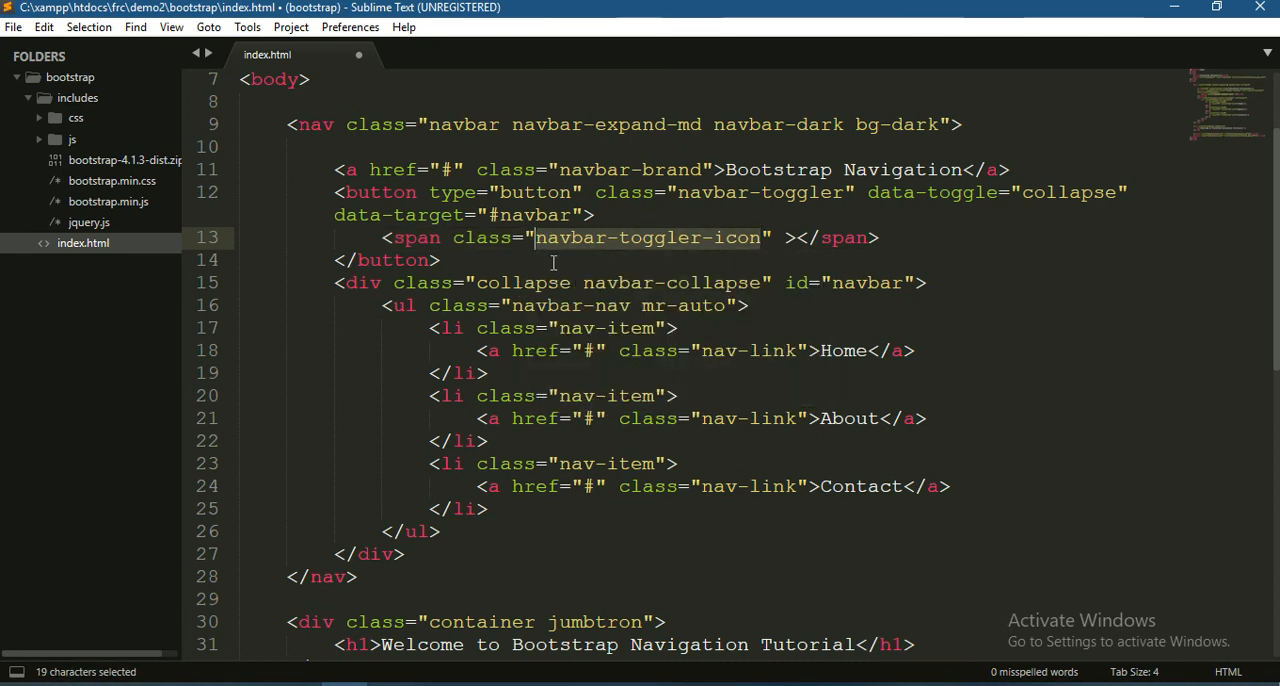
{"action": "left_click", "coordinate": [571, 192]}
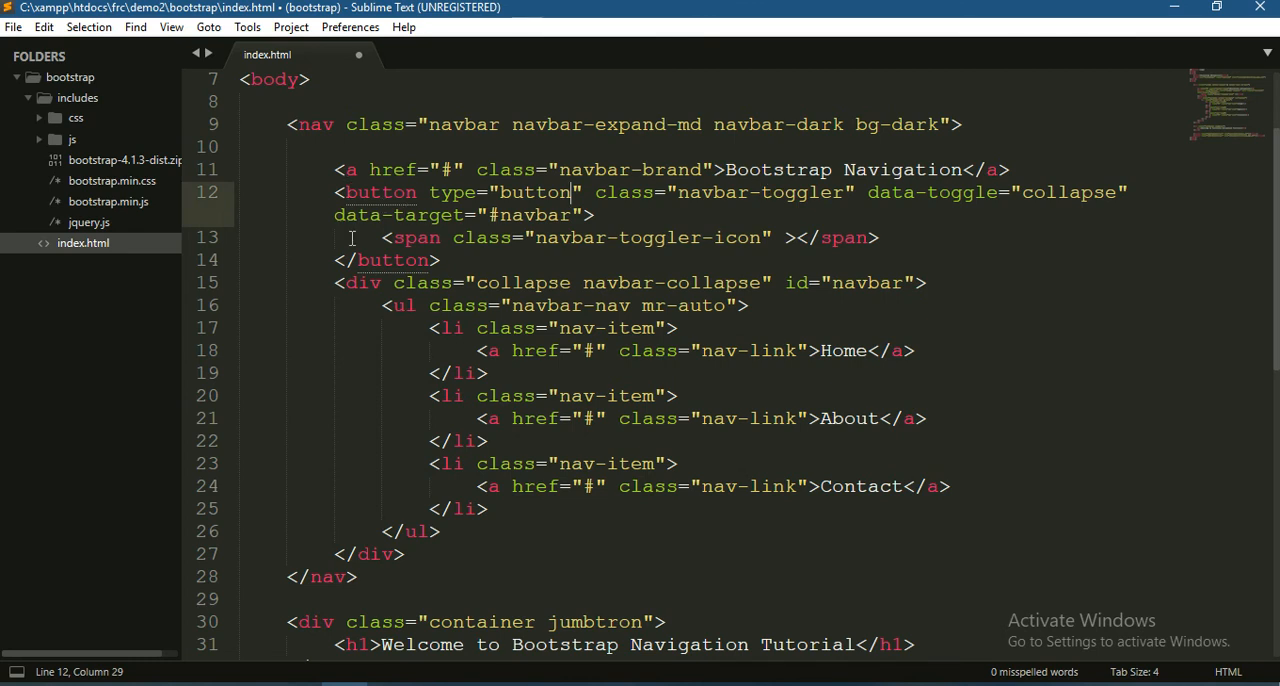
{"action": "double_click", "coordinate": [363, 282]}
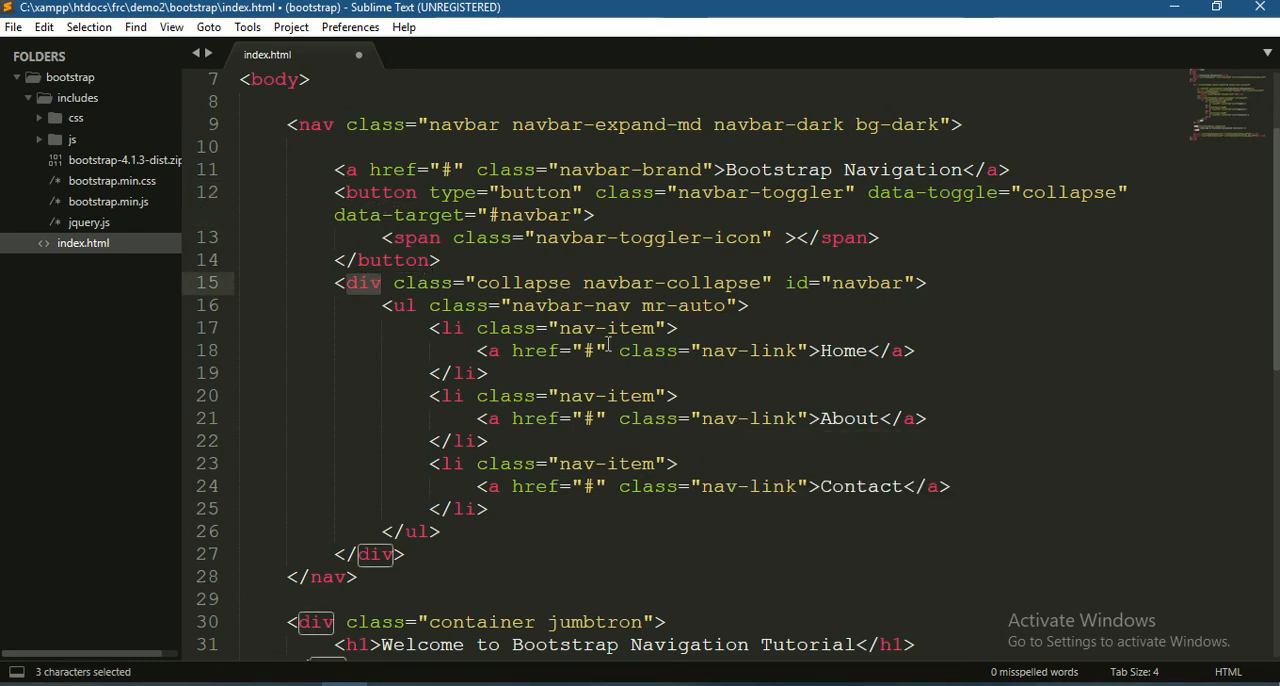
{"action": "mouse_move", "coordinate": [577, 379]}
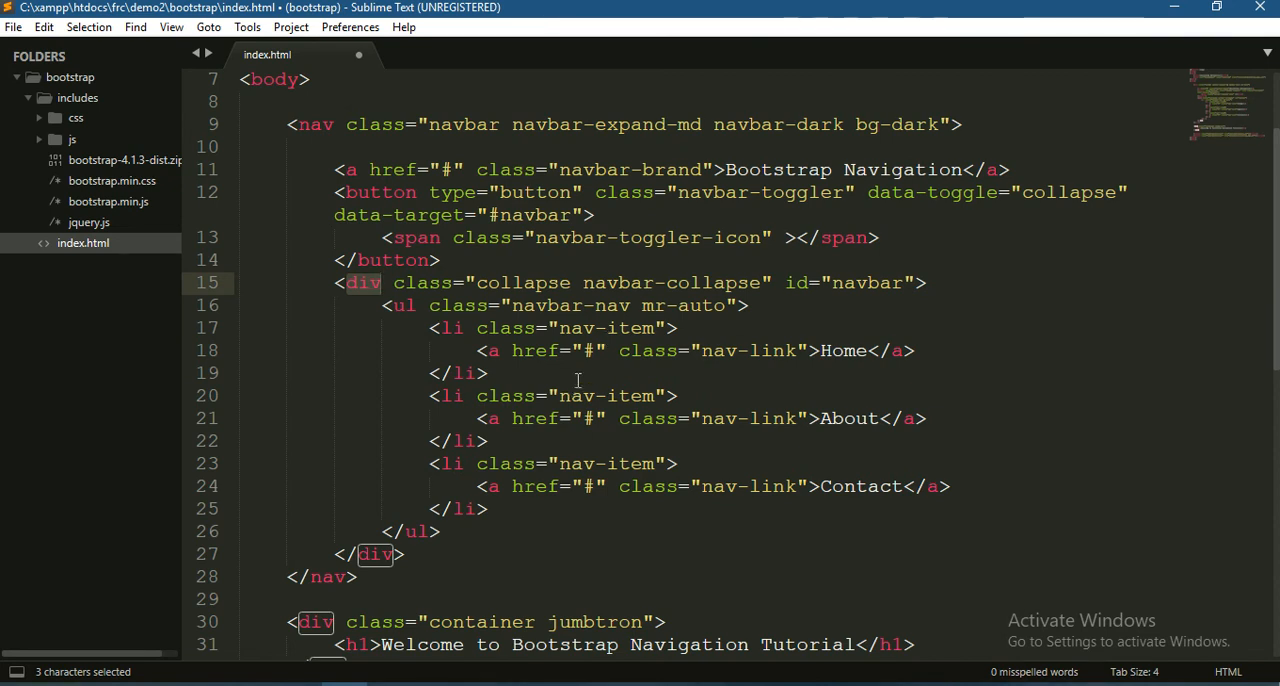
Step: Save the toggler changes to index.html
{"action": "key", "text": "ctrl+s"}
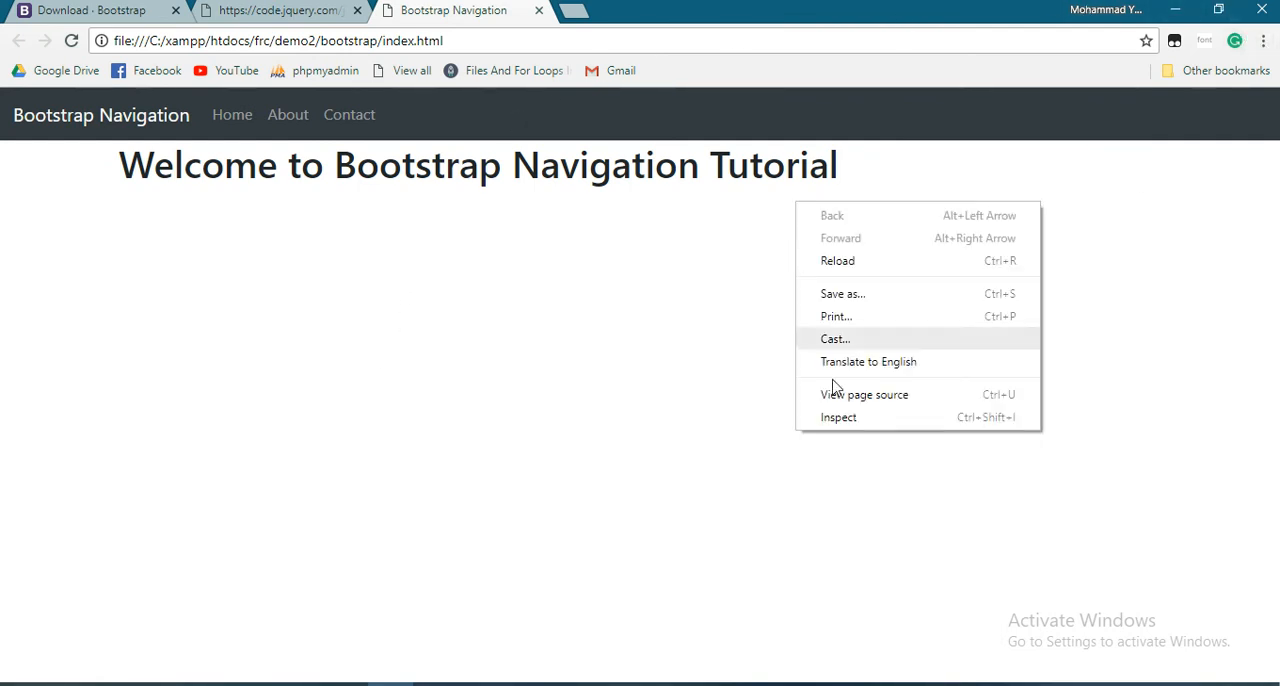
Step: Open developer tools and preview the page as a Nexus 6 phone
{"action": "left_click", "coordinate": [838, 417]}
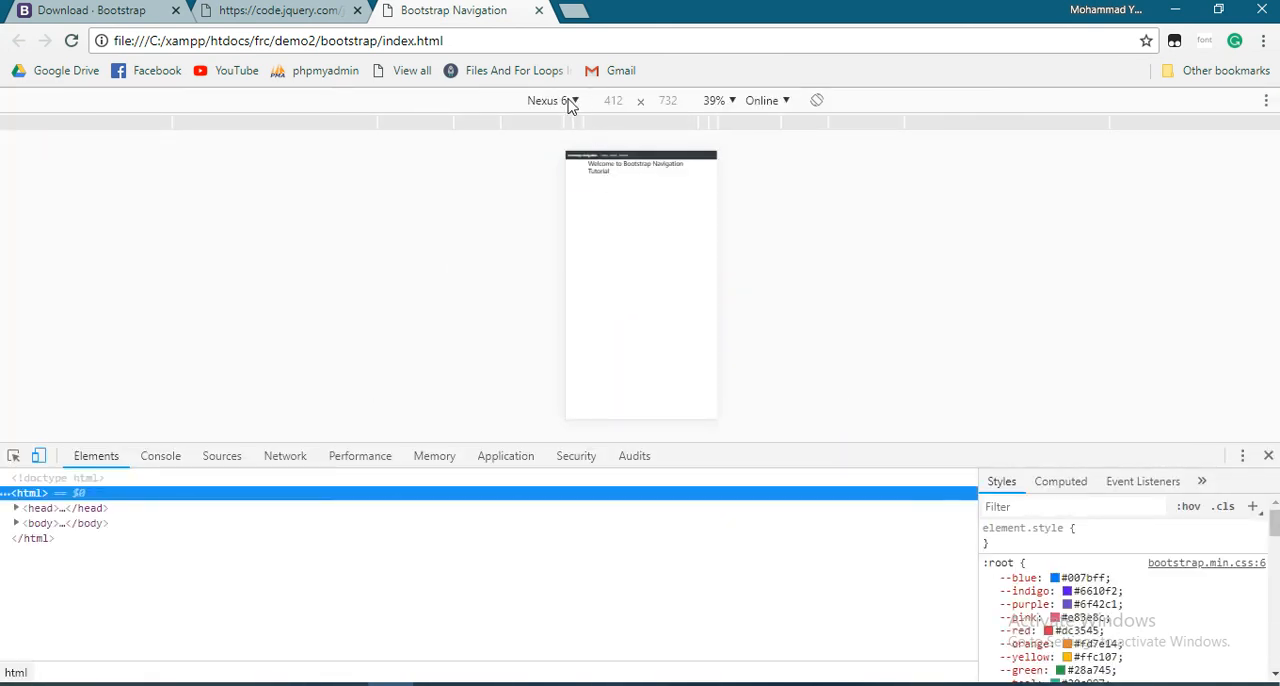
{"action": "left_click", "coordinate": [552, 100]}
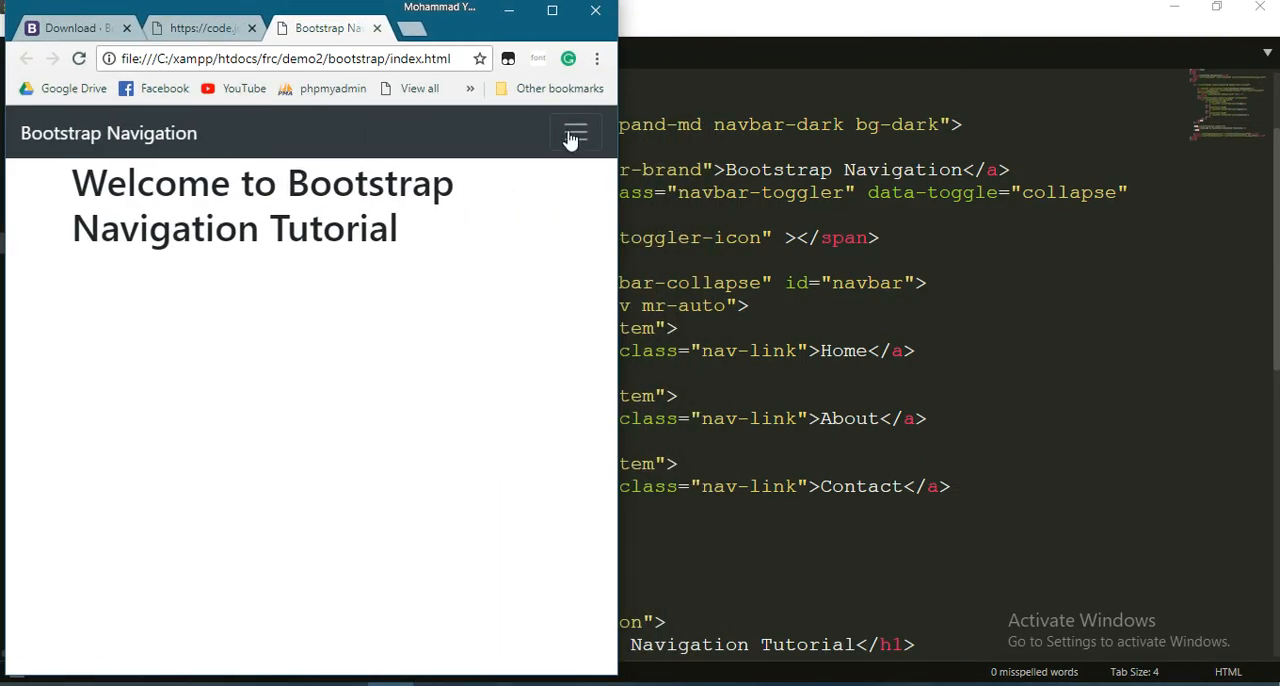
{"action": "mouse_move", "coordinate": [580, 155]}
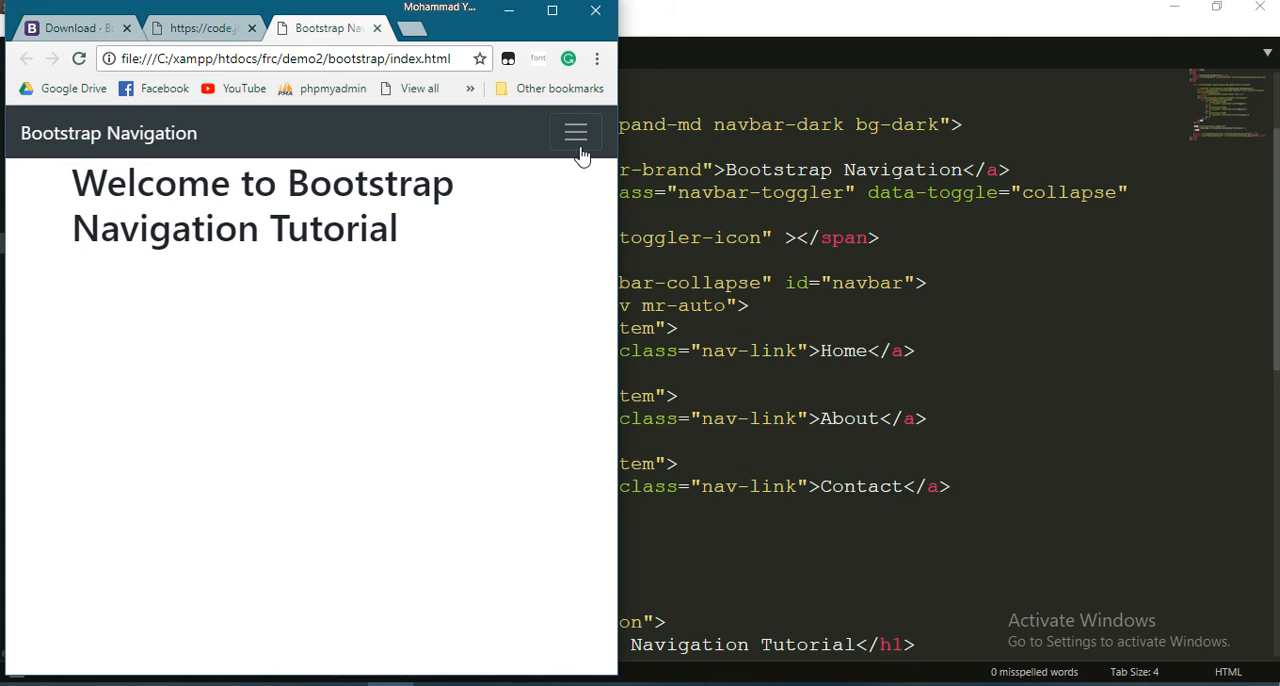
Step: Expand the collapsed menu, then widen and shrink the window to compare navbar layouts
{"action": "left_click", "coordinate": [575, 132]}
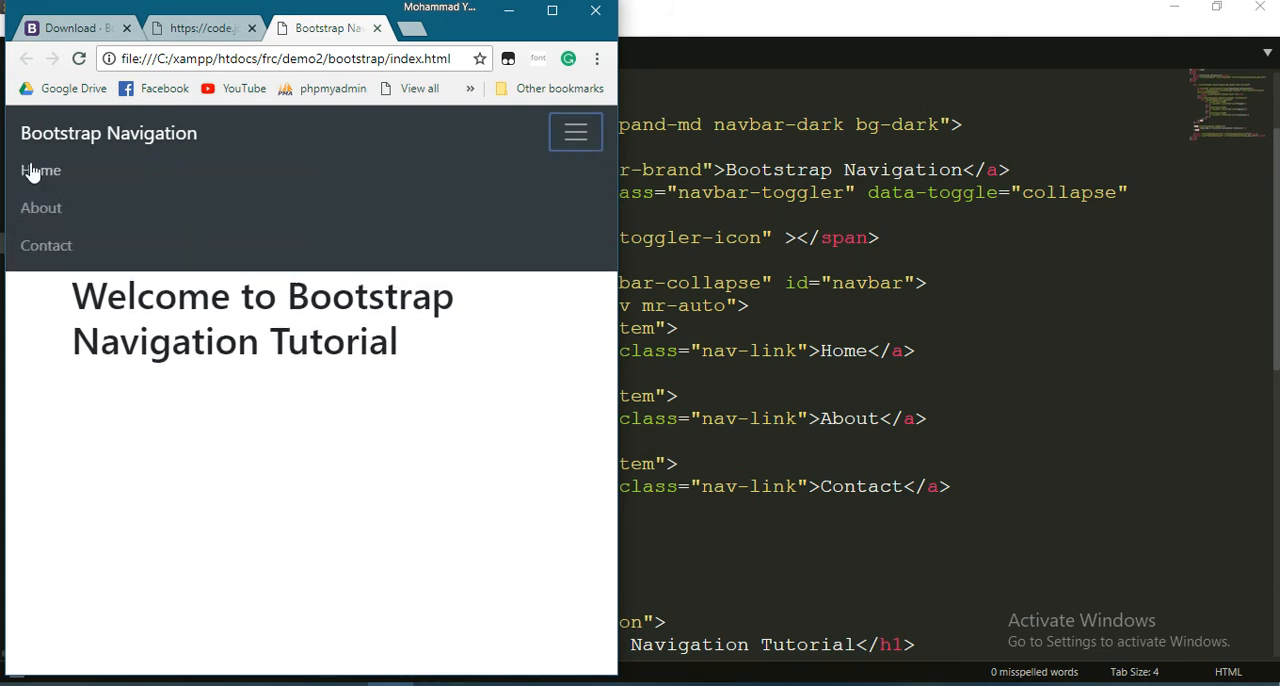
{"action": "mouse_move", "coordinate": [416, 181]}
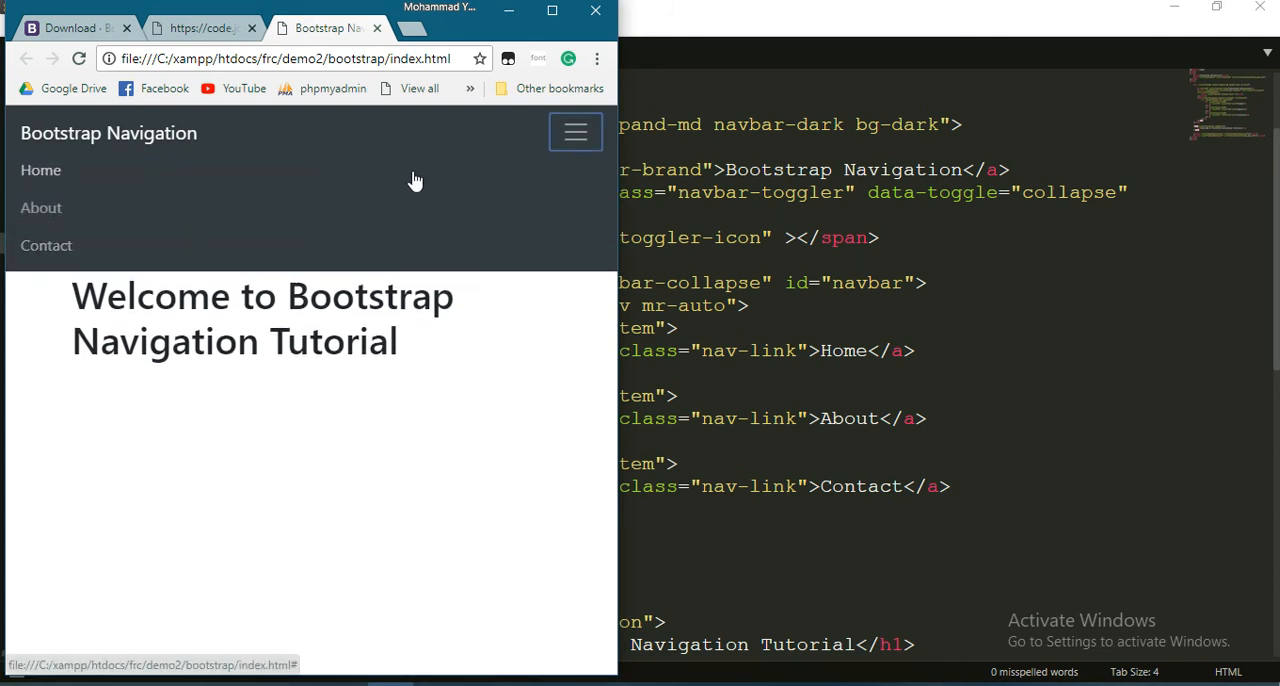
{"action": "mouse_move", "coordinate": [67, 186]}
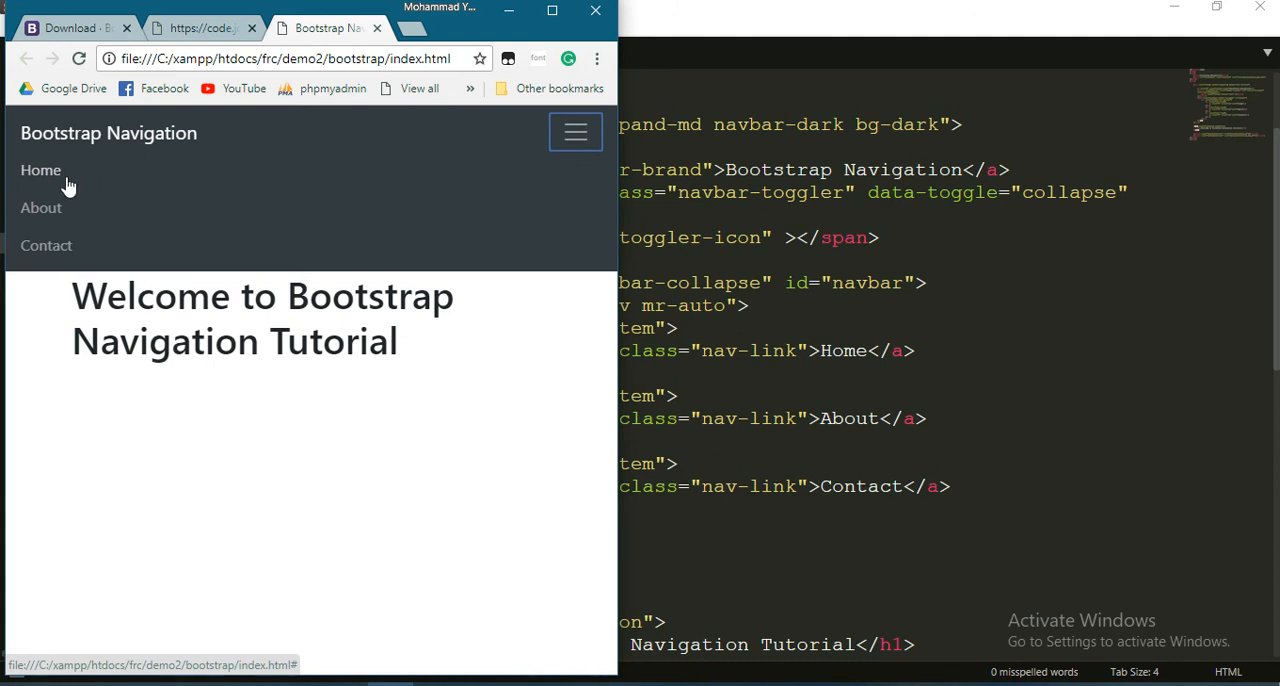
{"action": "mouse_move", "coordinate": [50, 180]}
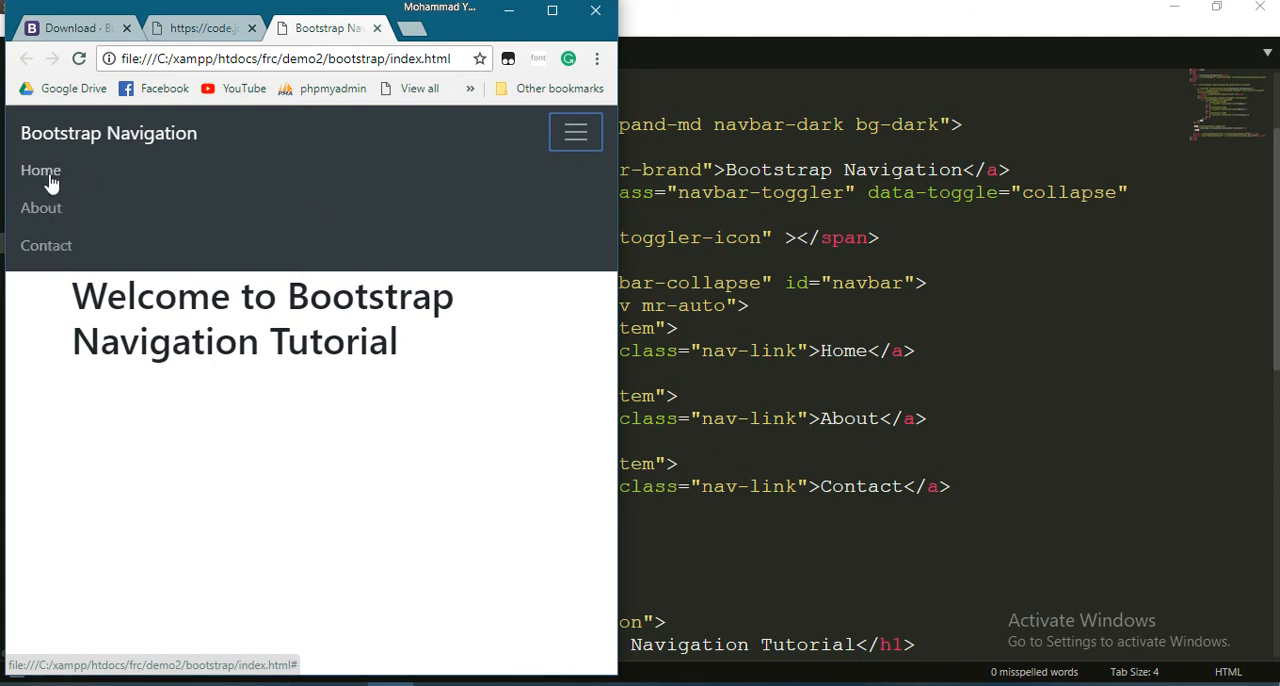
{"action": "mouse_move", "coordinate": [48, 240]}
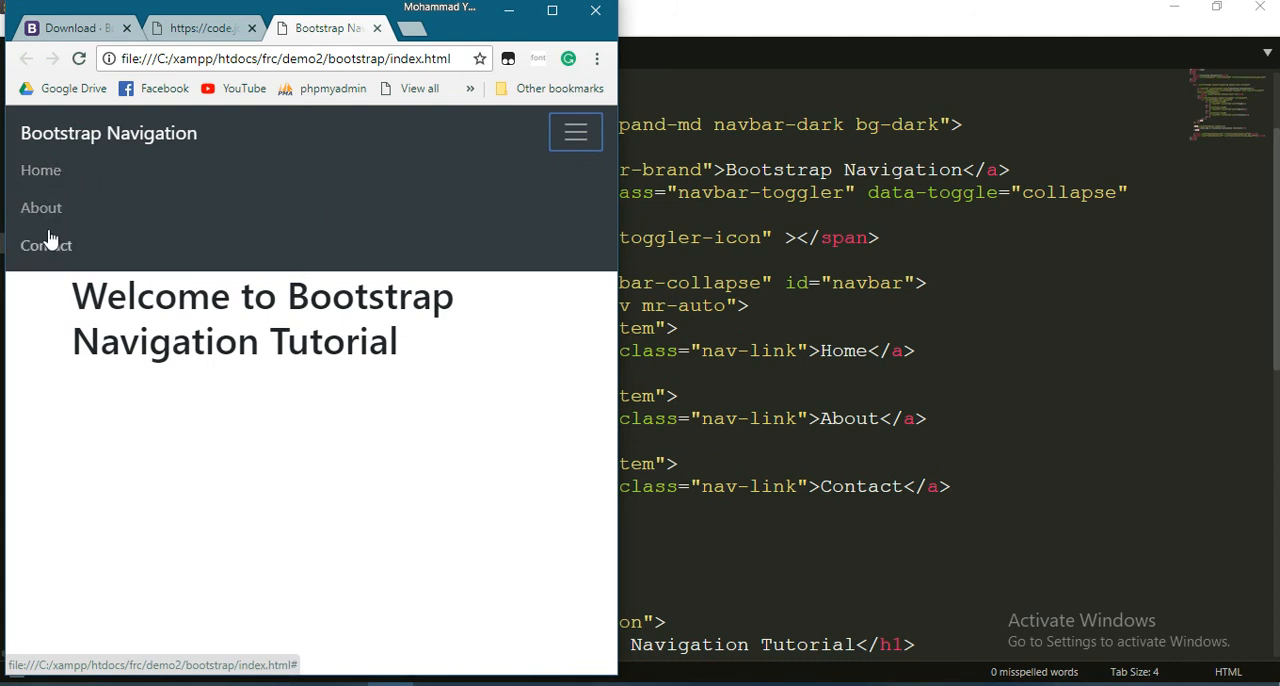
{"action": "left_click", "coordinate": [575, 131]}
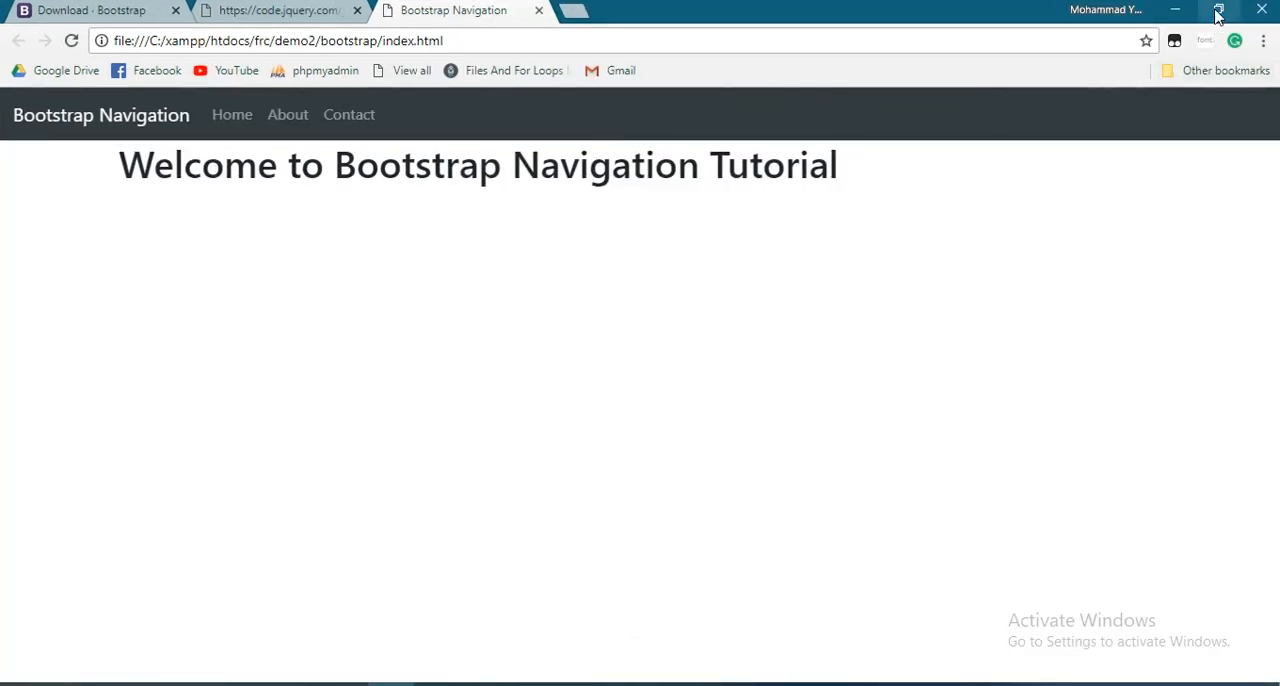
{"action": "left_click", "coordinate": [1218, 10]}
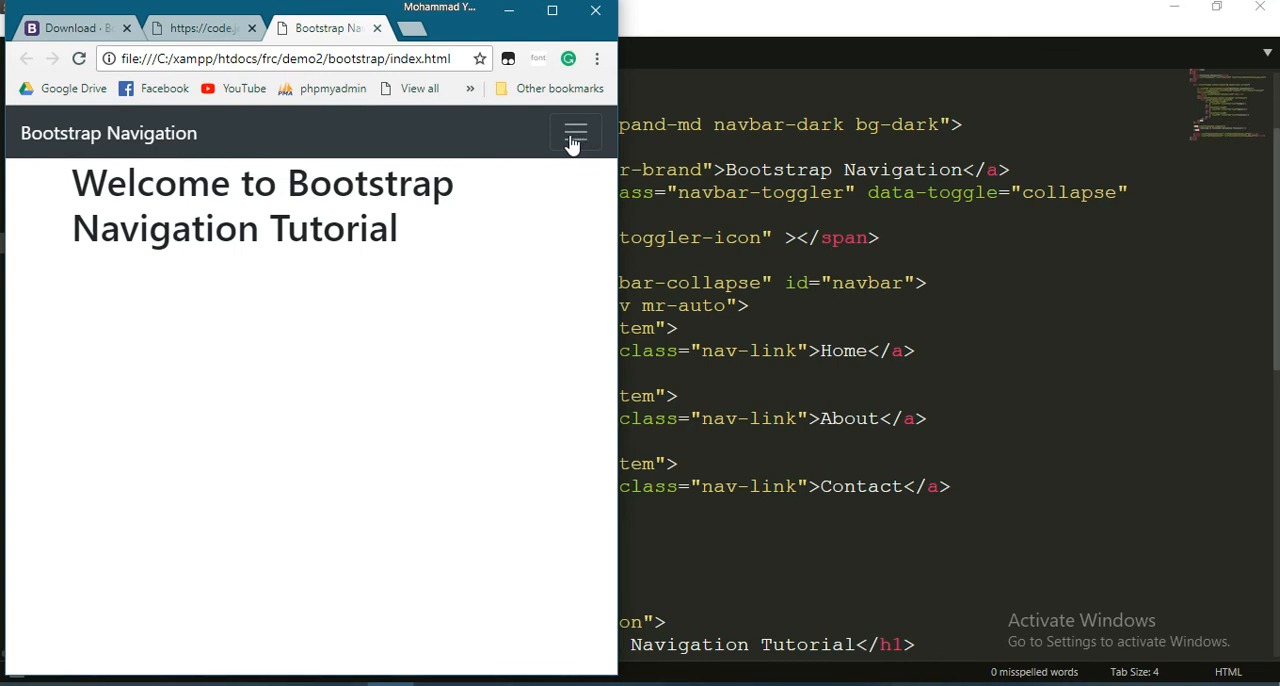
Step: Select 'Bootstrap' and 'Tutorial' in the heading, then try the navbar's Home link
{"action": "double_click", "coordinate": [370, 183]}
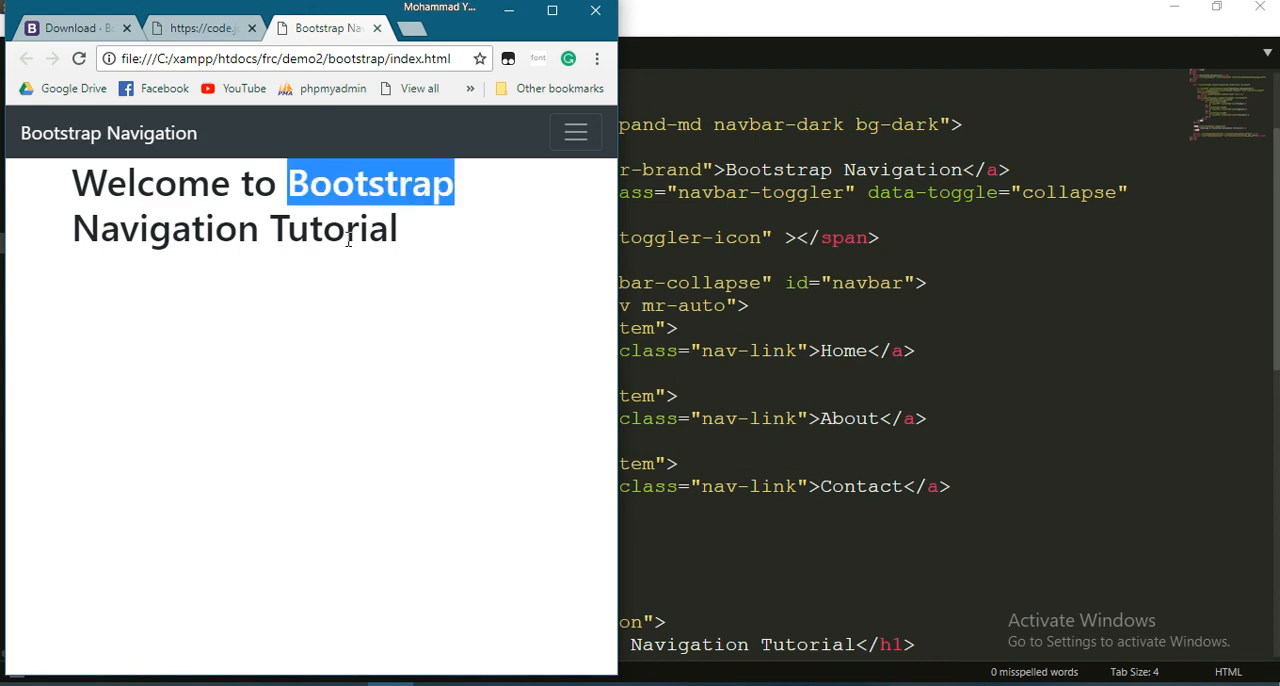
{"action": "double_click", "coordinate": [333, 228]}
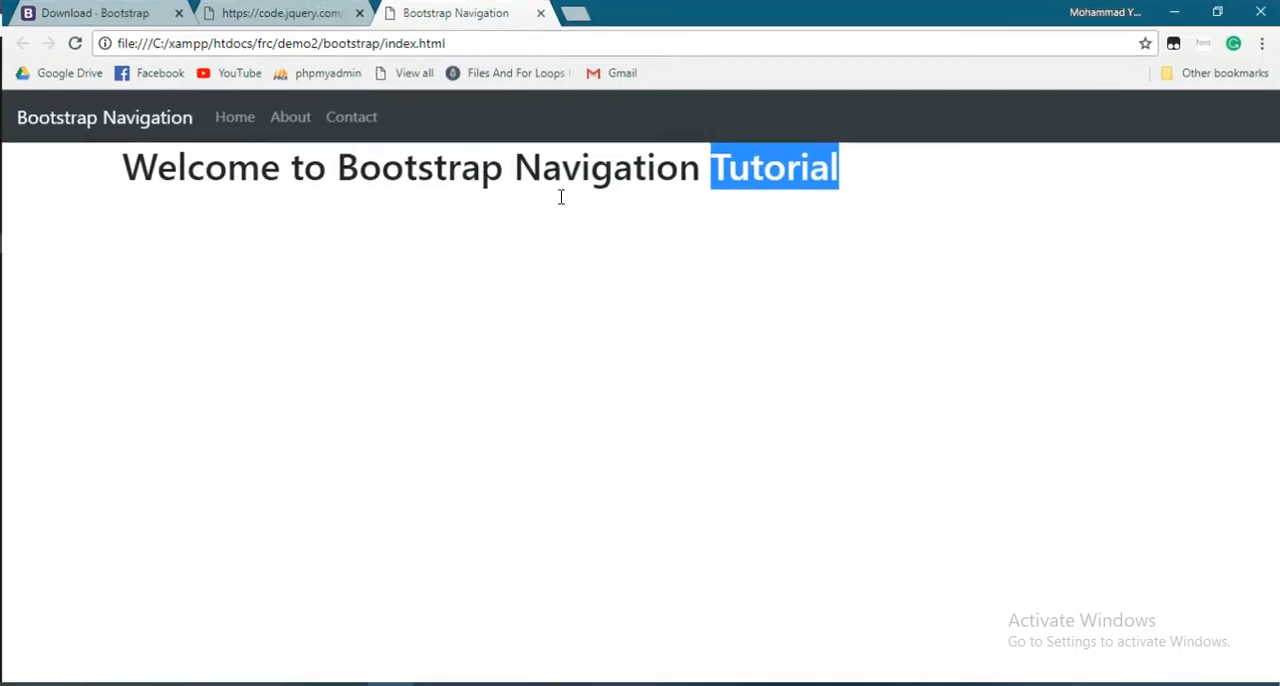
{"action": "left_click", "coordinate": [113, 170]}
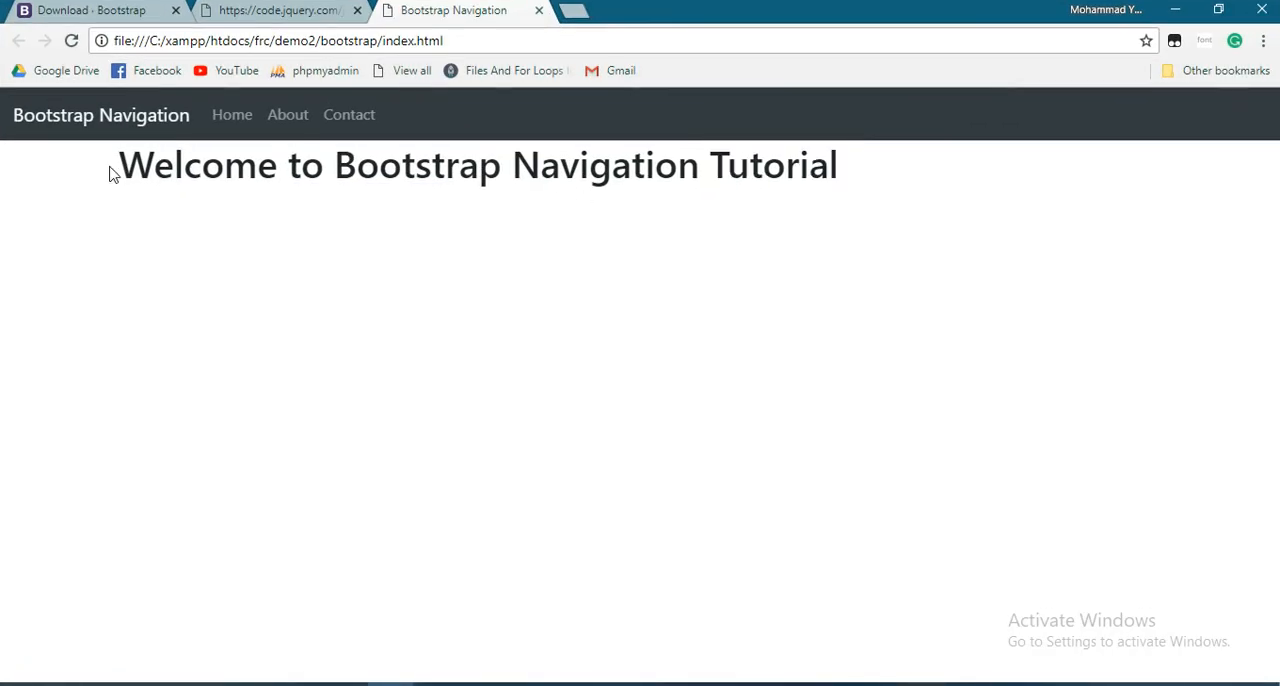
{"action": "mouse_move", "coordinate": [406, 449]}
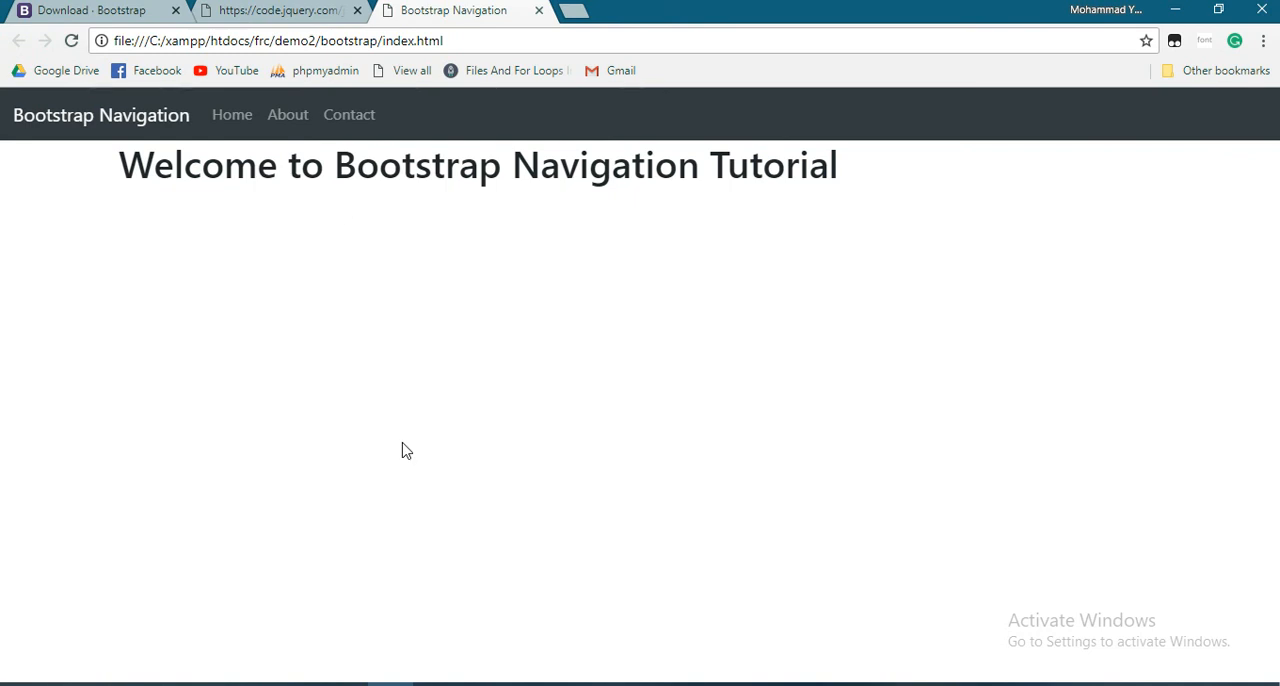
{"action": "mouse_move", "coordinate": [445, 304]}
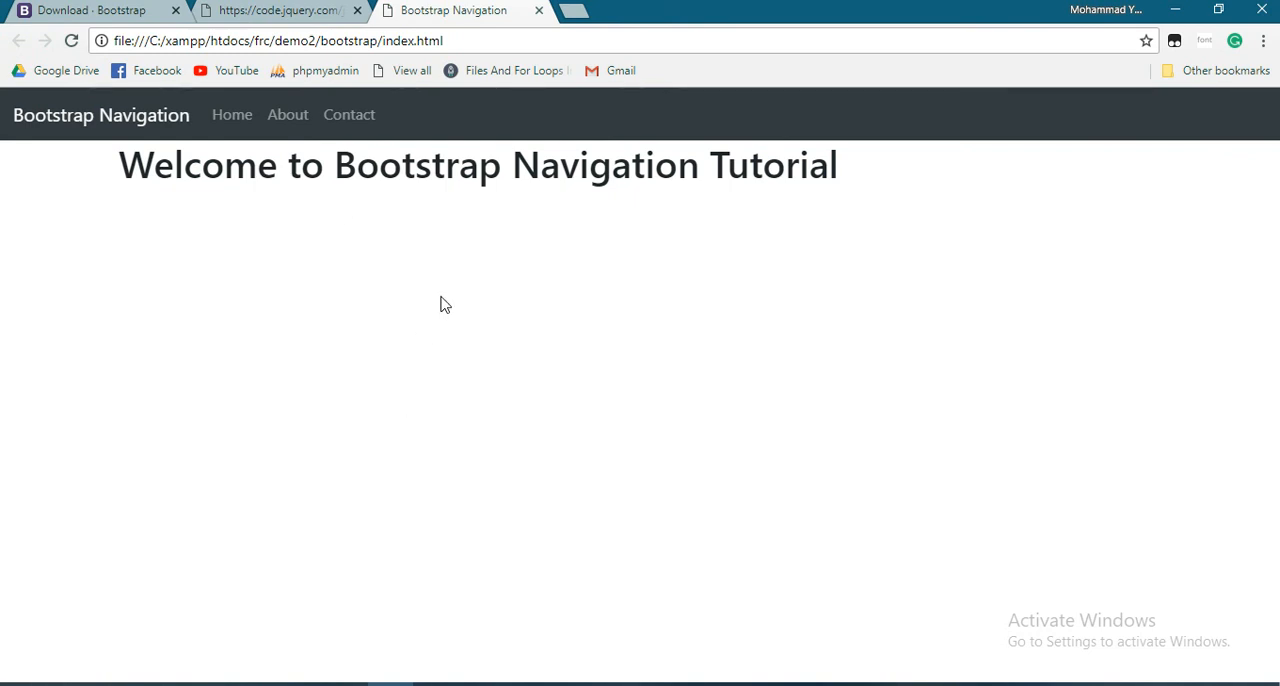
{"action": "mouse_move", "coordinate": [387, 279]}
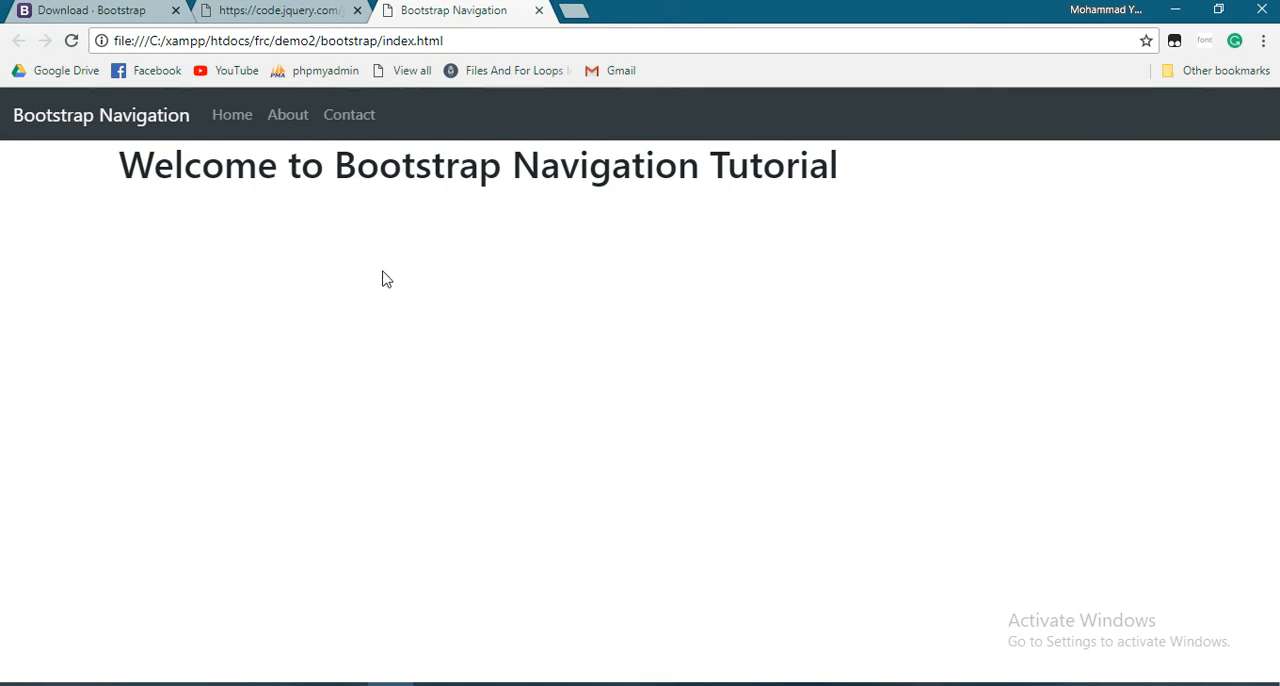
{"action": "mouse_move", "coordinate": [232, 114]}
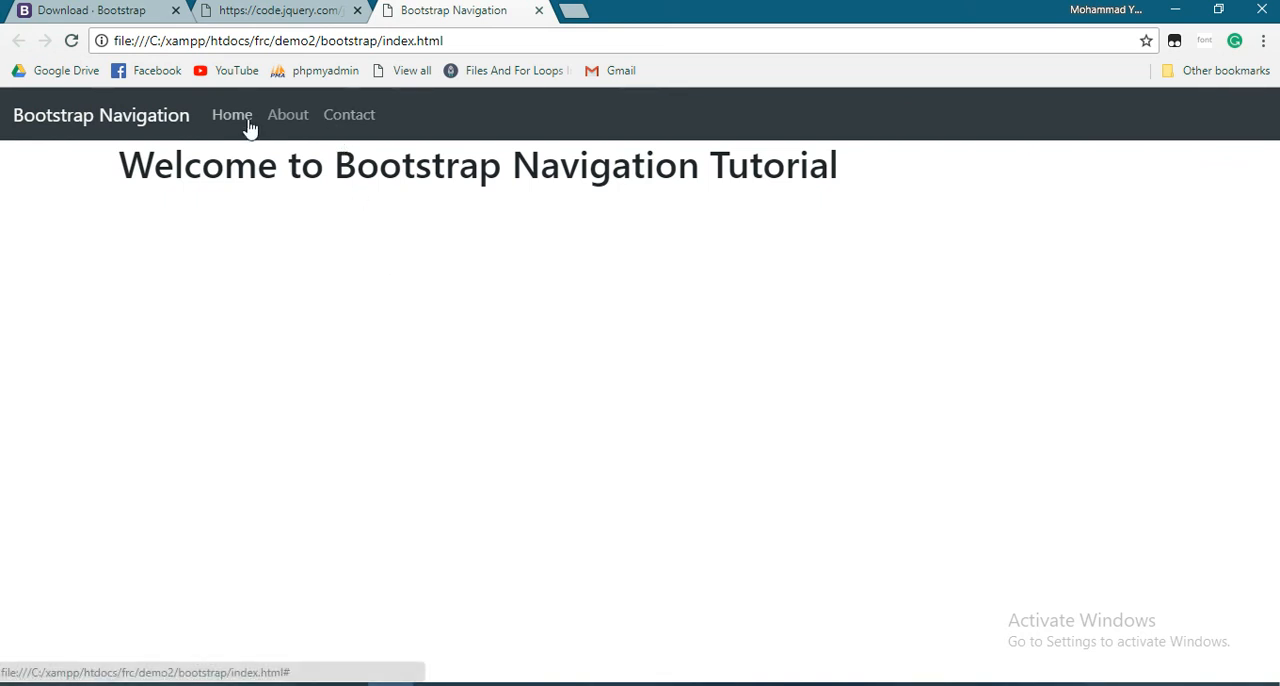
{"action": "left_click", "coordinate": [90, 10]}
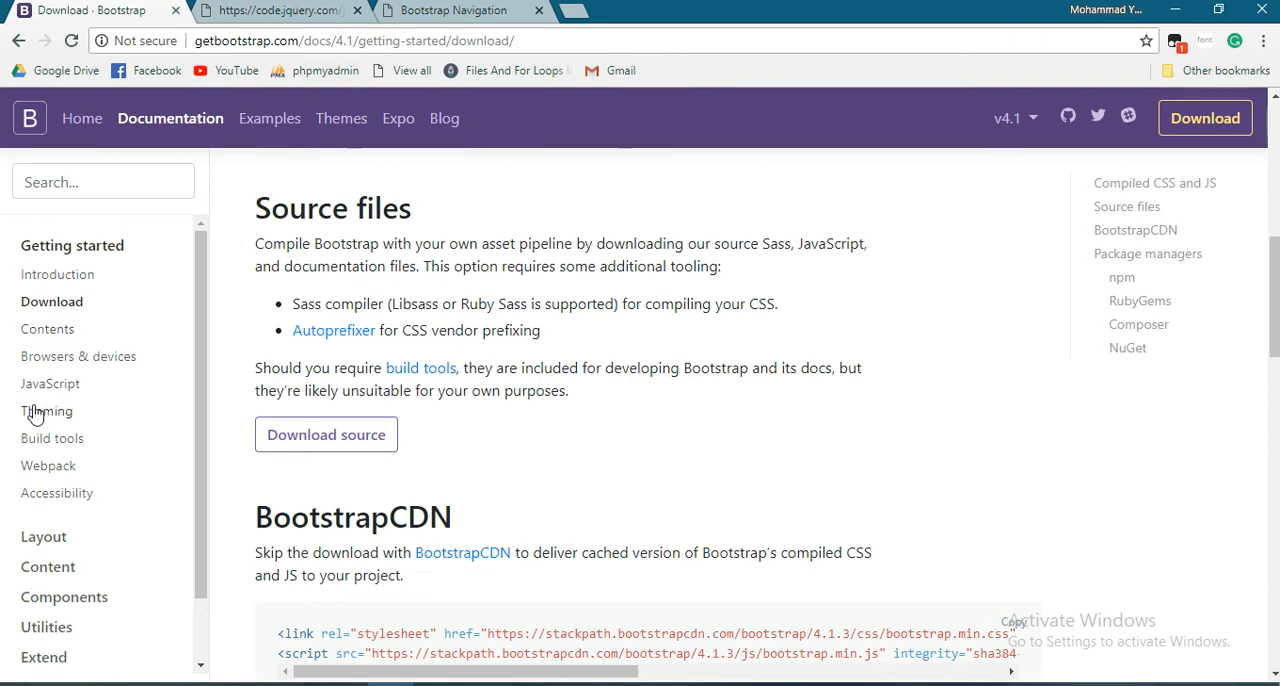
{"action": "mouse_move", "coordinate": [50, 383]}
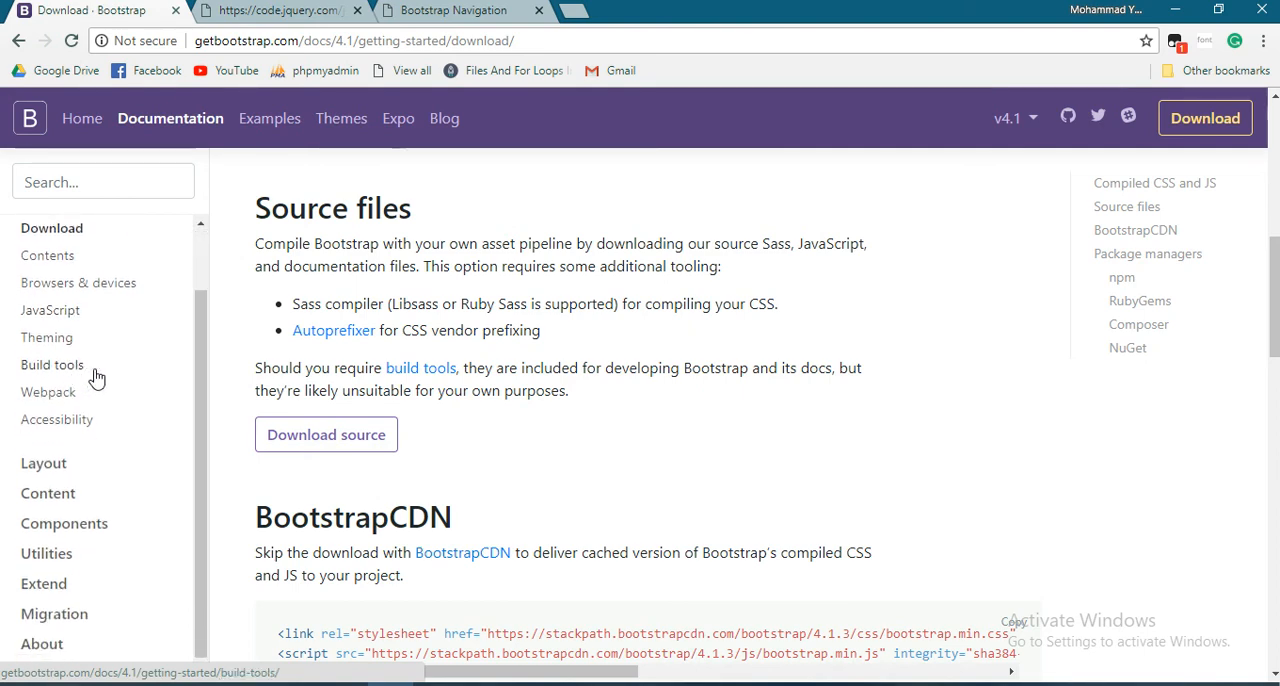
Step: Scroll down the Bootstrap documentation sidebar toward Components > Alerts
{"action": "scroll", "scroll_direction": "down", "scroll_amount": 3}
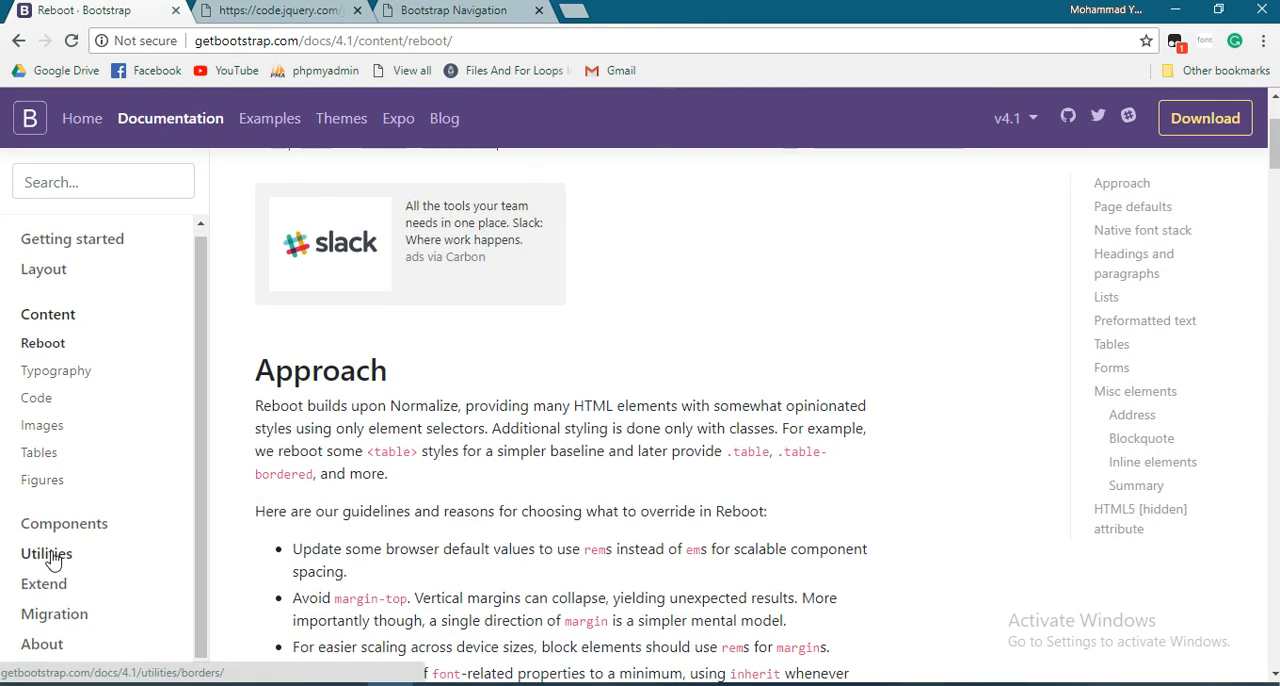
{"action": "scroll", "scroll_direction": "down", "scroll_amount": 3}
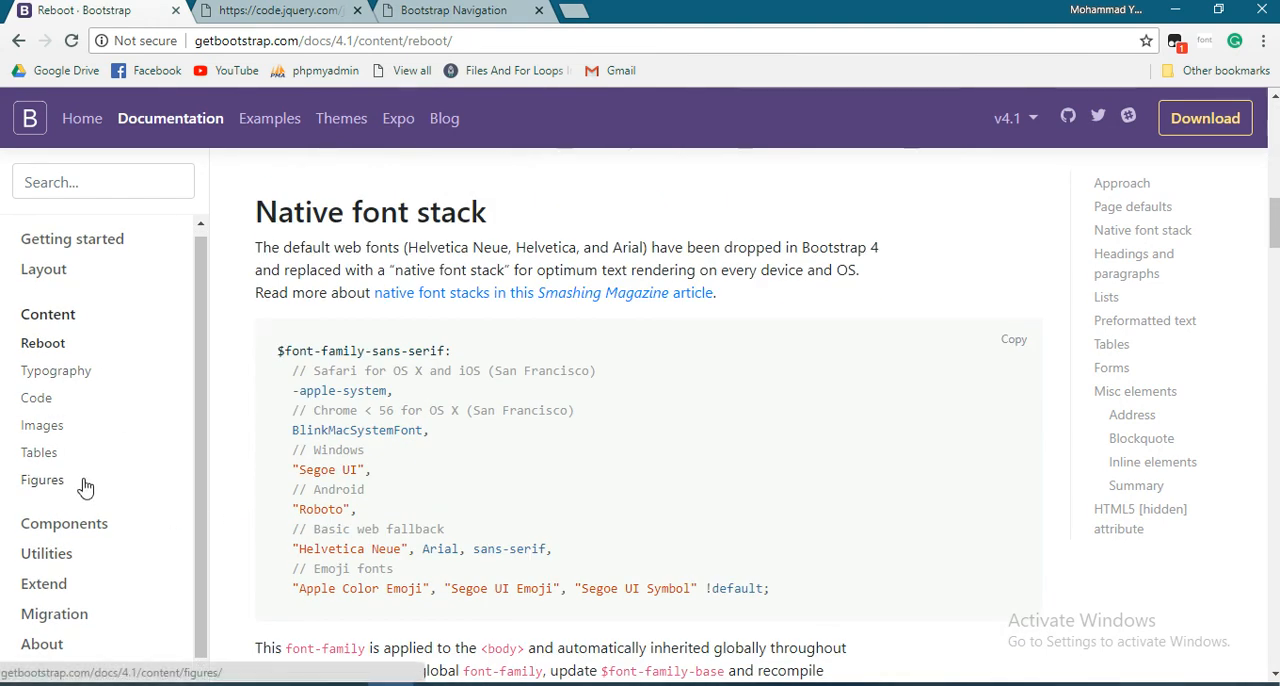
{"action": "scroll", "scroll_direction": "down", "scroll_amount": 3}
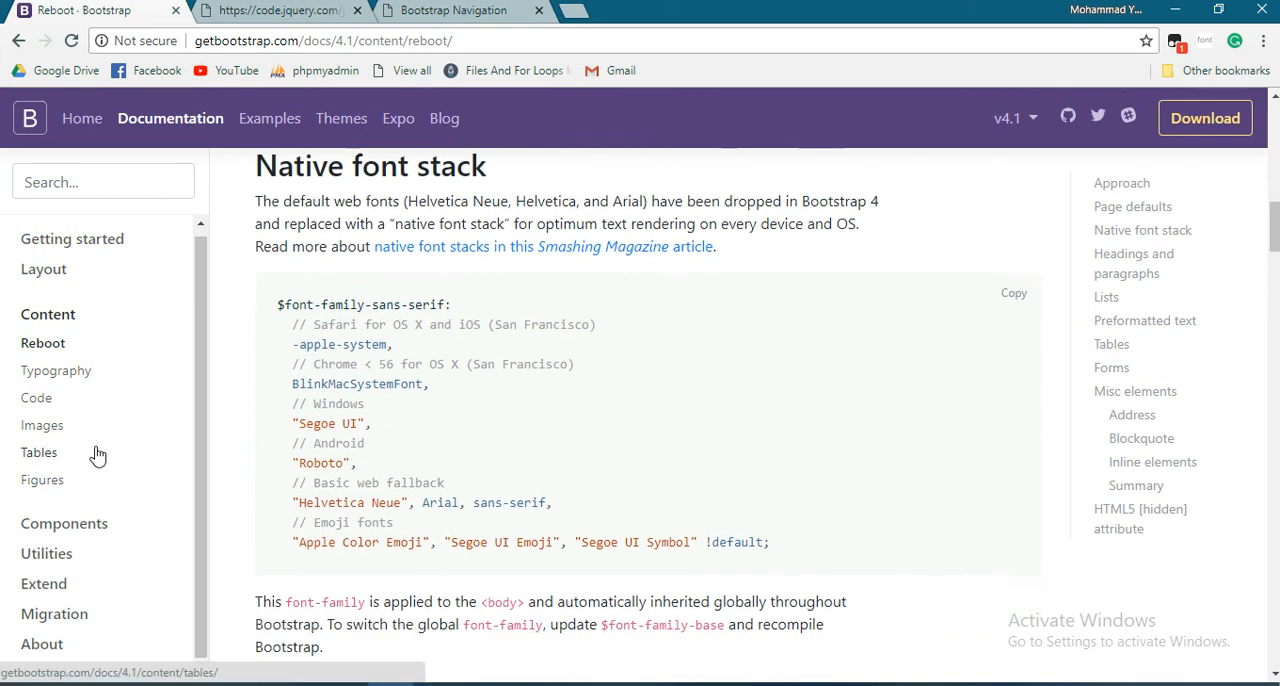
{"action": "scroll", "scroll_direction": "down", "scroll_amount": 3}
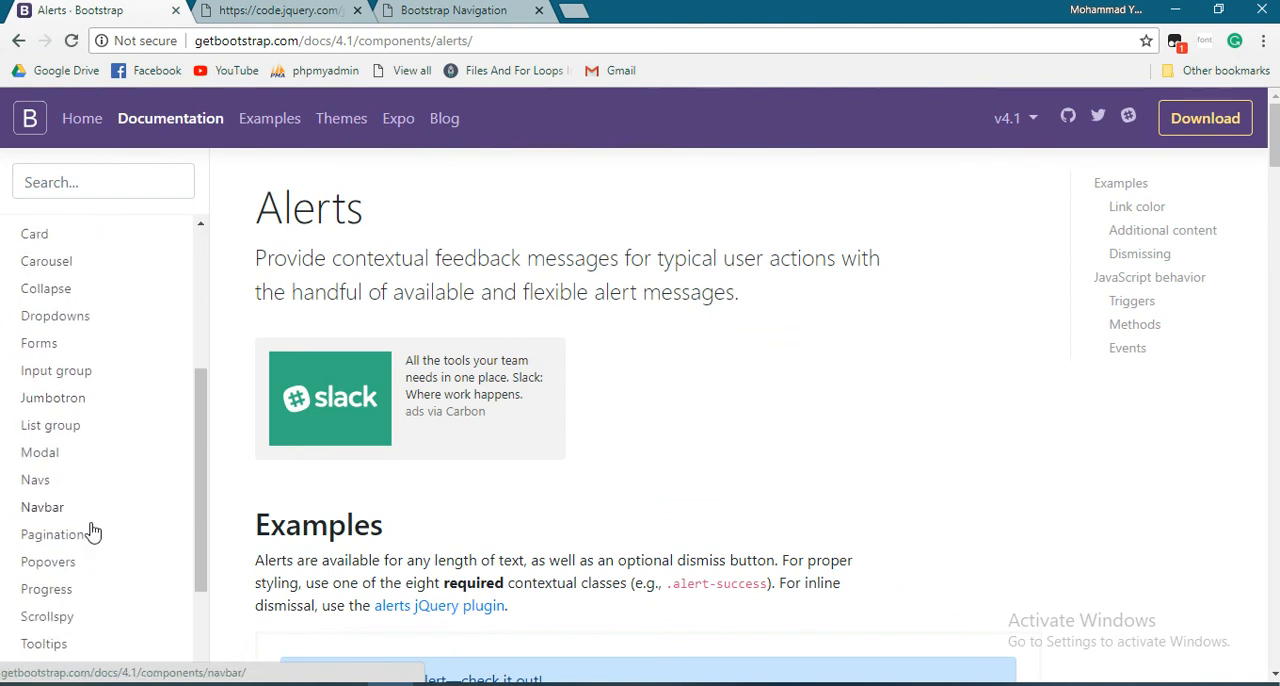
{"action": "mouse_move", "coordinate": [37, 480]}
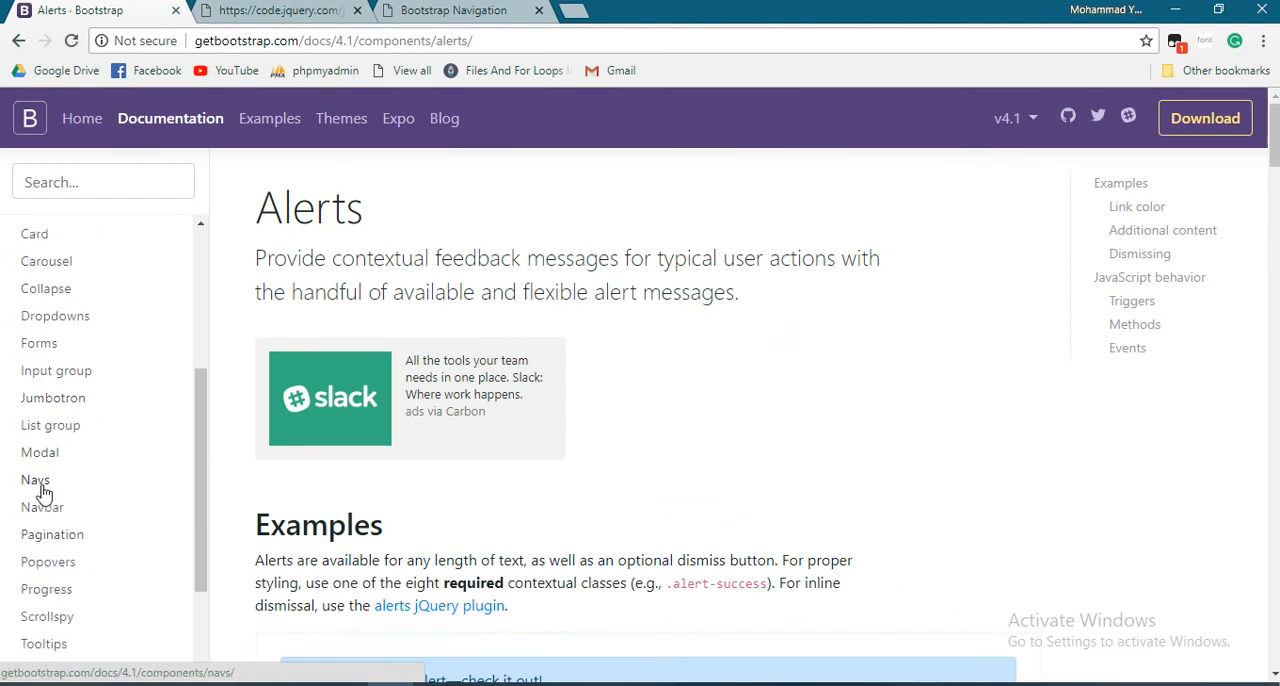
{"action": "mouse_move", "coordinate": [42, 507]}
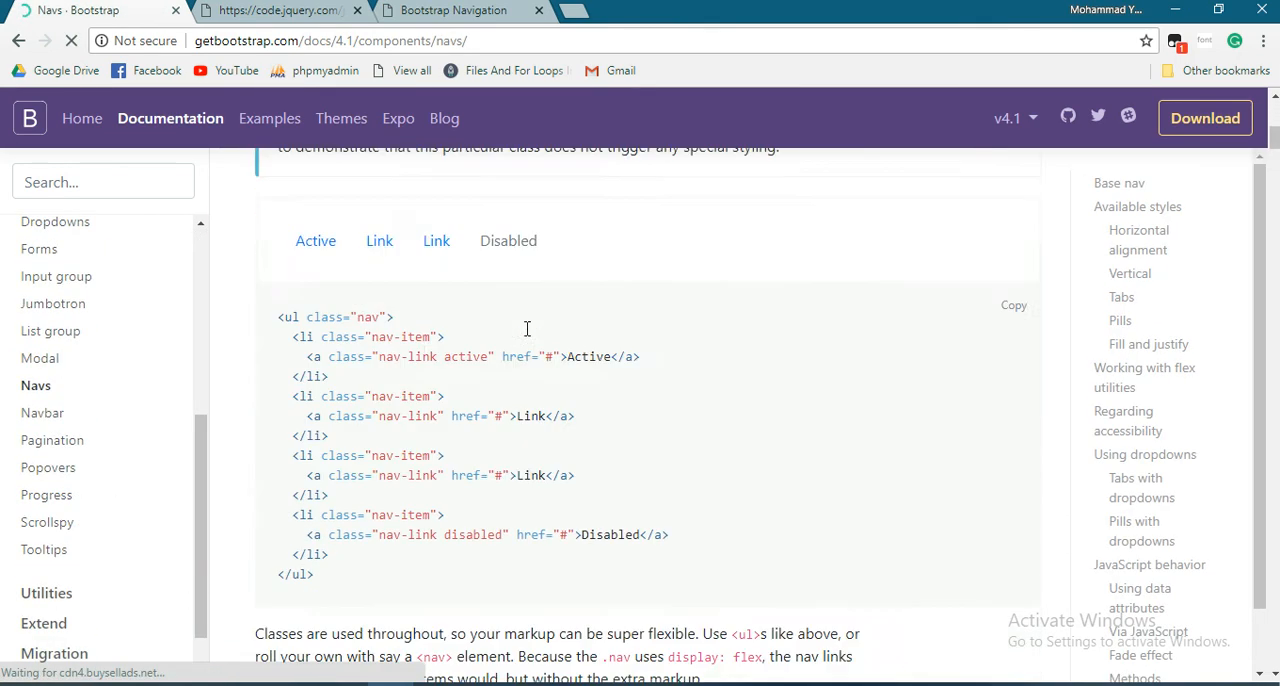
Step: Read the Navs tabs, pills, fill and flex examples, then return to the Bootstrap Navigation page
{"action": "scroll", "scroll_direction": "down", "scroll_amount": 3}
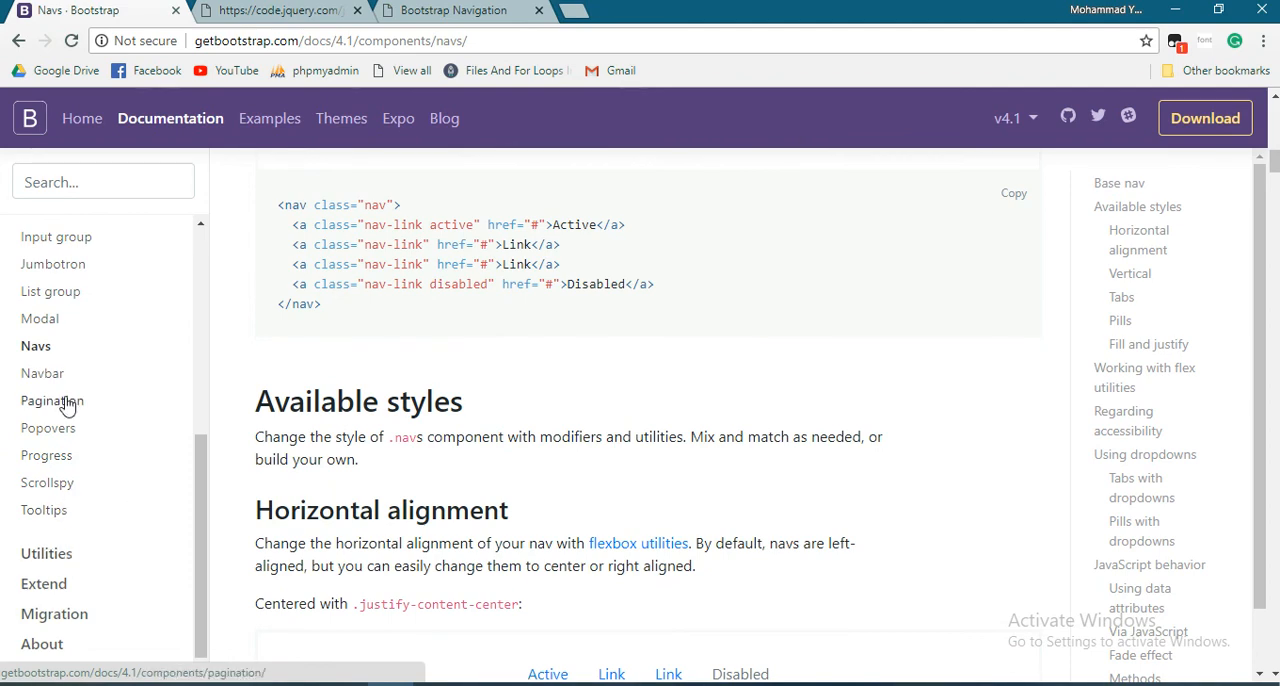
{"action": "scroll", "scroll_direction": "down", "scroll_amount": 3}
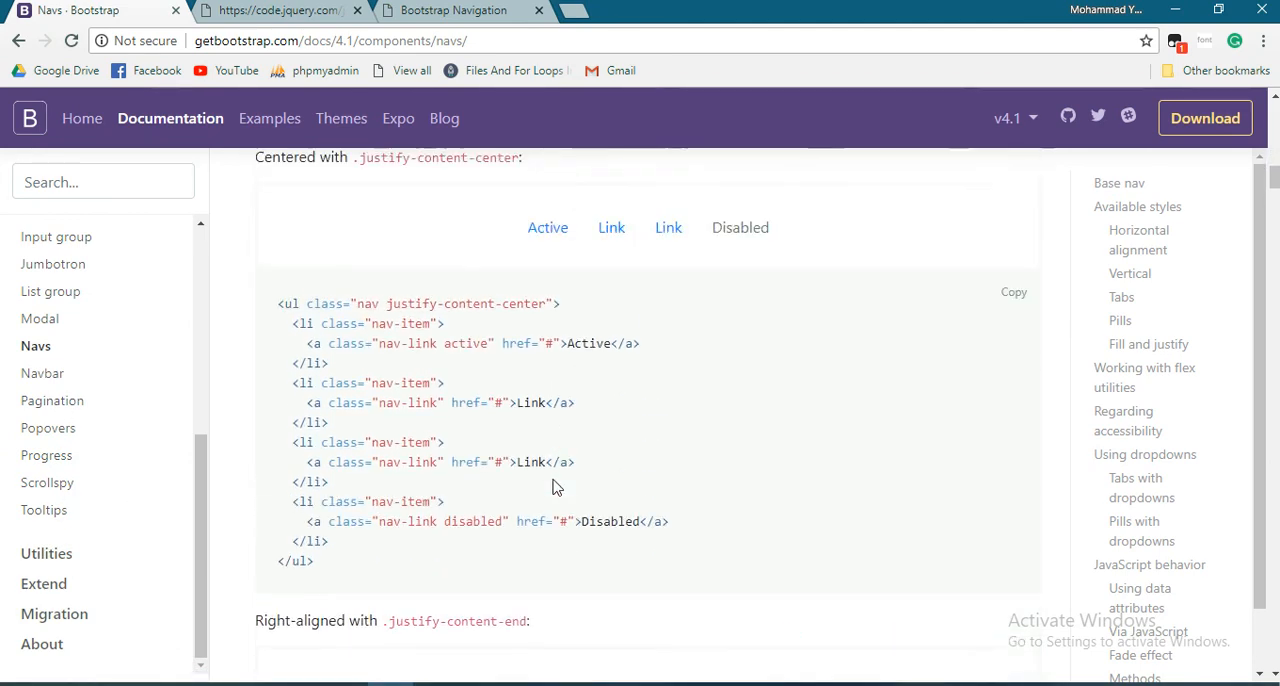
{"action": "scroll", "scroll_direction": "down", "scroll_amount": 3}
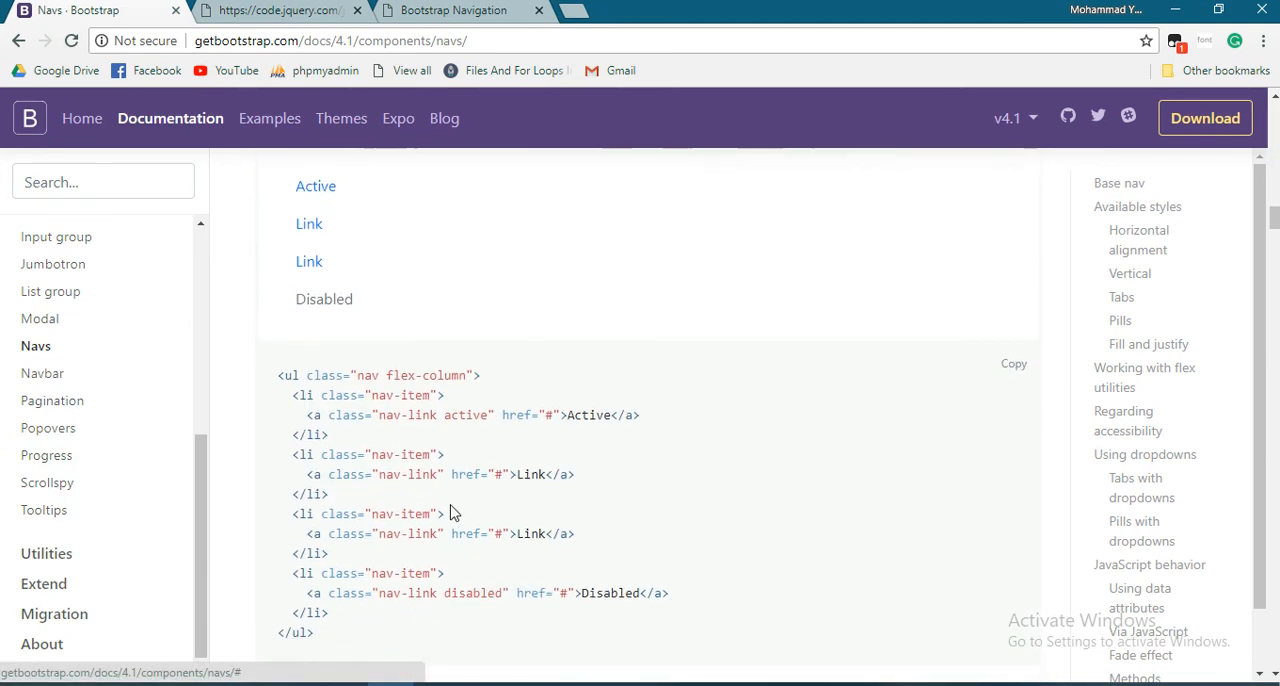
{"action": "scroll", "scroll_direction": "up", "scroll_amount": 3}
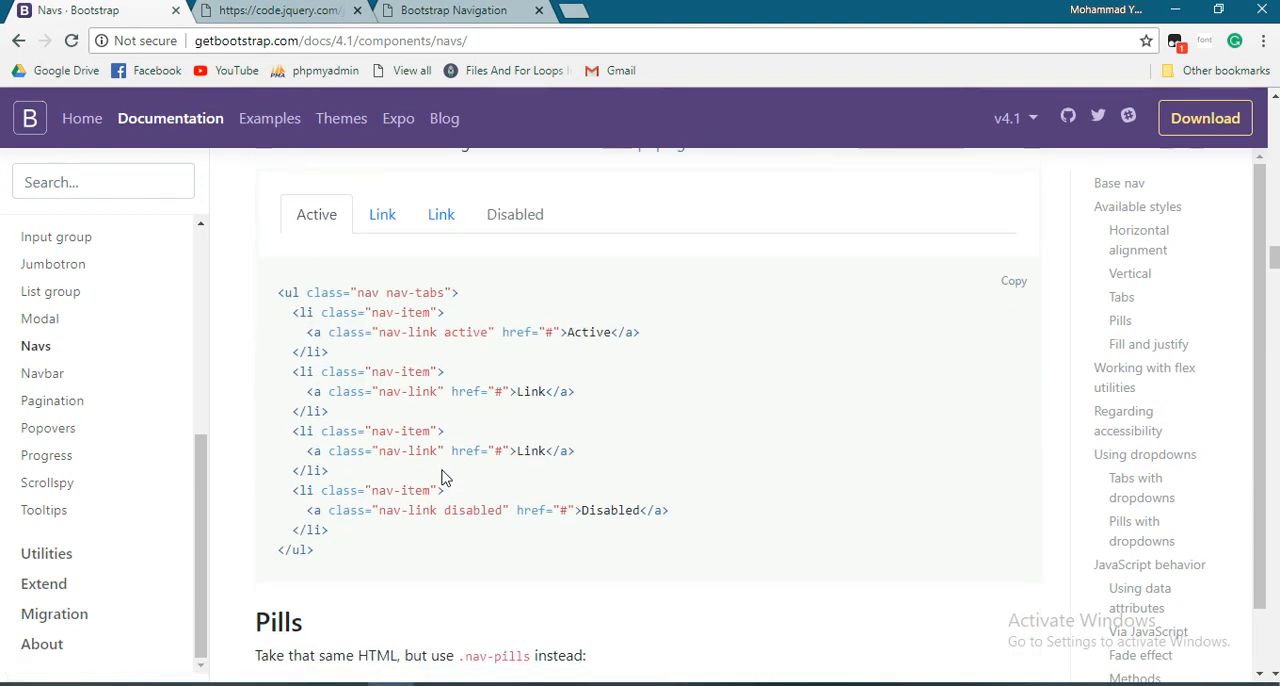
{"action": "mouse_move", "coordinate": [382, 214]}
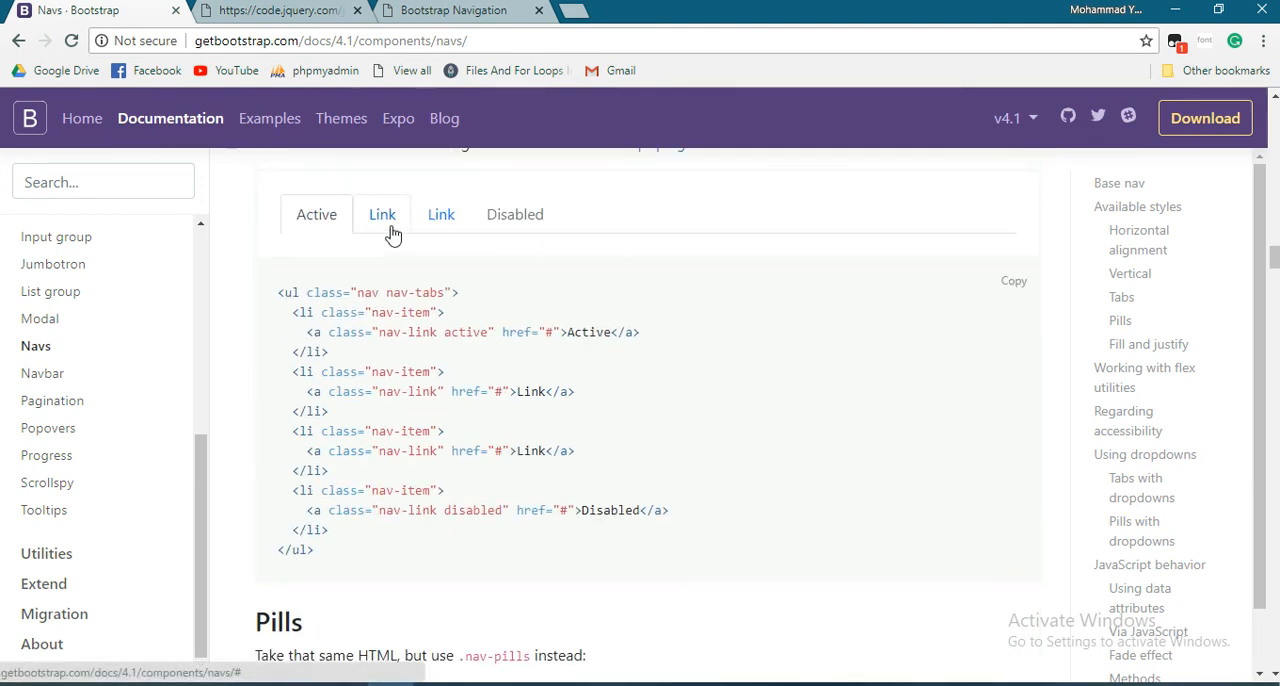
{"action": "scroll", "scroll_direction": "down", "scroll_amount": 3}
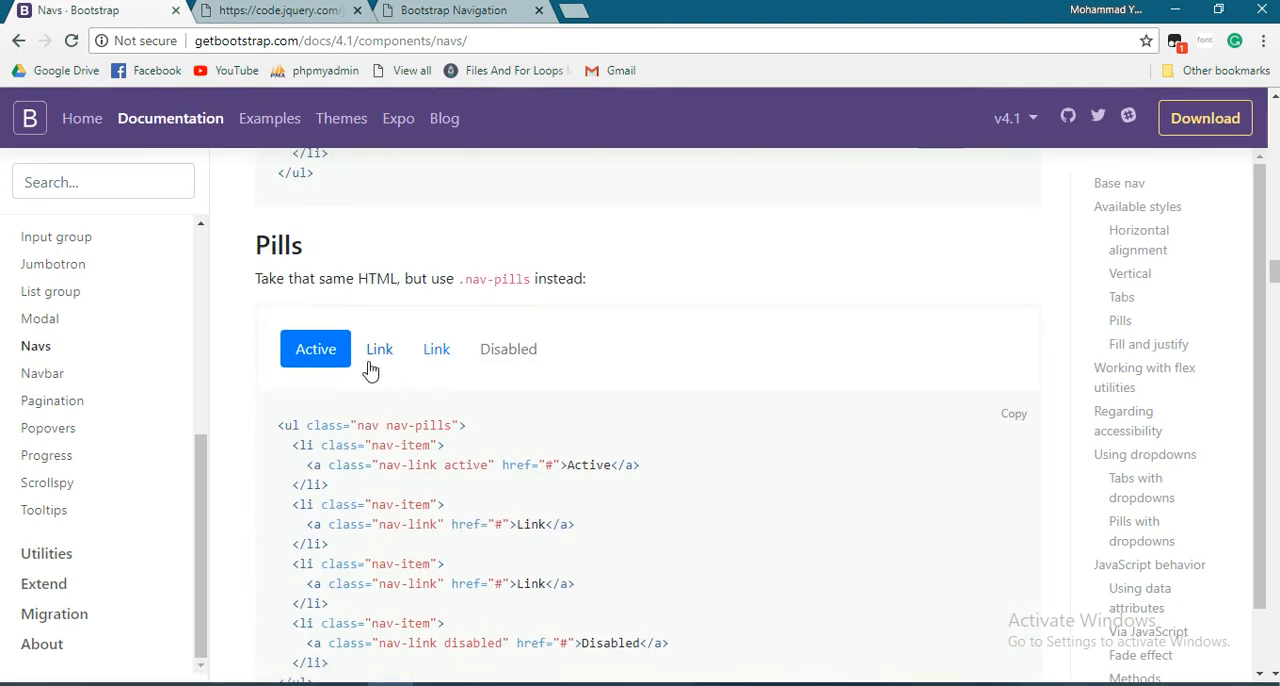
{"action": "scroll", "scroll_direction": "down", "scroll_amount": 3}
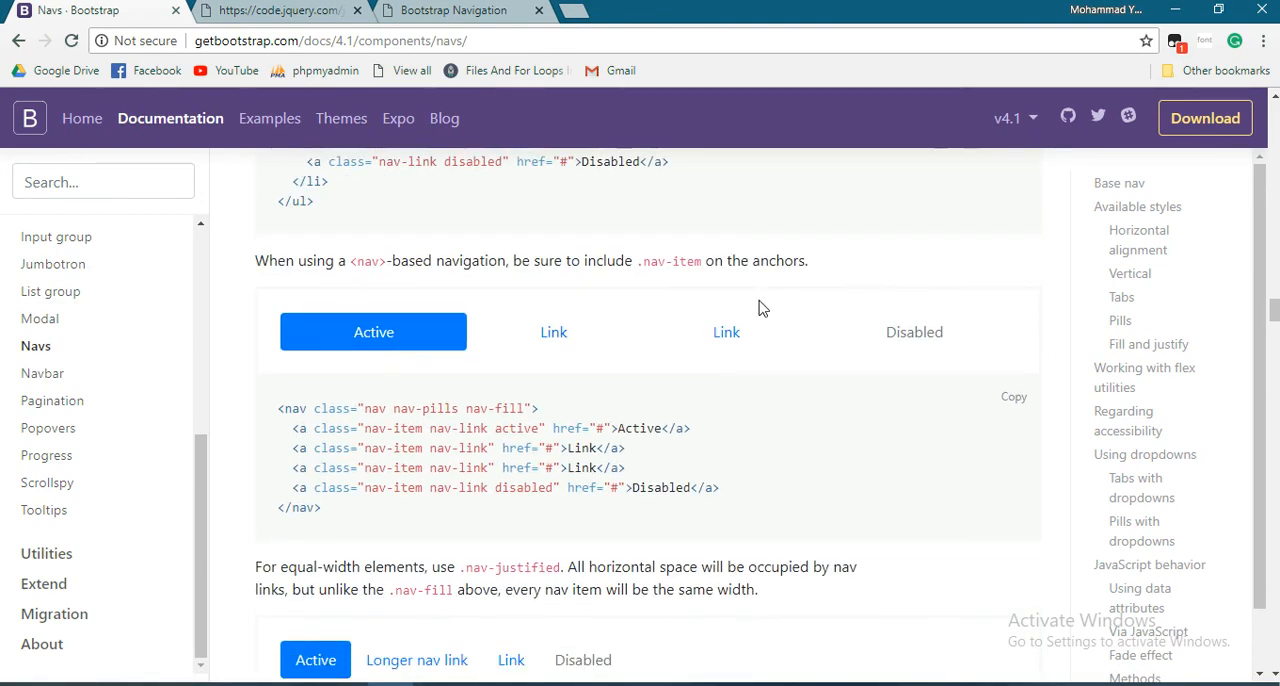
{"action": "scroll", "scroll_direction": "down", "scroll_amount": 3}
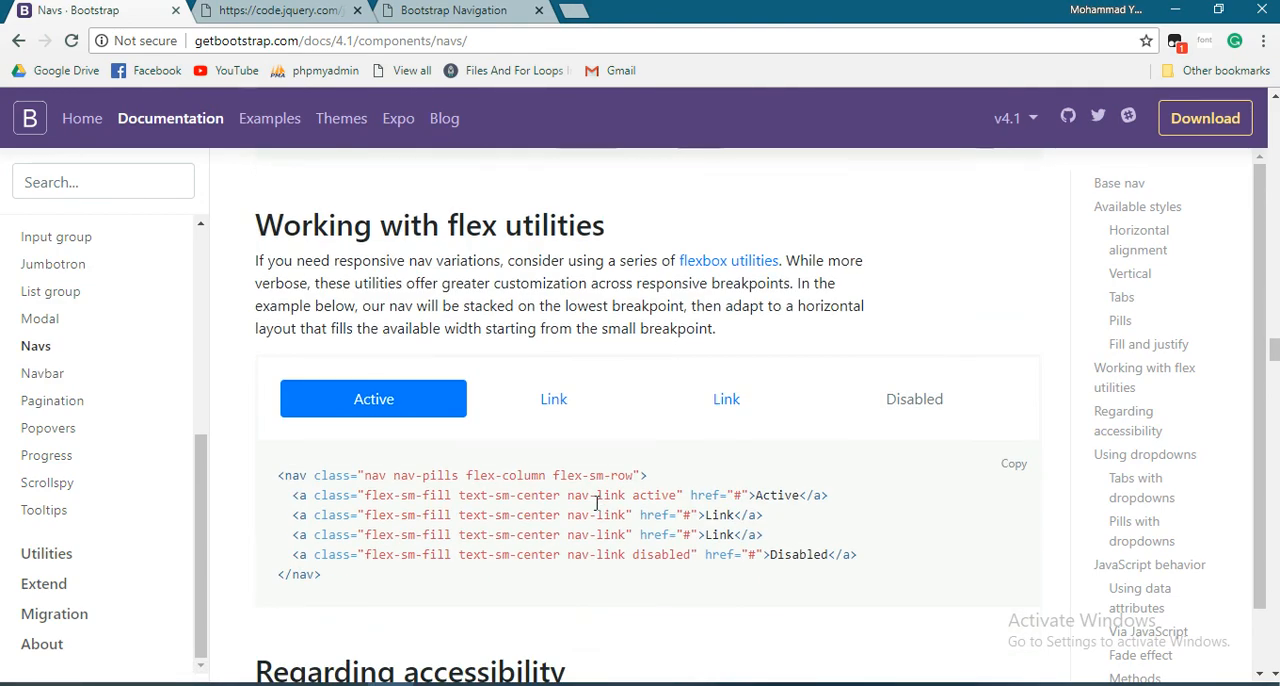
{"action": "scroll", "scroll_direction": "down", "scroll_amount": 3}
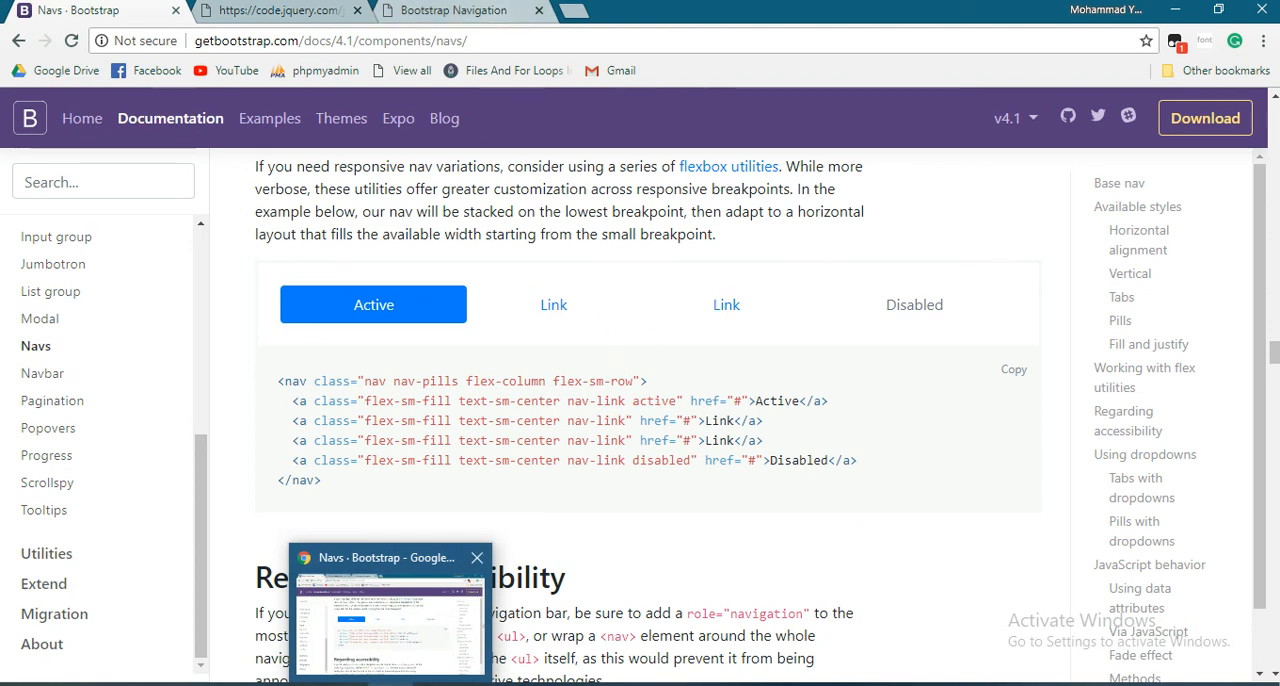
{"action": "left_click", "coordinate": [452, 10]}
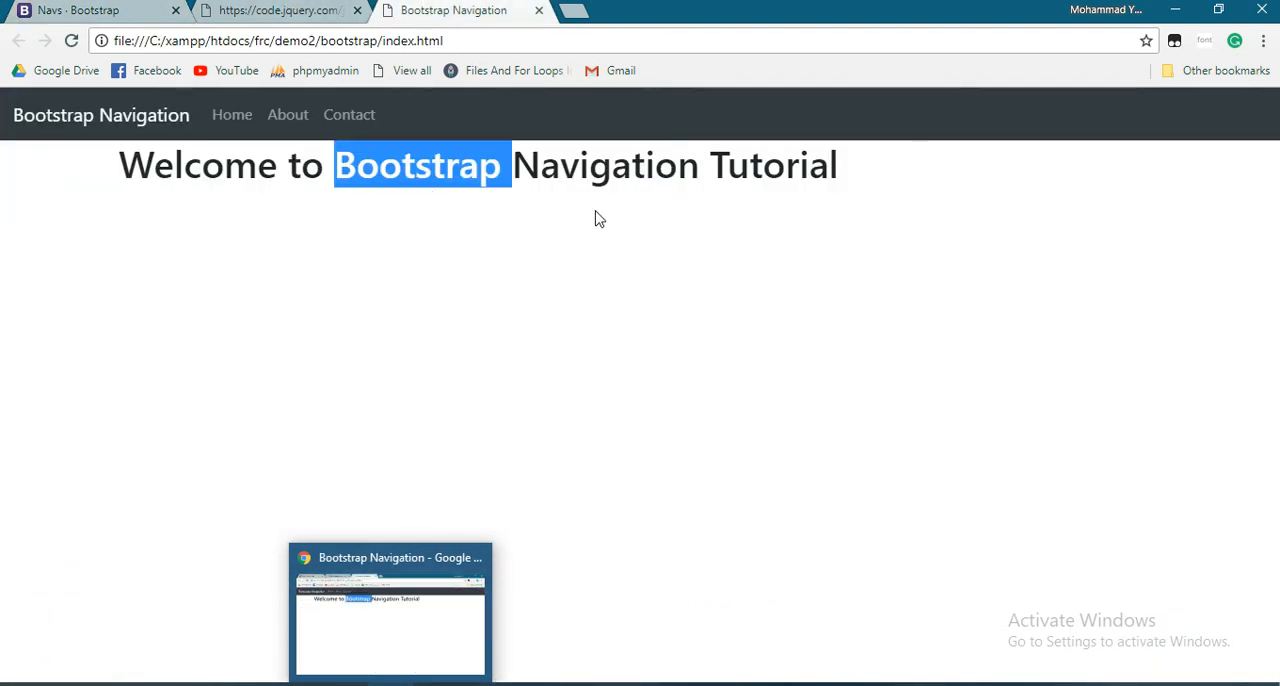